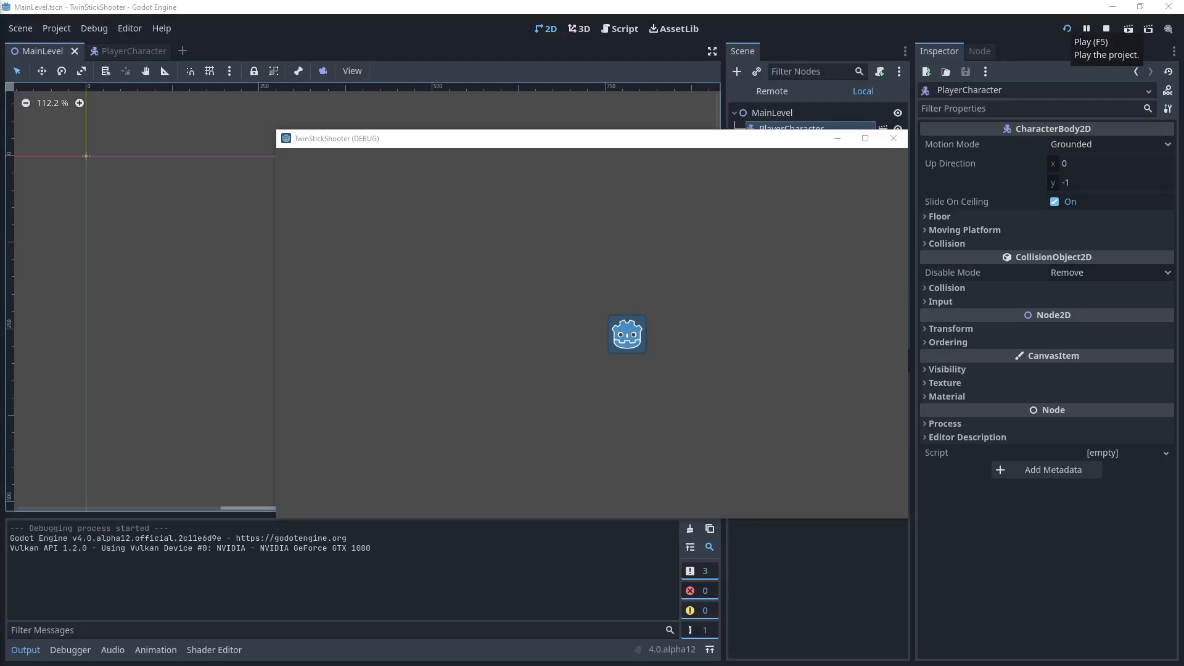
mouse_move(33, 297)
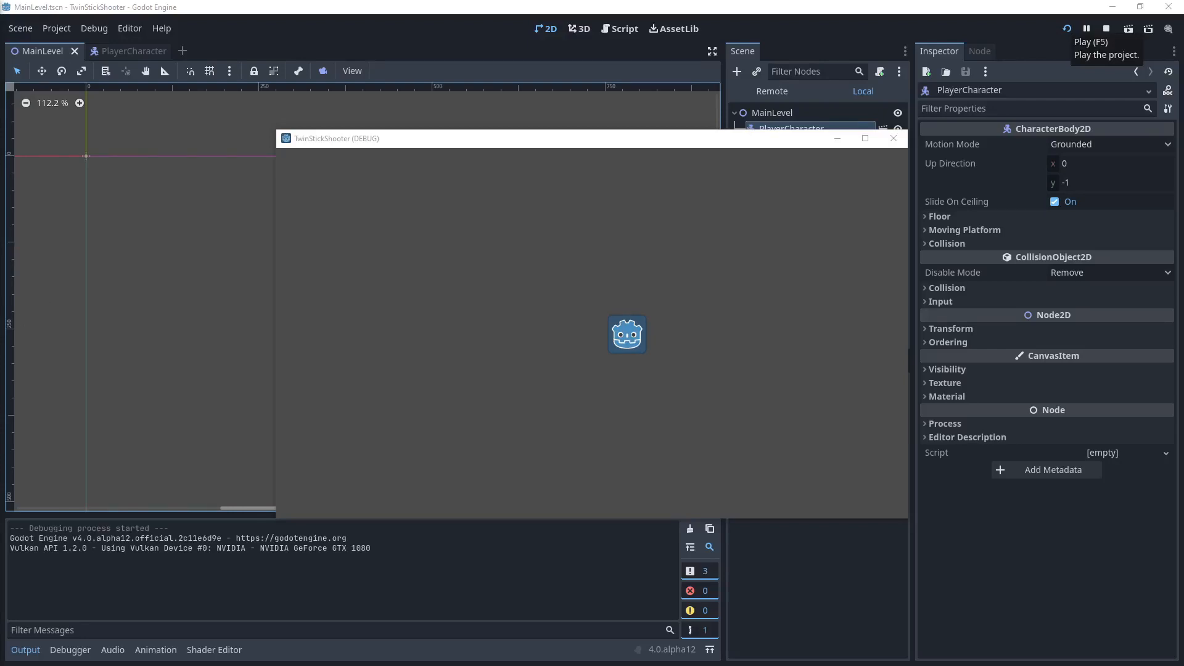
mouse_move(800, 246)
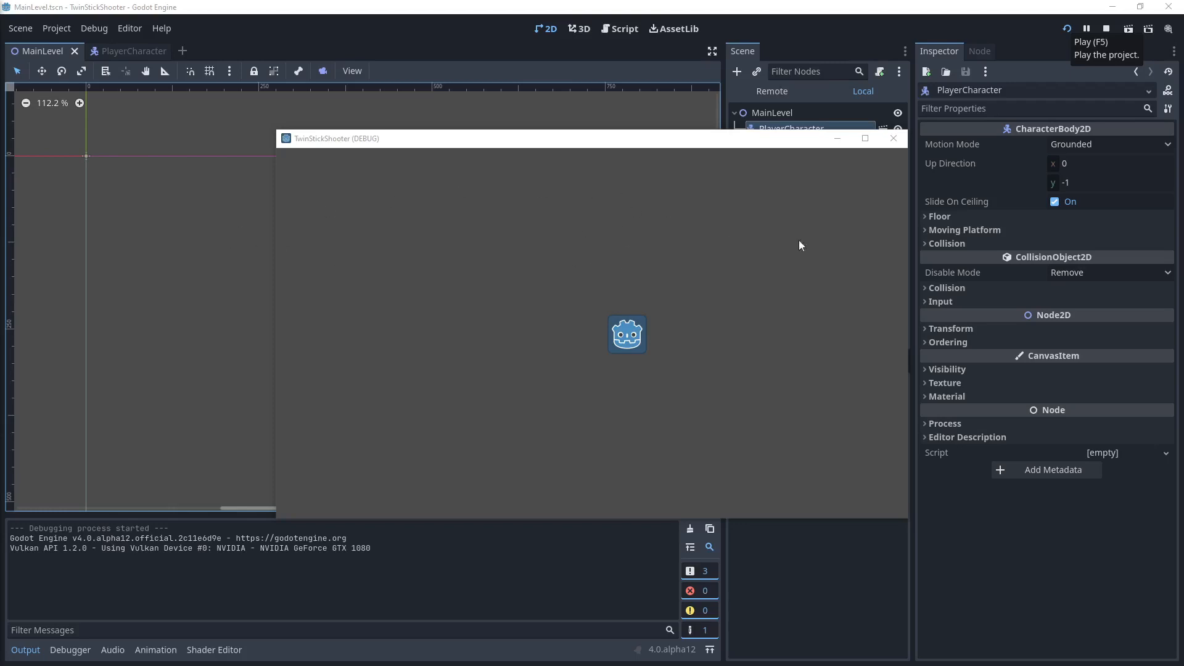
mouse_move(904, 154)
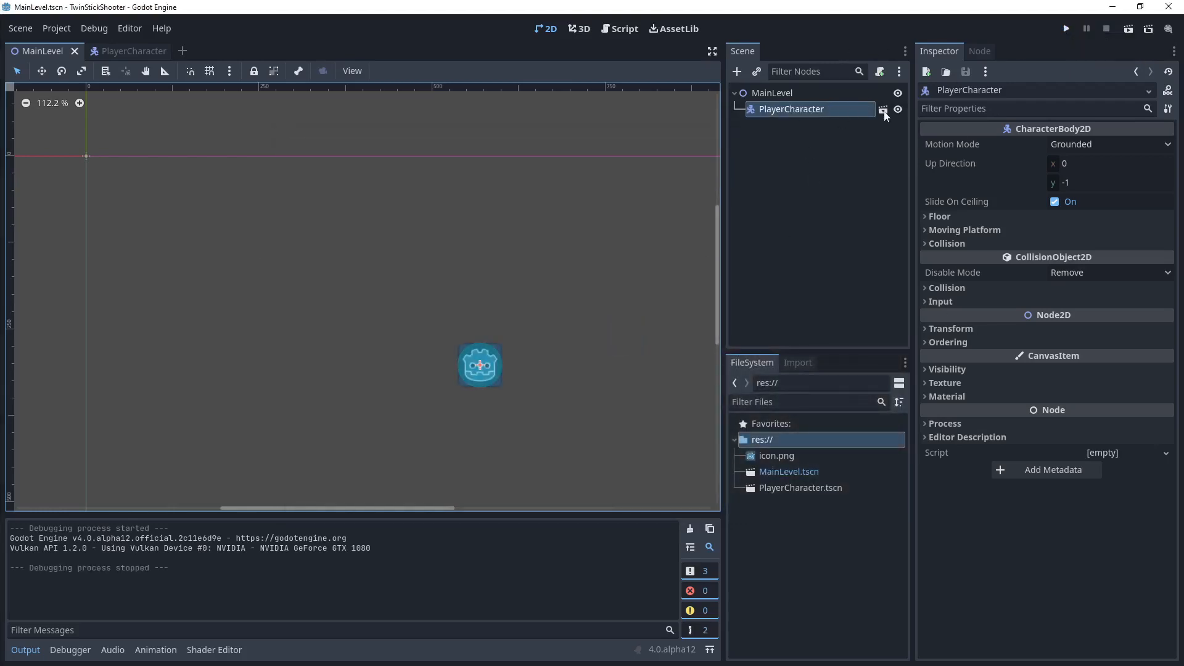
Open the PlayerCharacter scene and choose Attach Script on its root node.
click(119, 51)
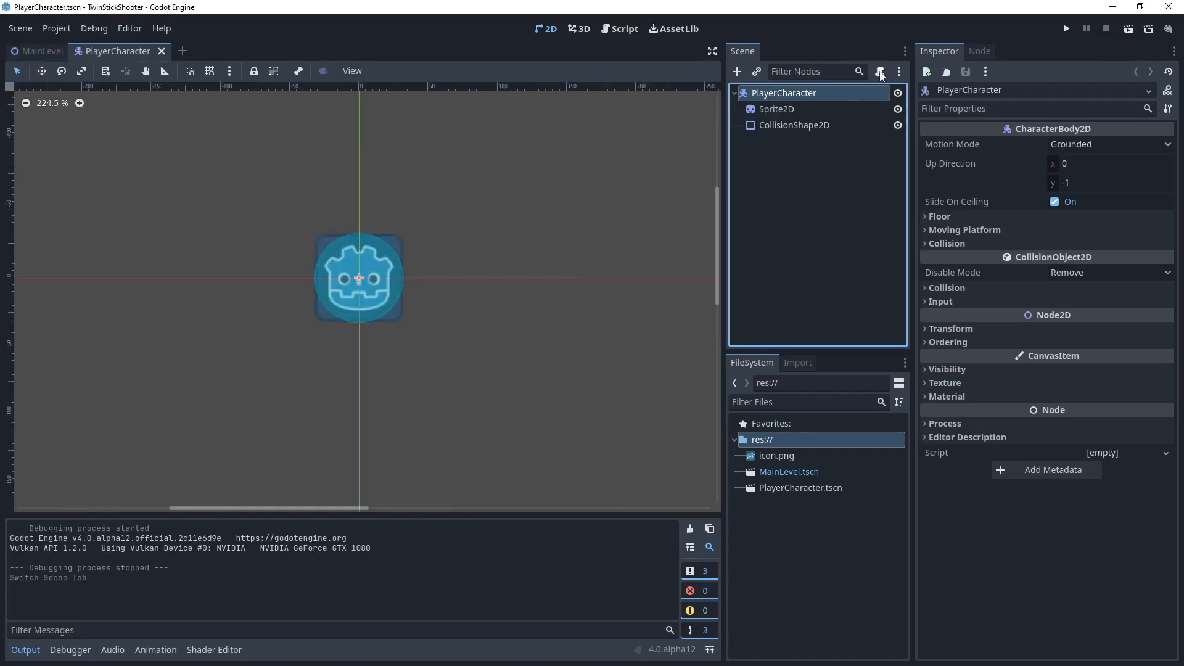
mouse_move(880, 71)
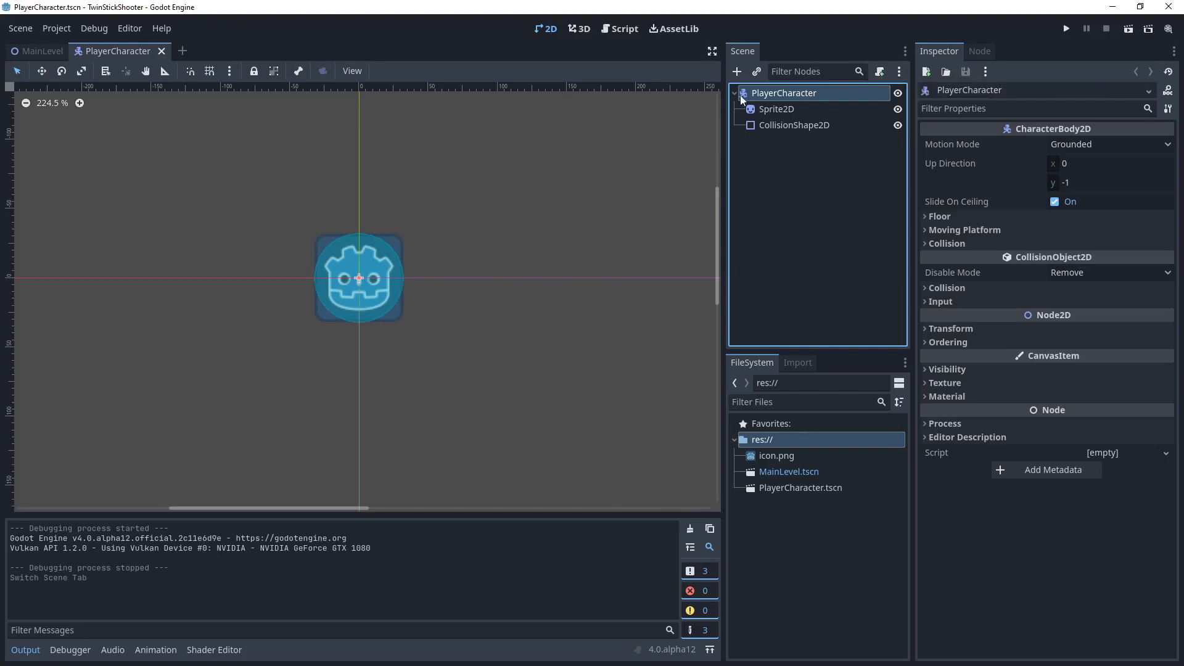
right_click(785, 91)
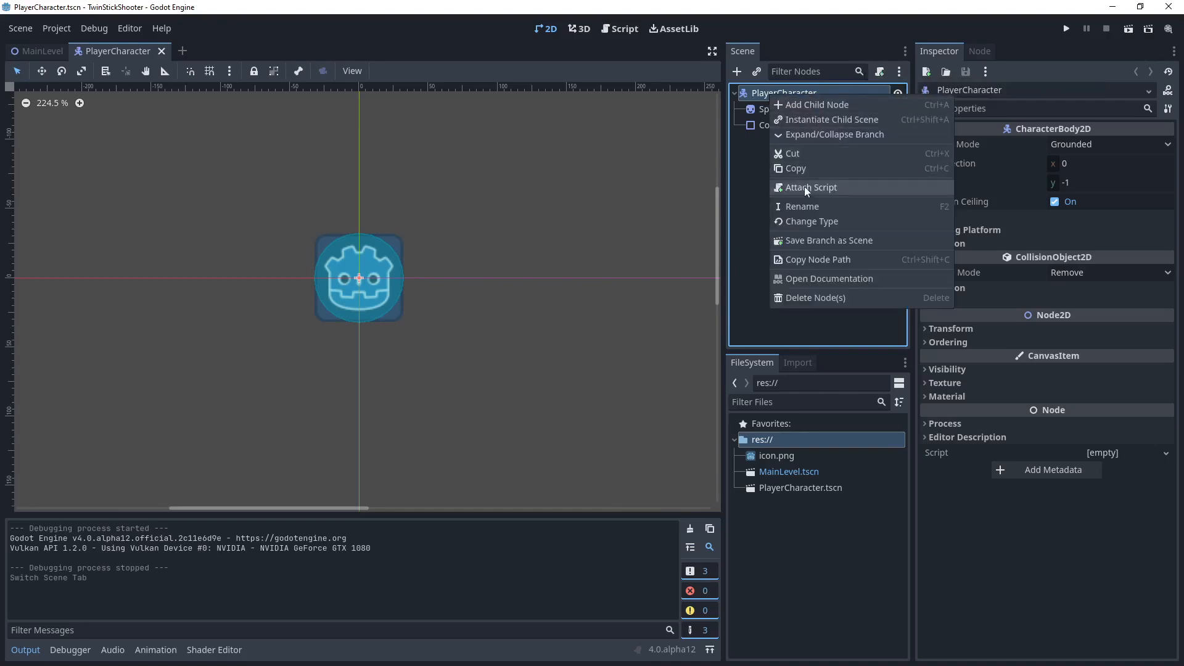
mouse_move(821, 205)
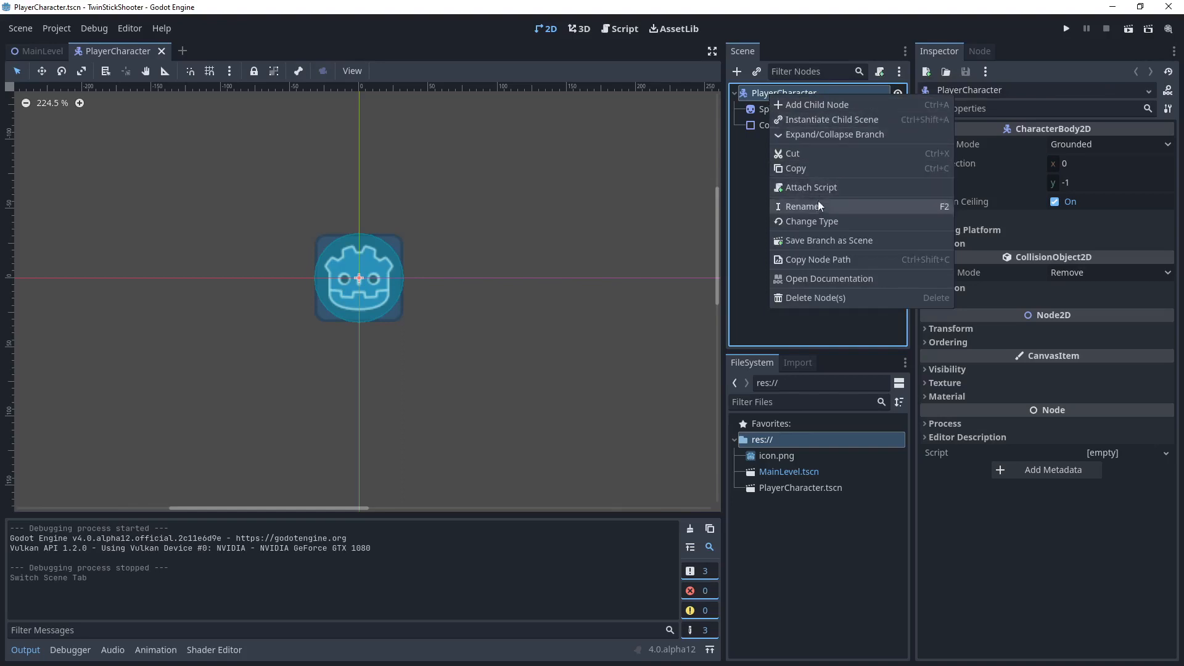
click(811, 187)
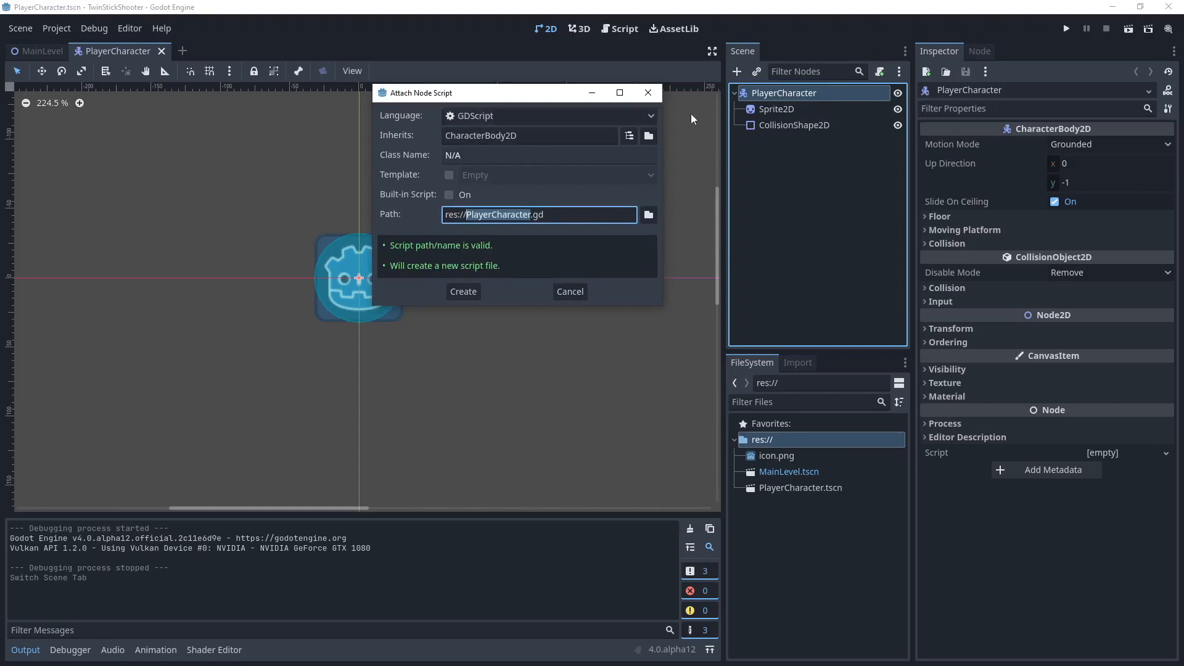
Keep GDScript as the language and enable the CharacterBody2D: Basic Movement template.
click(547, 115)
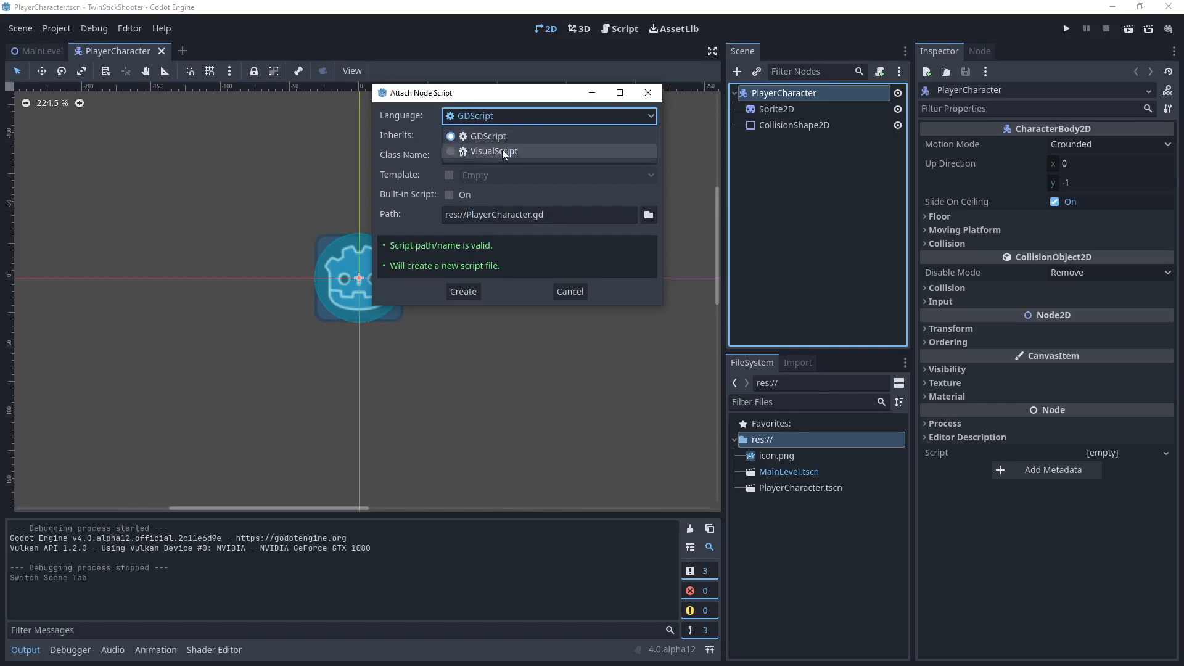
mouse_move(502, 152)
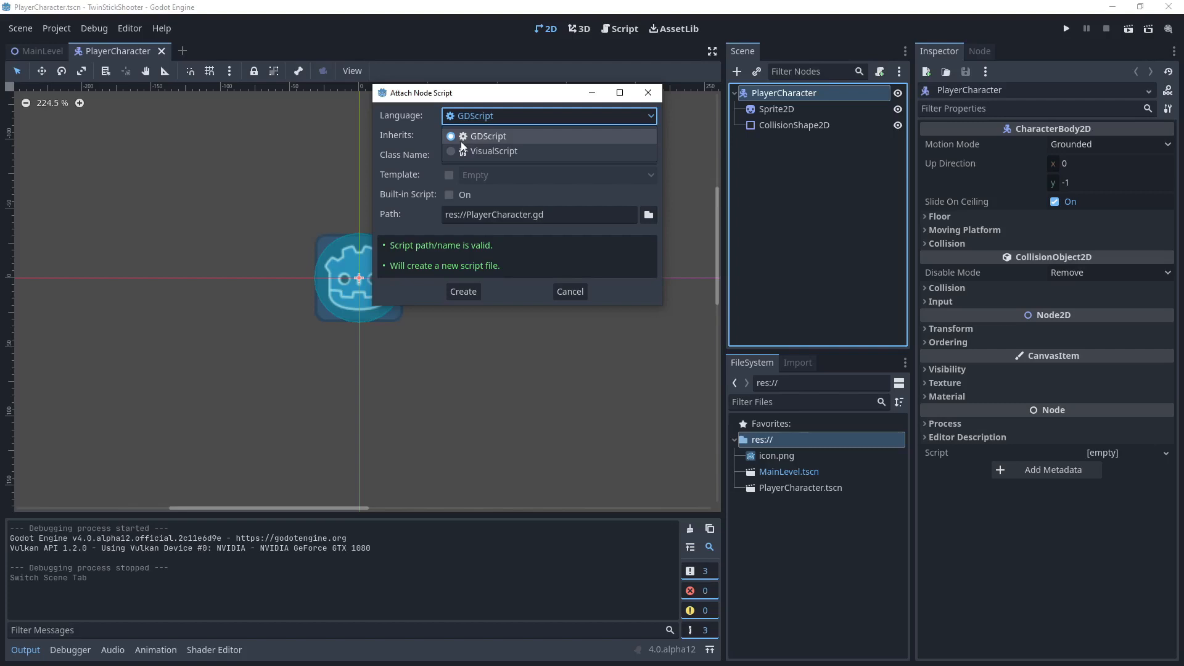
mouse_move(533, 151)
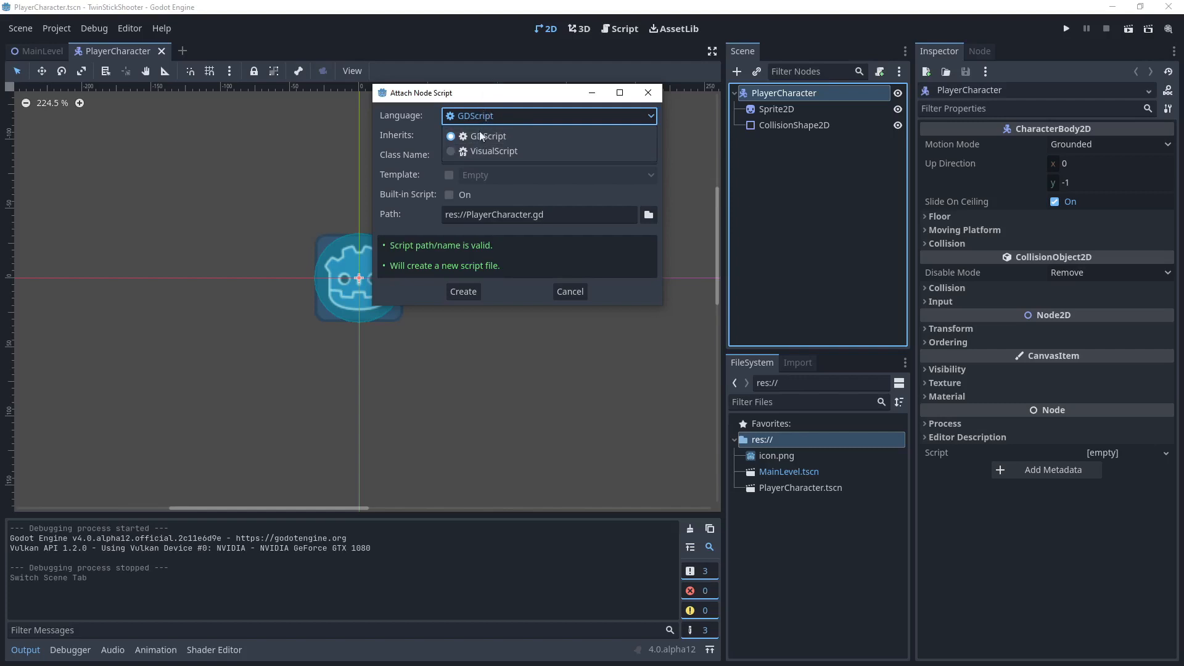
mouse_move(477, 128)
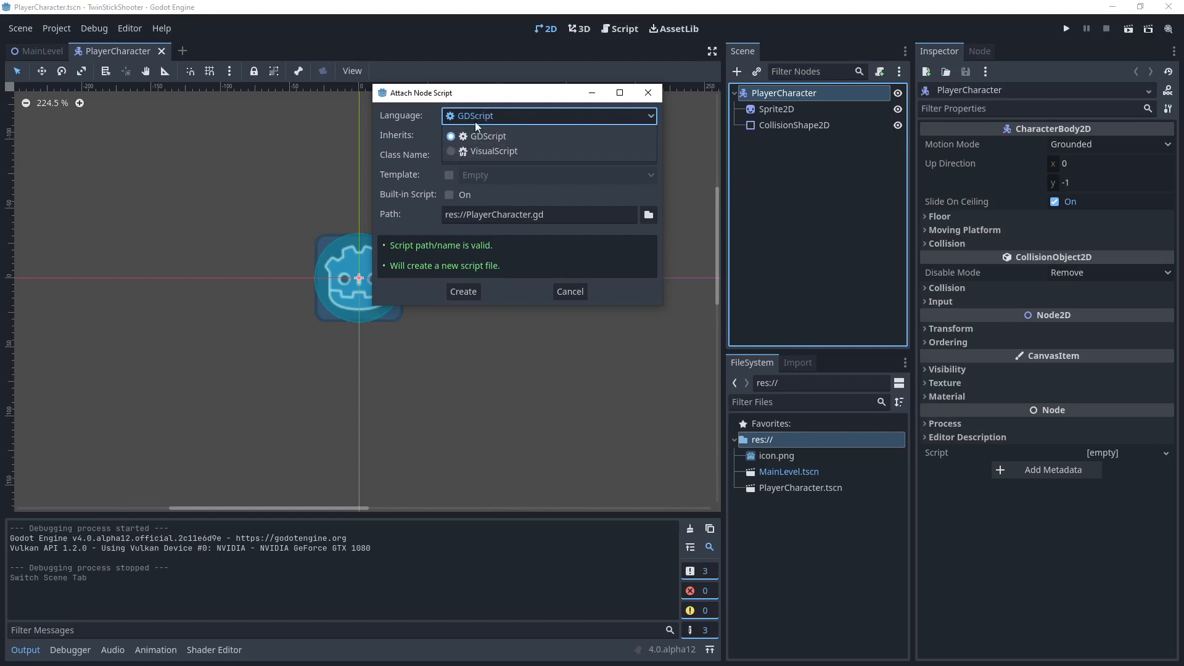
click(487, 136)
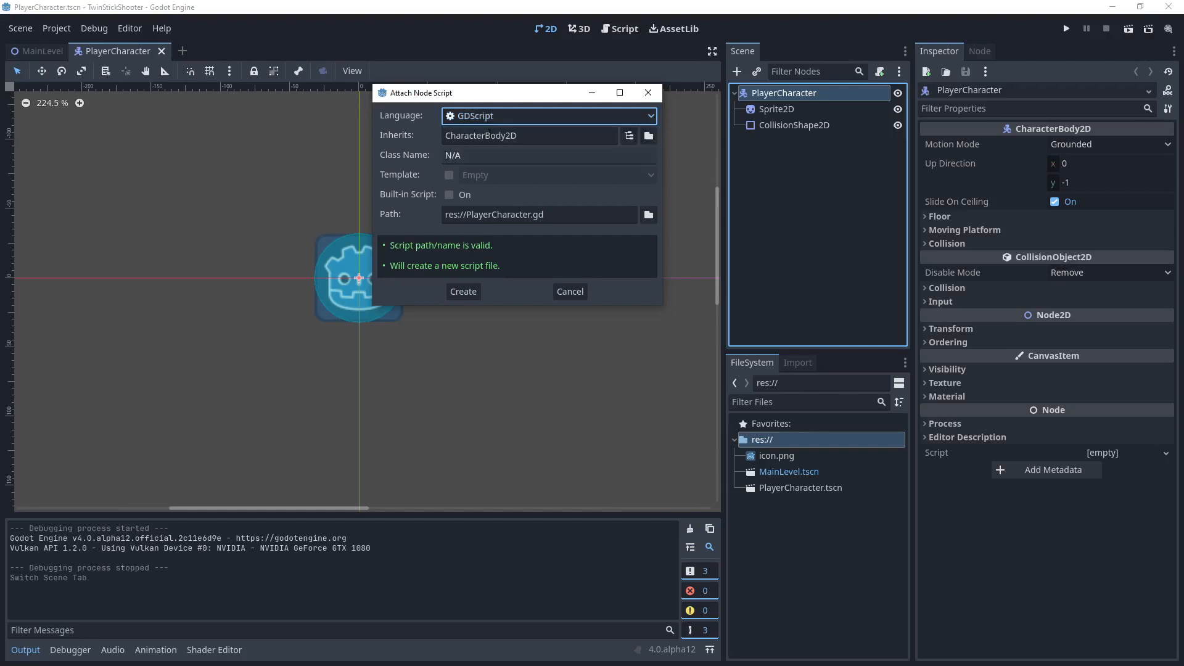
click(529, 135)
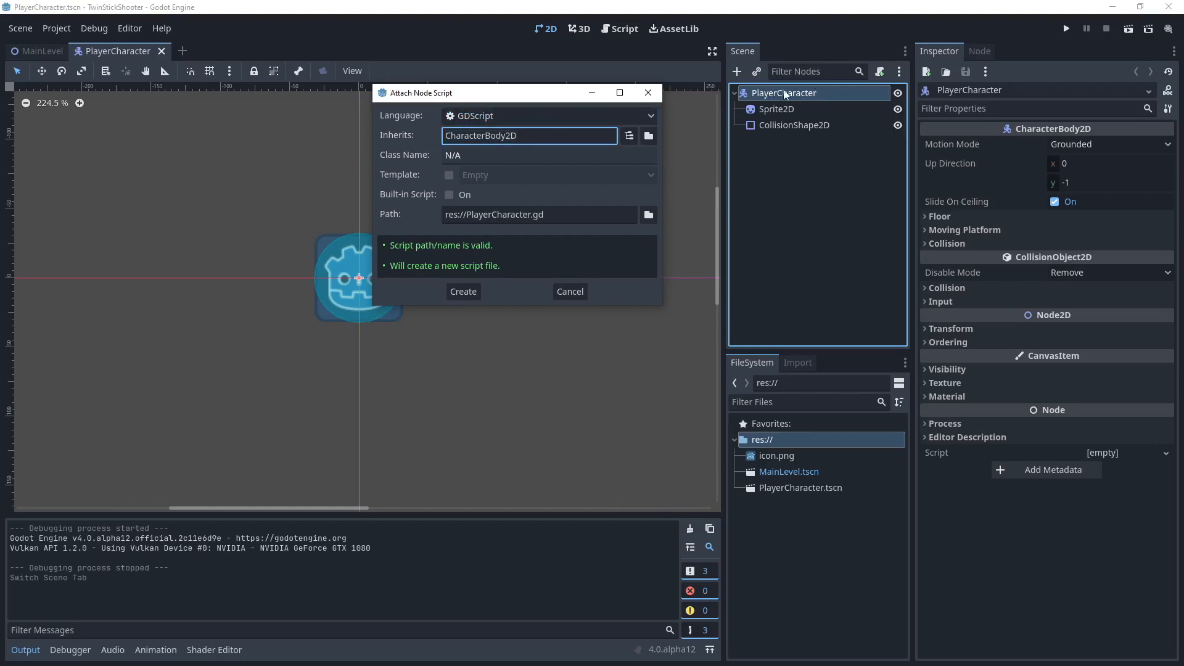
mouse_move(783, 97)
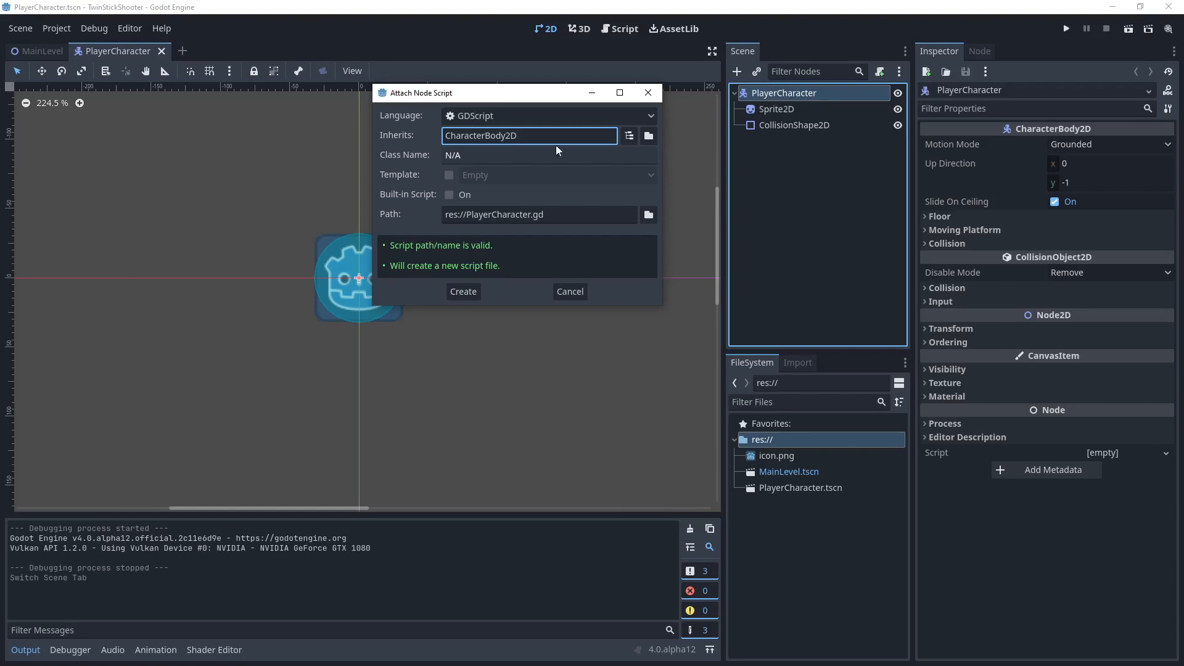
mouse_move(818, 105)
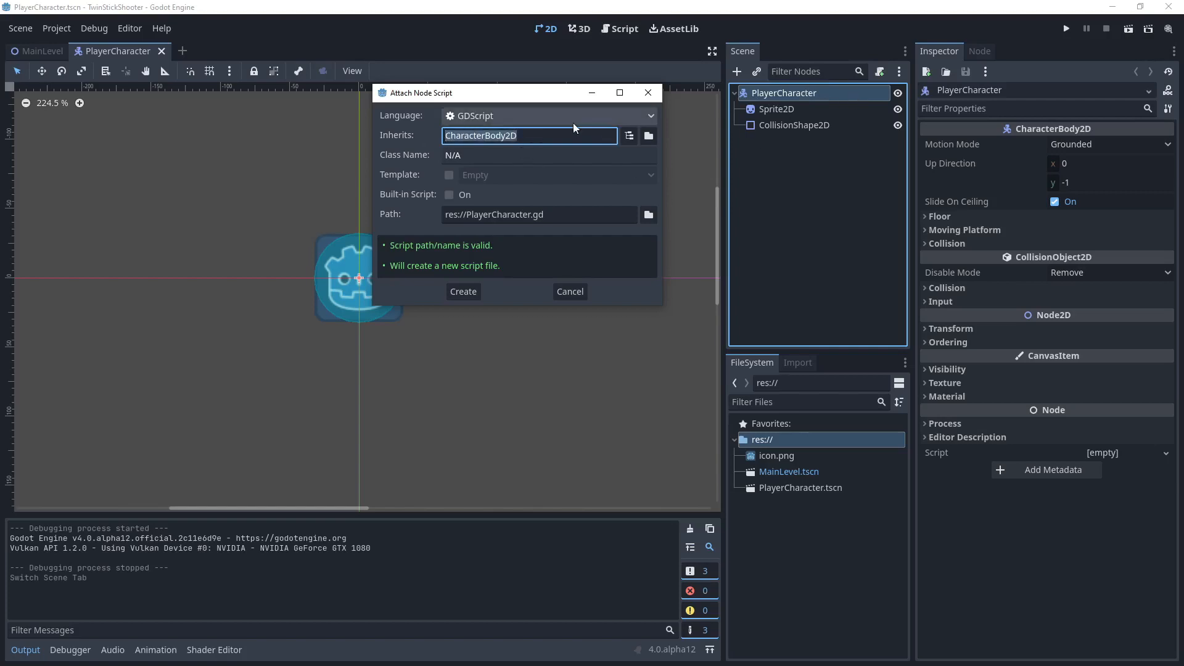
mouse_move(550, 126)
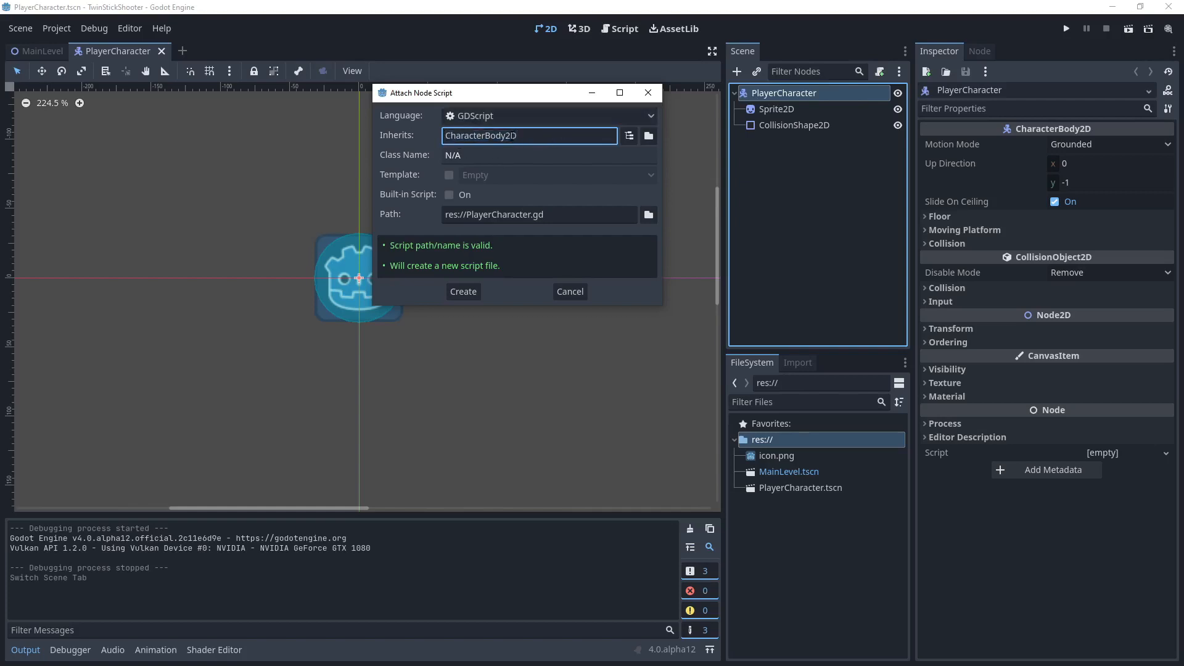
click(548, 155)
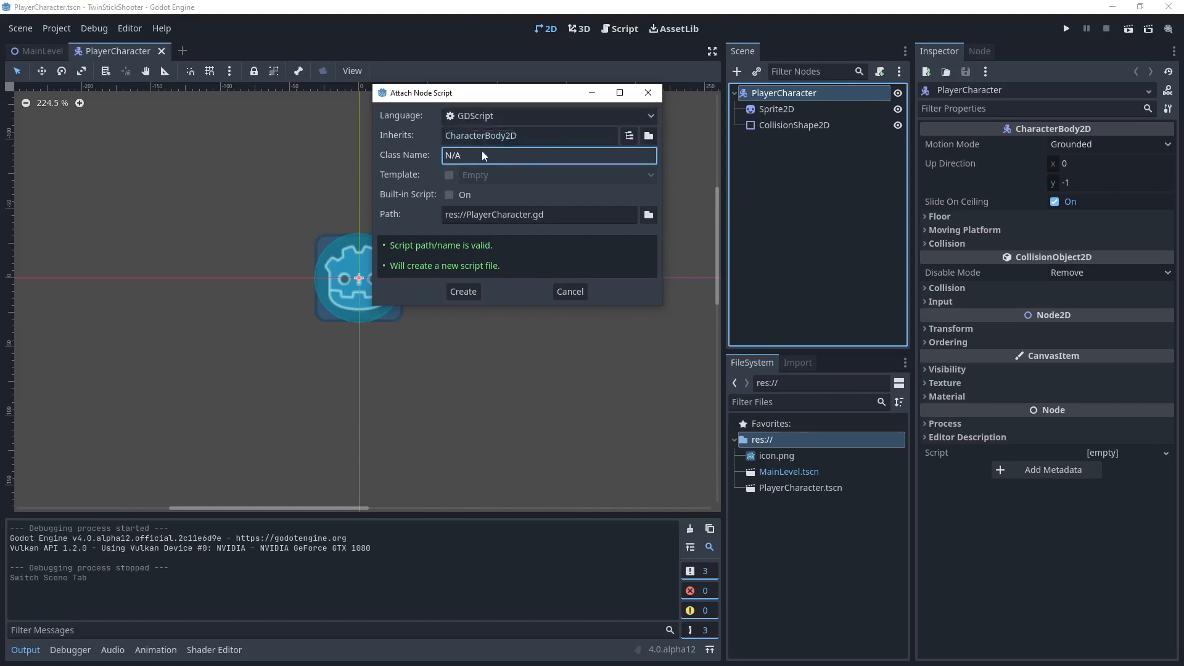
mouse_move(464, 180)
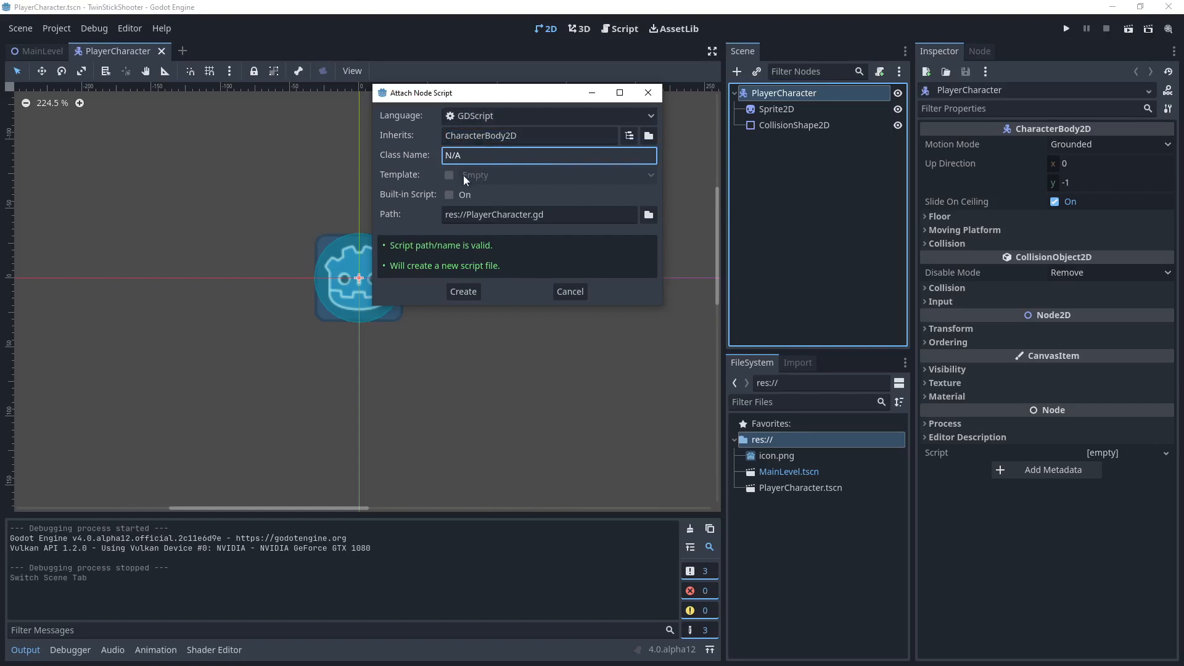
click(450, 174)
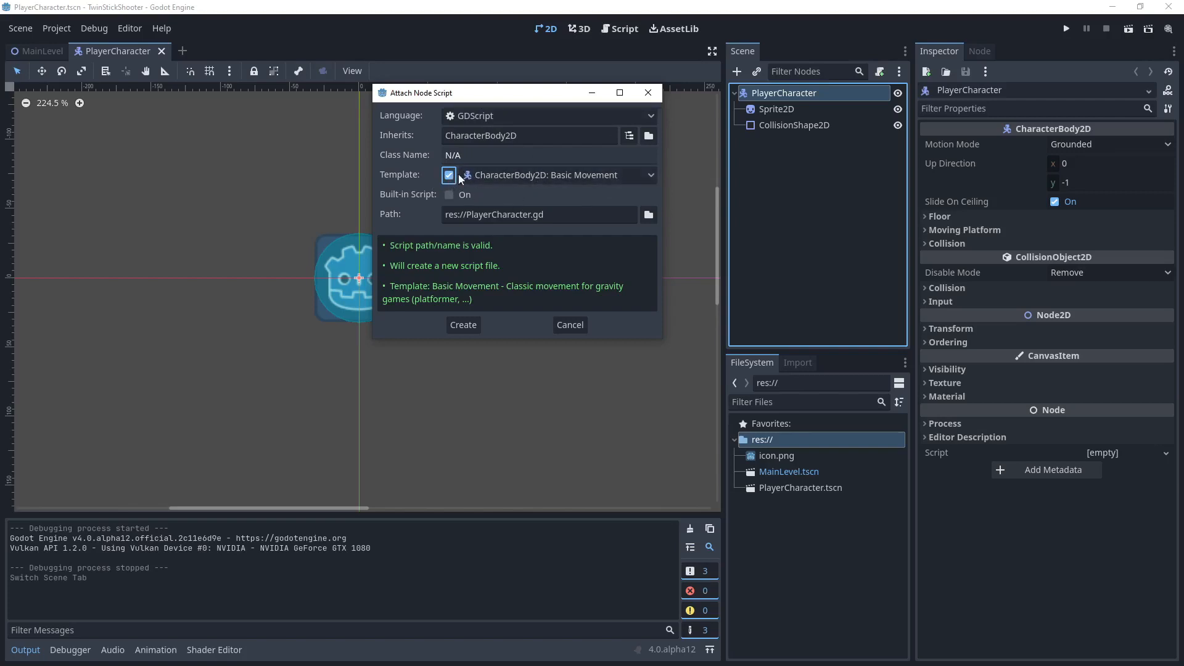
Uncheck Template so the script shows Empty, then focus the Path field.
click(448, 175)
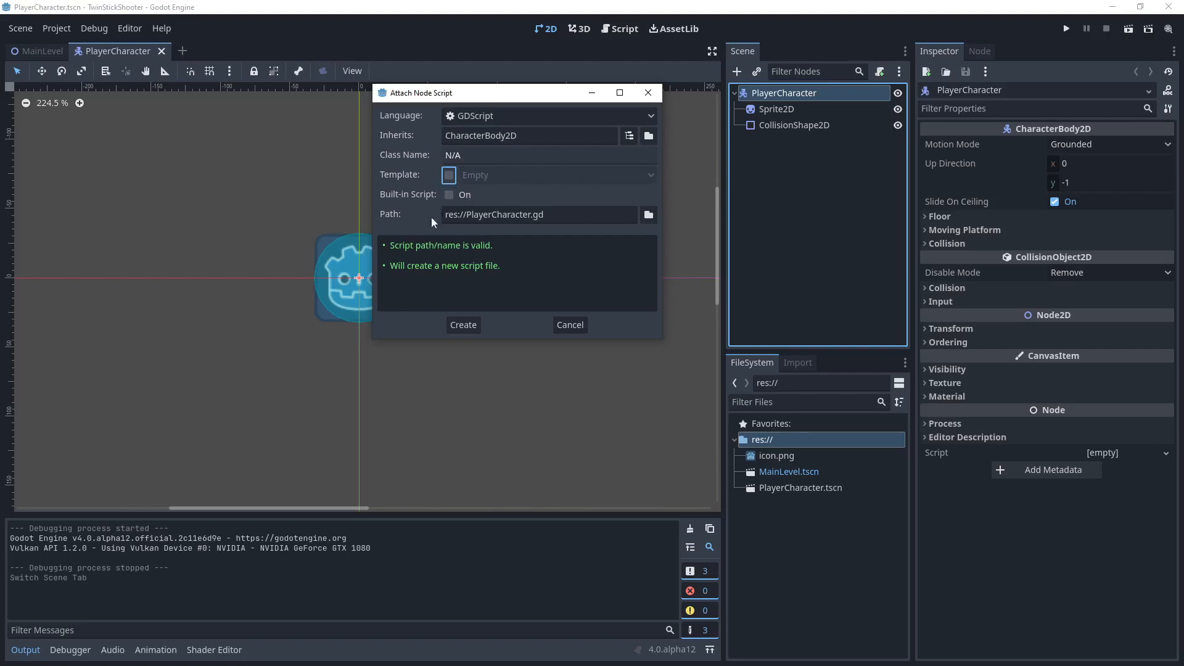
mouse_move(424, 135)
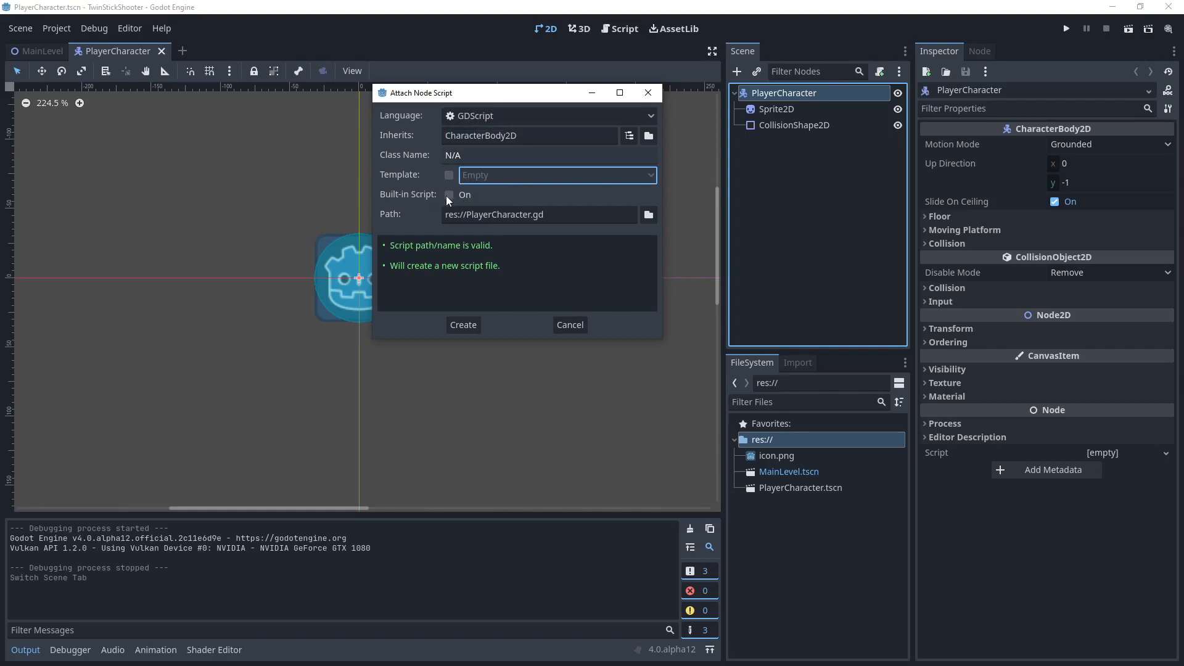
mouse_move(503, 203)
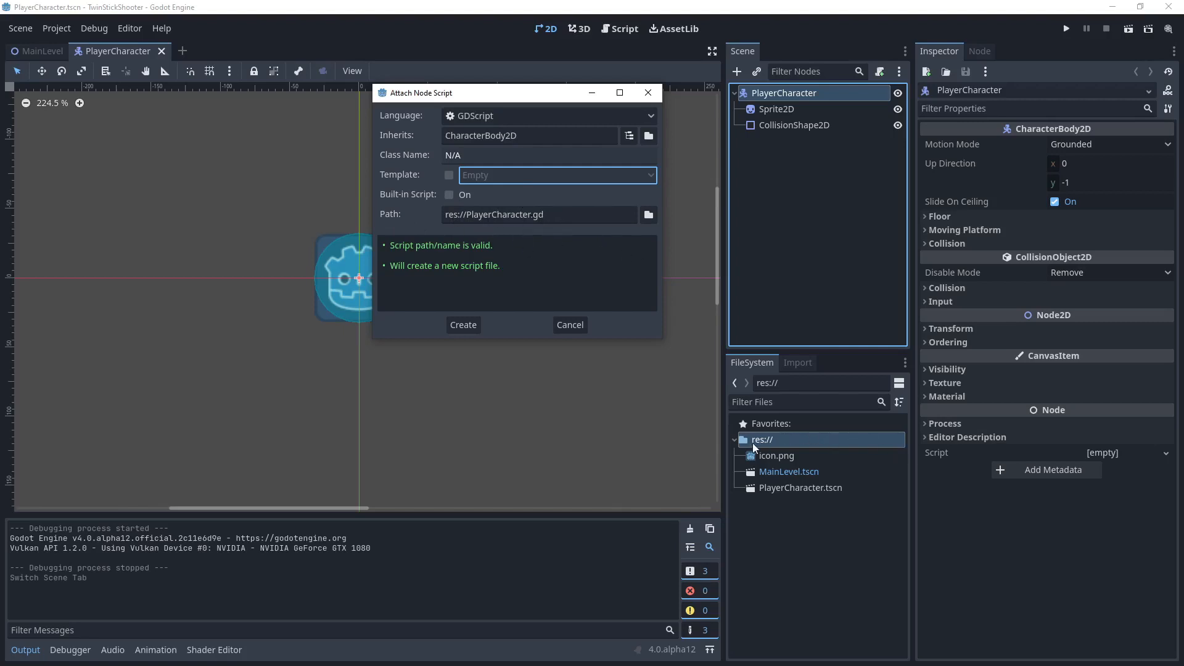
mouse_move(754, 455)
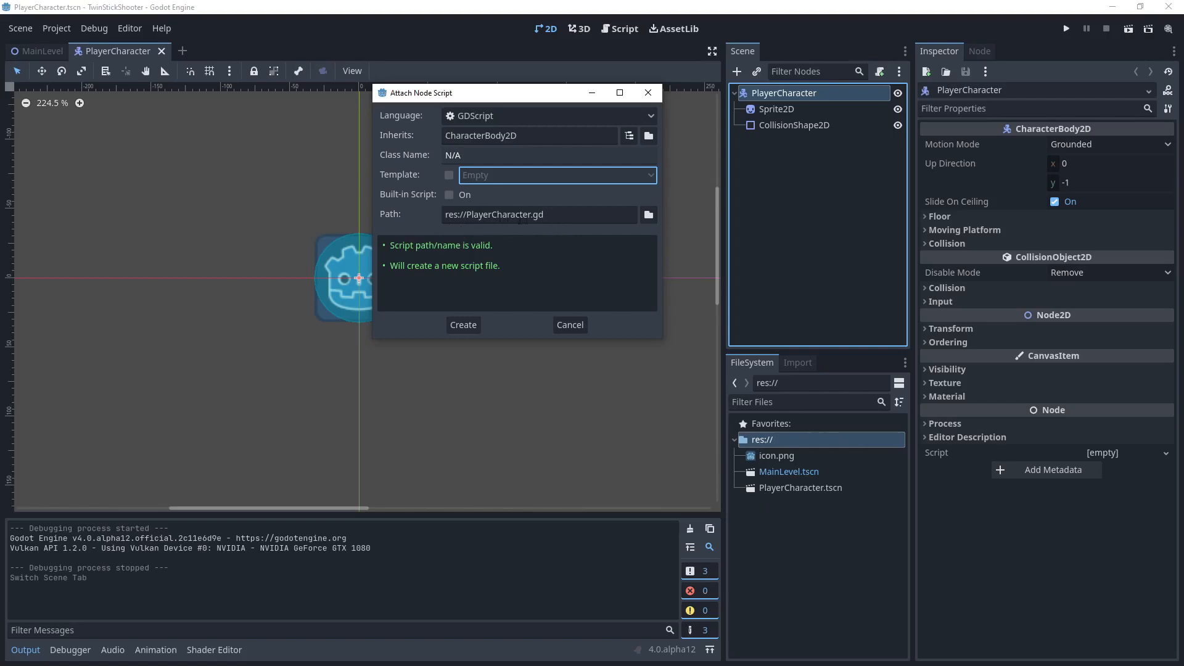
click(538, 214)
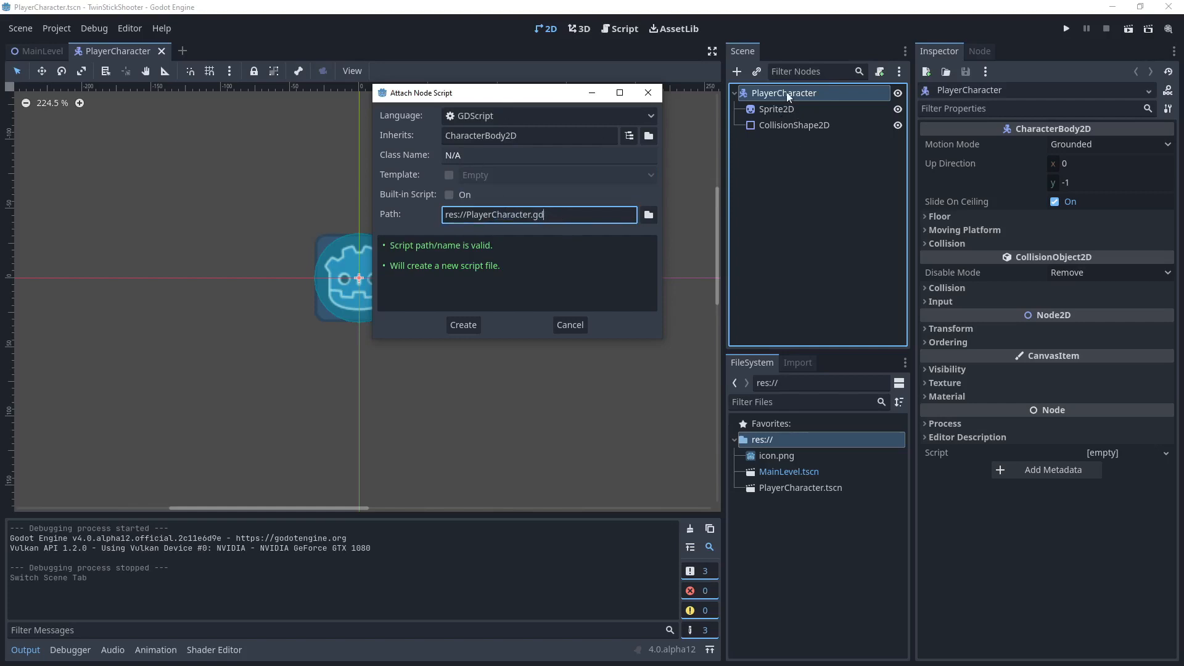
click(529, 135)
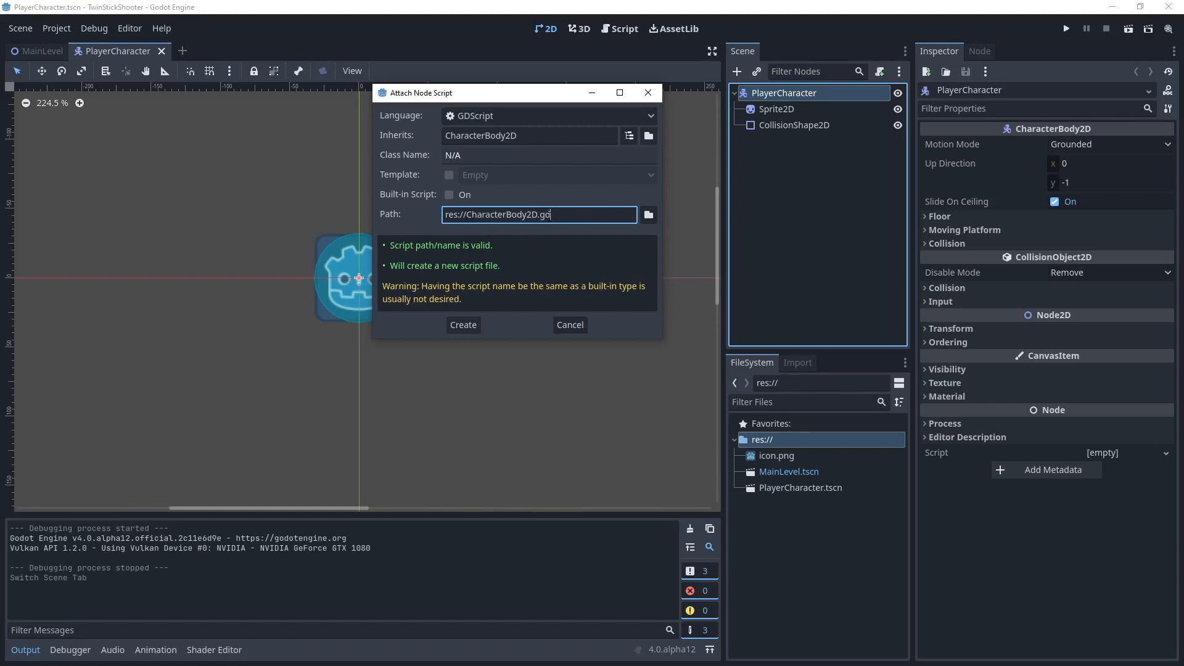
mouse_move(452, 291)
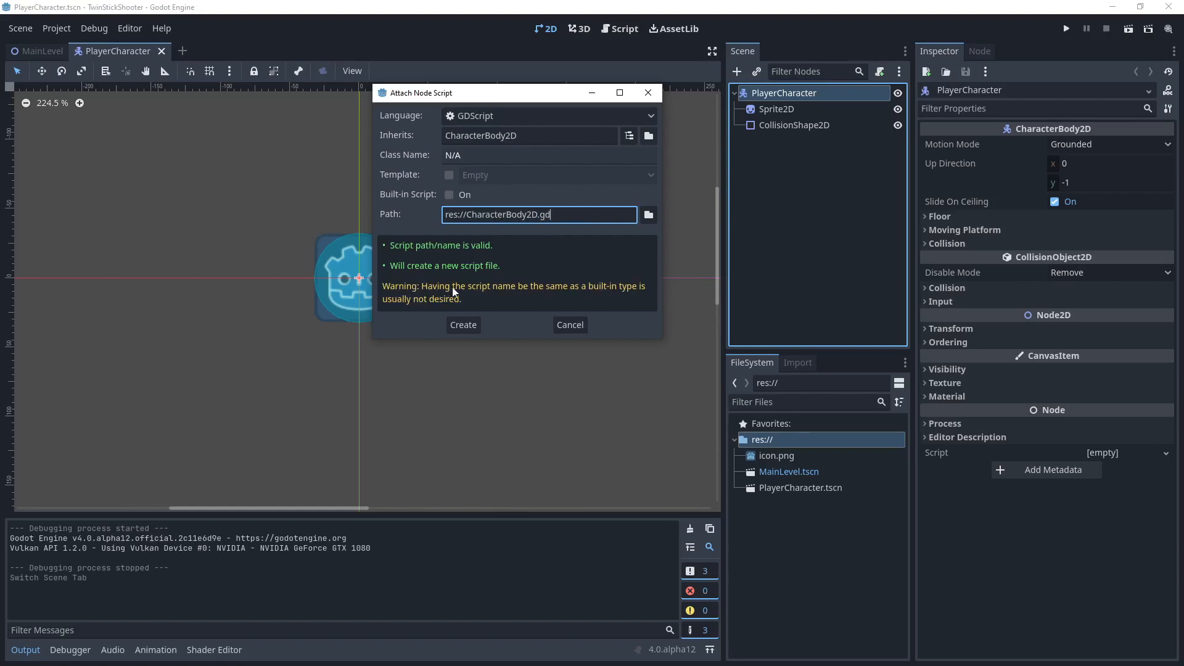
mouse_move(575, 297)
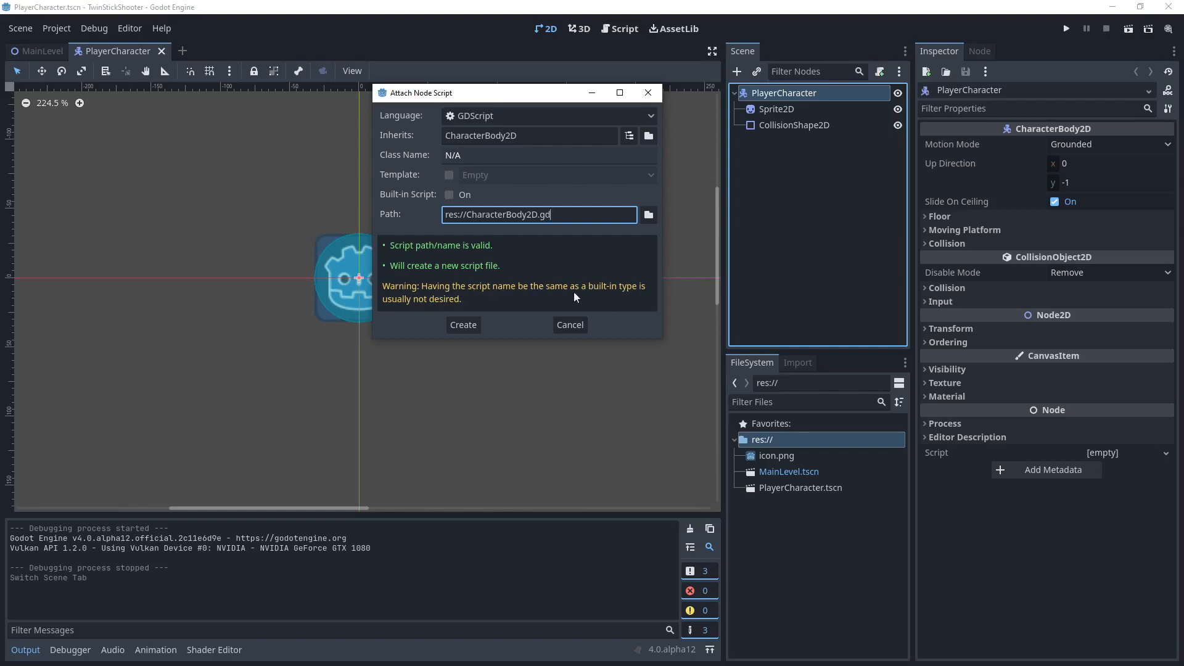
mouse_move(558, 189)
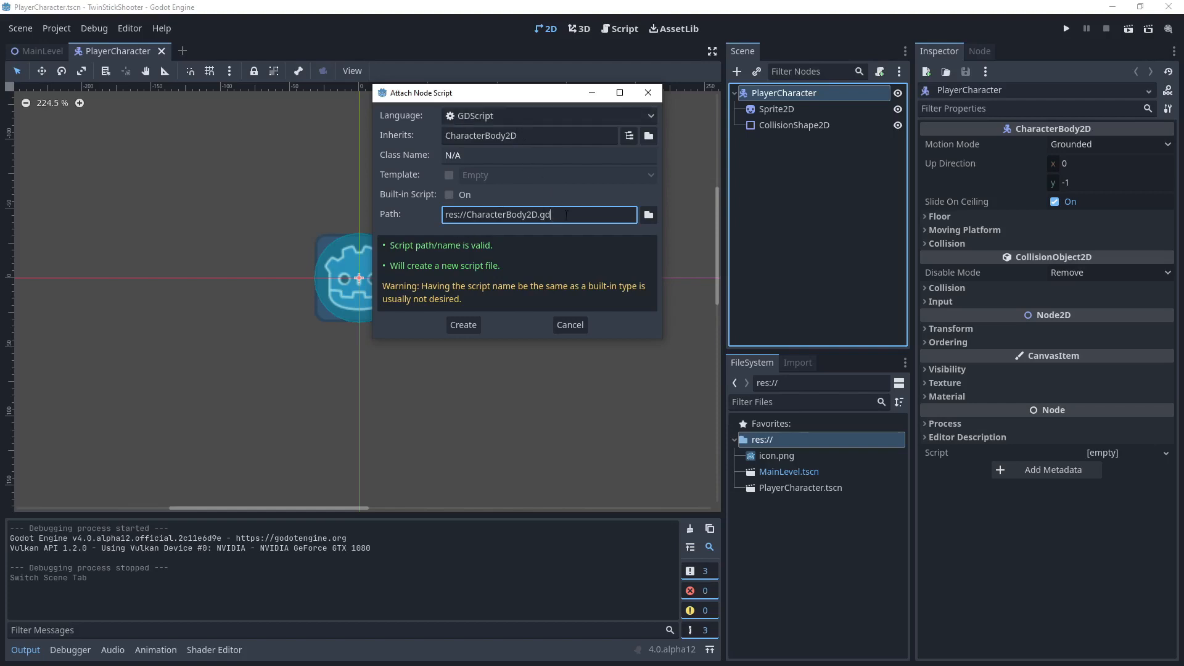
double_click(497, 215)
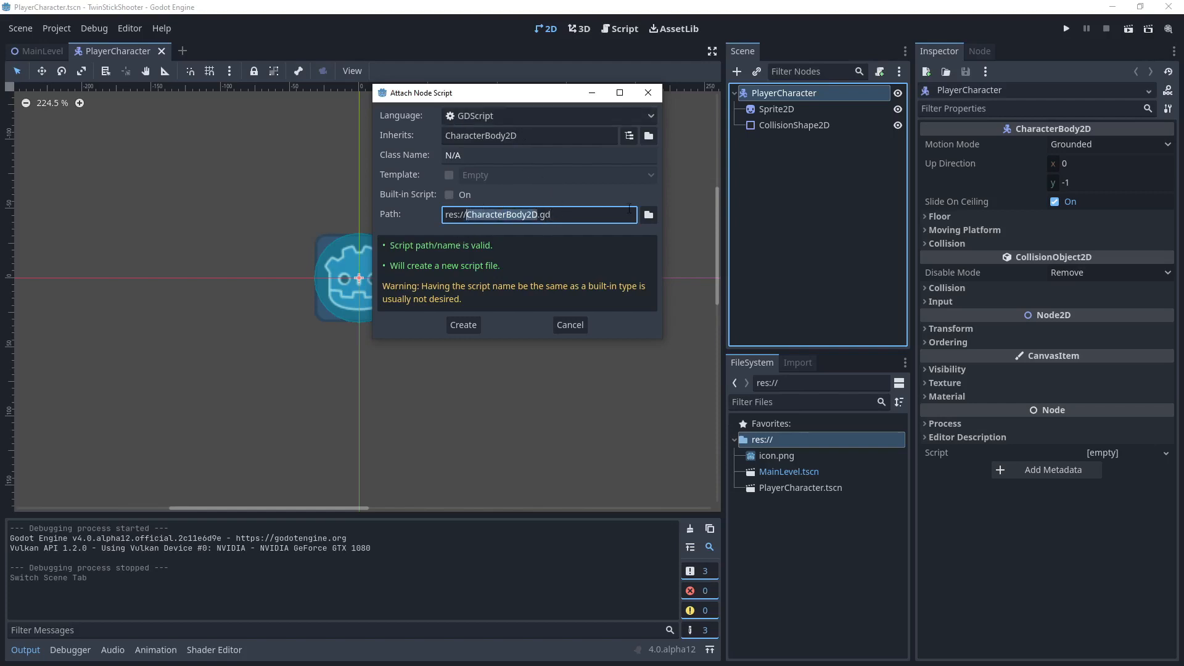
text(Player)
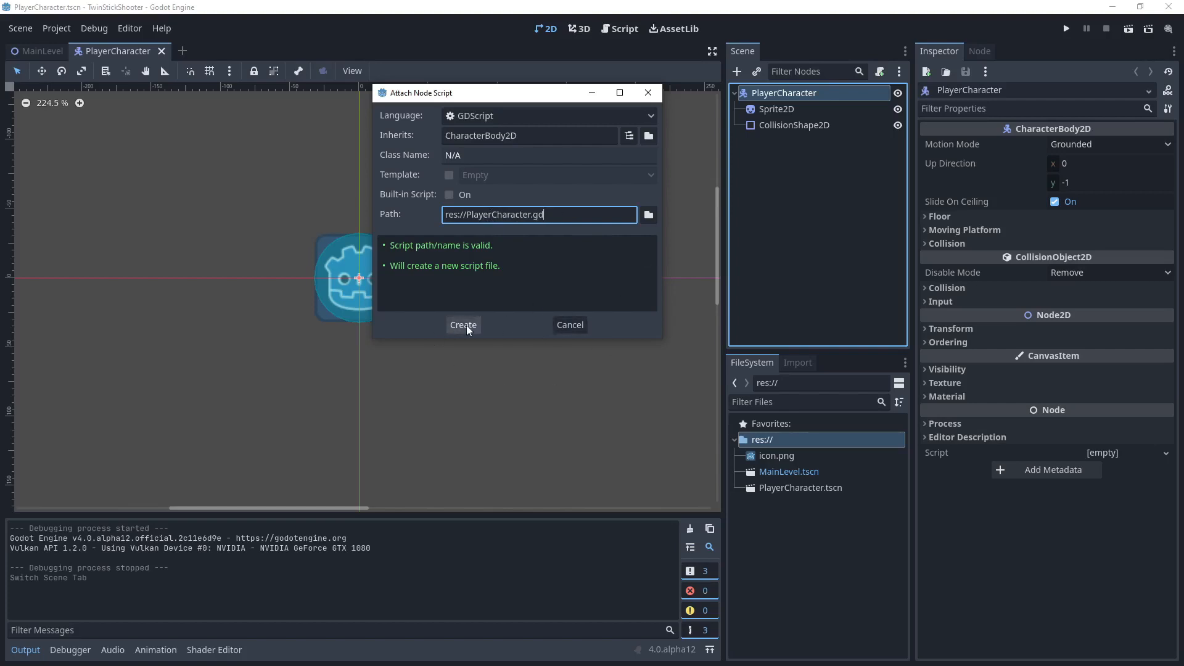
Create PlayerCharacter.gd and save the scene with Ctrl+S.
click(461, 325)
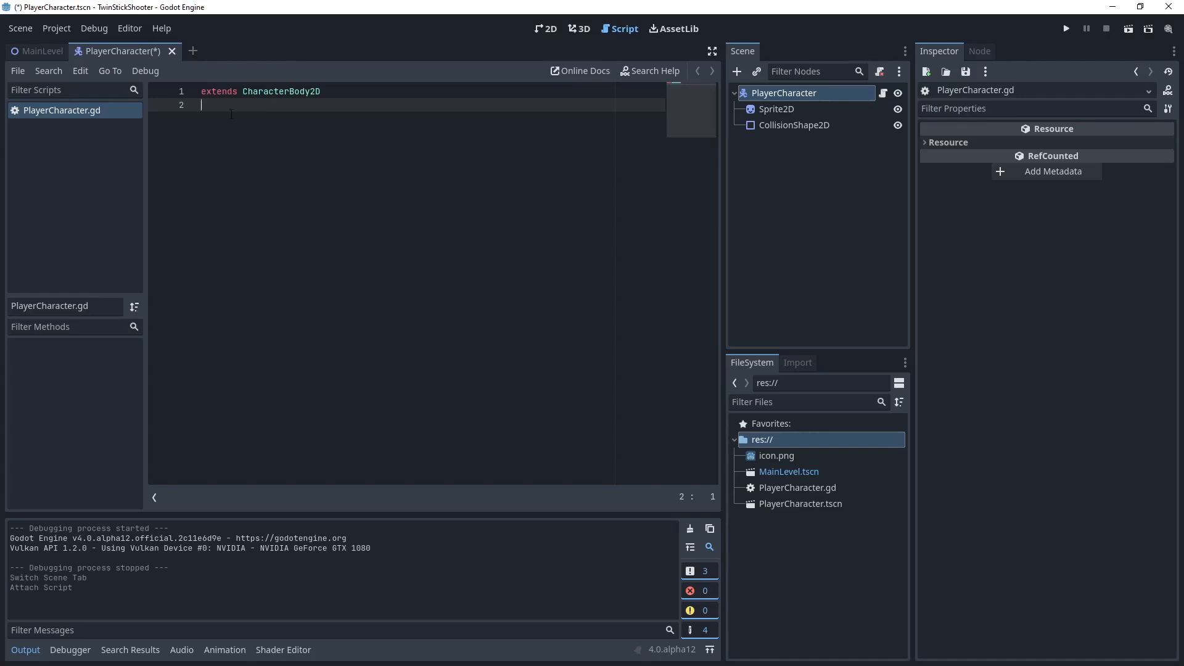
mouse_move(304, 158)
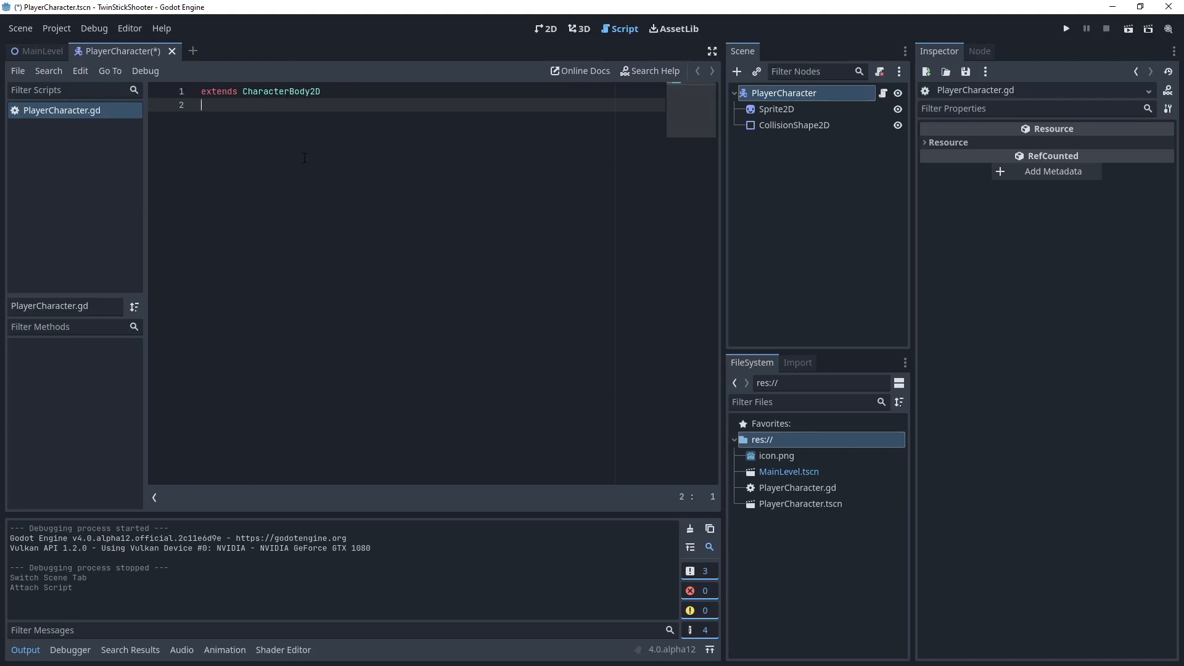
key(ctrl+s)
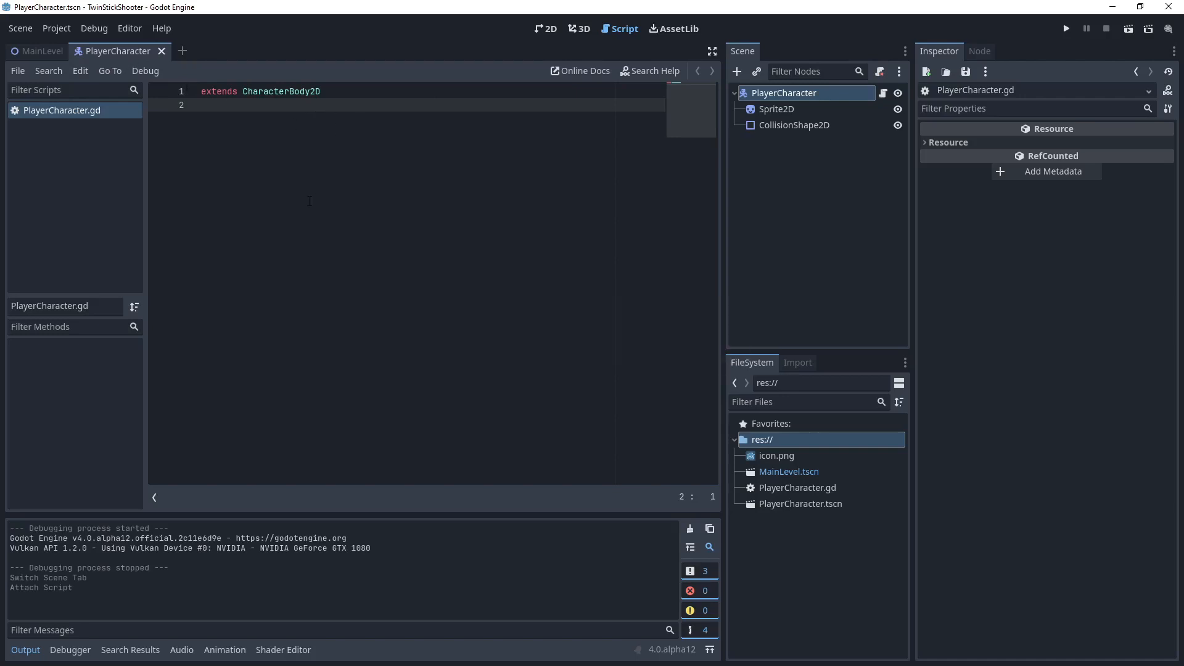
mouse_move(263, 60)
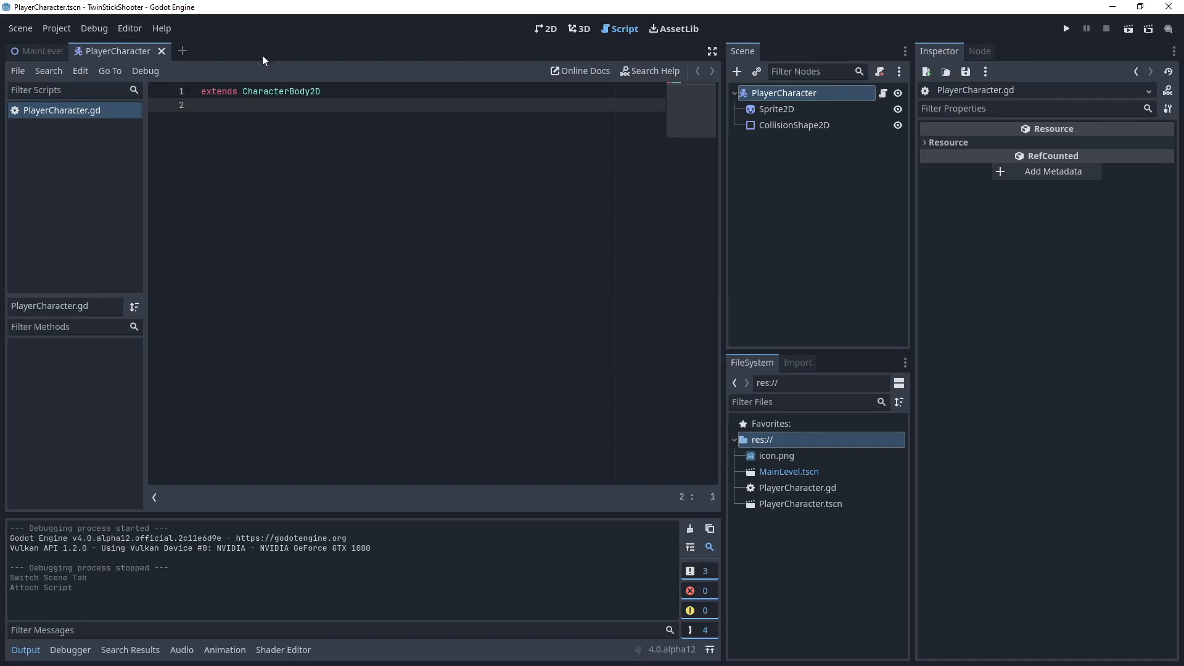
Open Editor Settings at the Text Editor > Completion section.
click(129, 28)
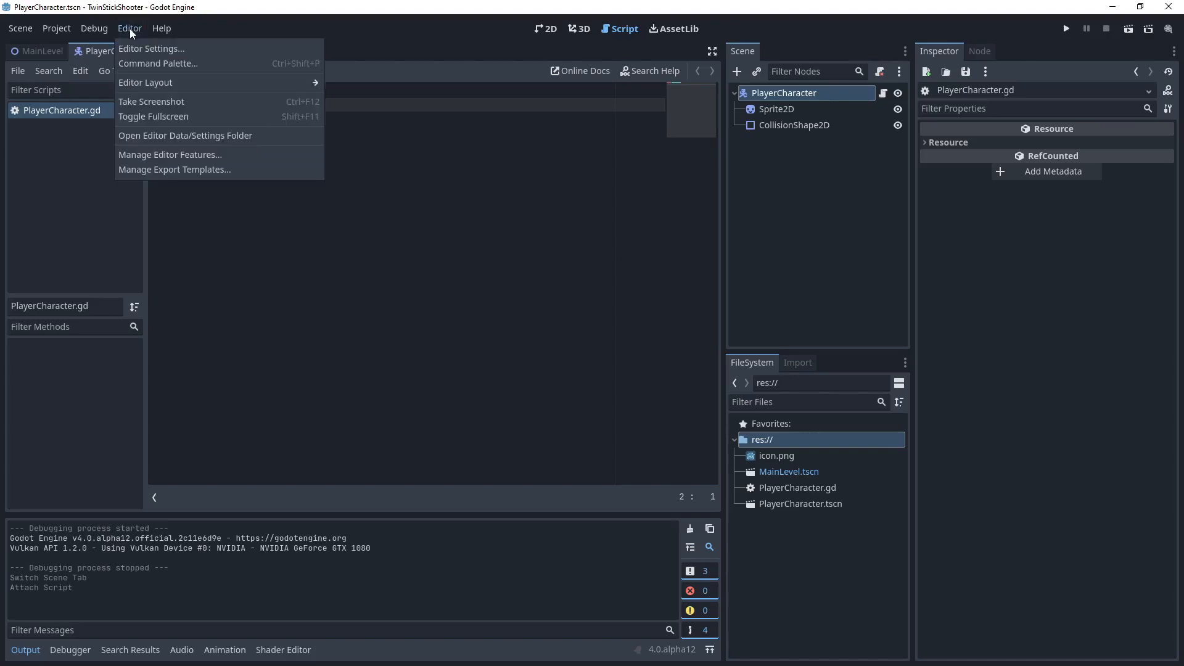
click(151, 48)
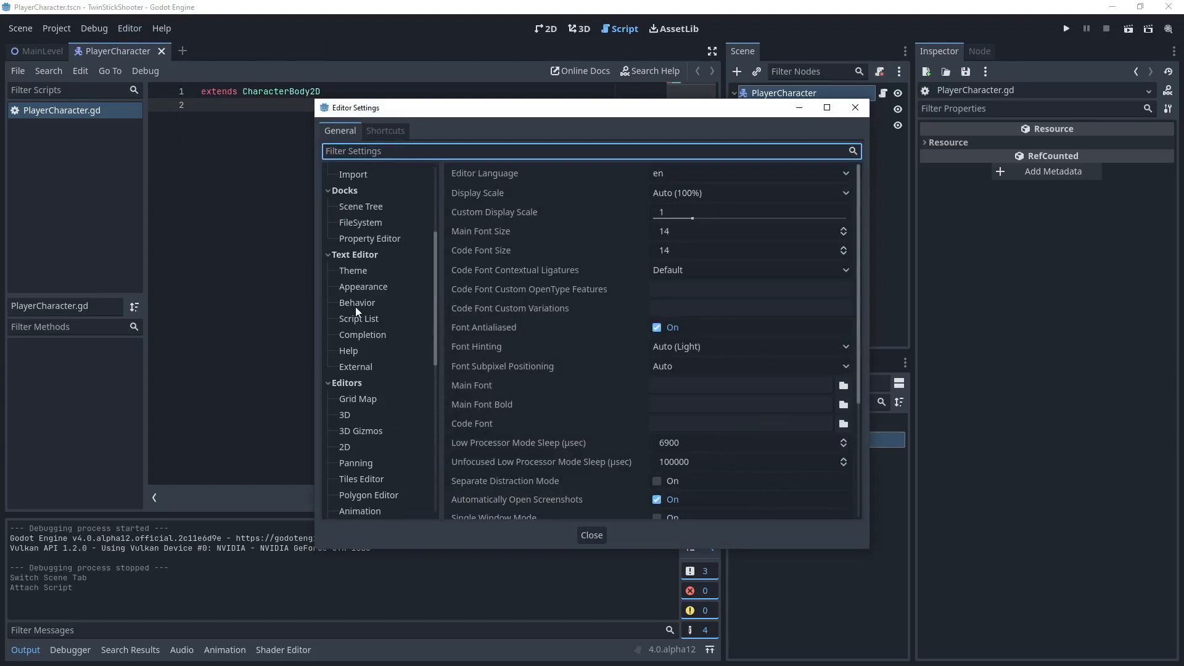
click(362, 334)
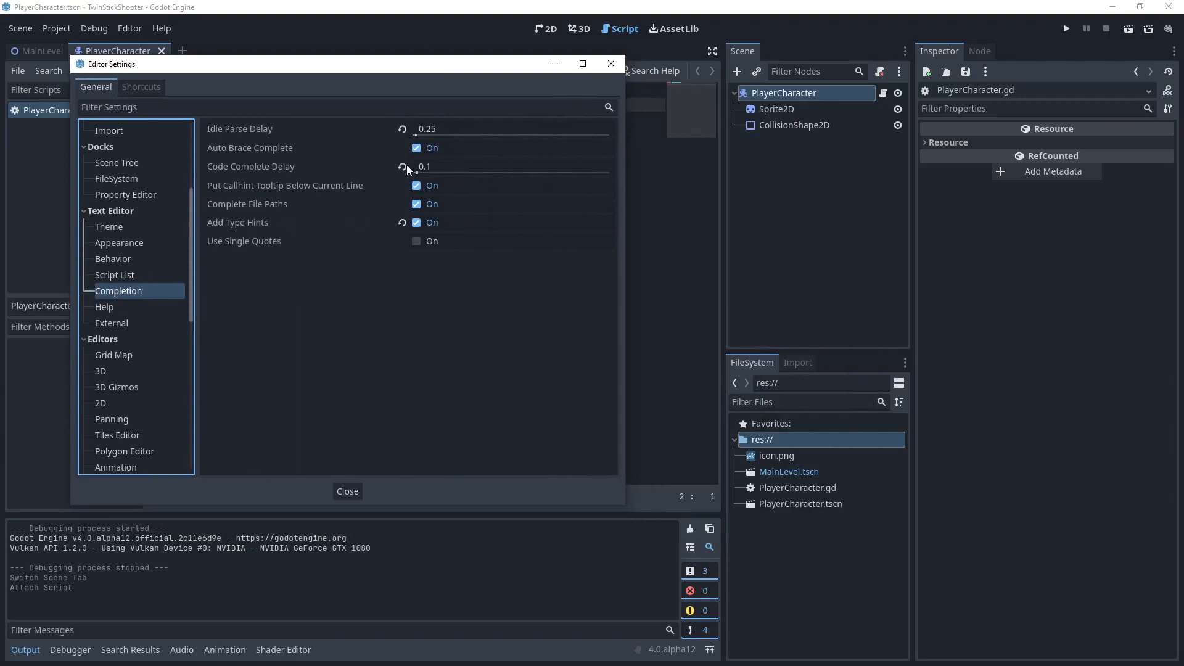
mouse_move(506, 182)
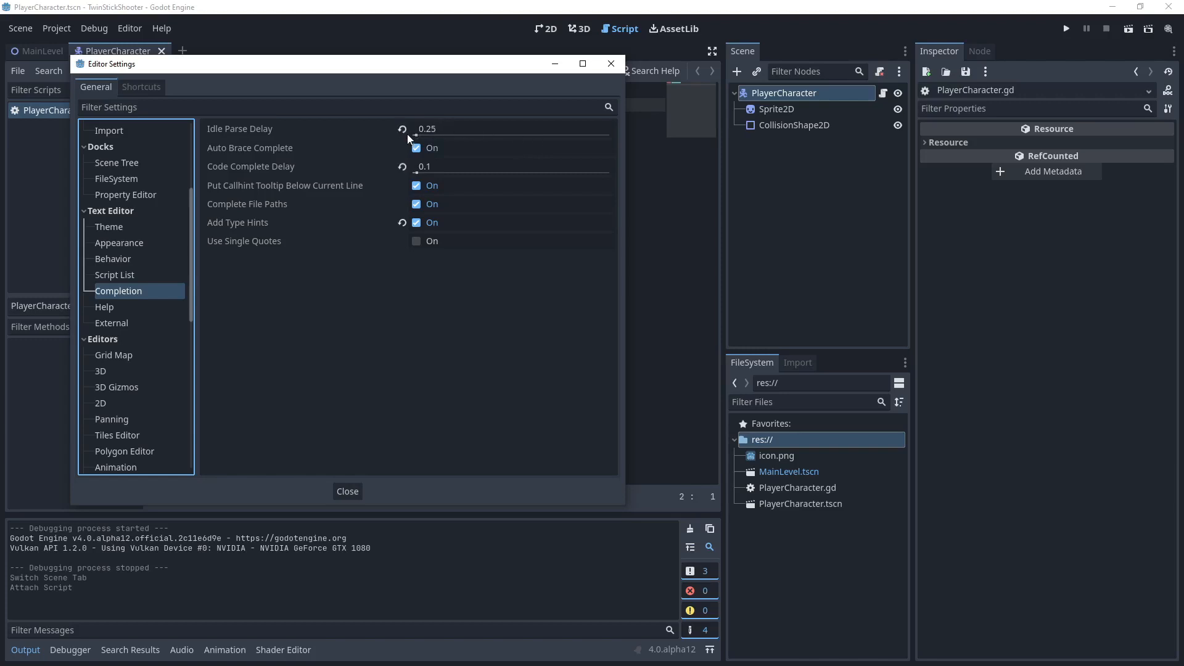
Set idle parse delay 2, completion delay 0.1, disable type hints, and close settings.
drag(415, 134, 450, 134)
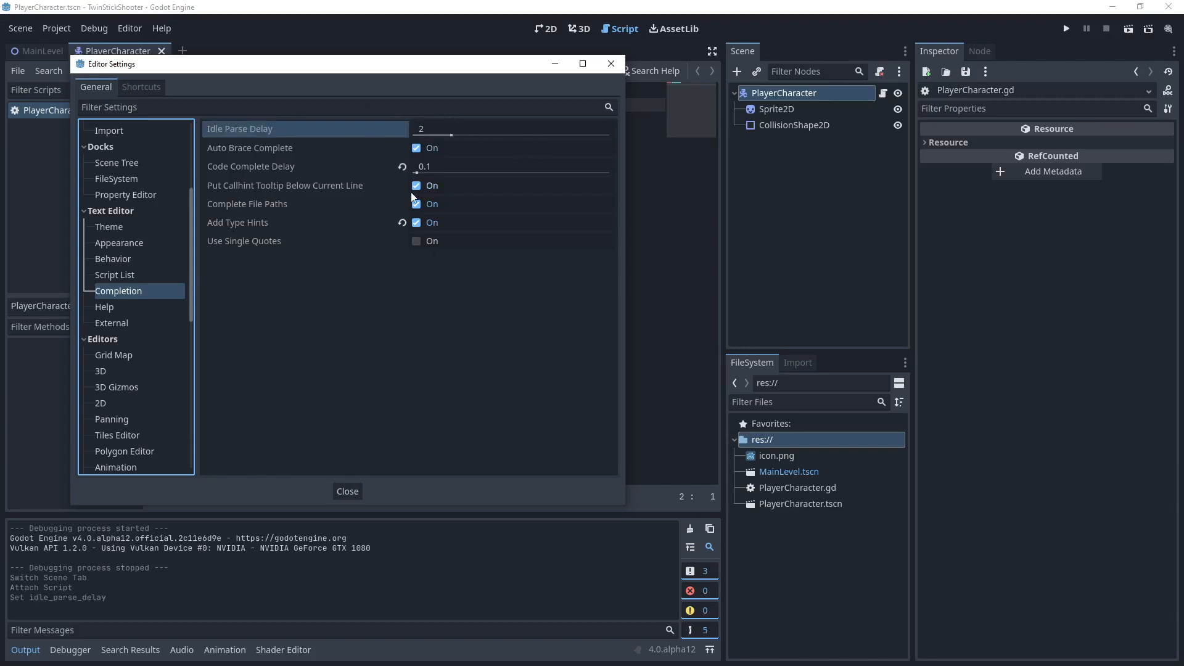
click(403, 166)
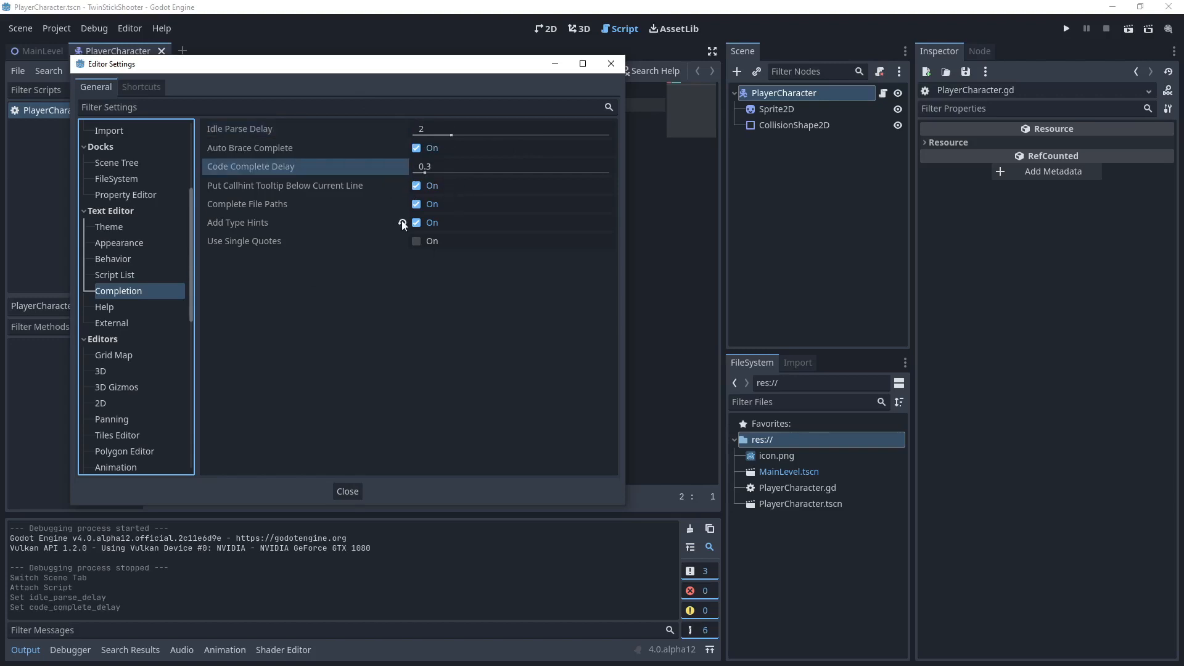
click(417, 222)
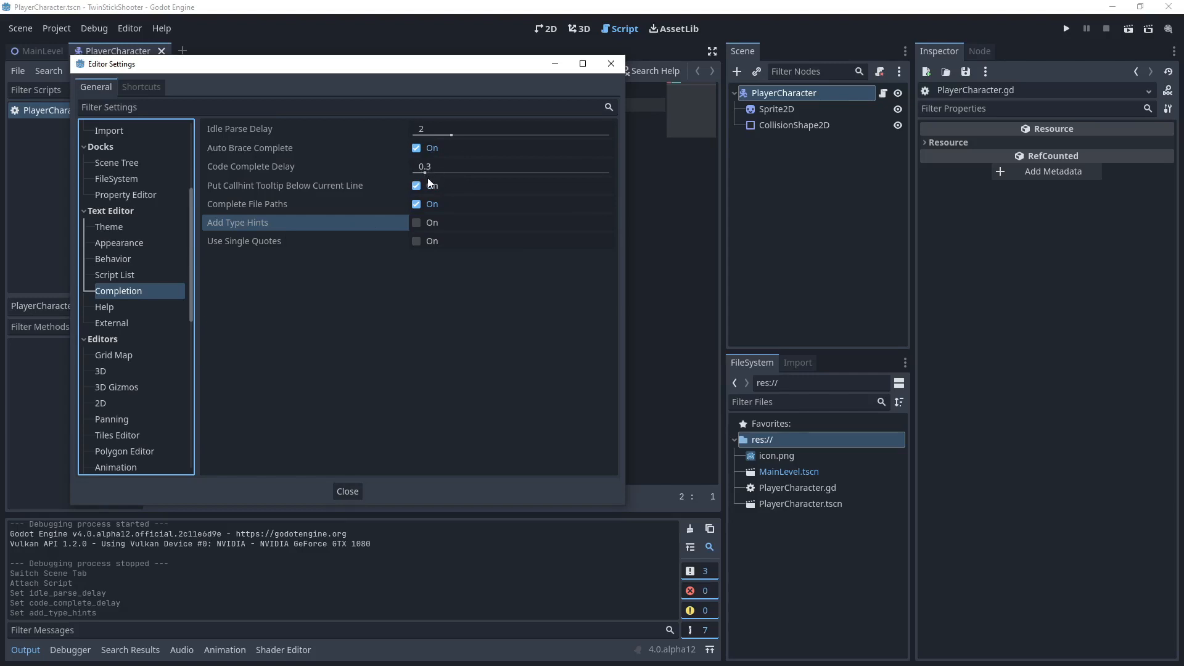
click(510, 166)
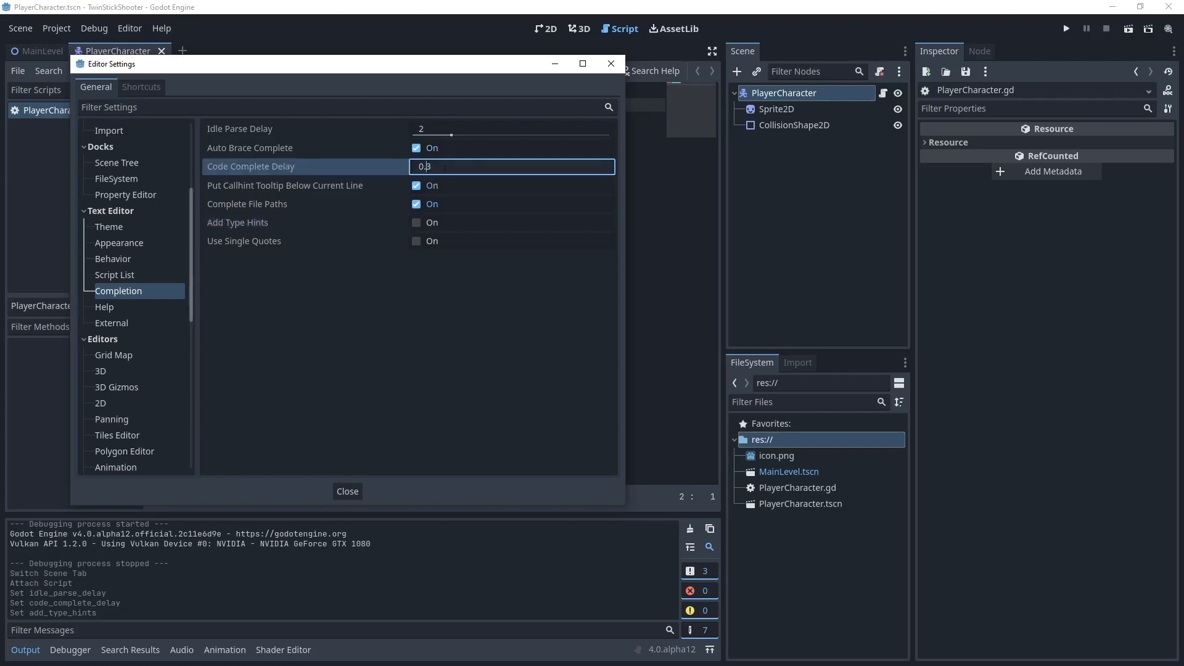
text(0.1)
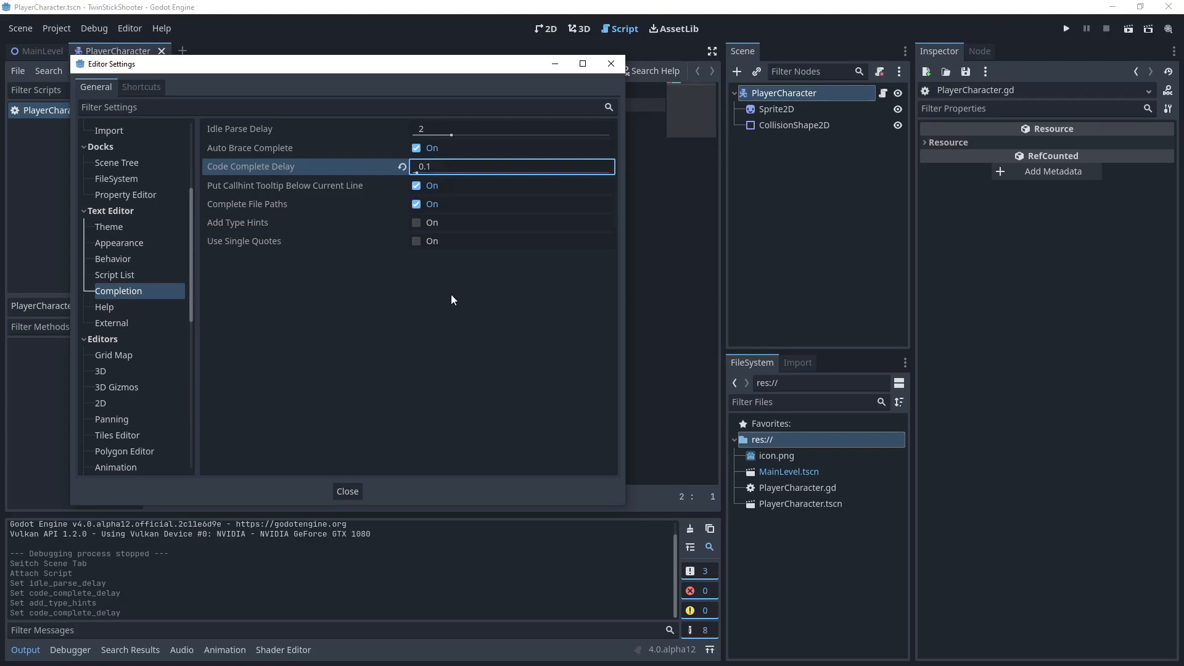
mouse_move(433, 293)
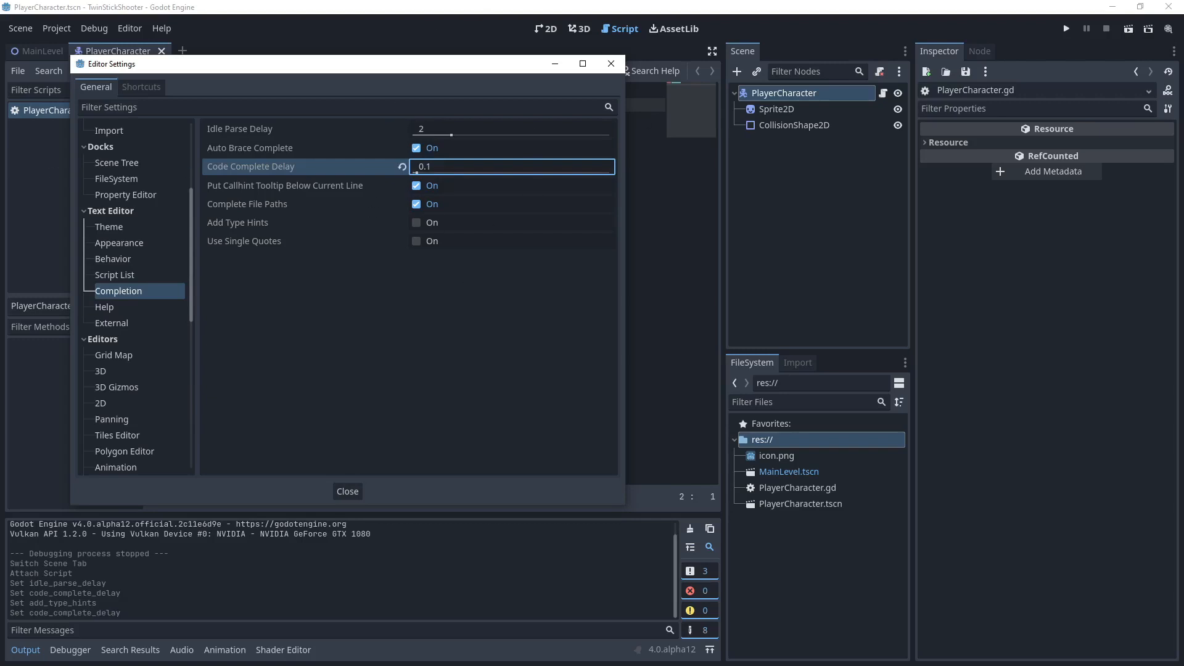
mouse_move(403, 142)
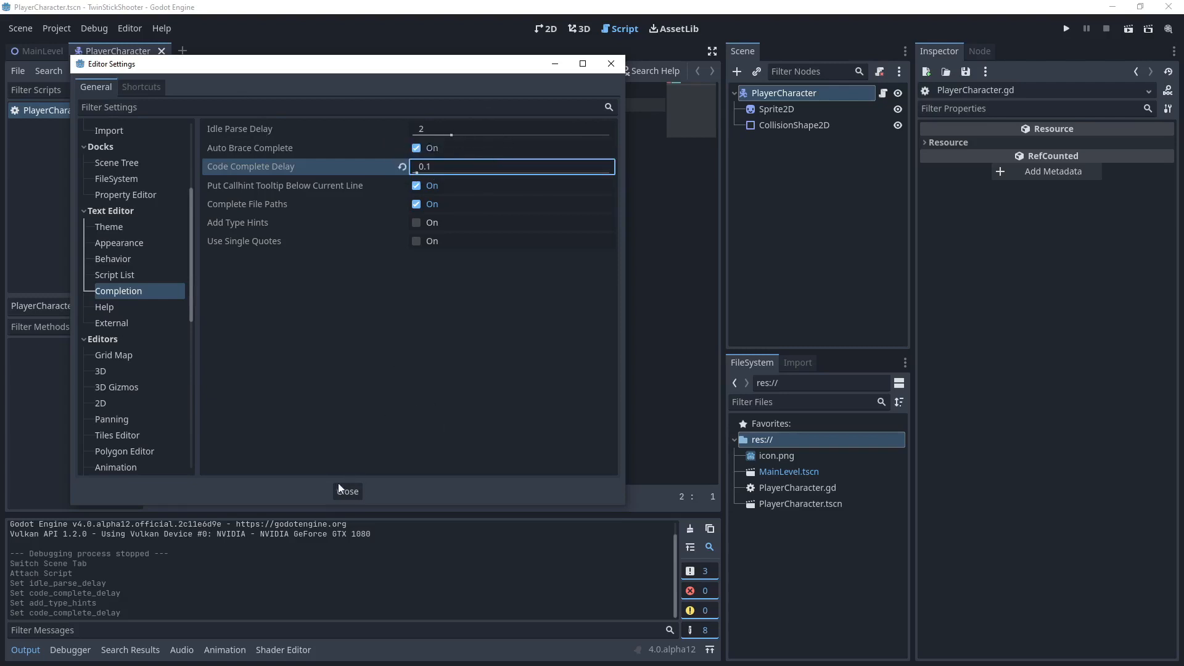
mouse_move(390, 510)
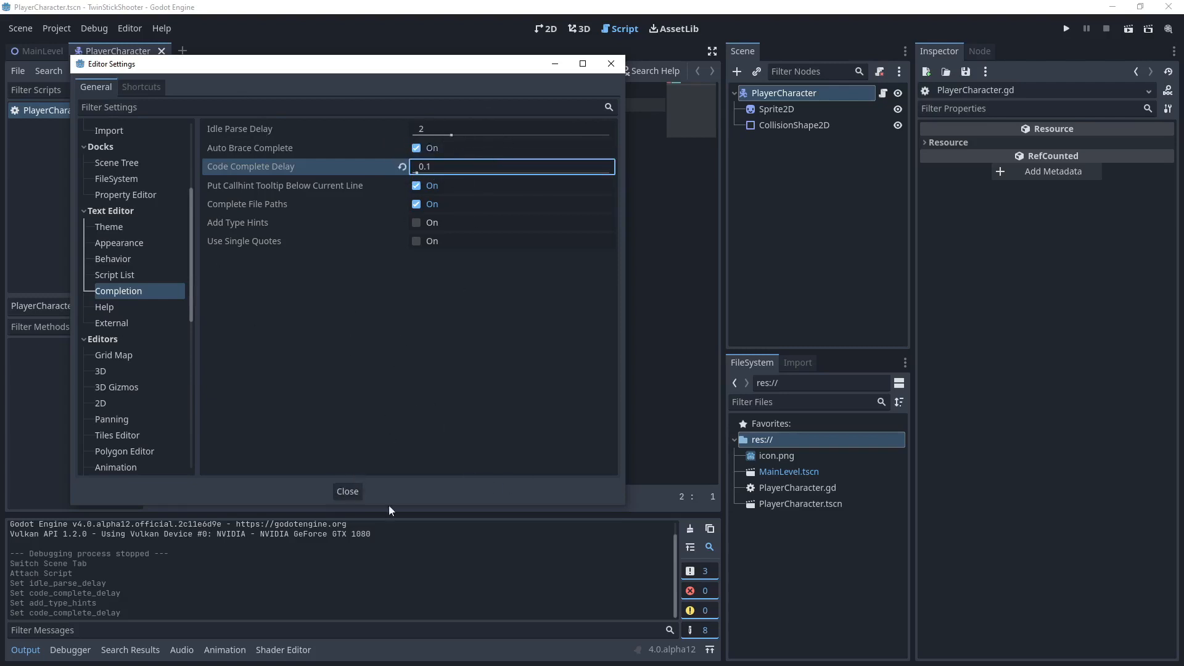
click(347, 491)
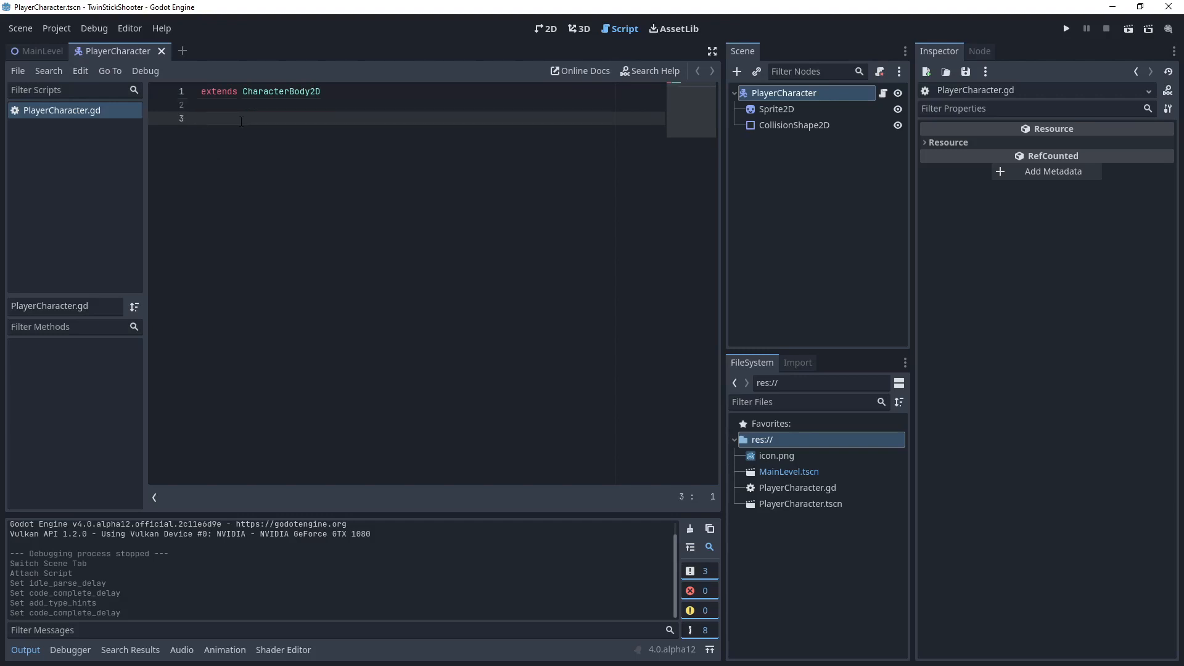
Write "var character_name =" on line 3 of the script.
text(var)
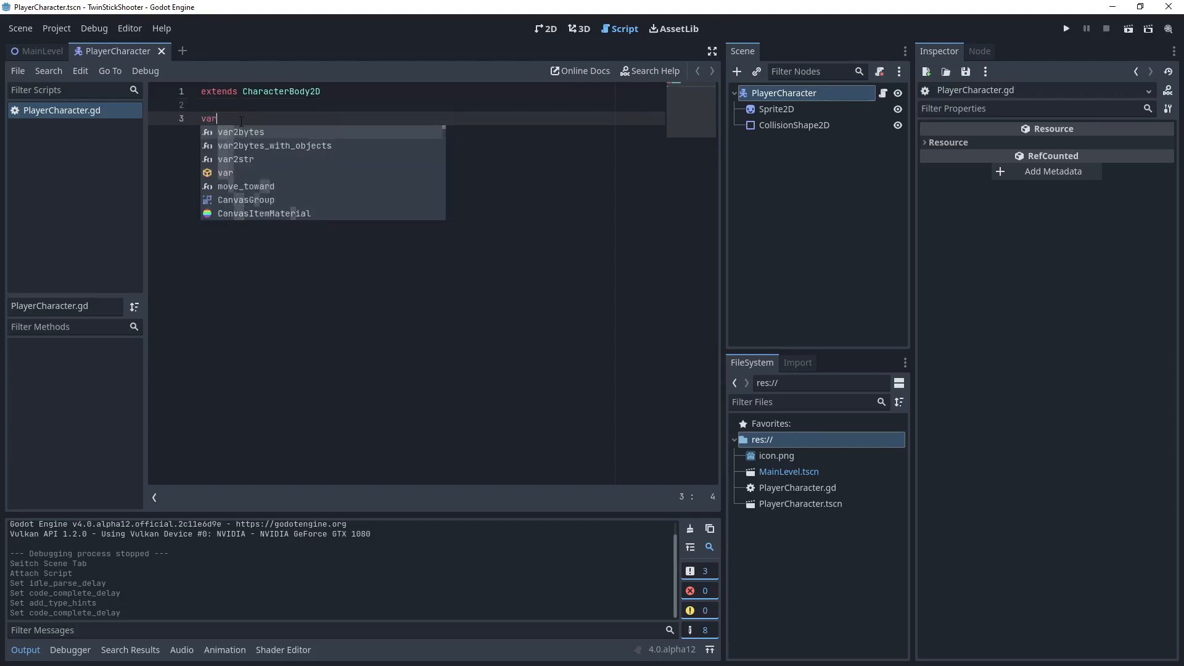
text(" ")
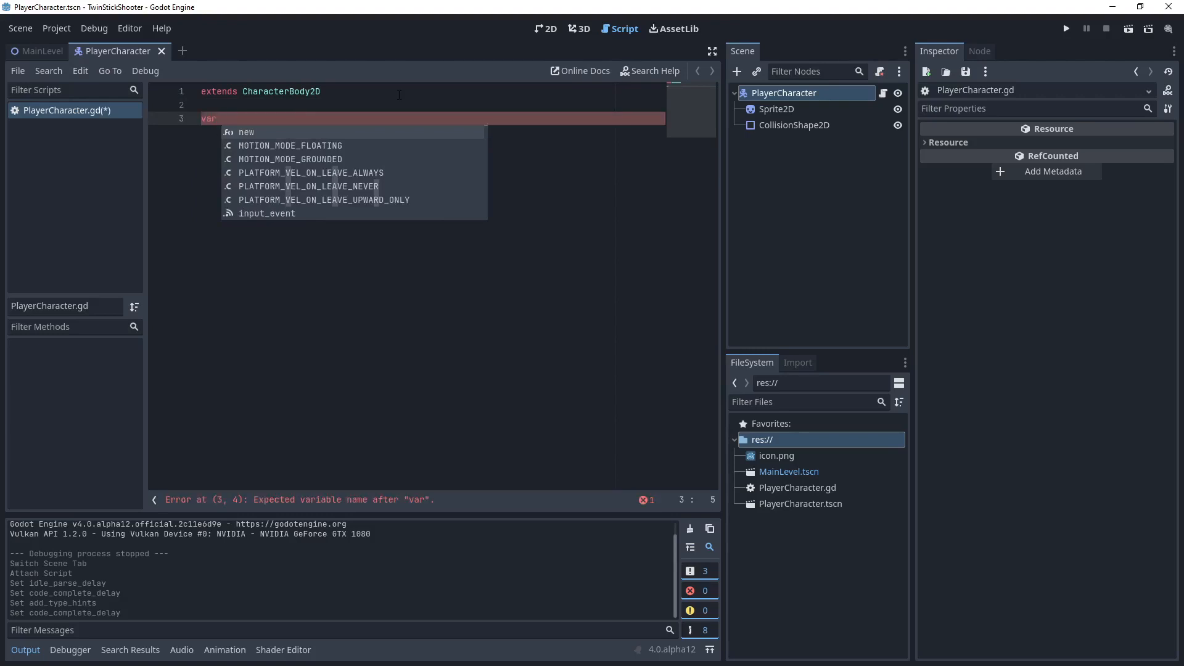
text(character_name)
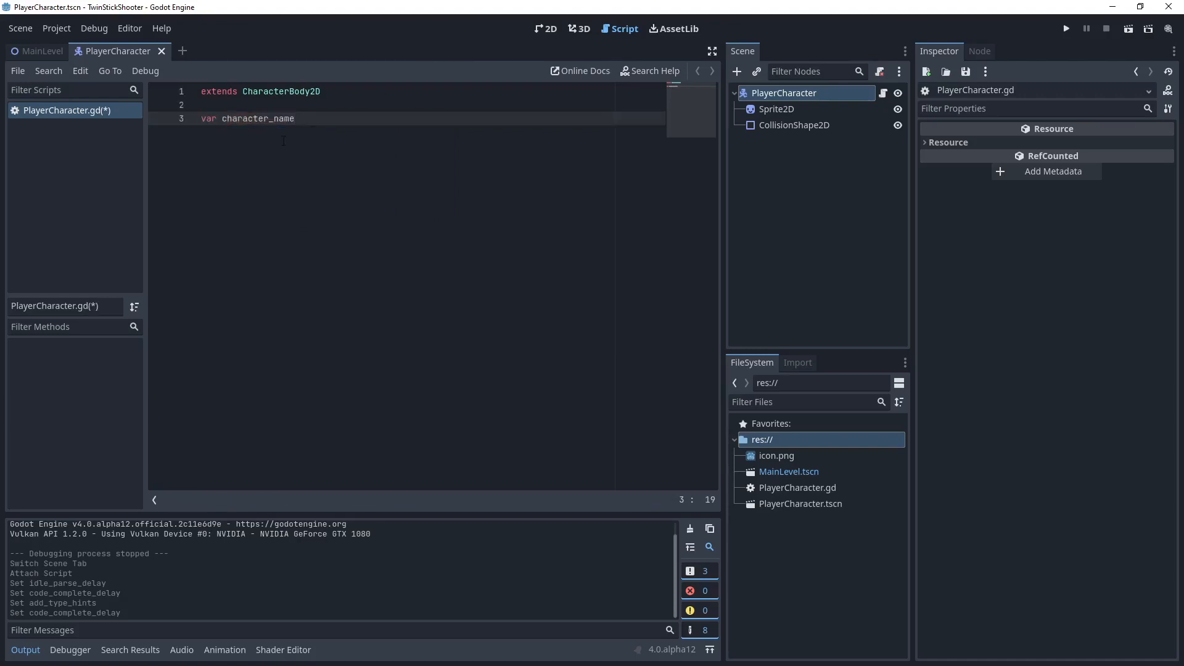
double_click(254, 119)
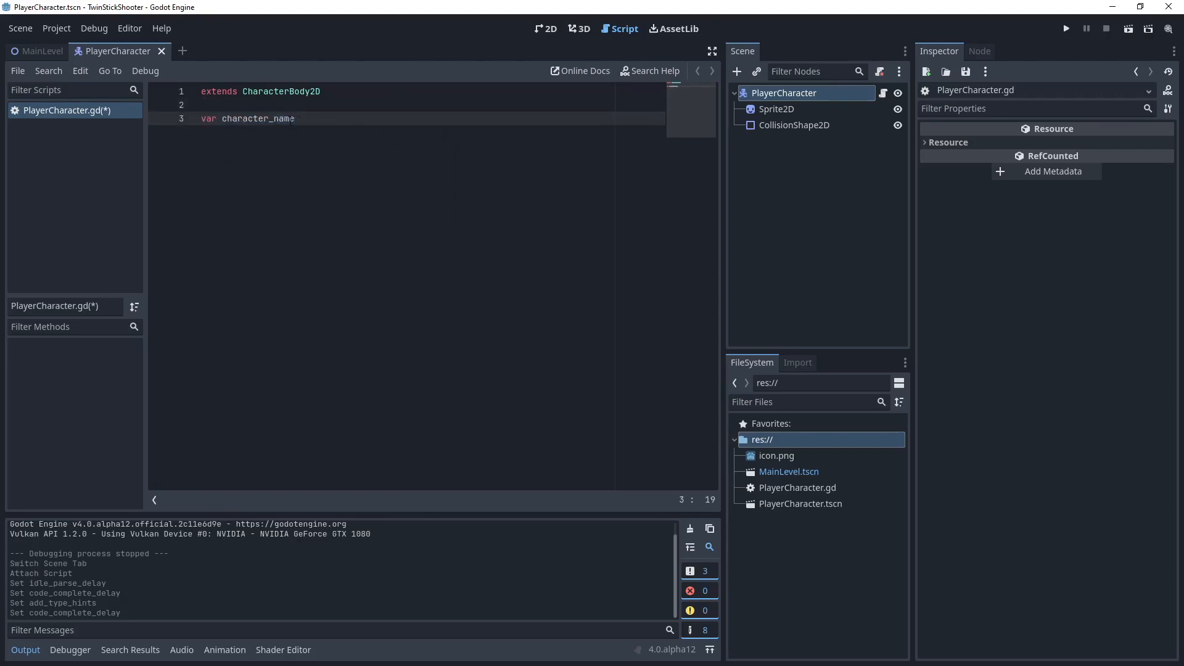
double_click(256, 118)
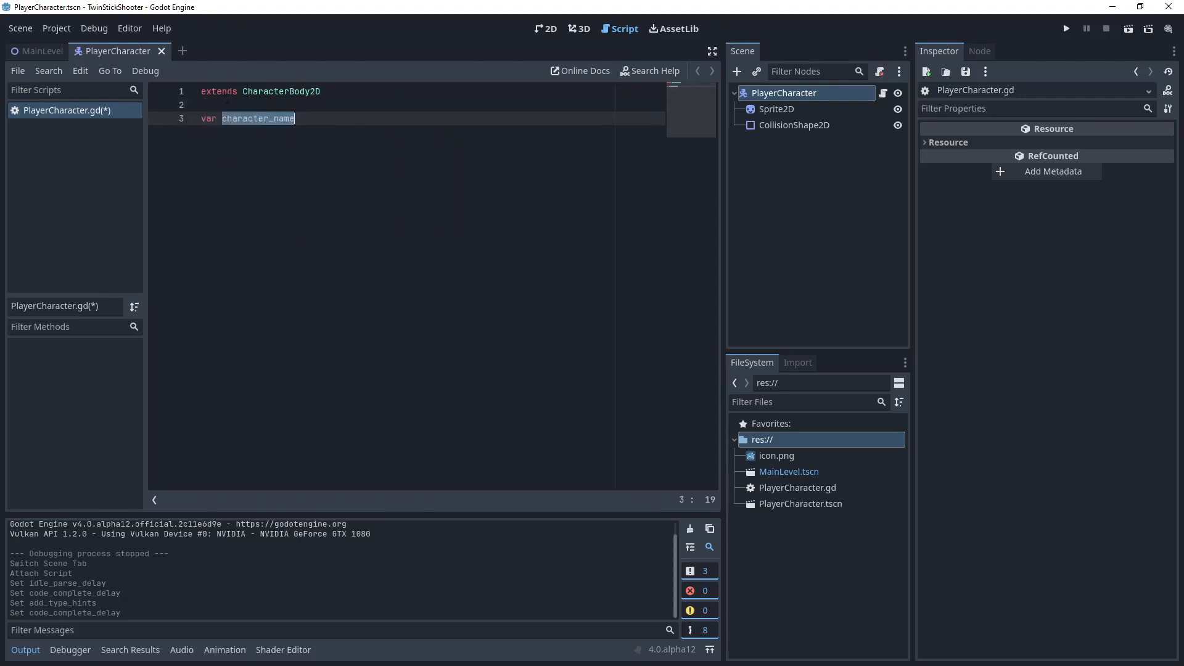
click(497, 134)
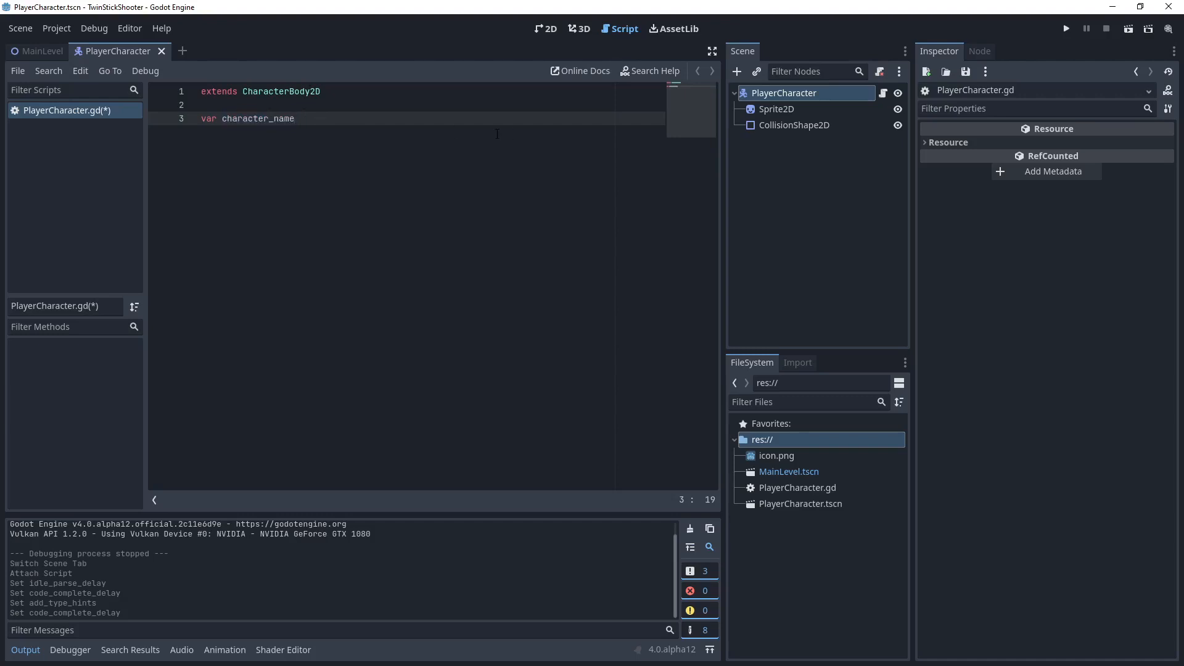
text(=)
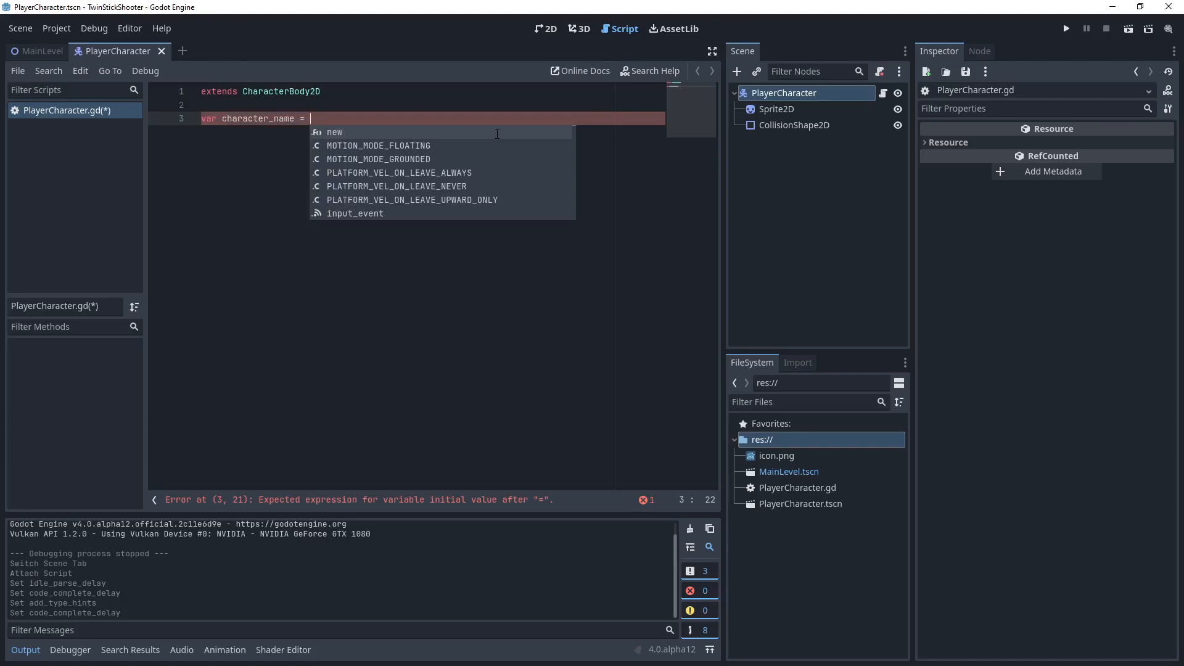
Assign Josh to character_name, then select Josh to wrap it in quotes.
text(Jos)
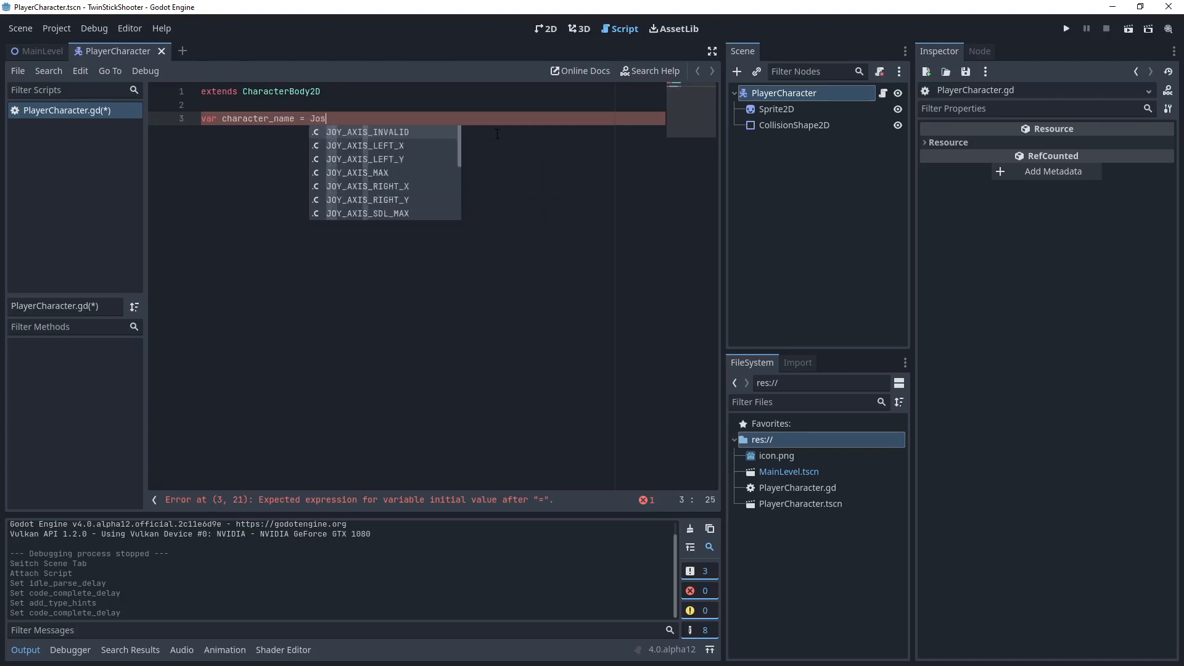
text(h)
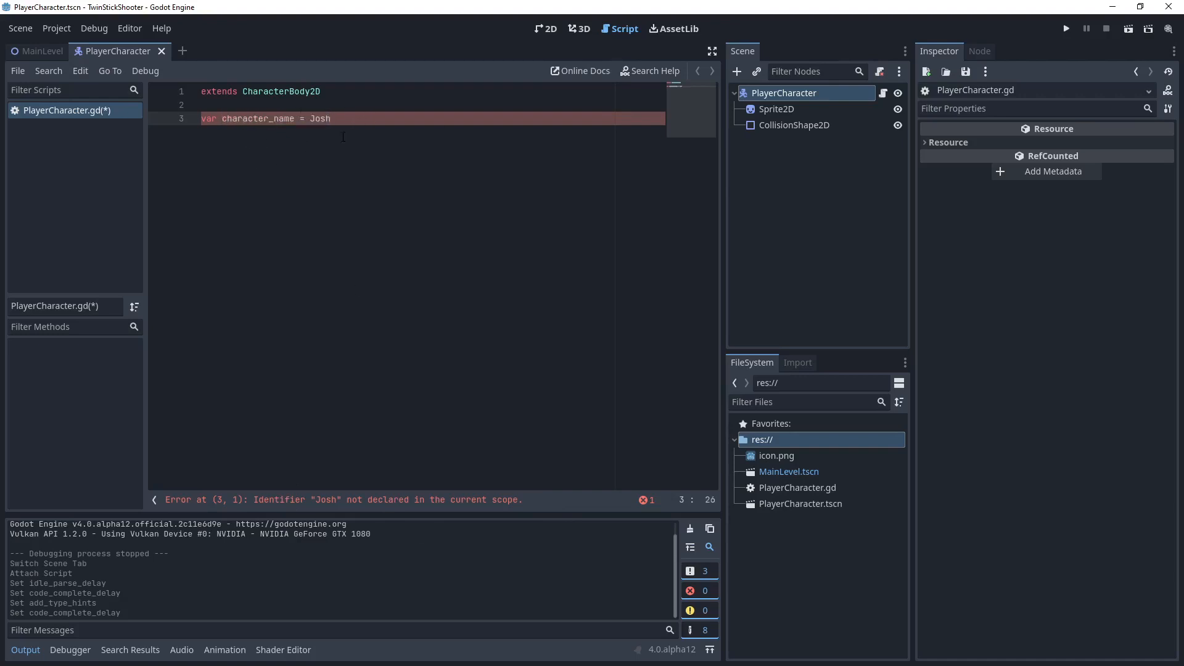
mouse_move(495, 506)
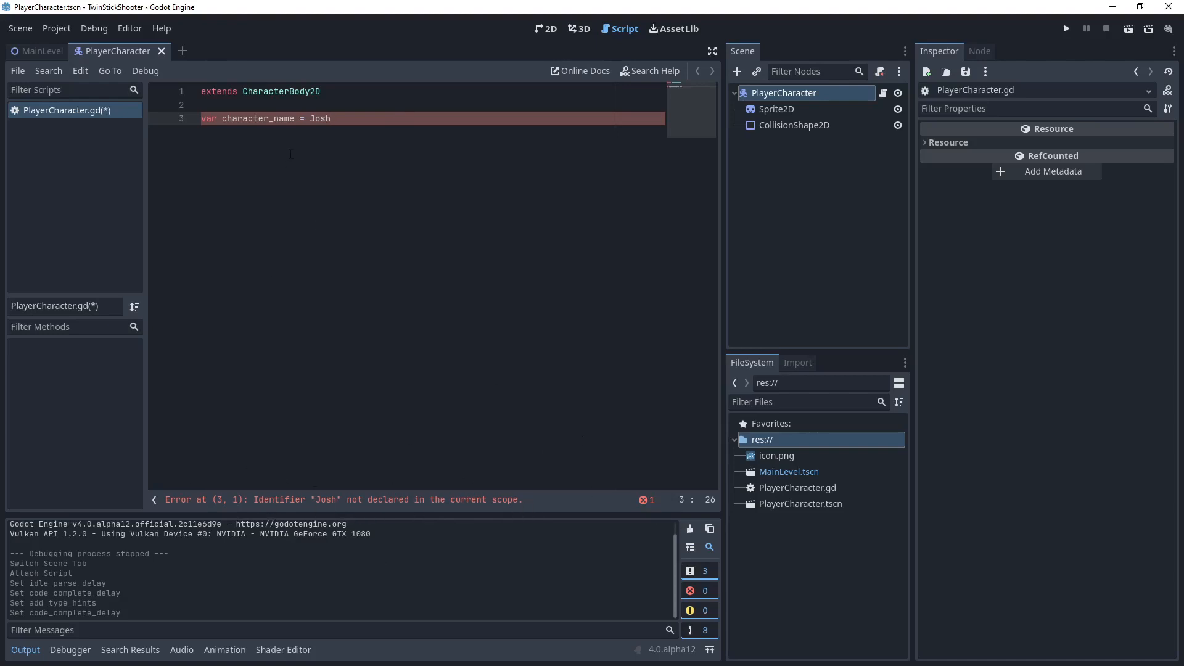
mouse_move(482, 336)
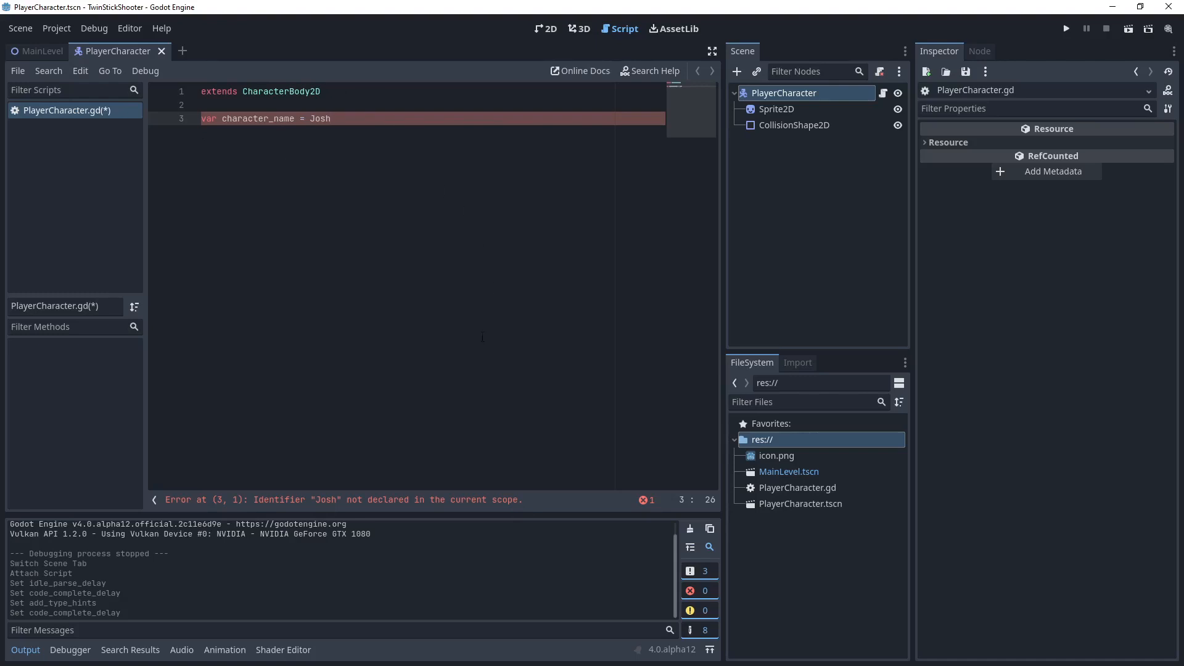
mouse_move(457, 537)
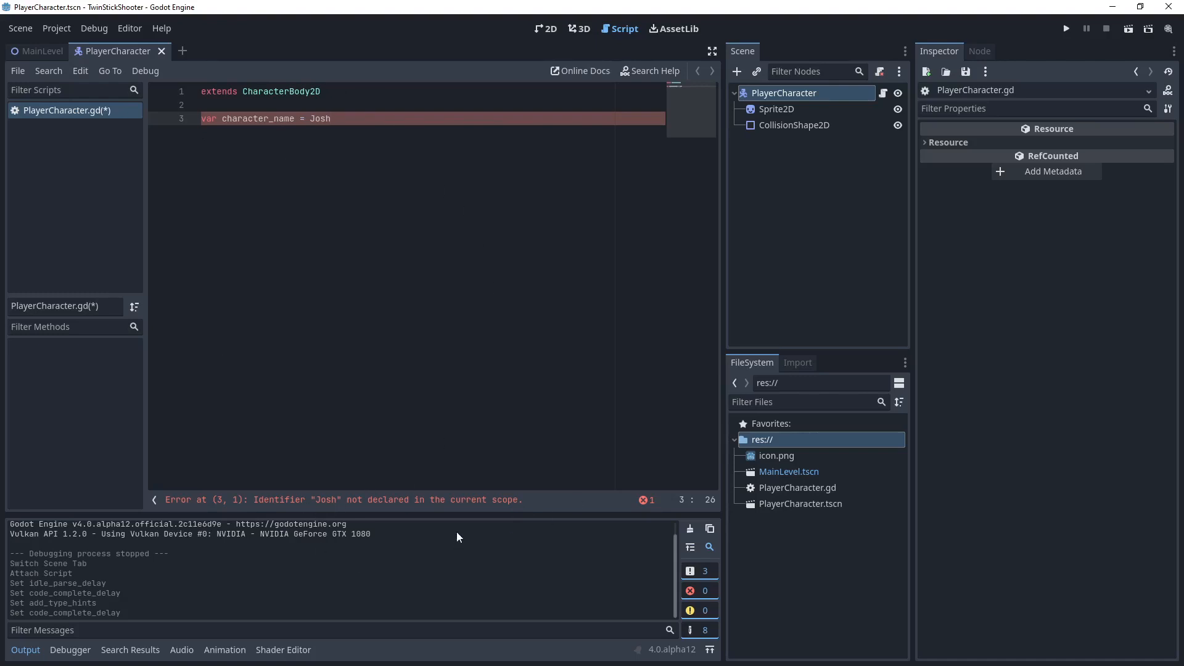
click(331, 119)
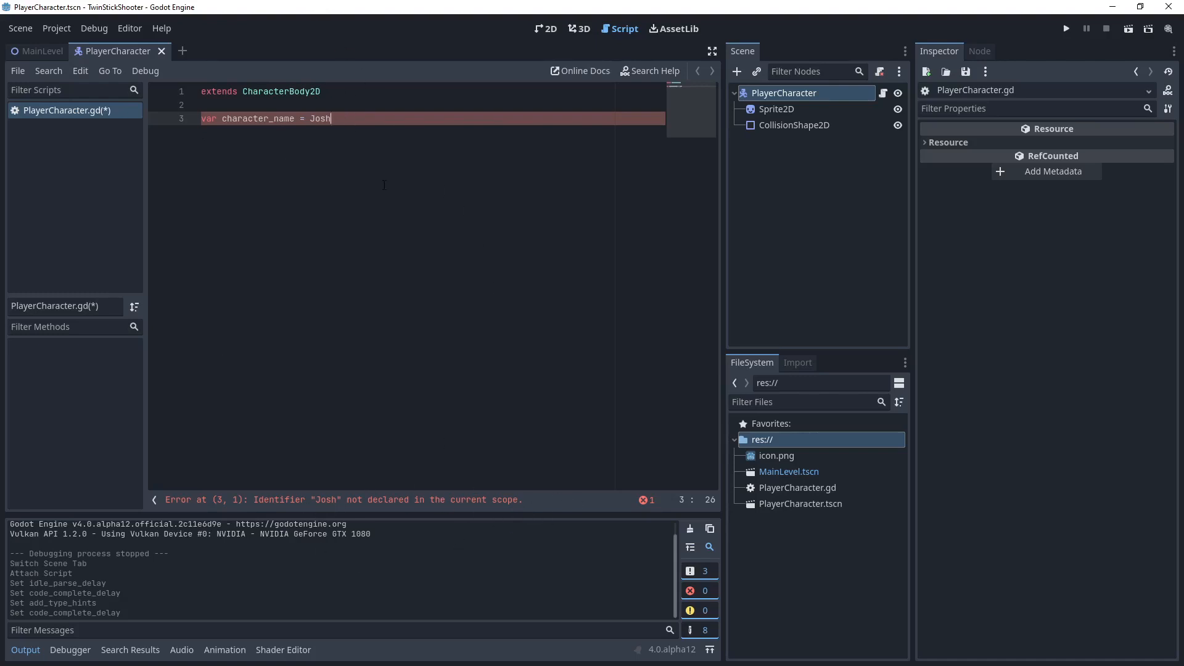
mouse_move(322, 510)
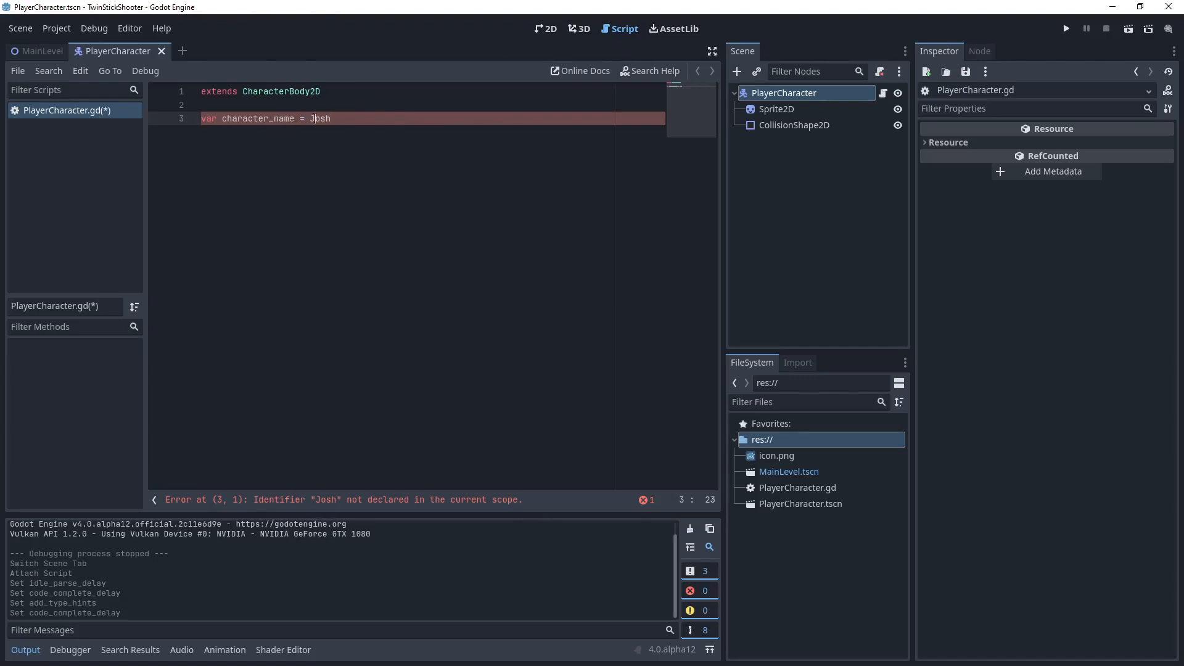
double_click(319, 118)
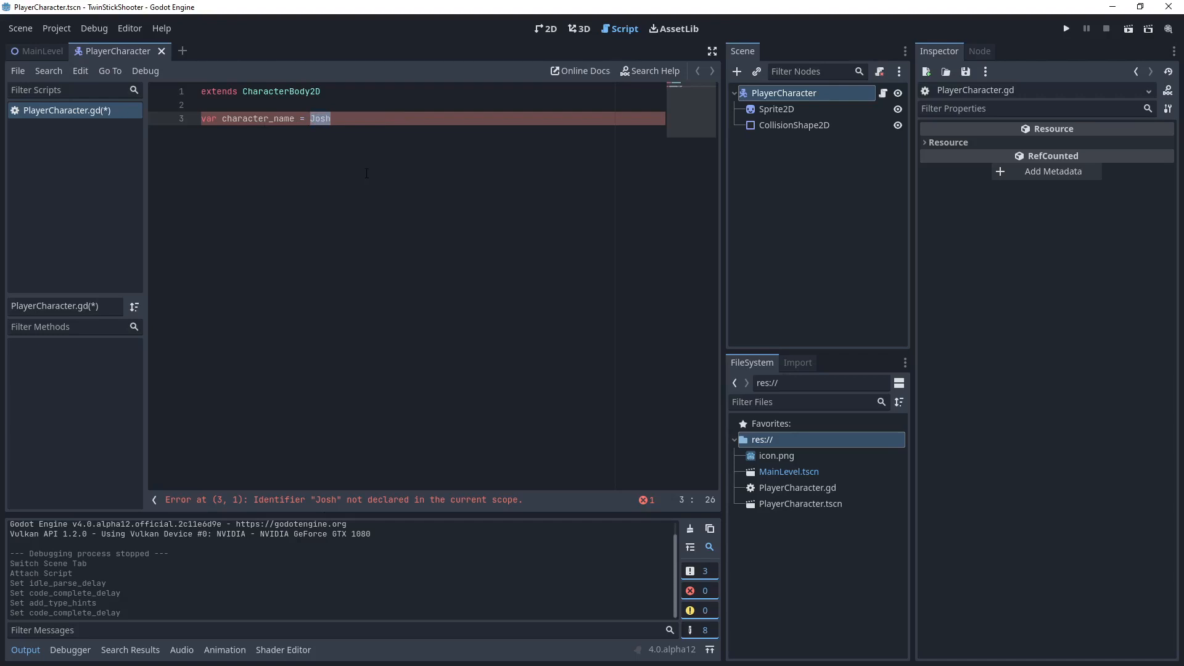
click(208, 104)
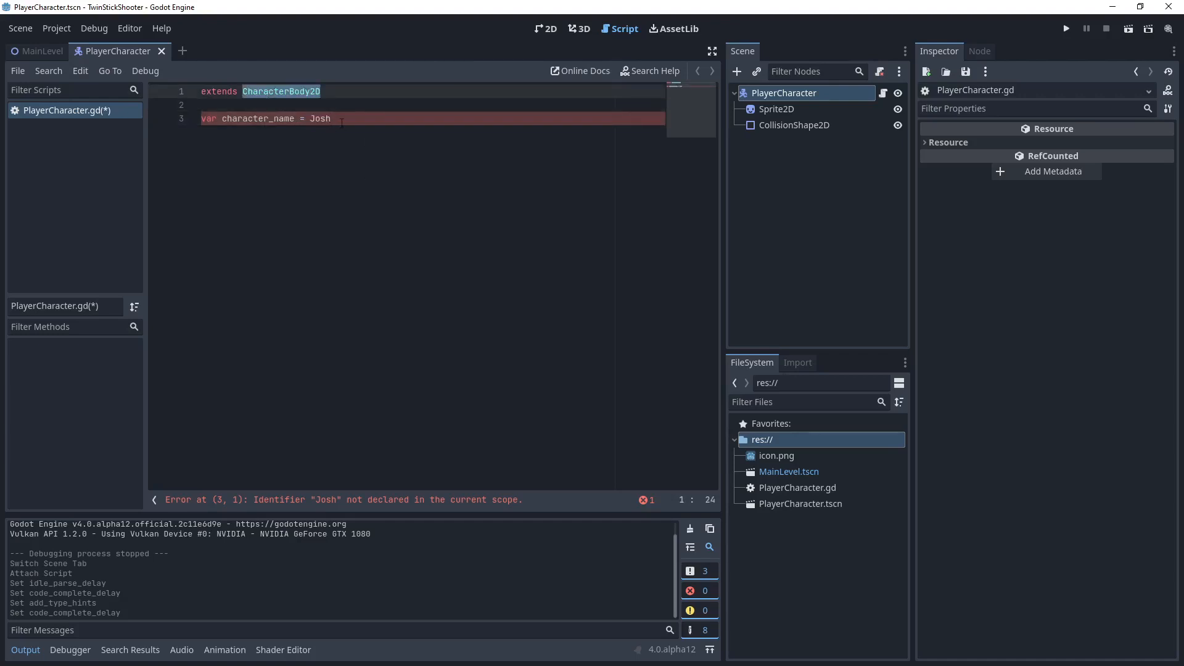
double_click(319, 118)
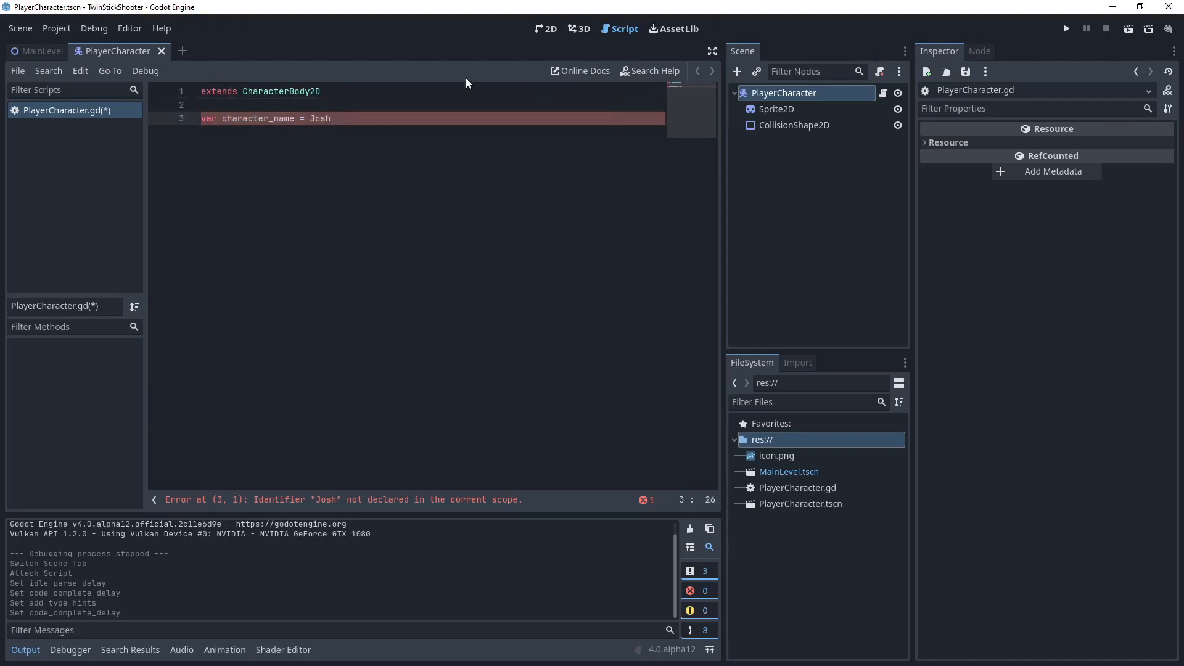
mouse_move(333, 228)
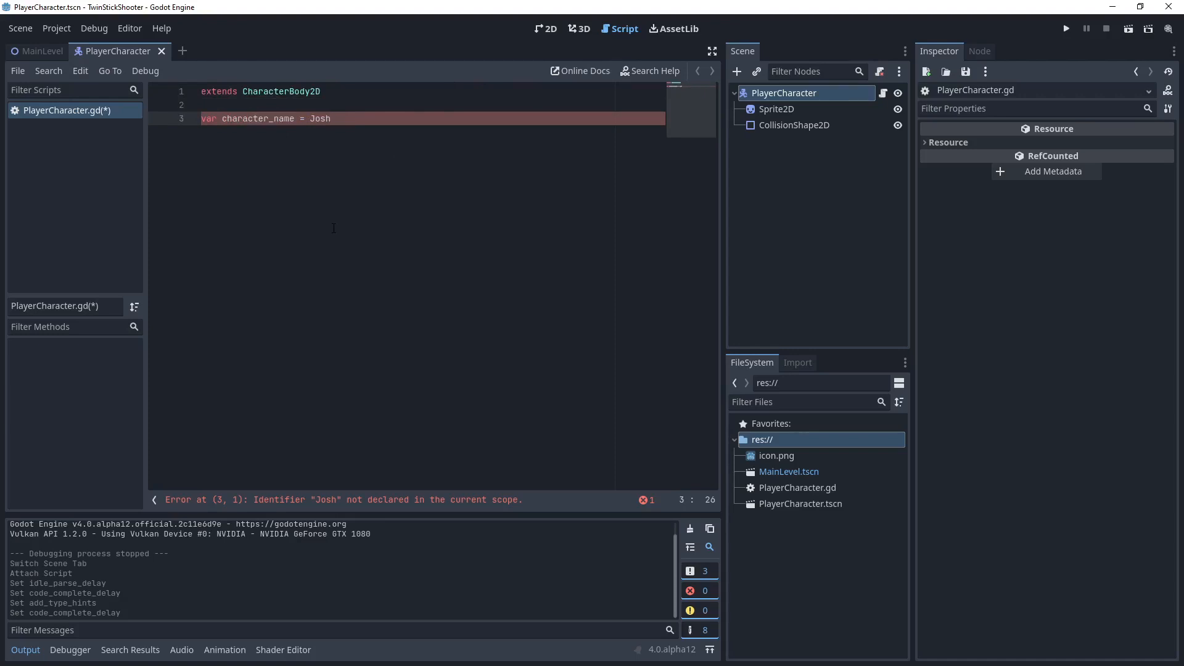
double_click(319, 119)
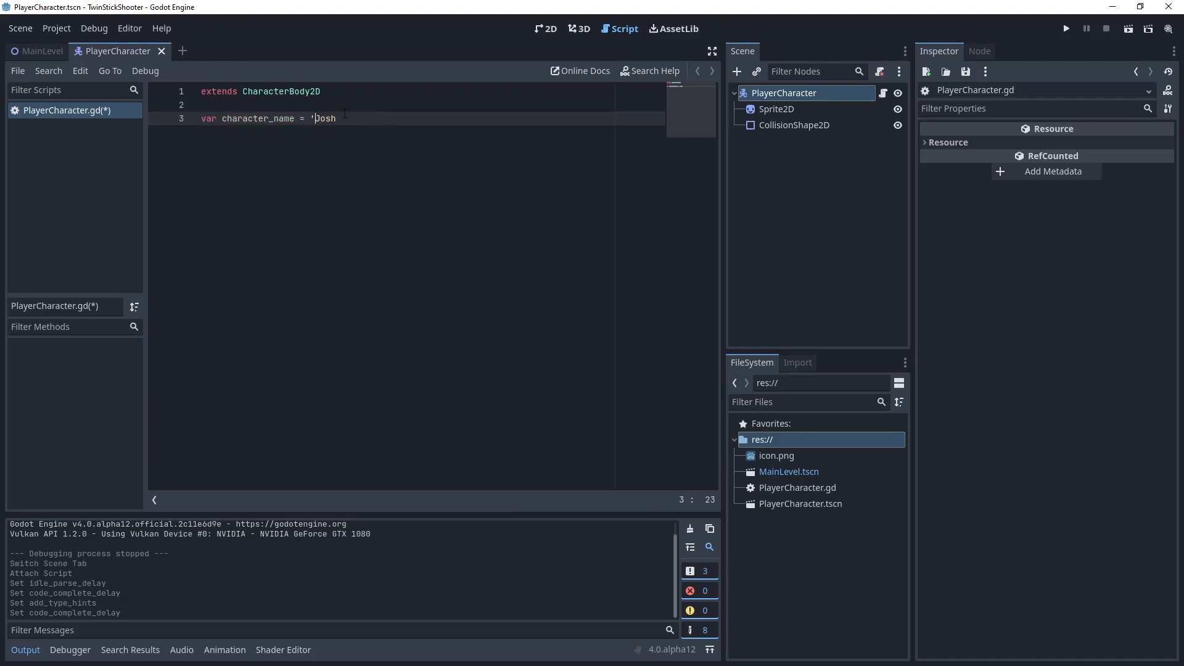
Correct line 3 so character_name holds the double-quoted string "Josh".
text(')
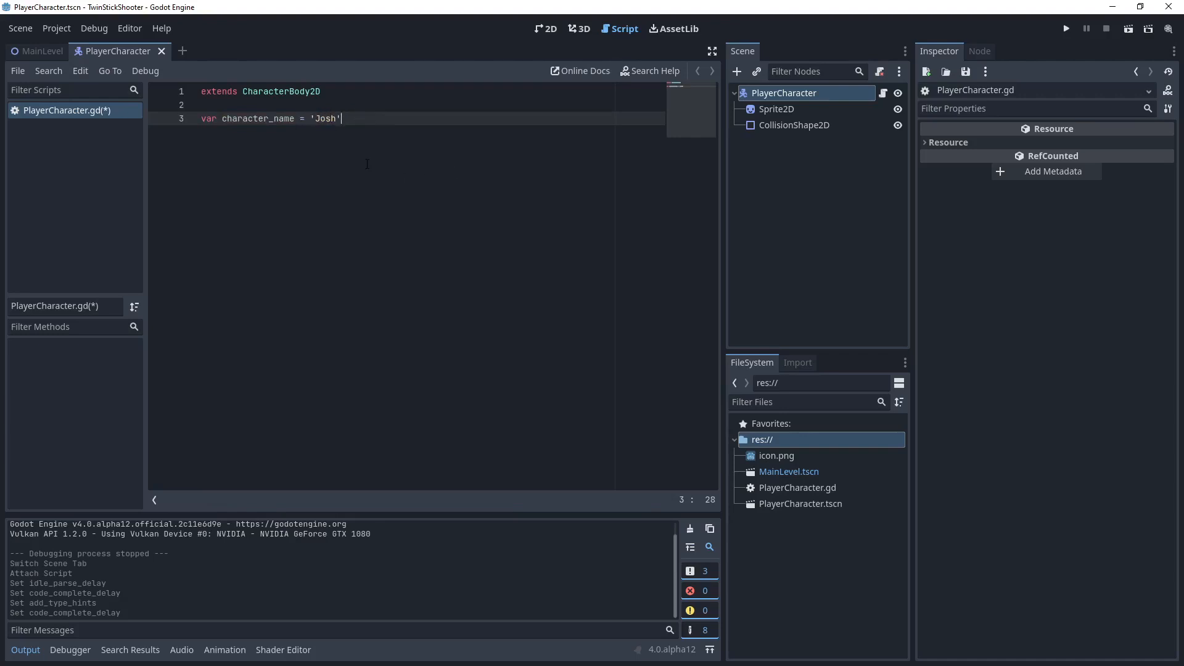
text(=)
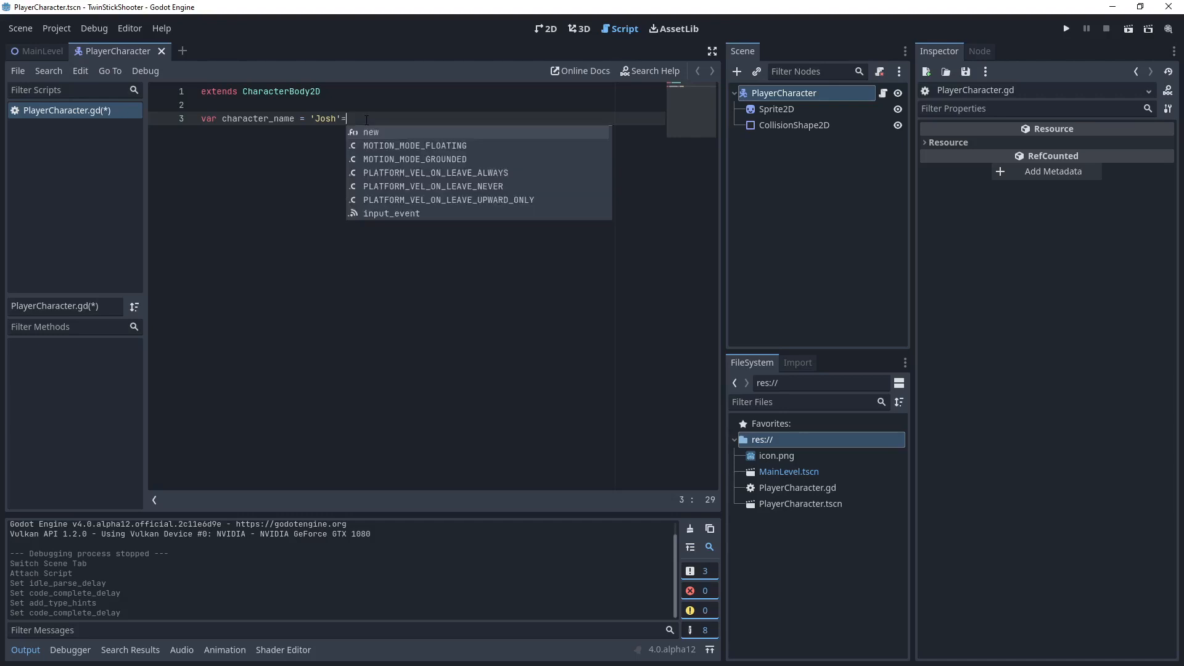
key(Backspace)
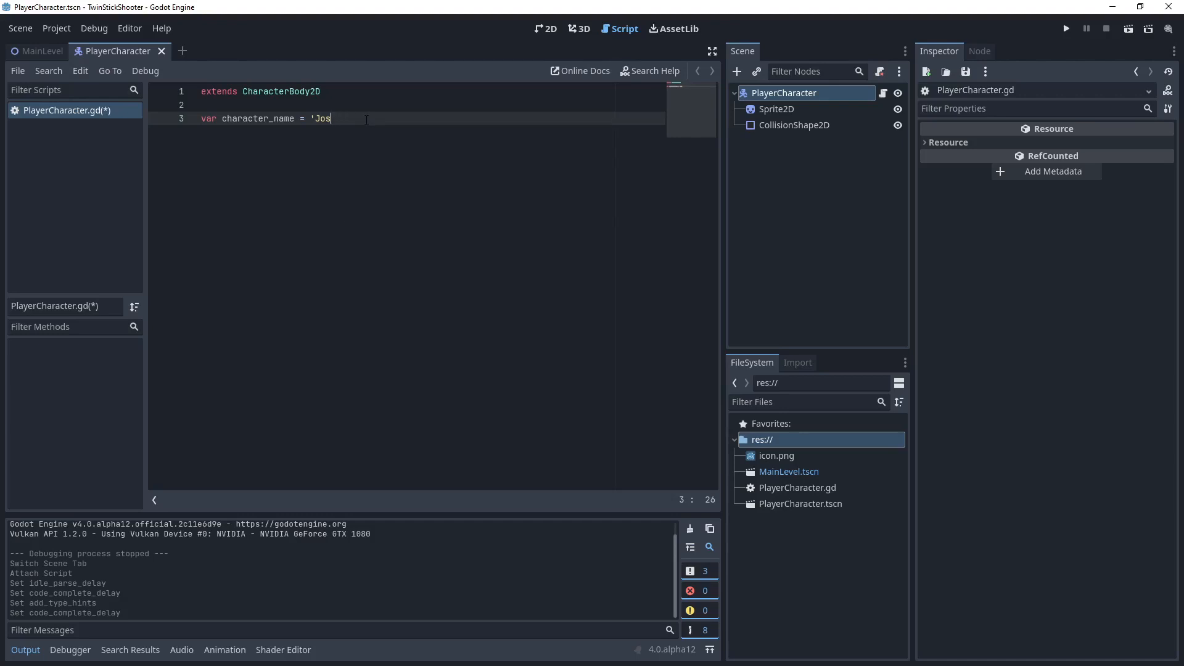
key(Backspace)
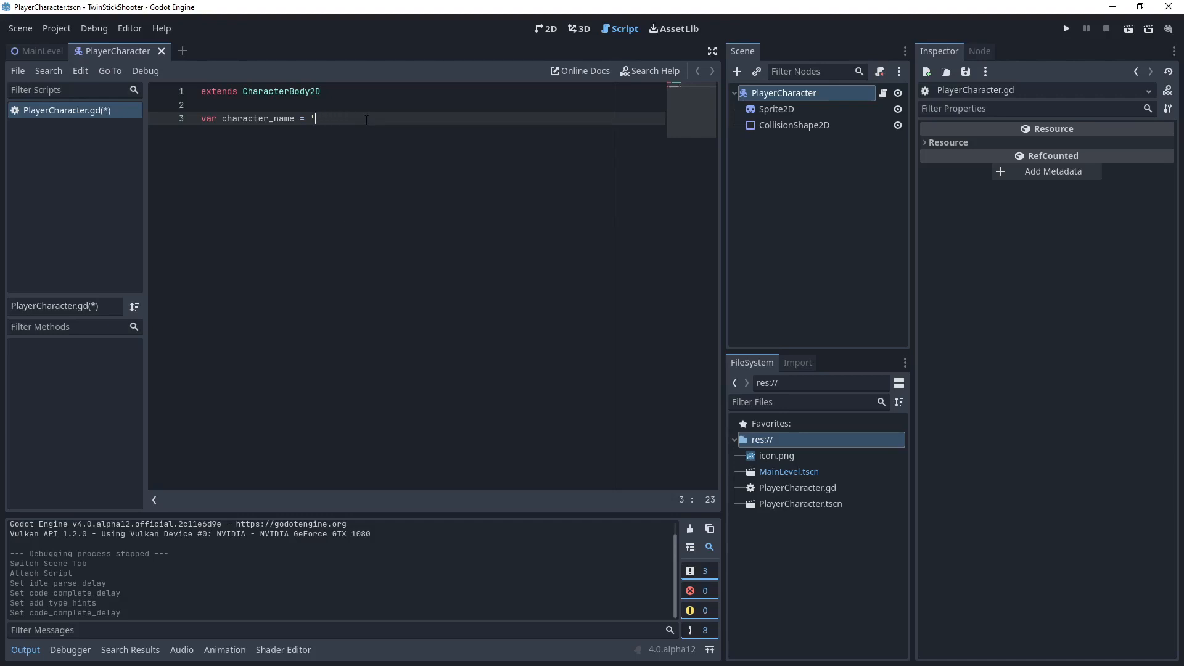
text(Josh")
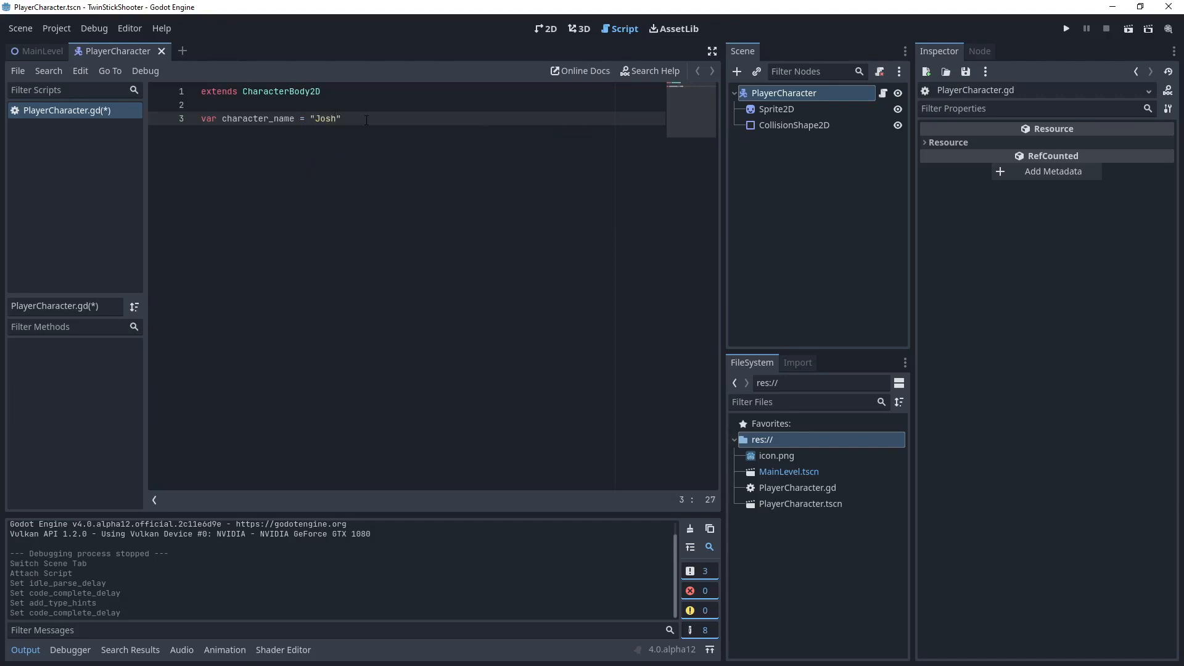
double_click(257, 118)
text(var)
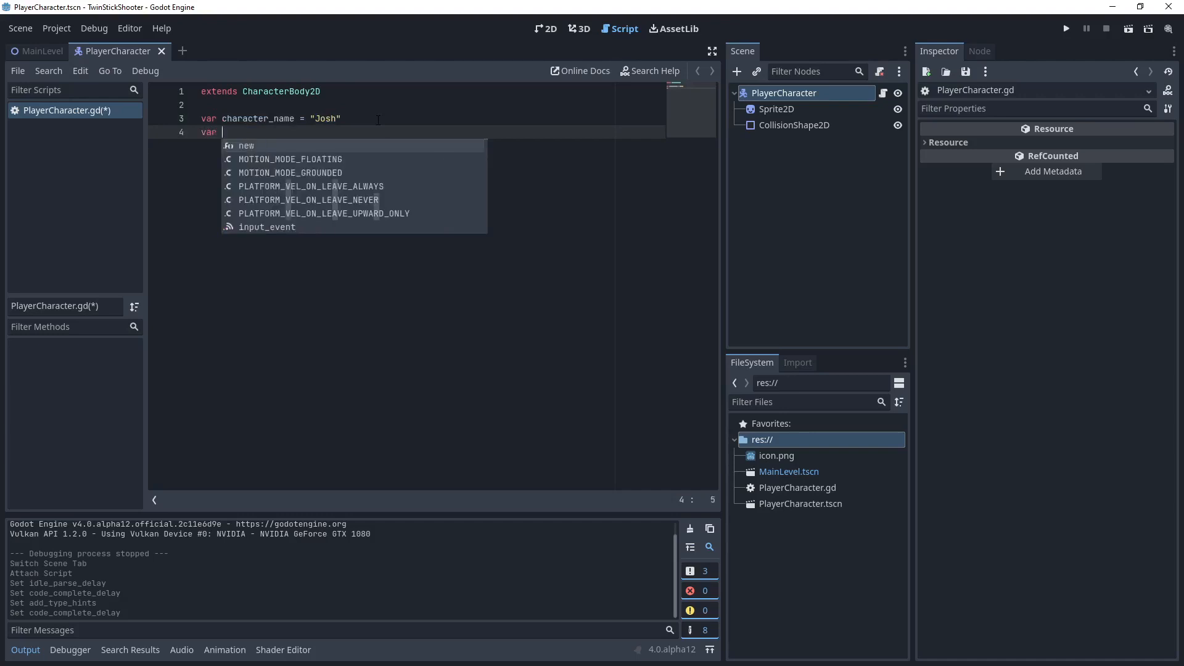
Declare my_whole_number = 5 on line 4.
text(my_)
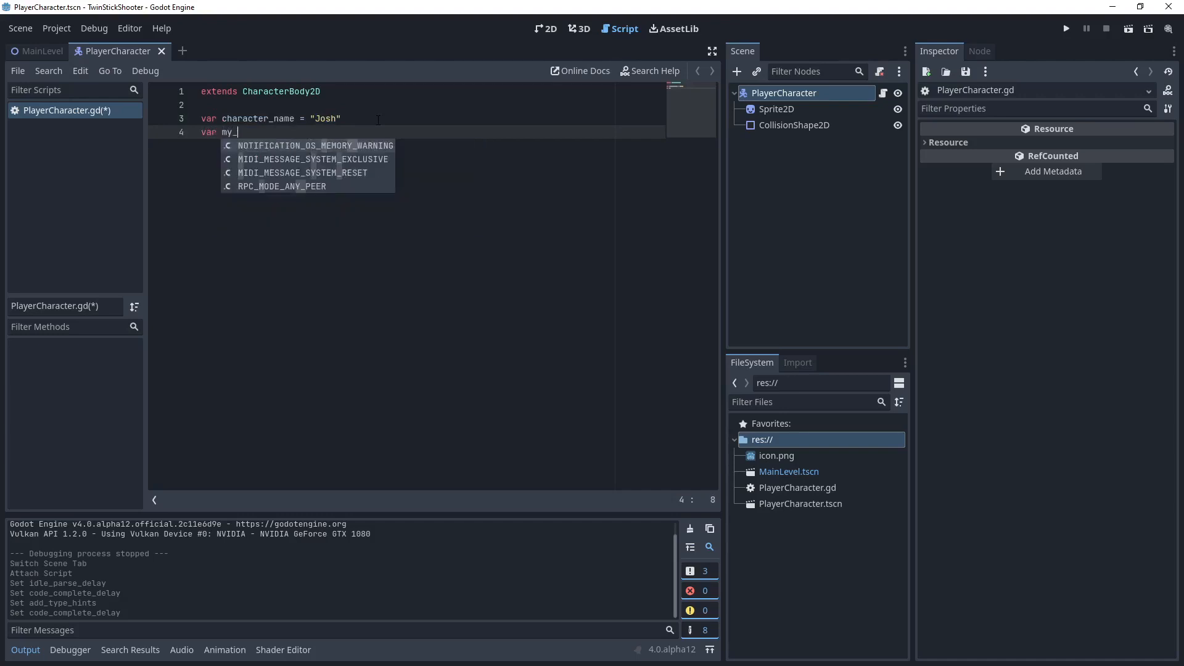
text(whole_num)
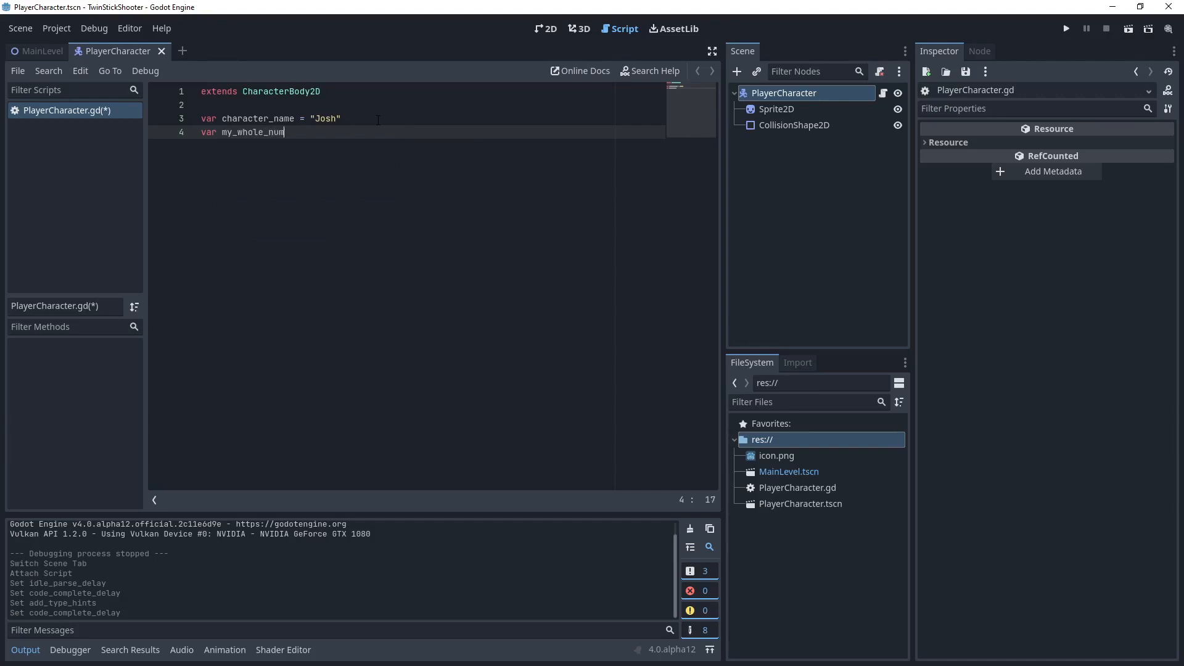
text(ber =)
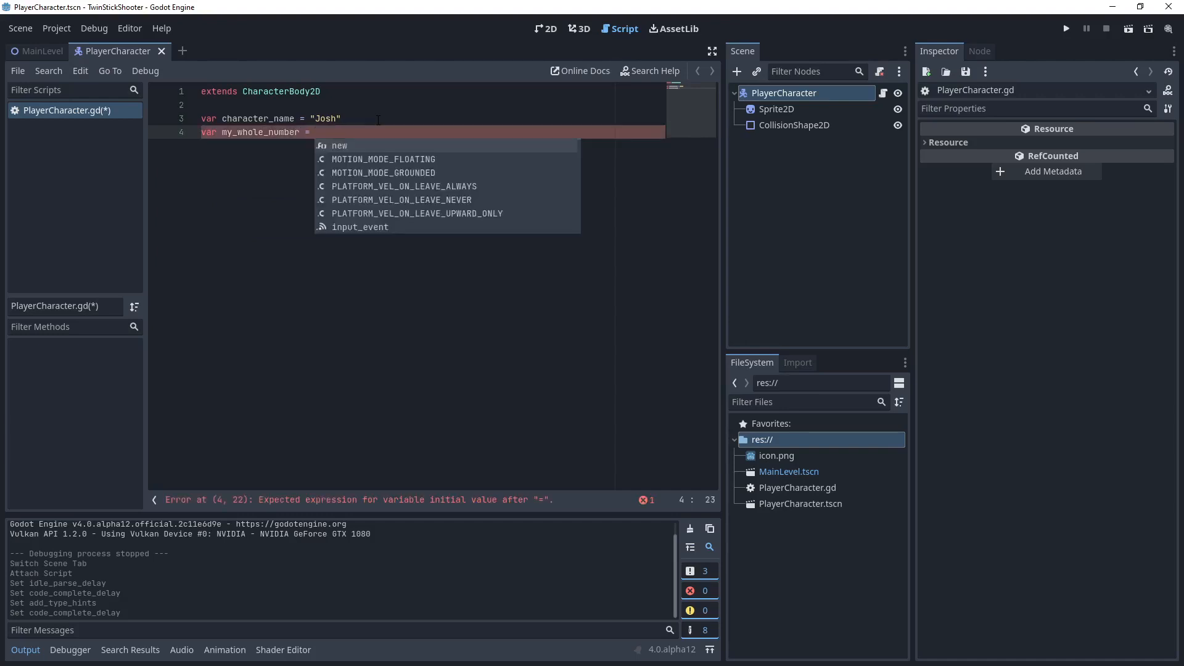
text(5)
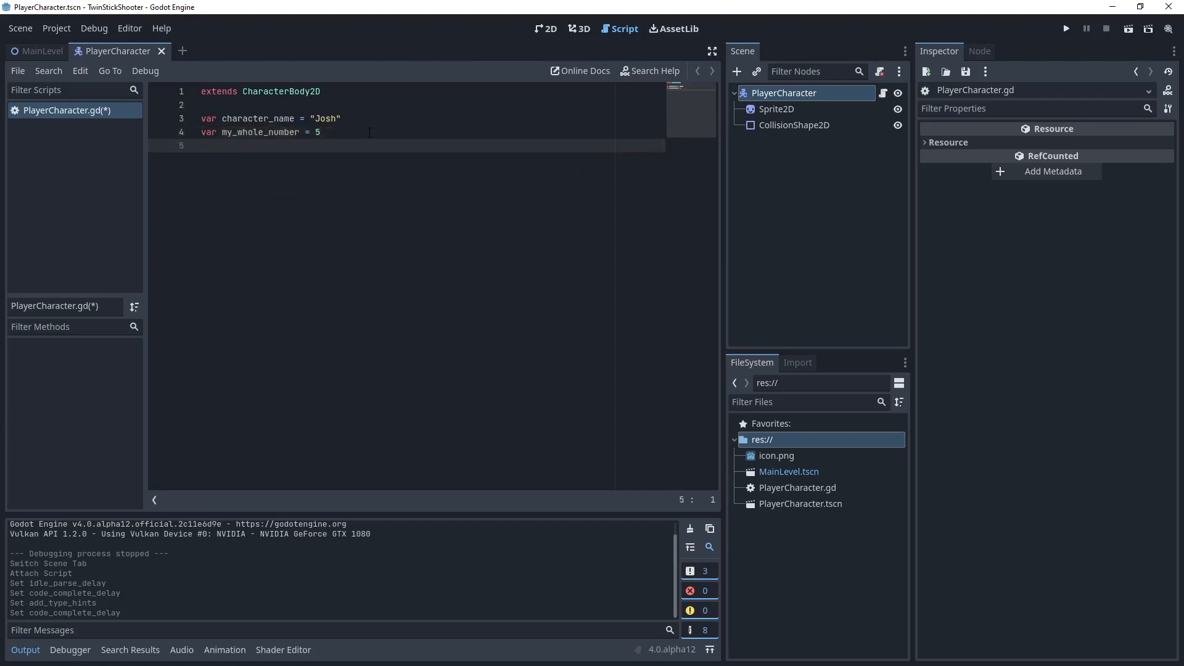
Declare my_floating_point_value = 2.5 on line 5 and begin a sixth var line.
text(var)
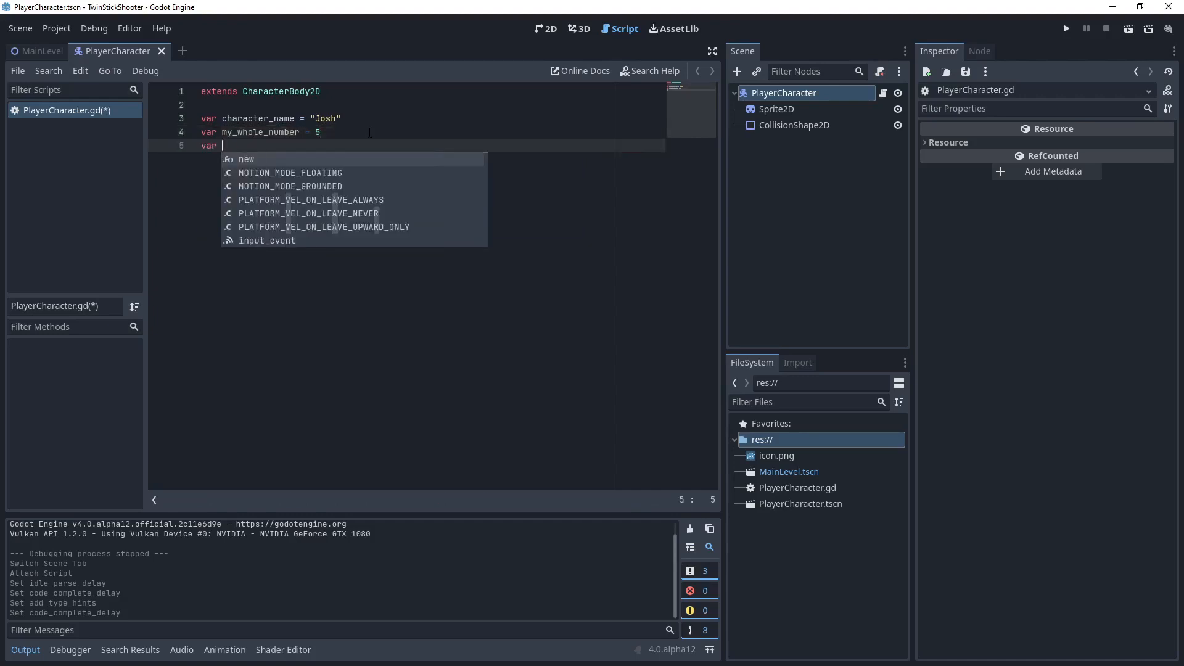
text(my_f)
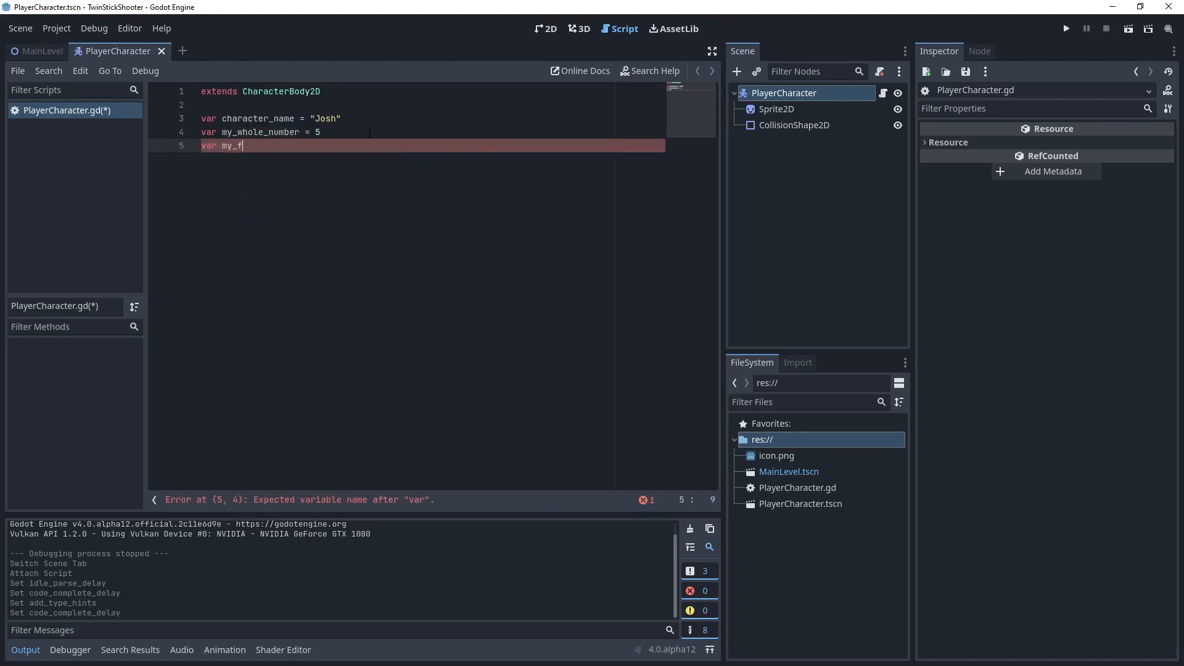
text(loating_point))
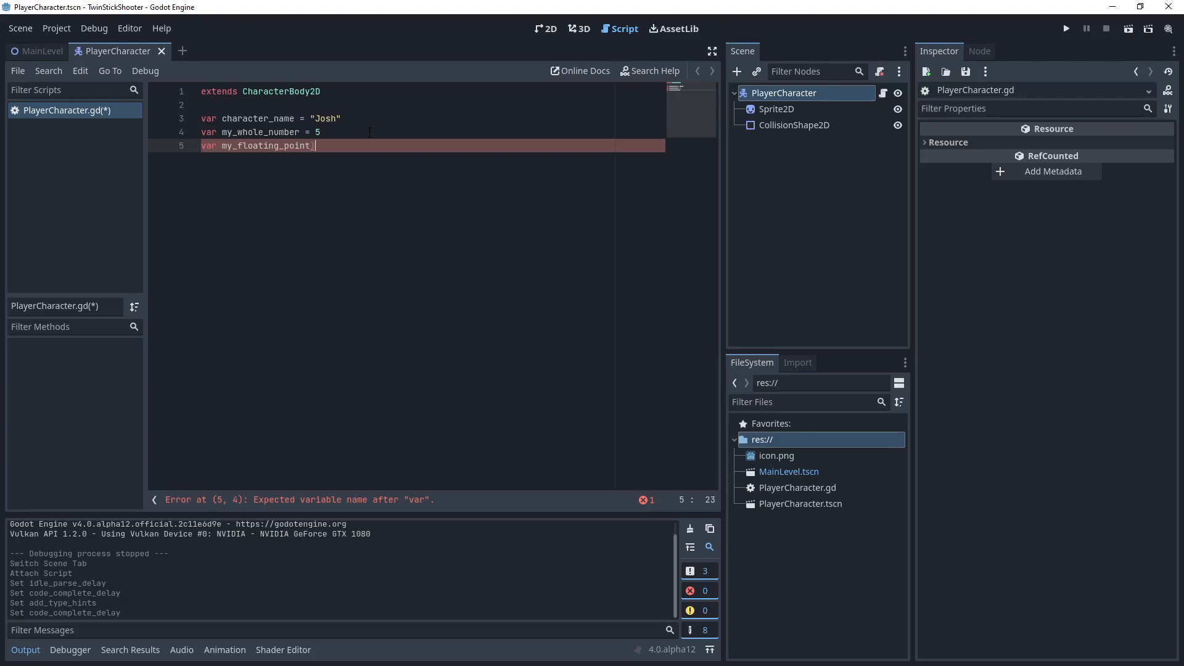
text(_value)
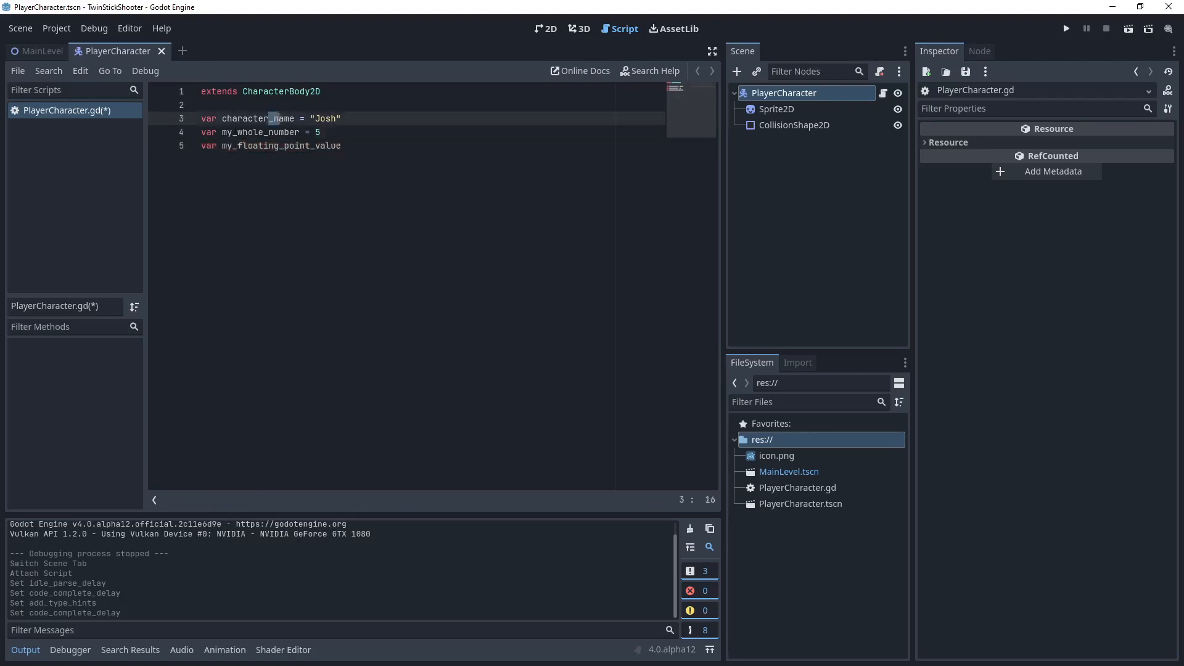
double_click(256, 119)
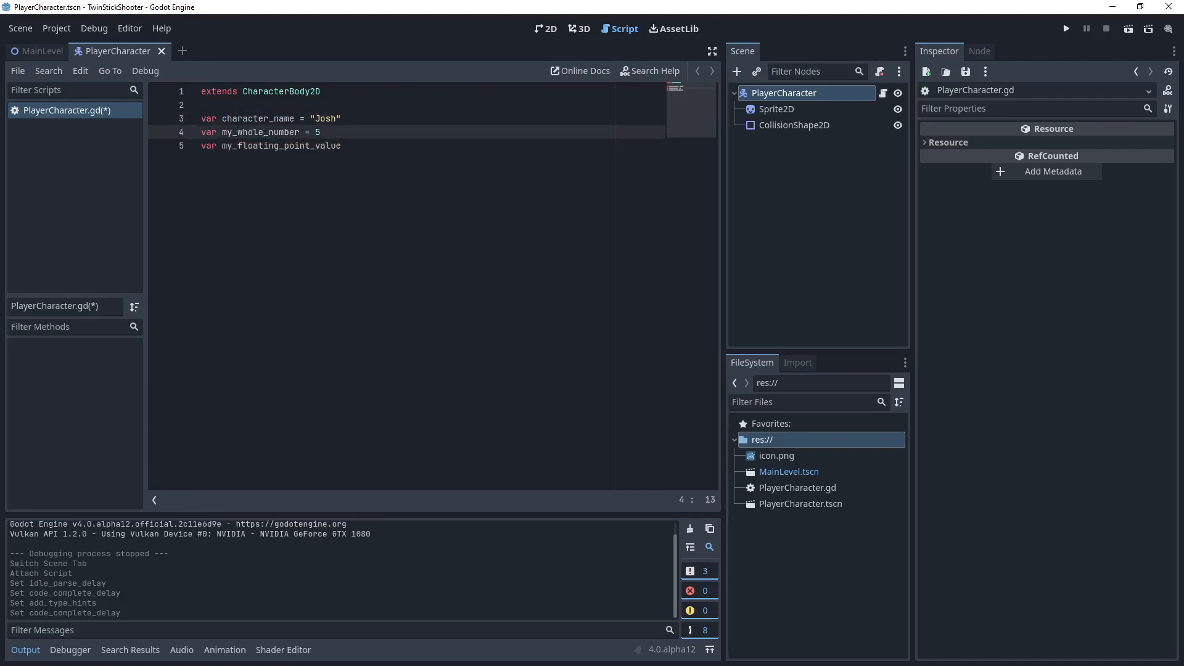
click(305, 146)
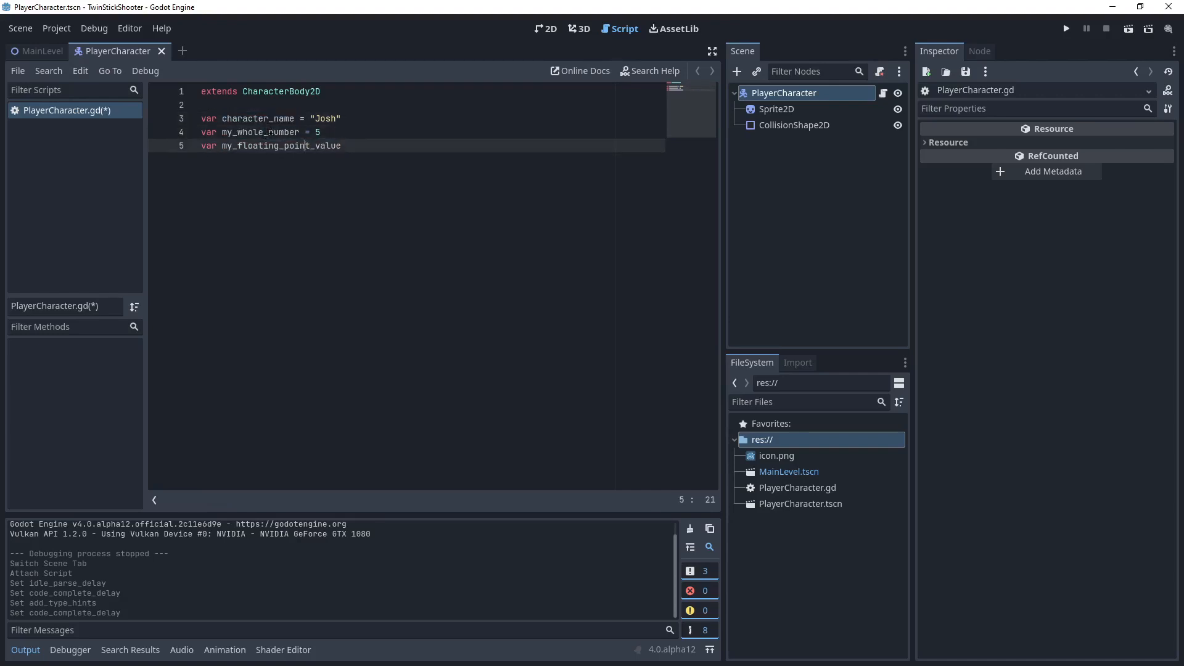
double_click(280, 145)
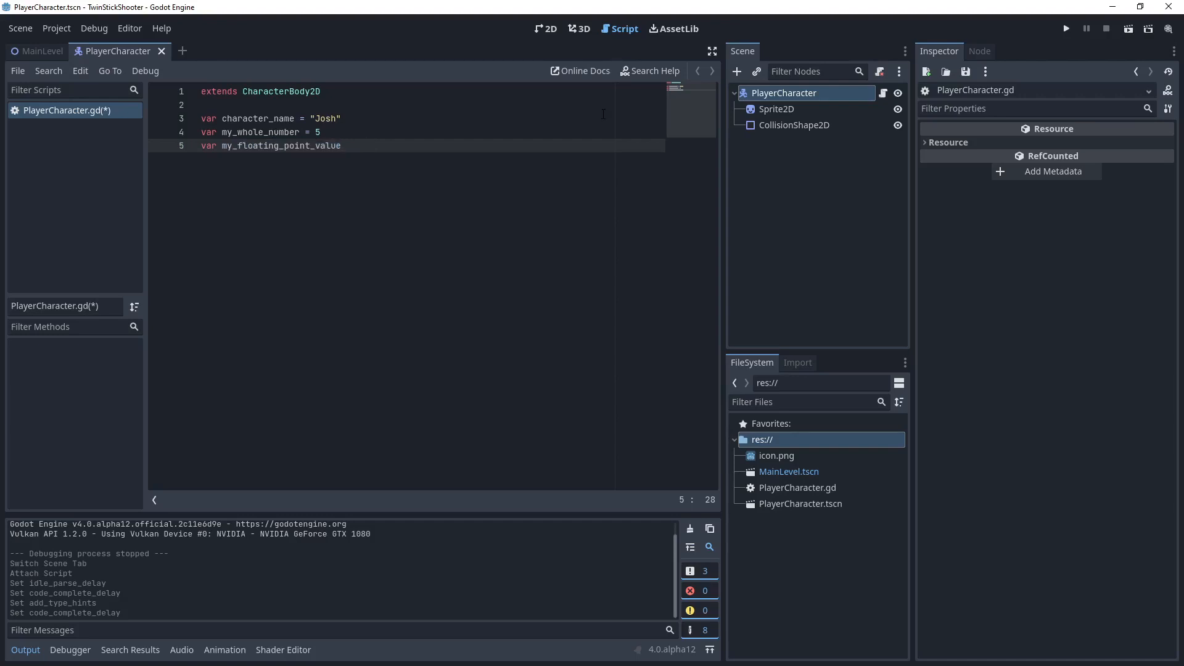
text(=)
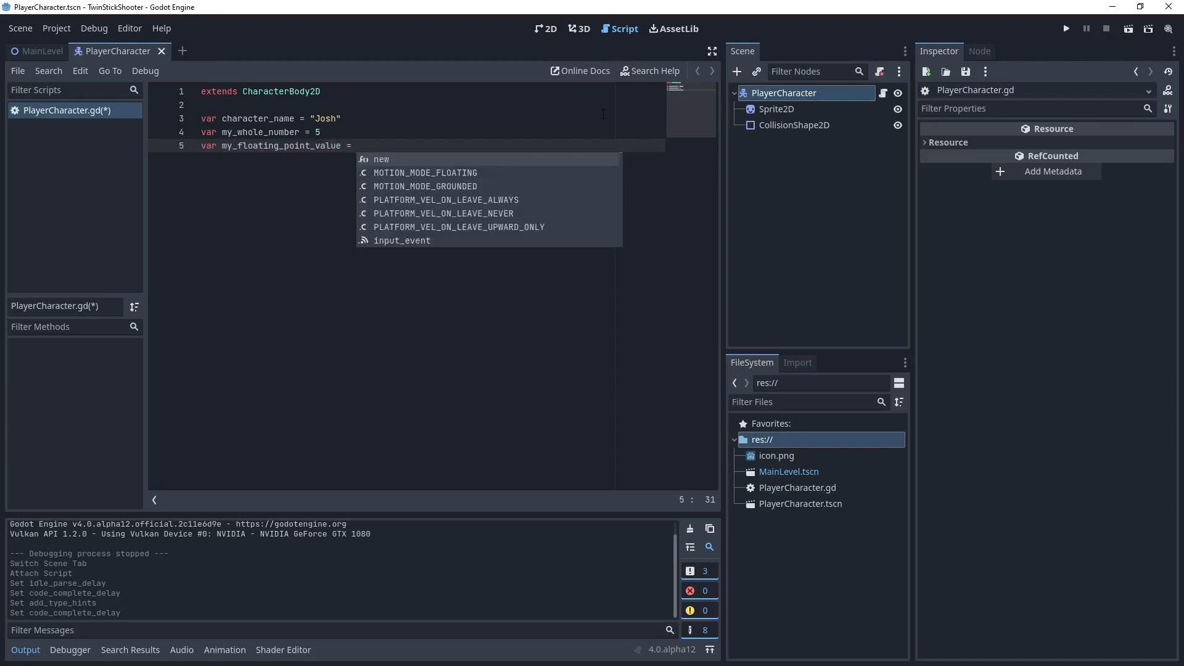
text(2.5)
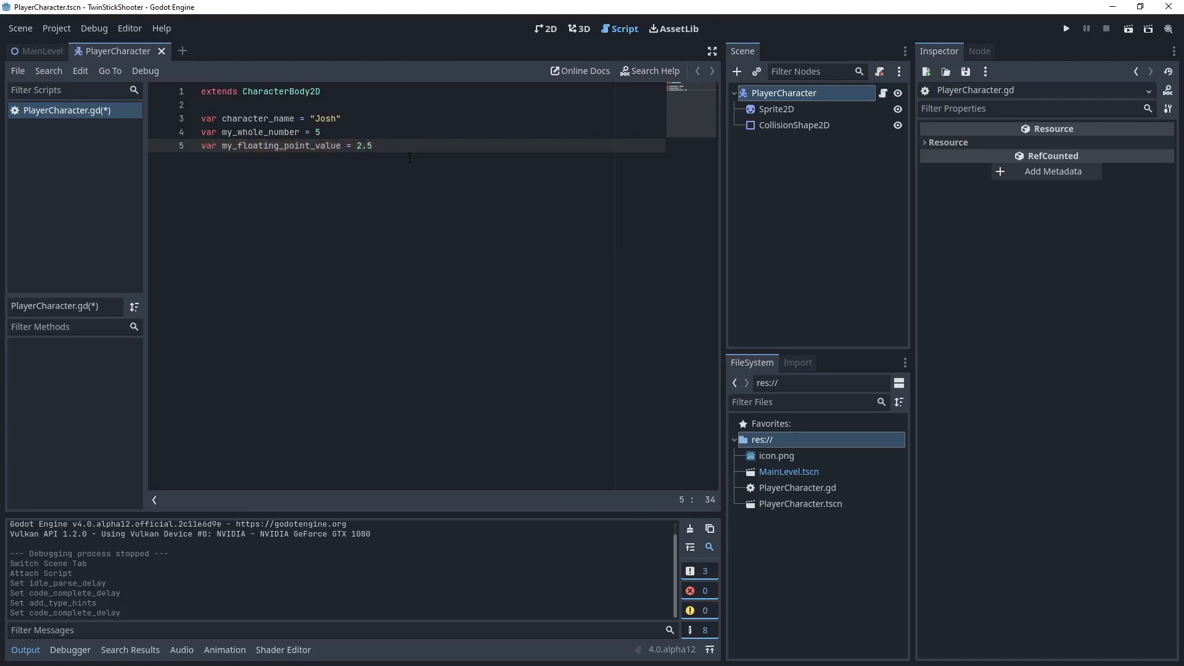
text(var)
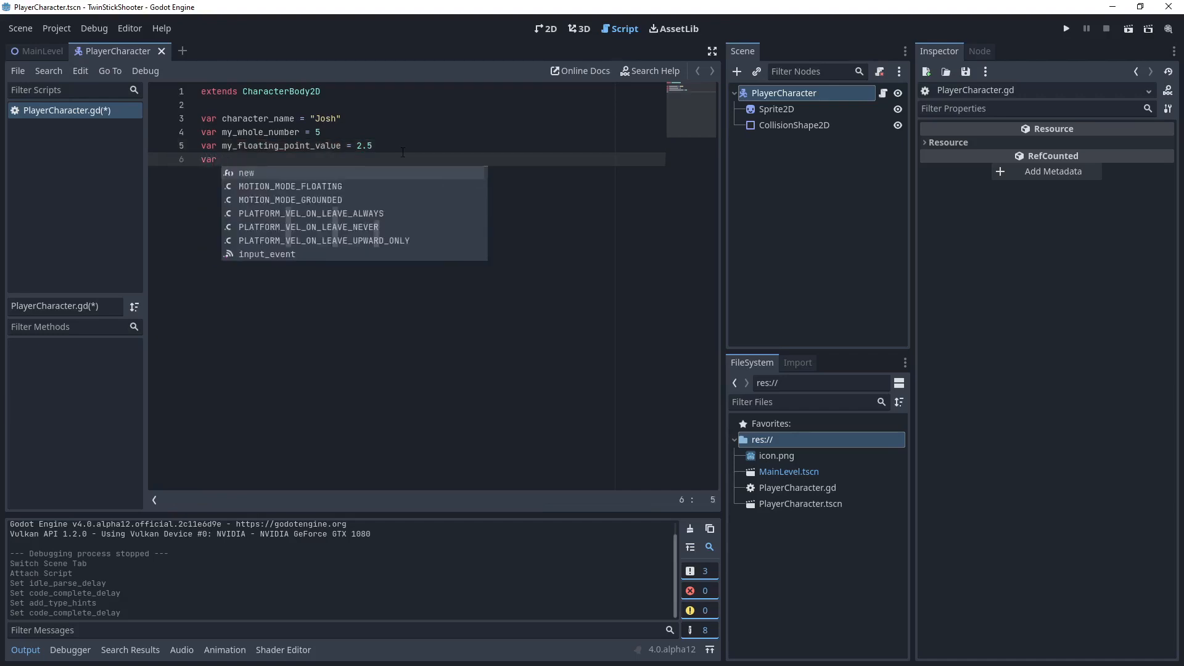
Type 'my_vector =' on line 6, then dismiss autocomplete and remove the equals sign.
text(my_vector)
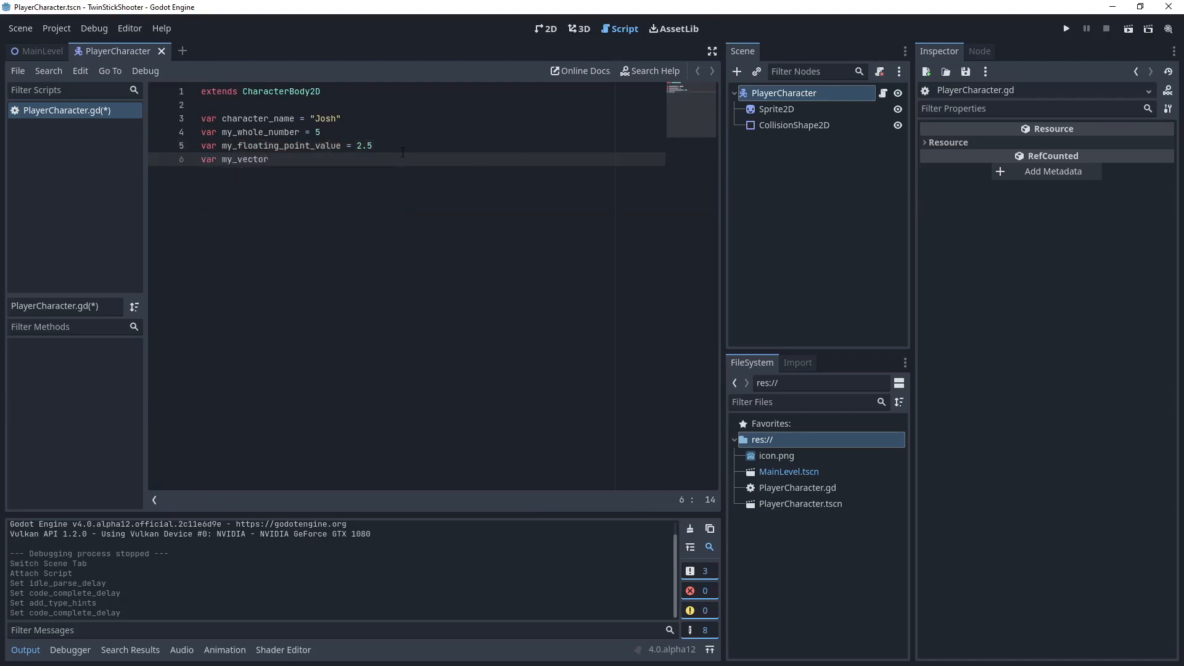
text(=)
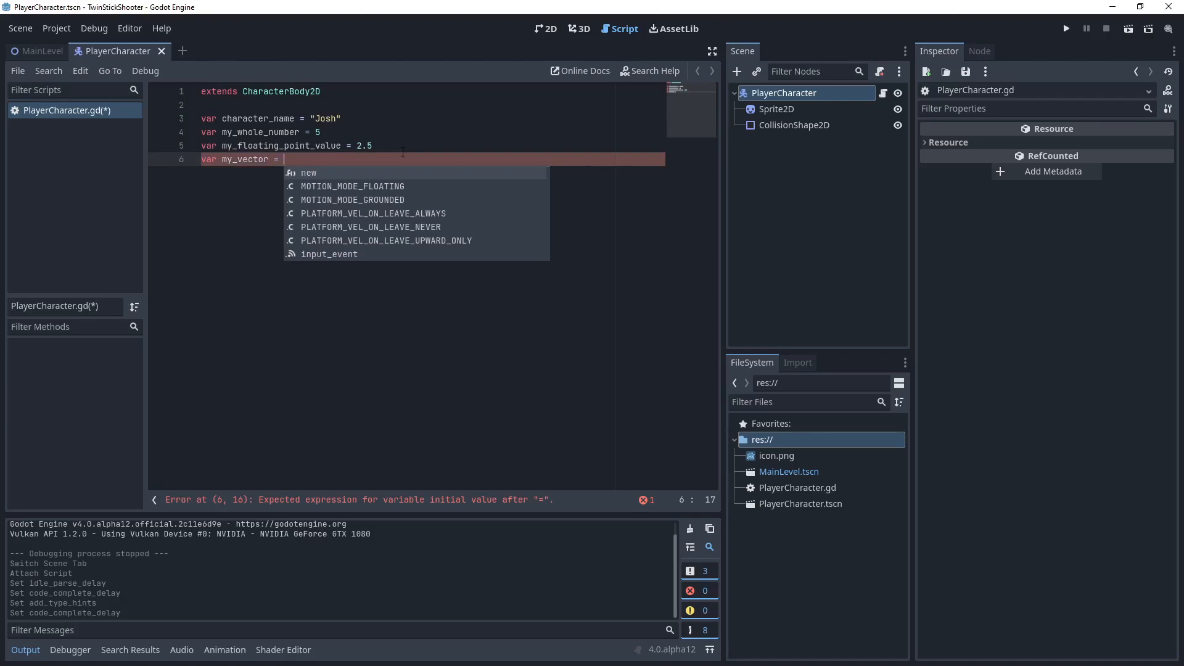
mouse_move(471, 193)
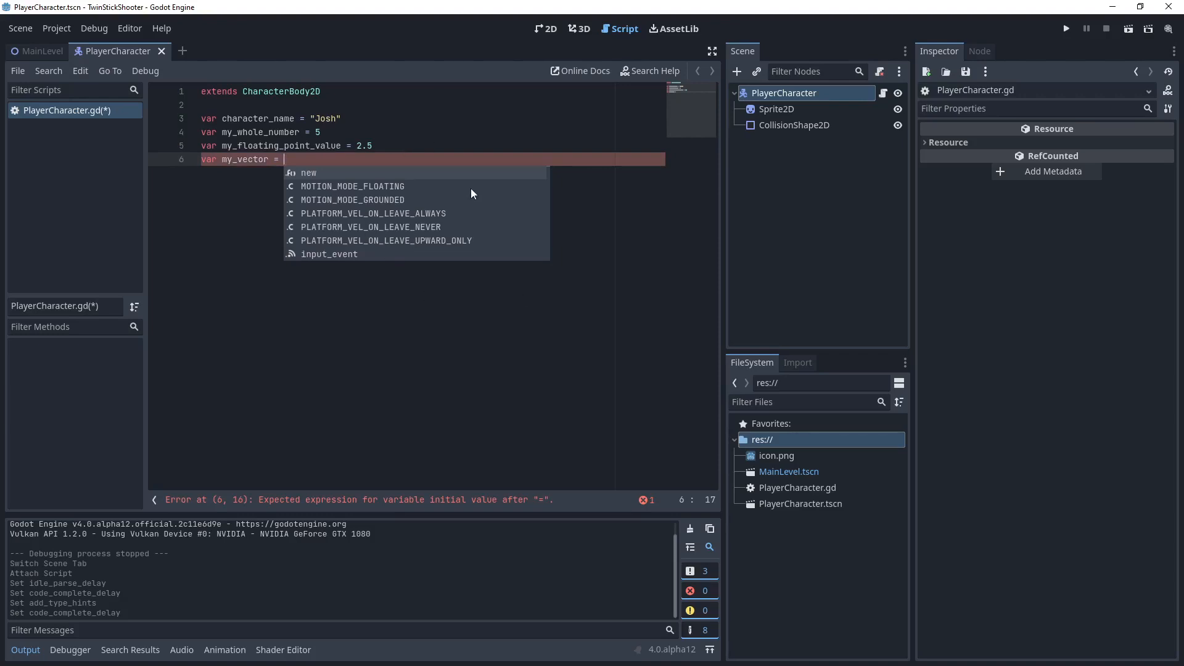
key(Escape)
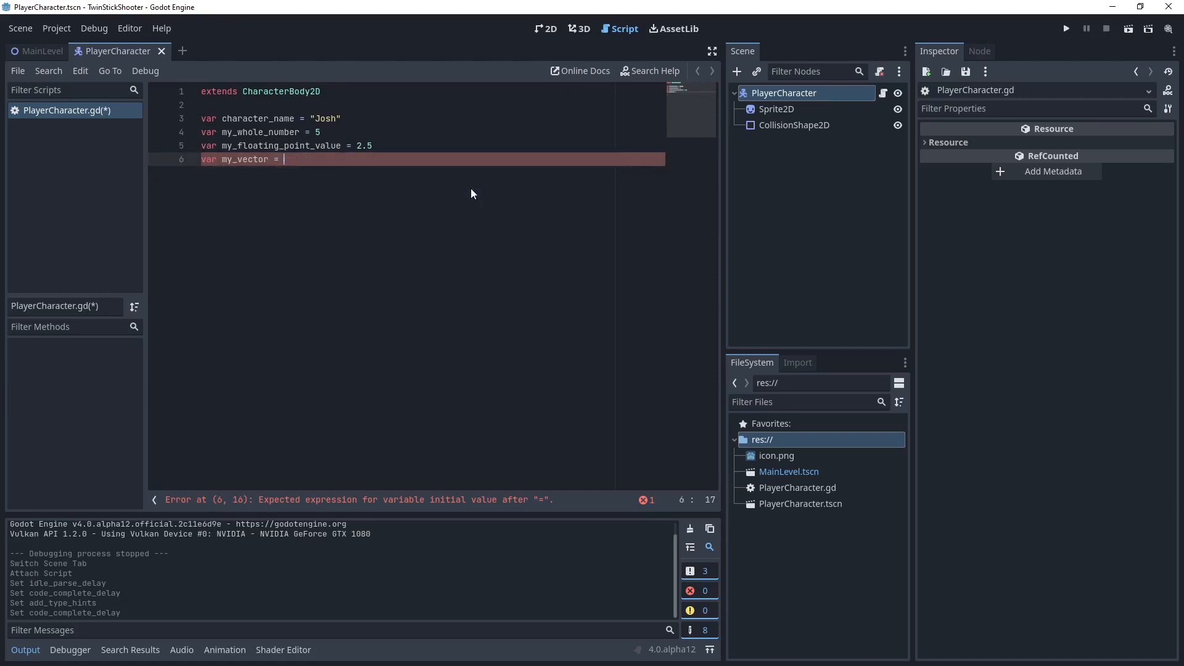
key(BackSpace)
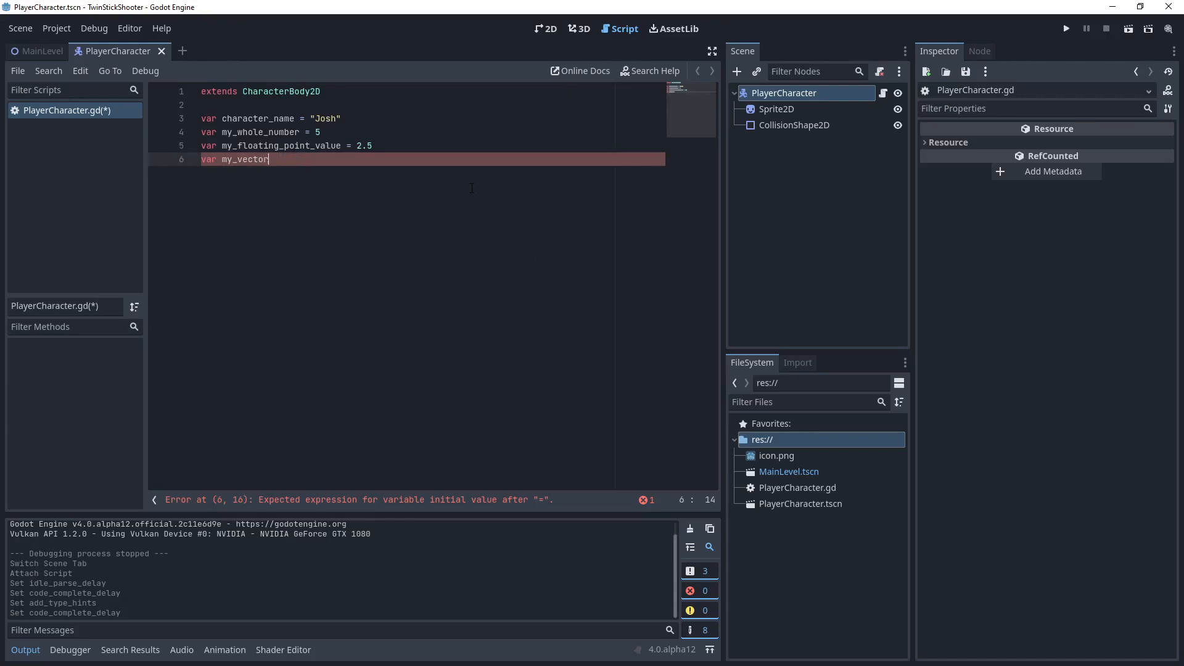
Draft a '# var my_new_var' comment on a new line, then delete the draft text.
key(enter)
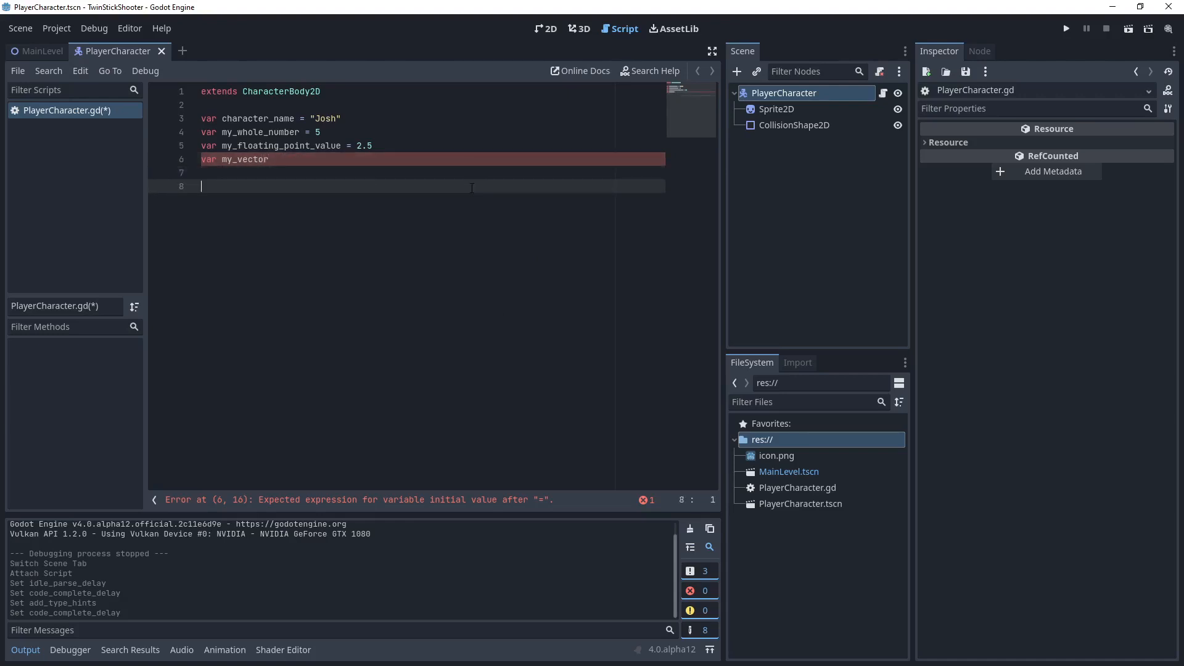
text(#)
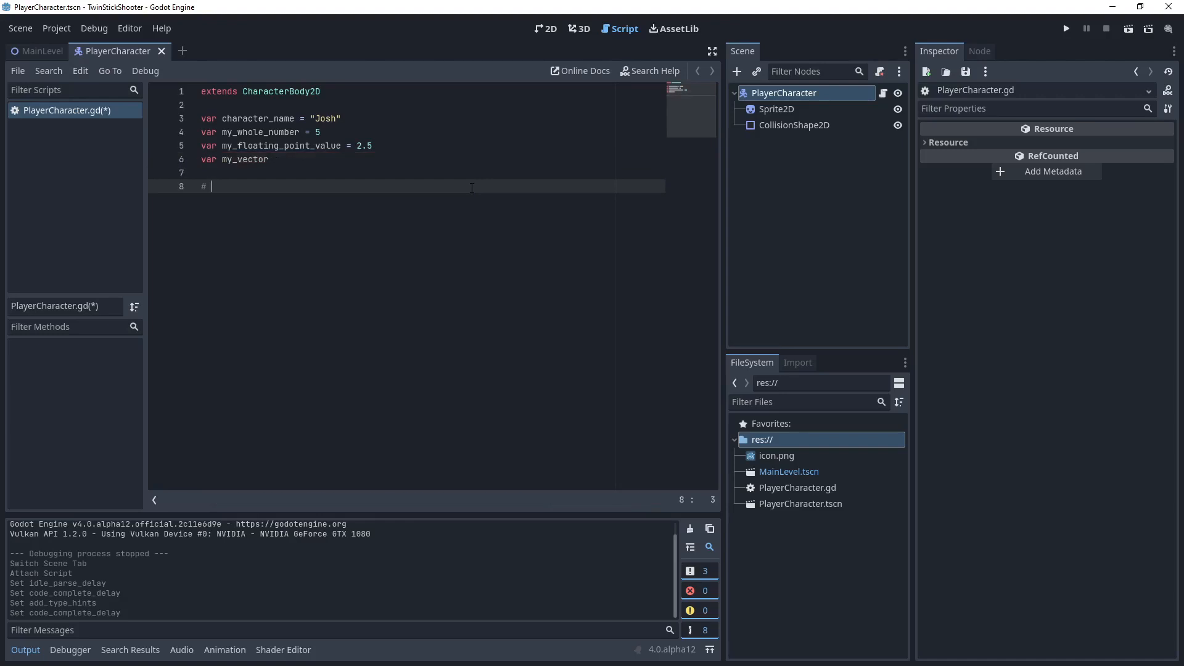
mouse_move(175, 148)
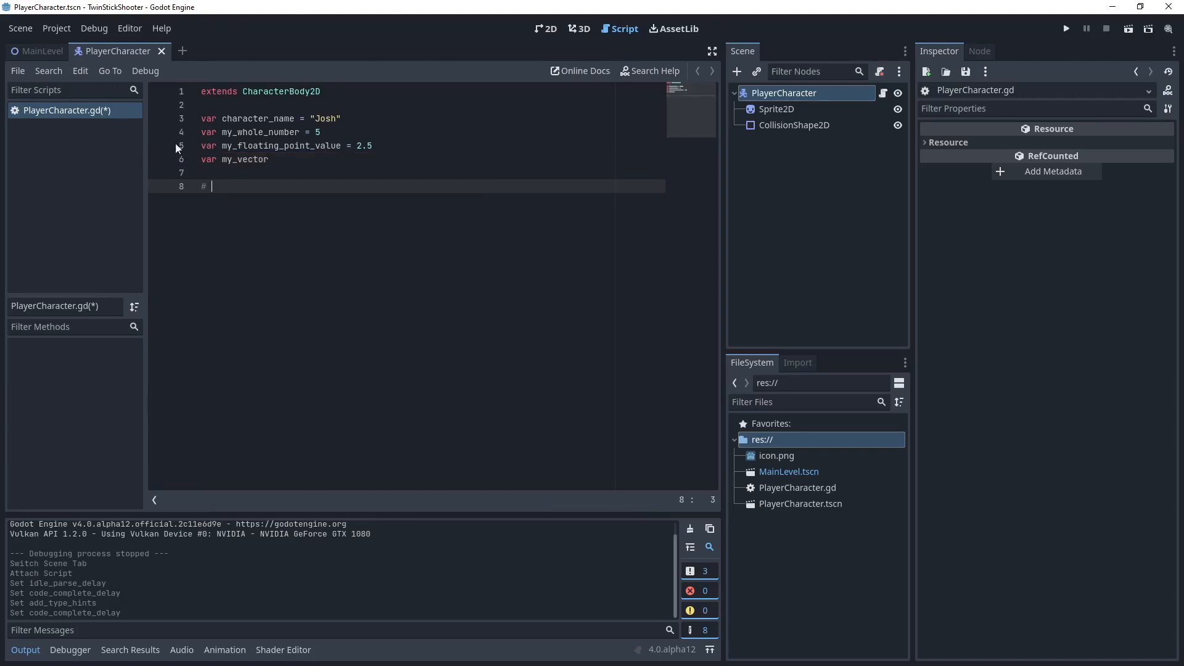
key(BackSpace)
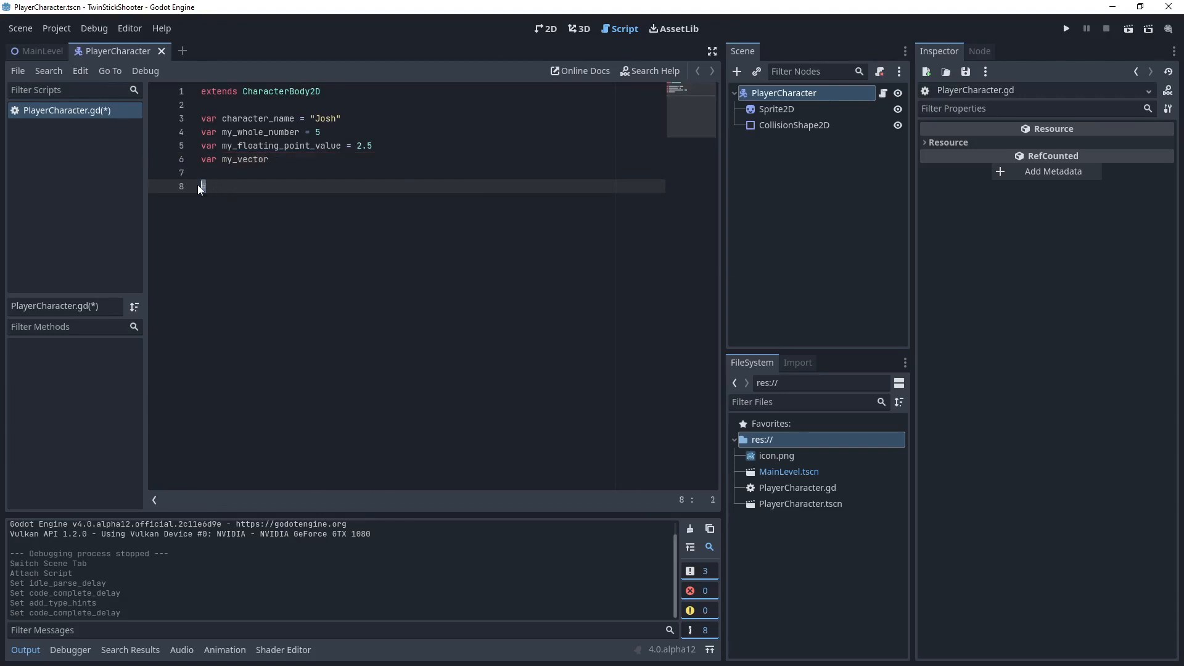
text(#)
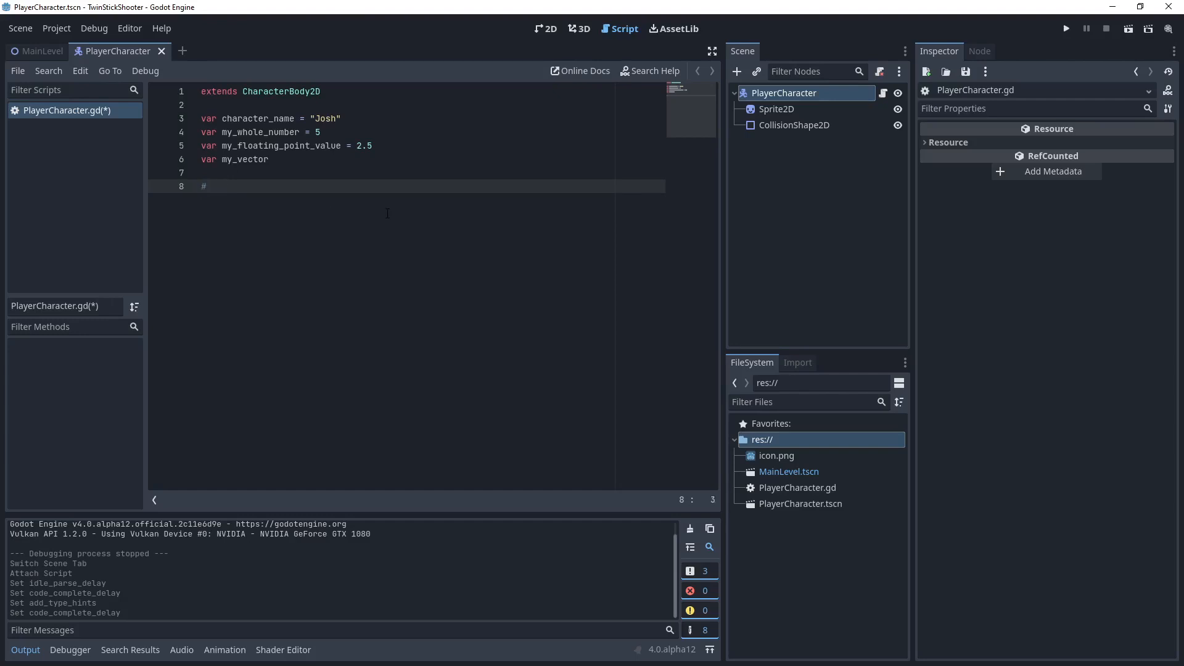
text(var)
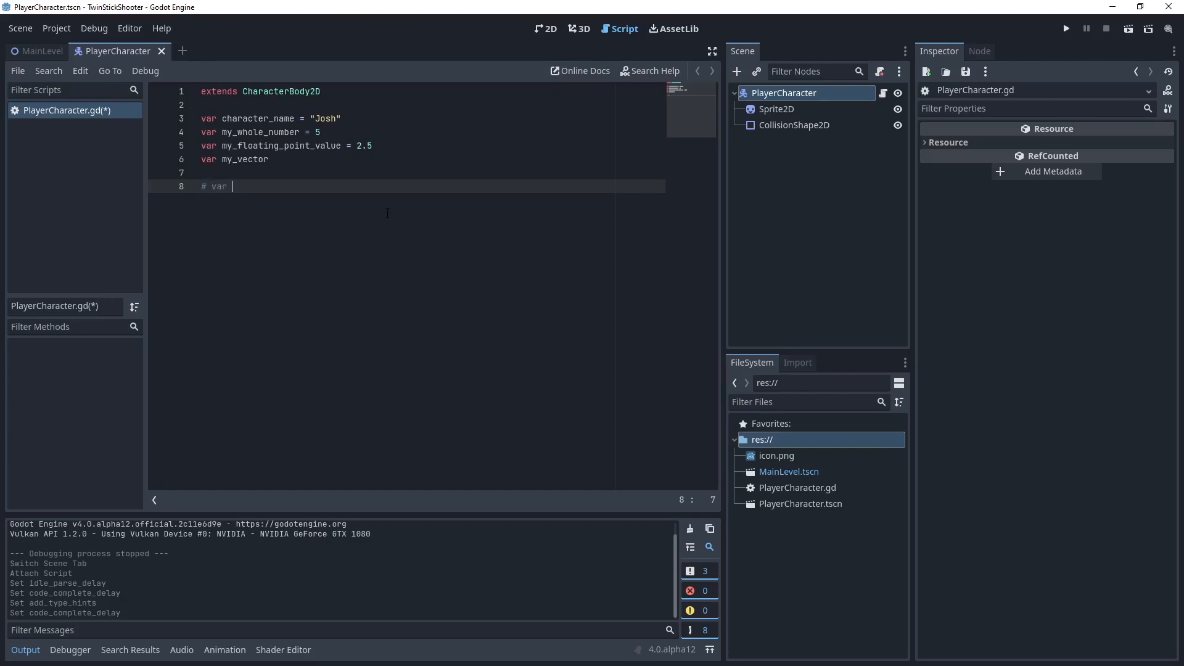
text(my_new)
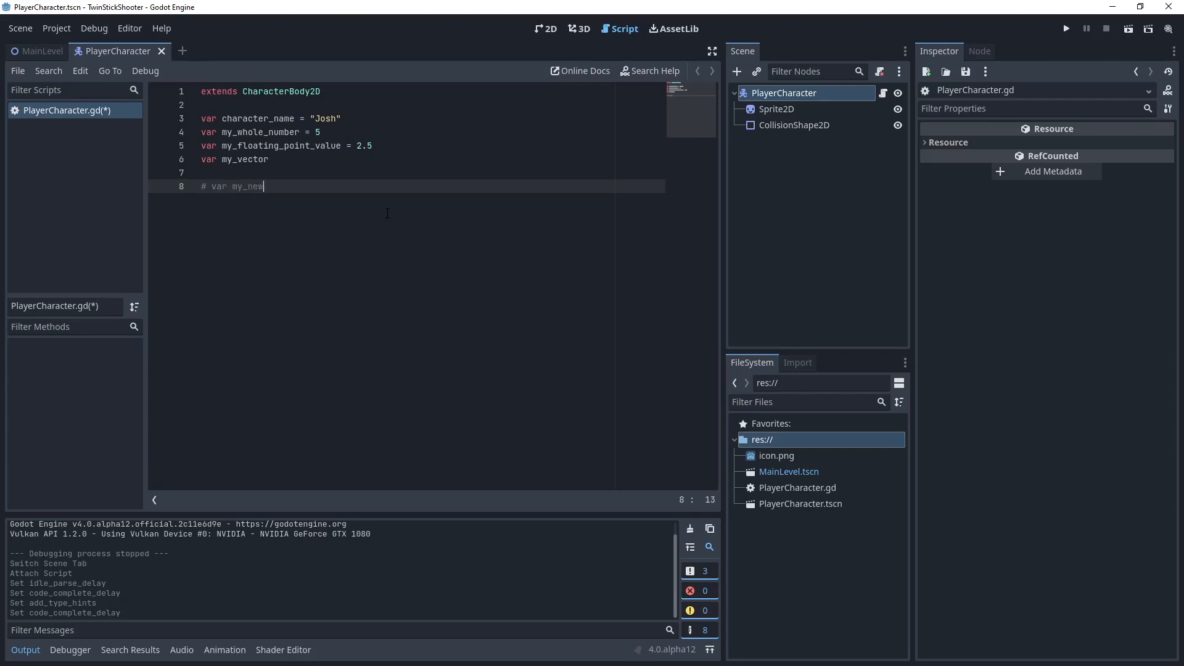
text(_var)
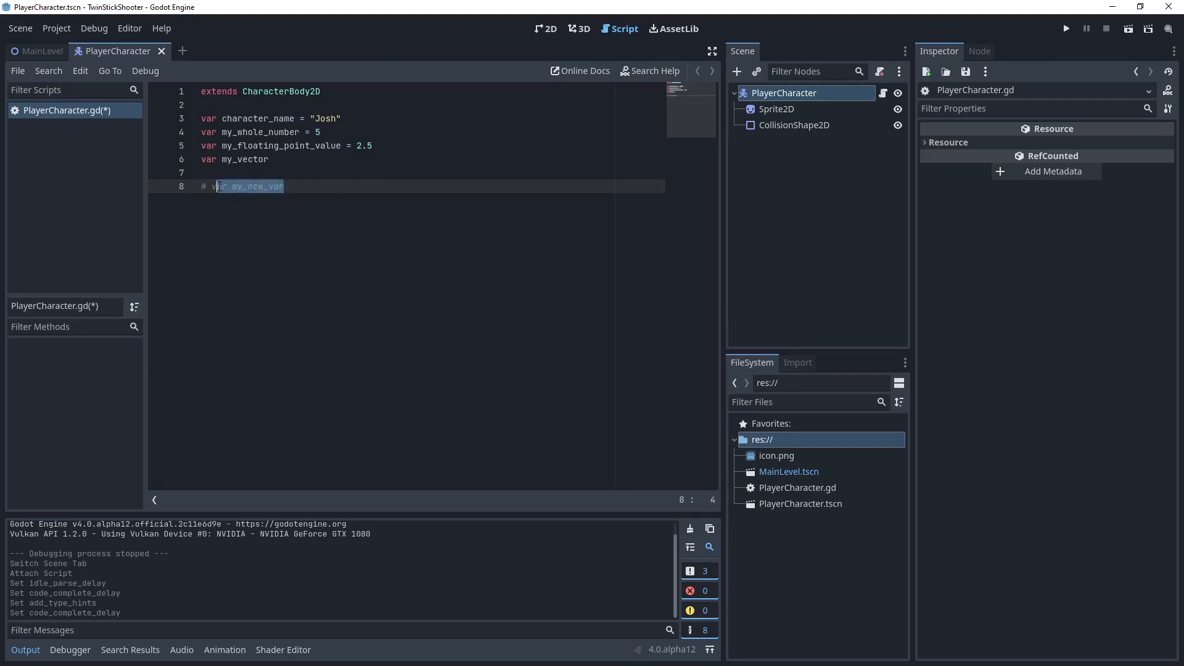
key(Delete)
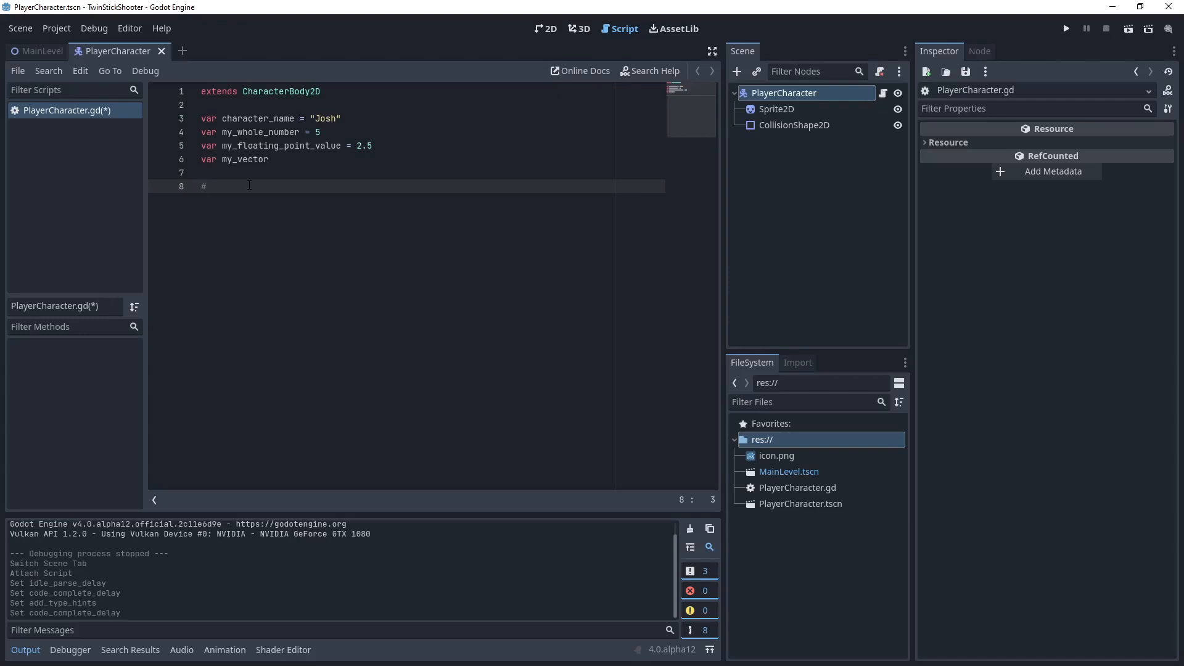
Write the vector notation comment '# Vector3 (x, y) == (2, 3)' with a z component.
text(Vector)
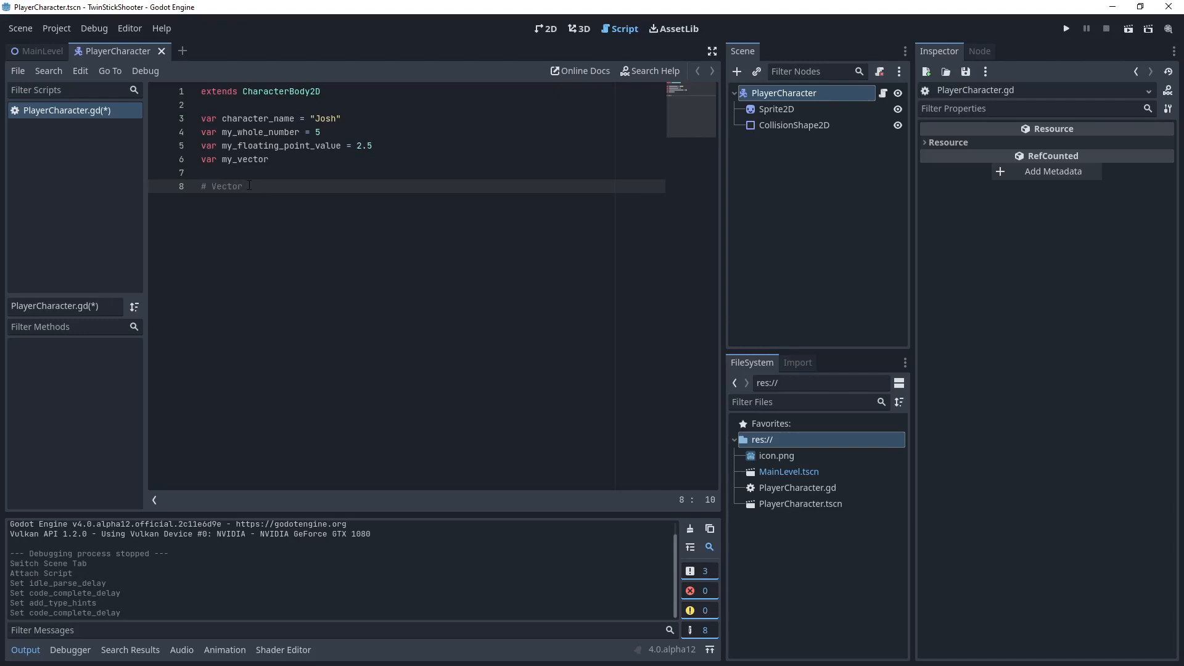
text(())
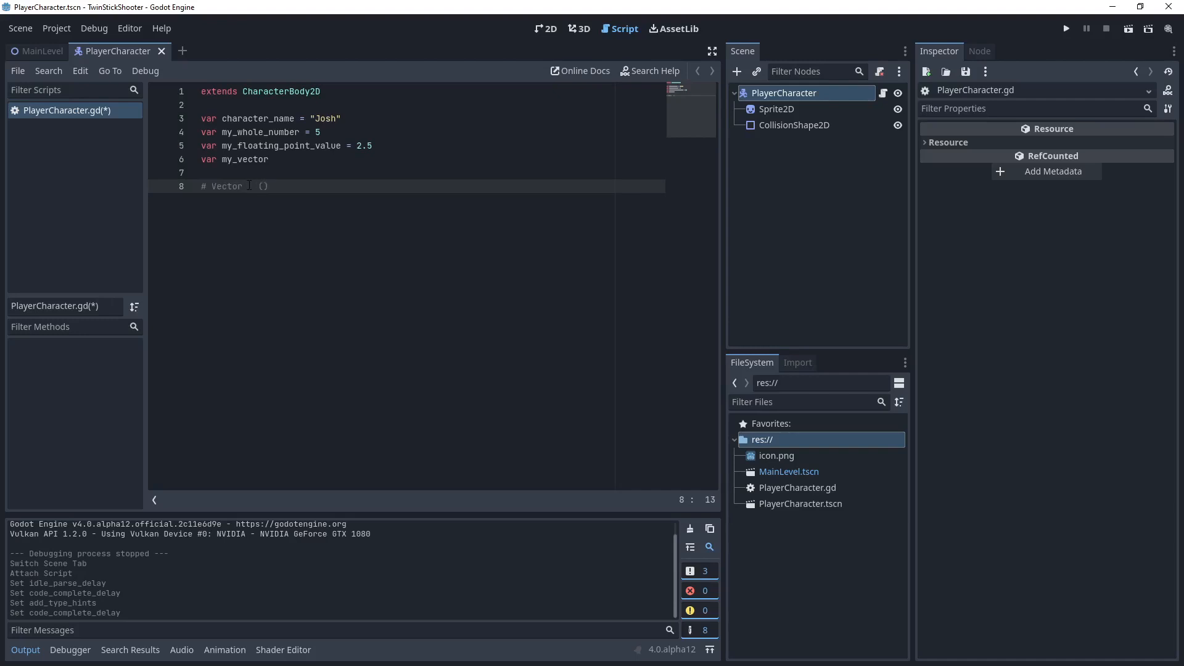
text((x,)
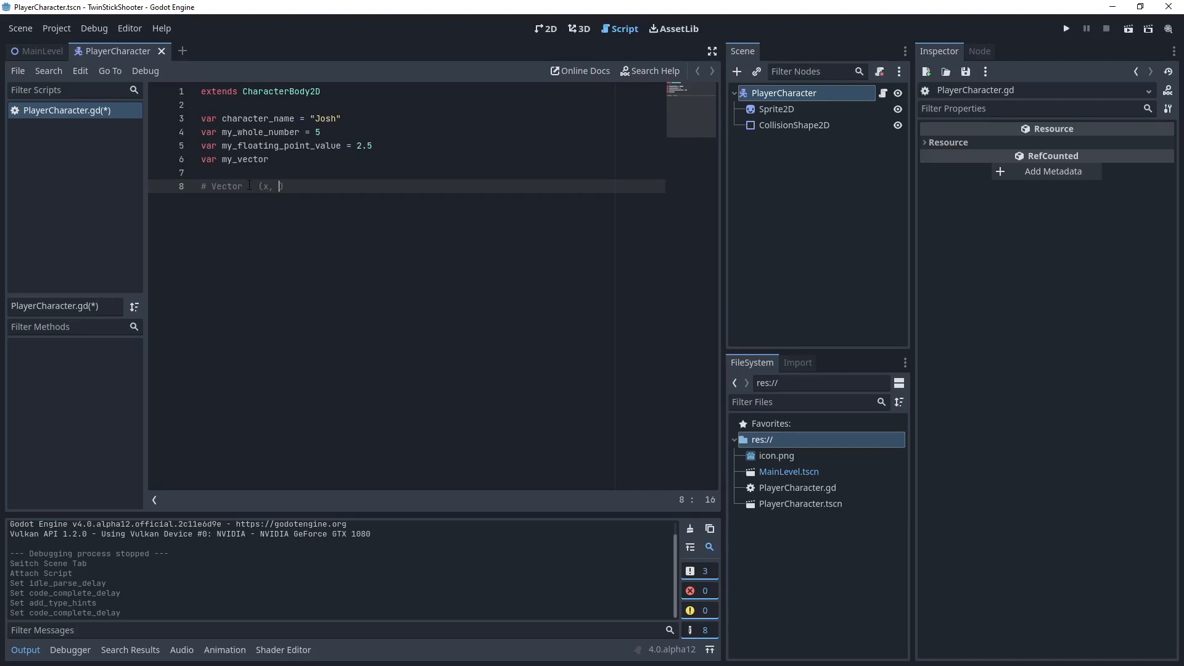
text(y))
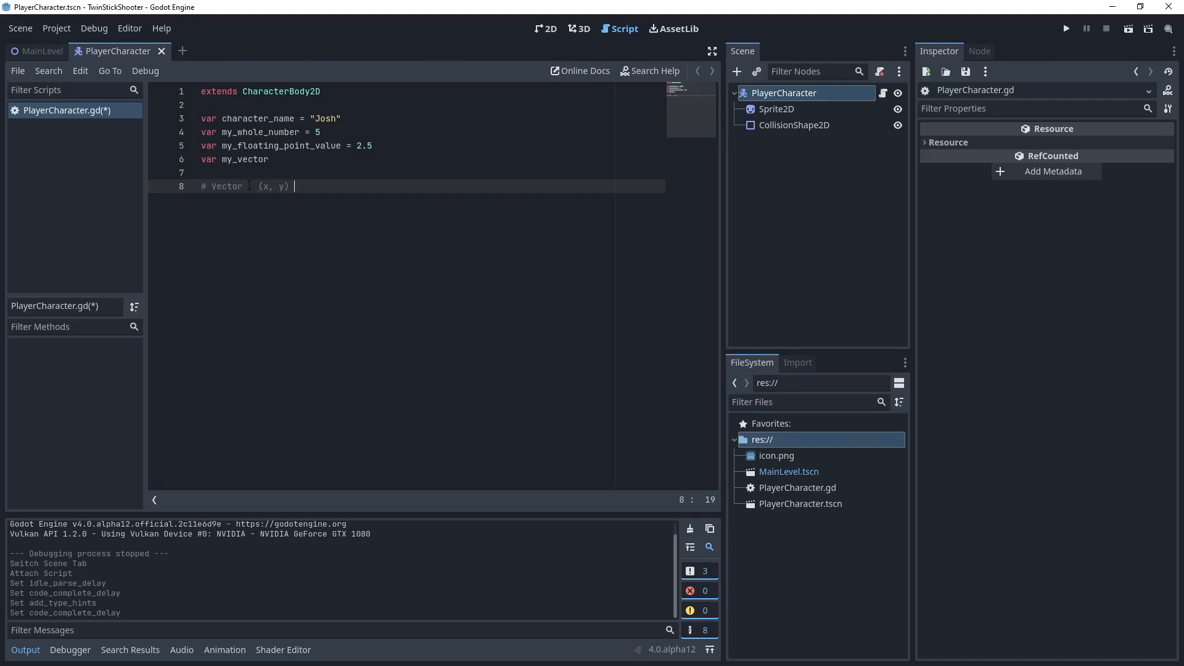
text(==)
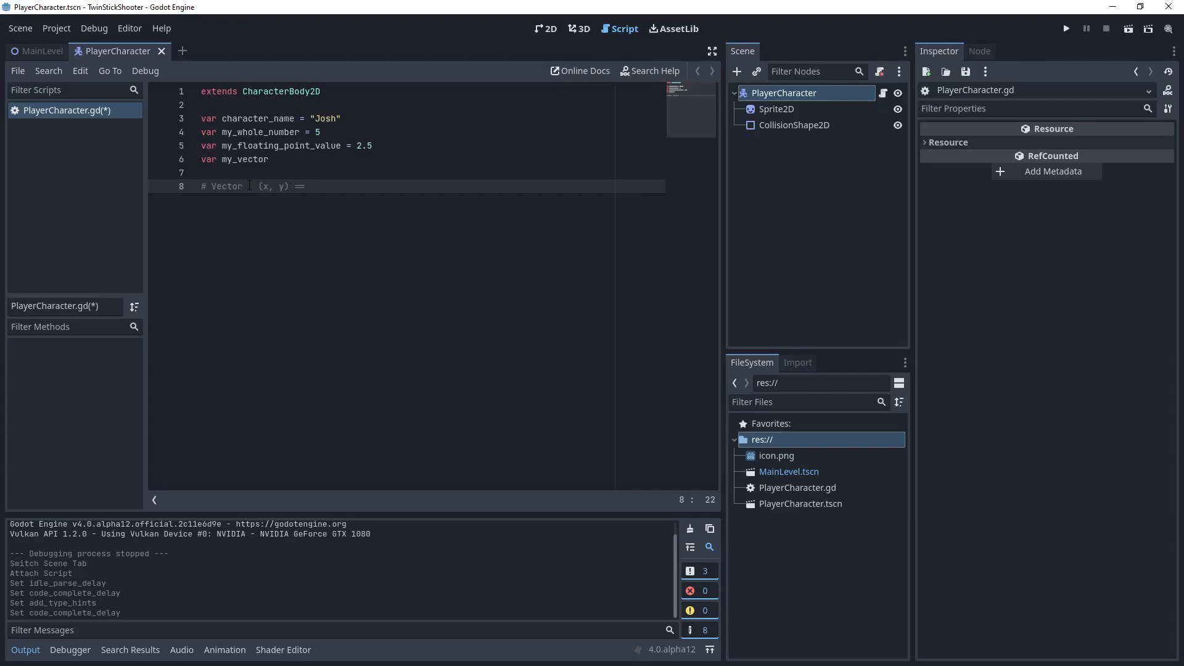
text(()
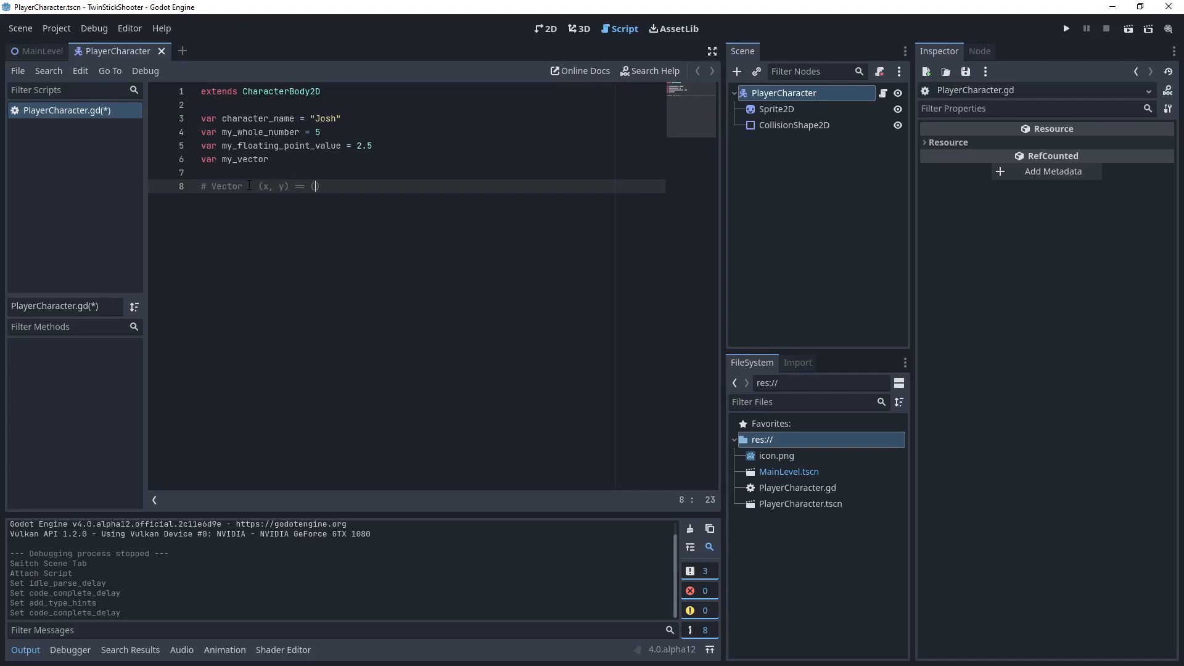
text(2,)
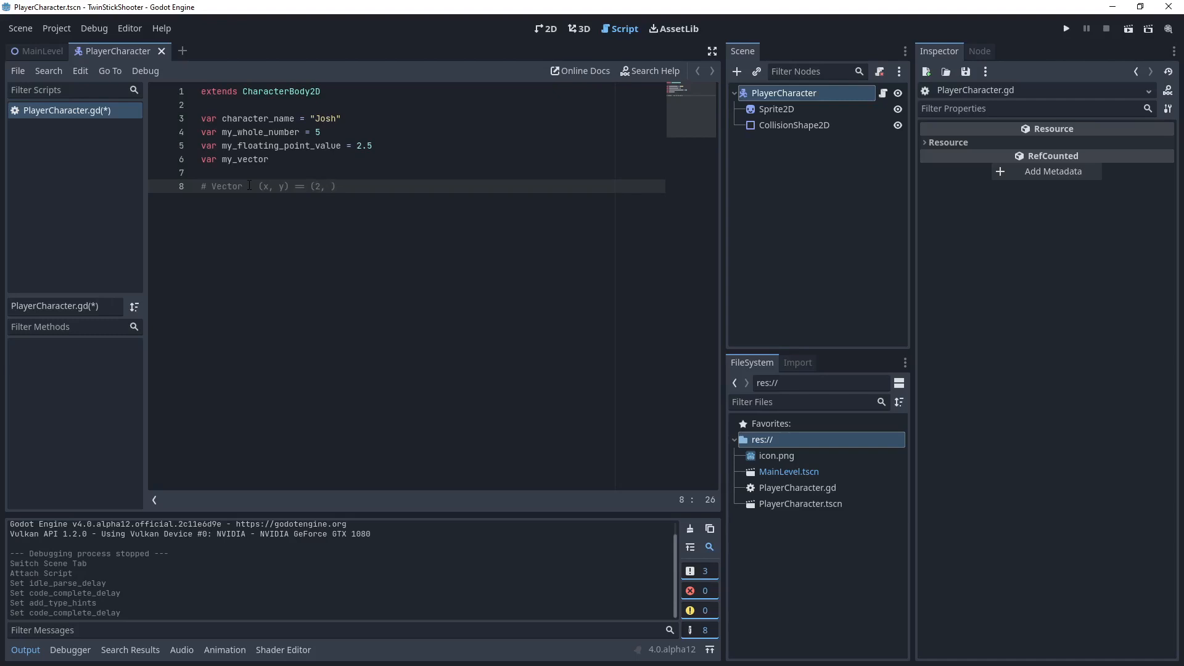
text(3)
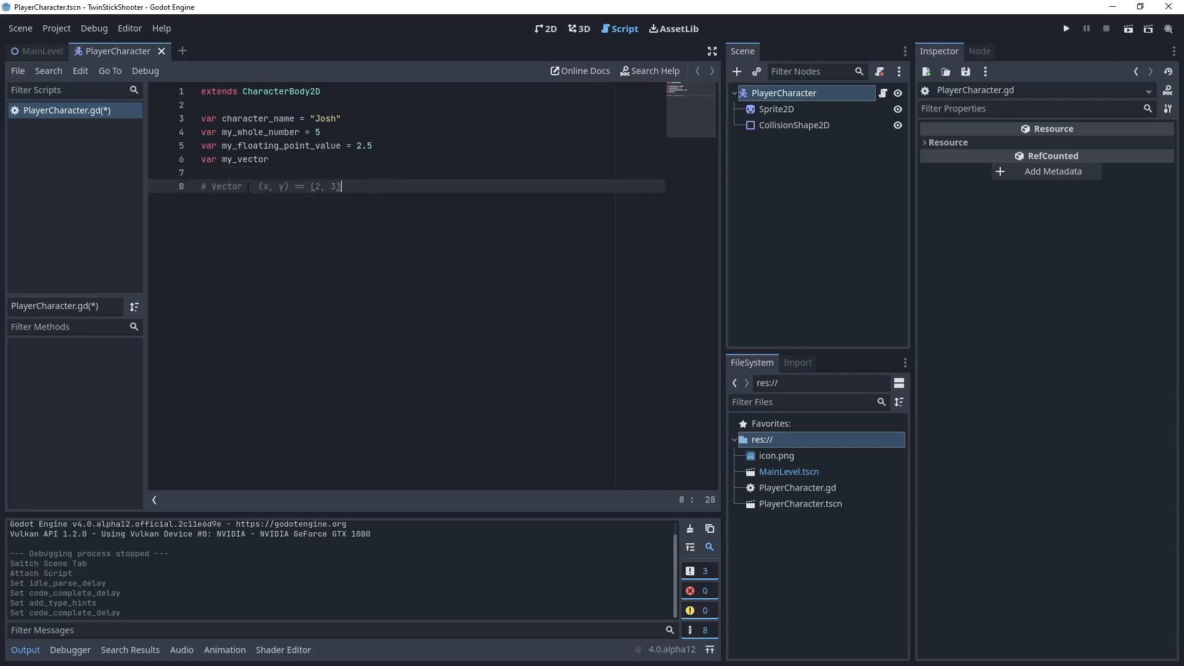
text(2)
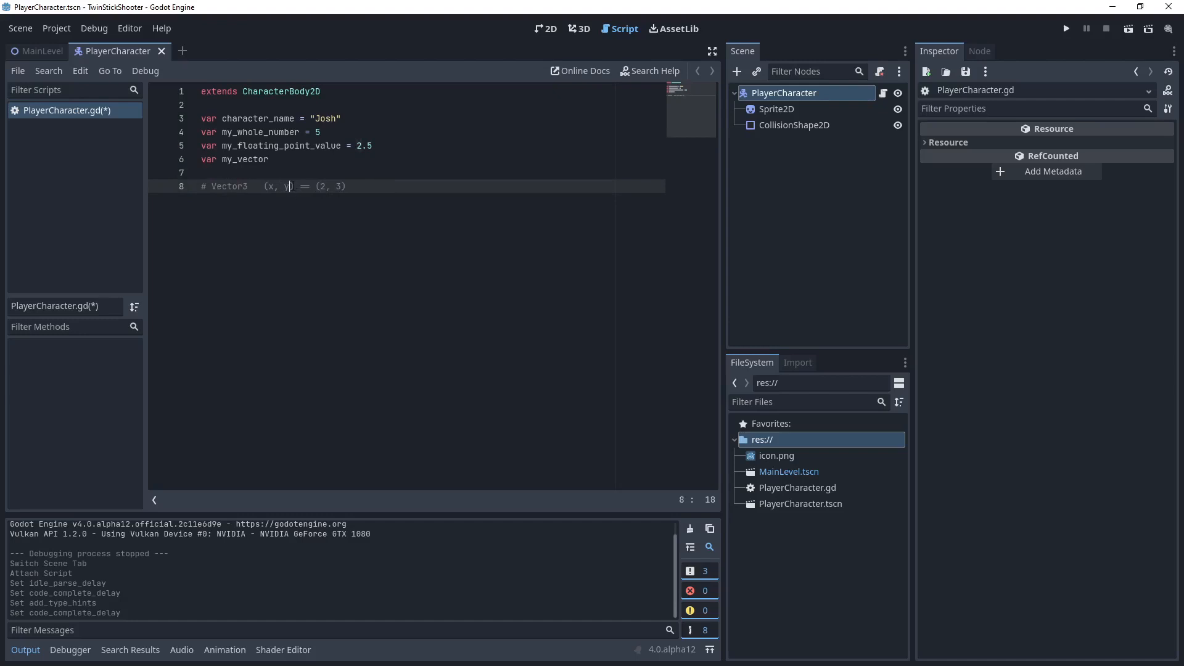
text(, z)
click(407, 159)
text( =)
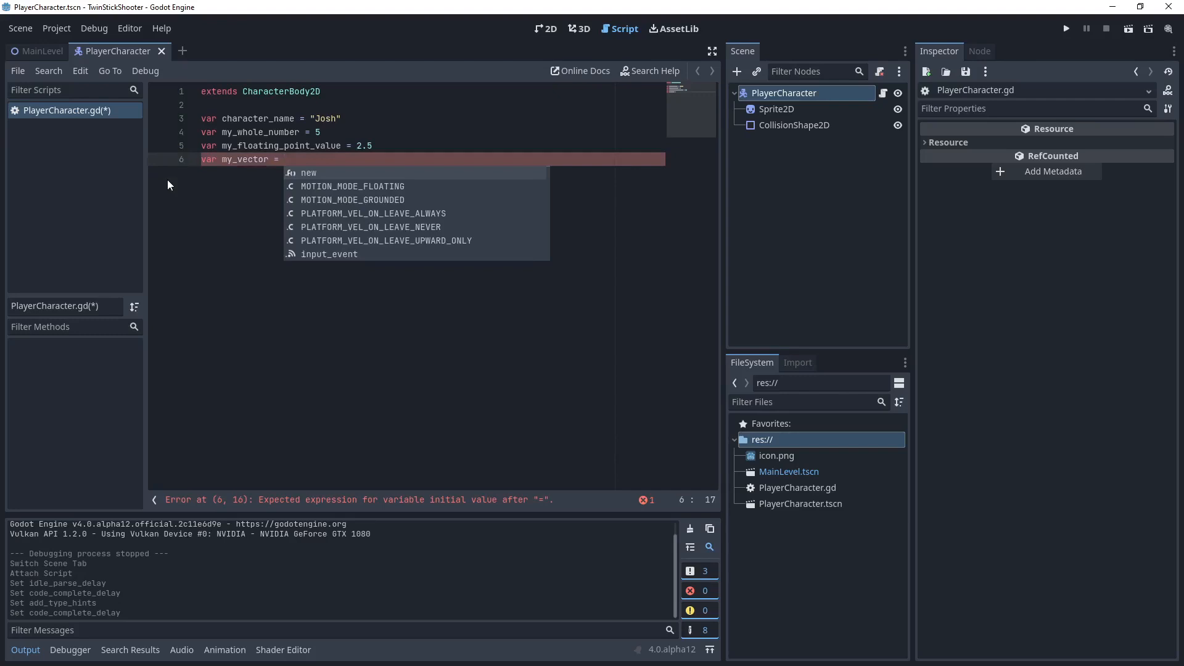
Complete line 6 as var my_vector = Vector2(1,2).
text(Vector2)
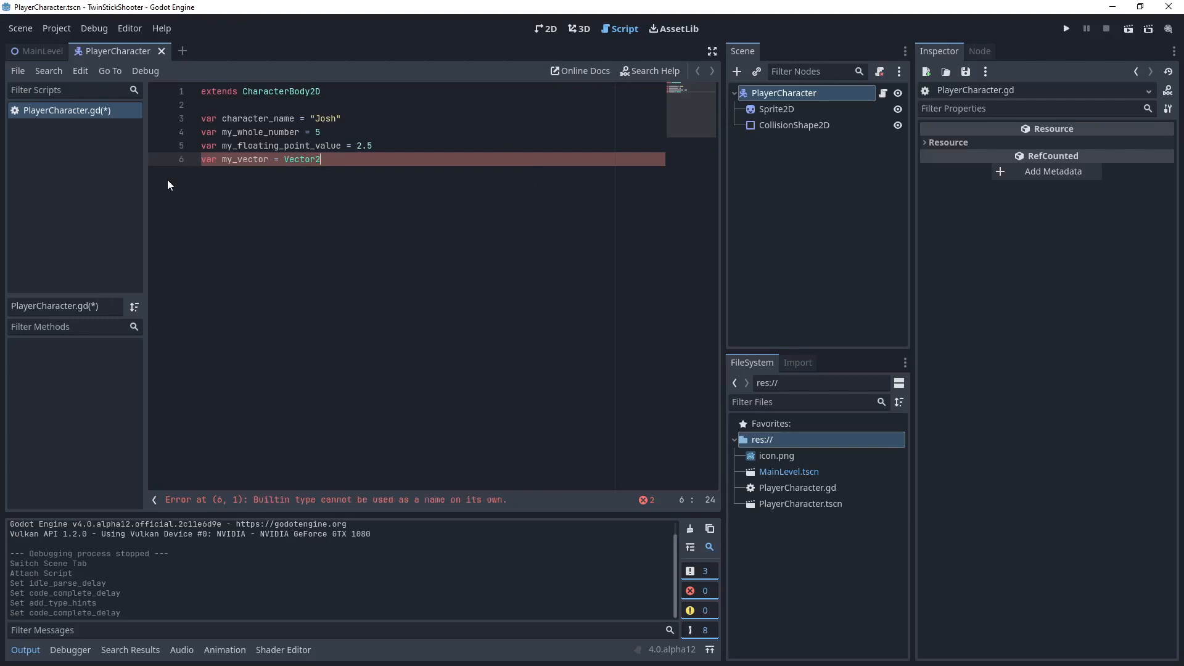
text(())
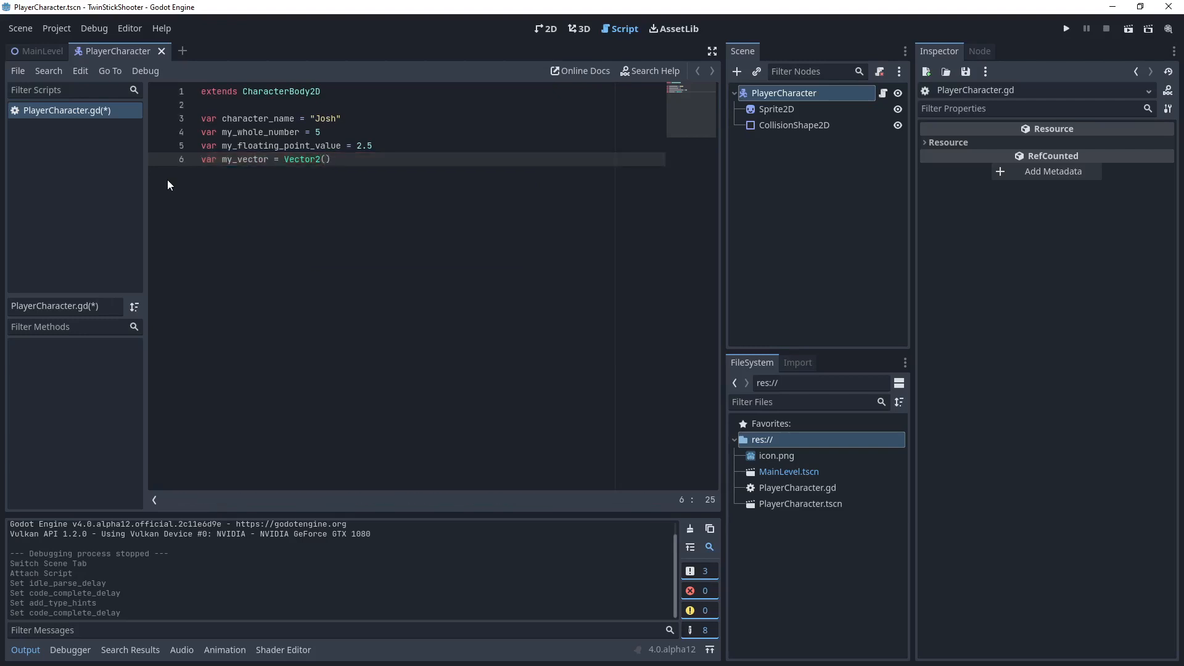
text(1,)
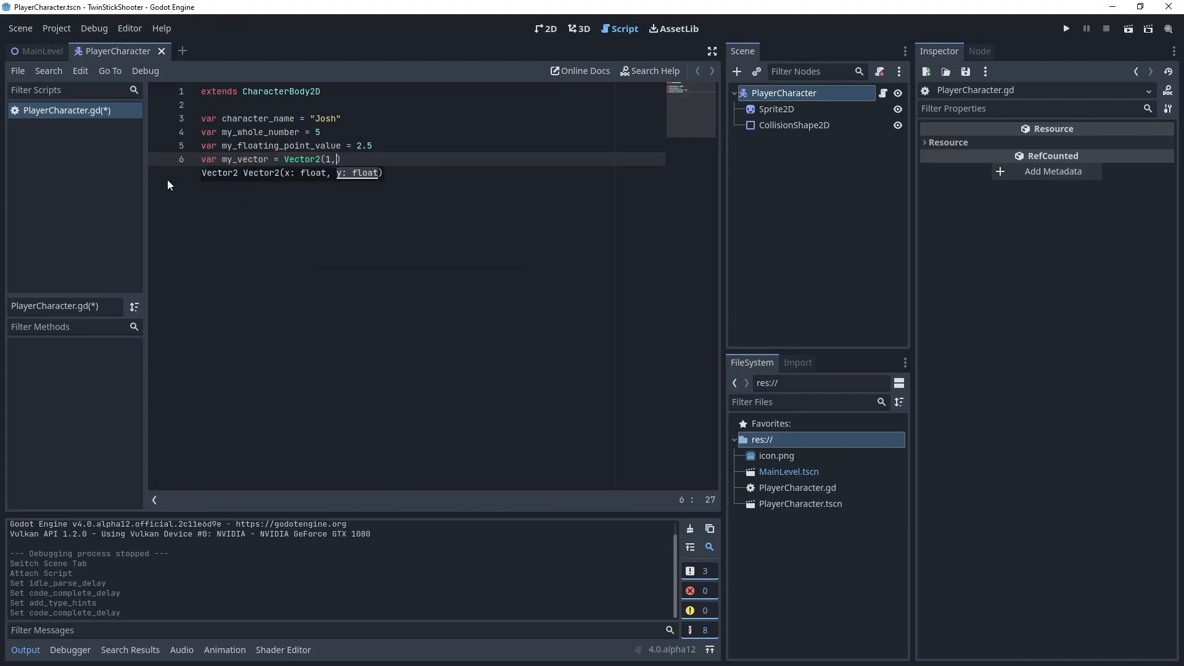
text(2)
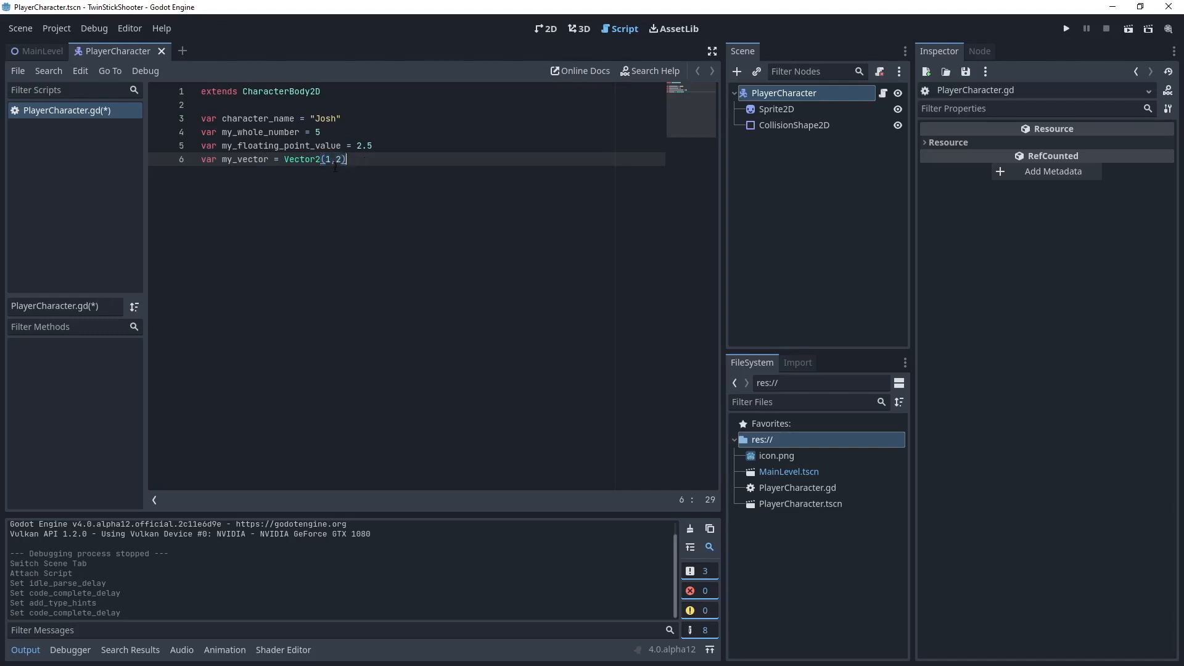
Append the trailing comment '# (1, 2)' to the my_vector line and start a new line.
double_click(301, 159)
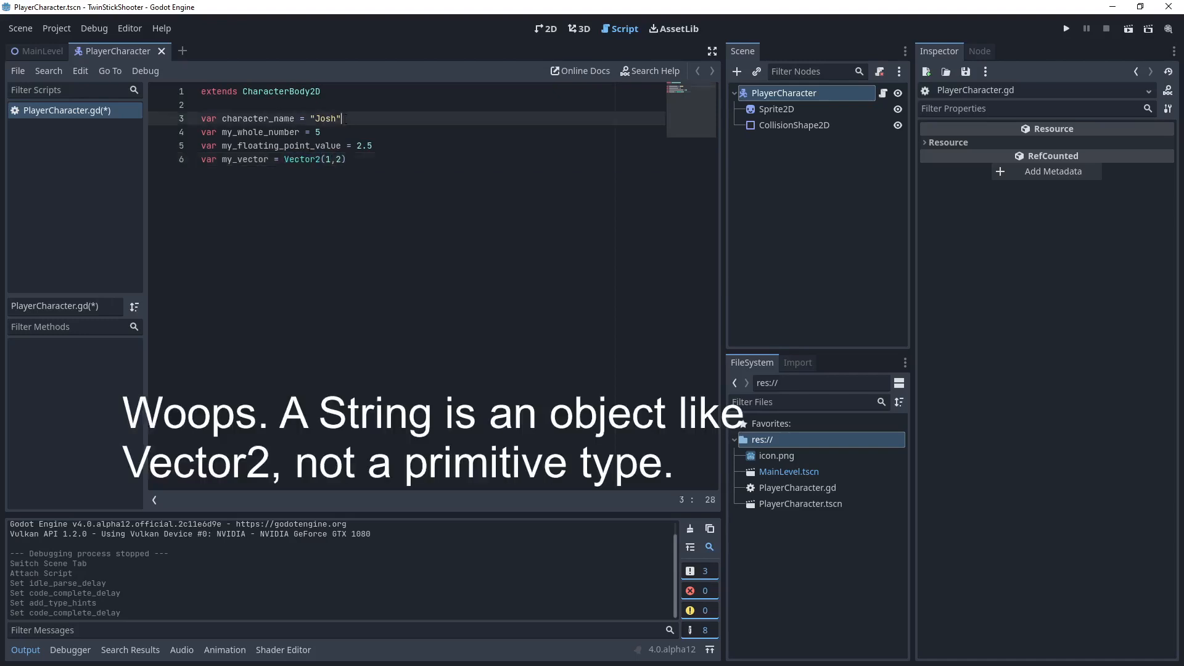
double_click(363, 146)
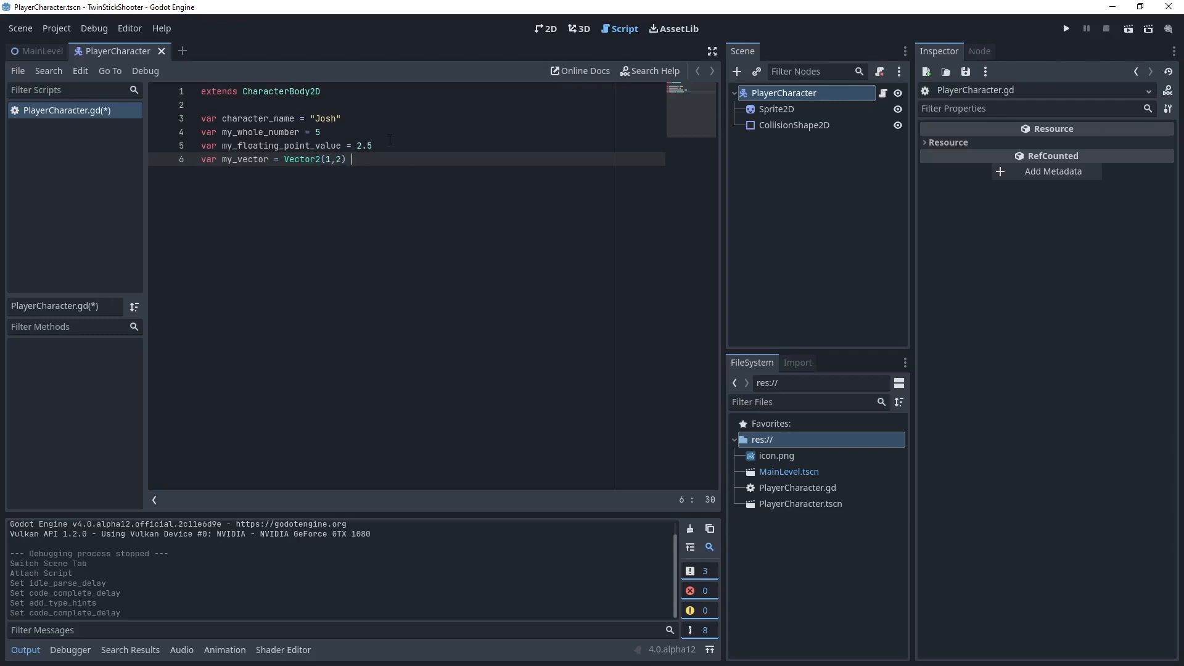
text(# ()
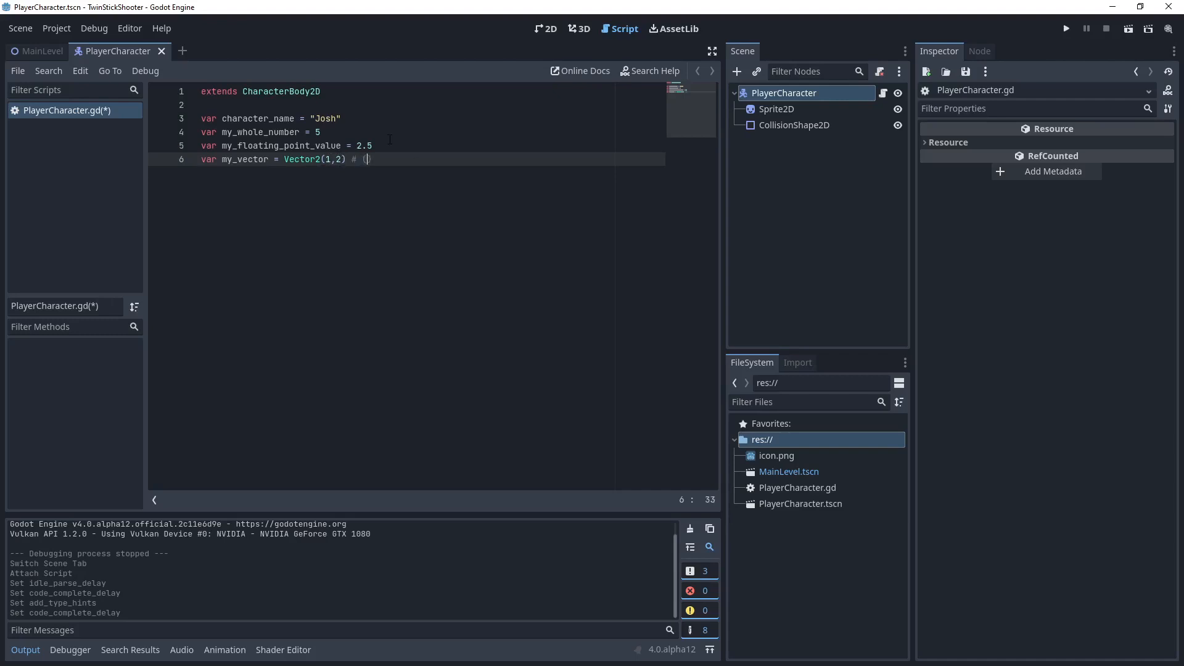
text(1)
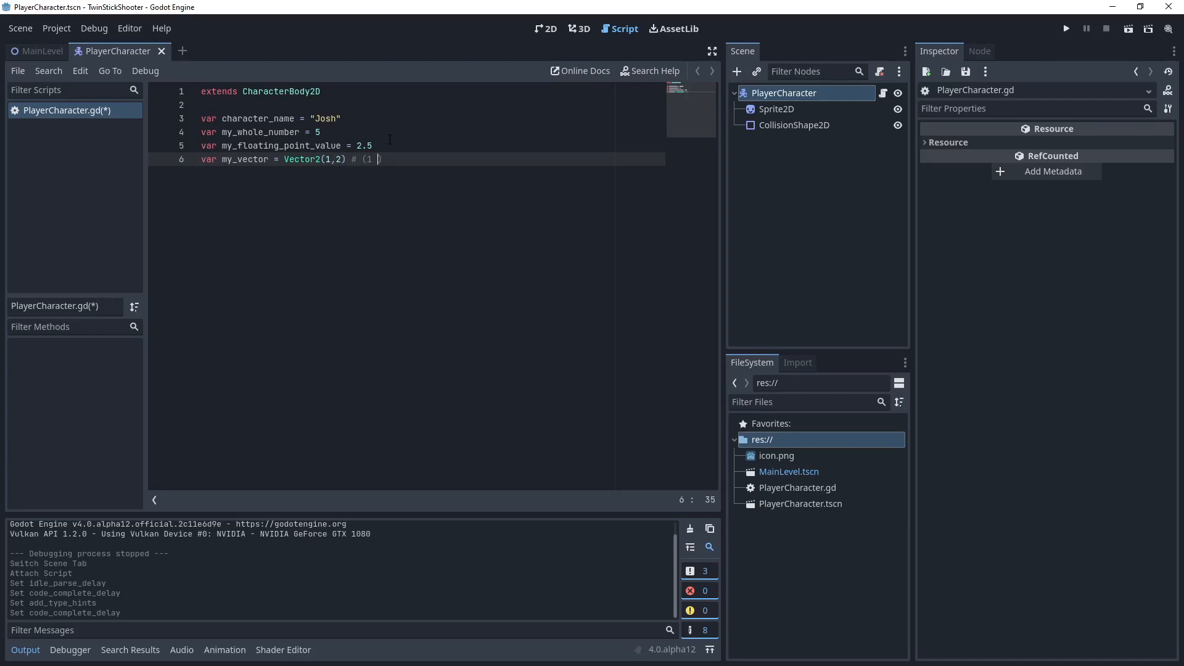
text(, 2)
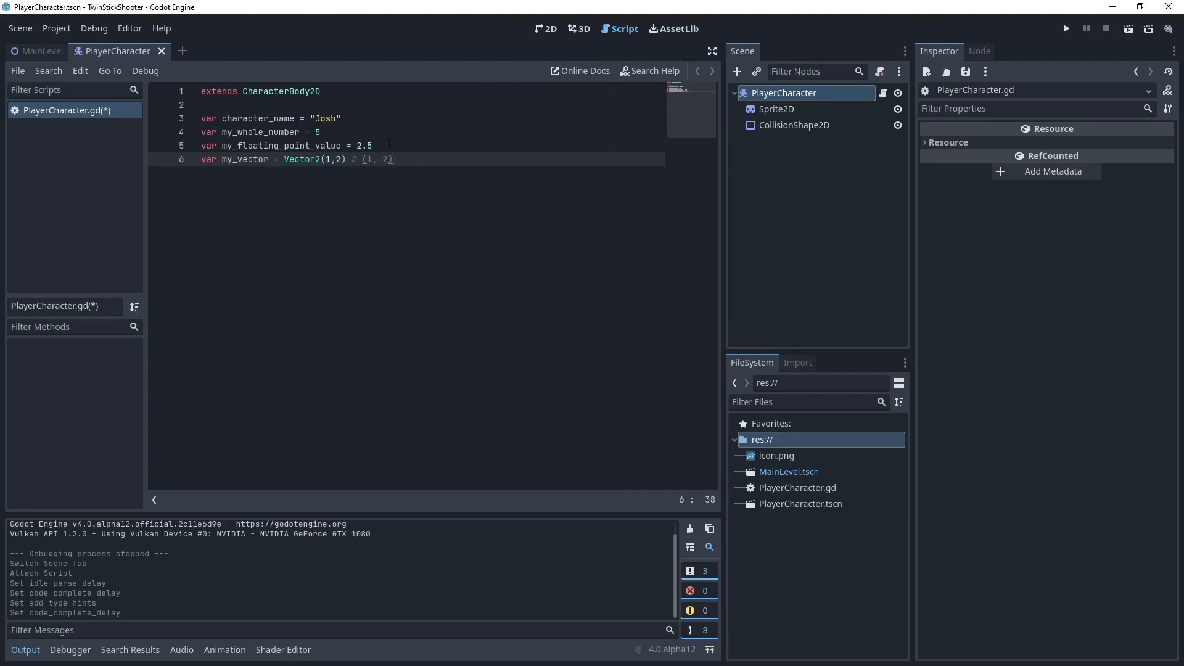
key(enter)
text(#)
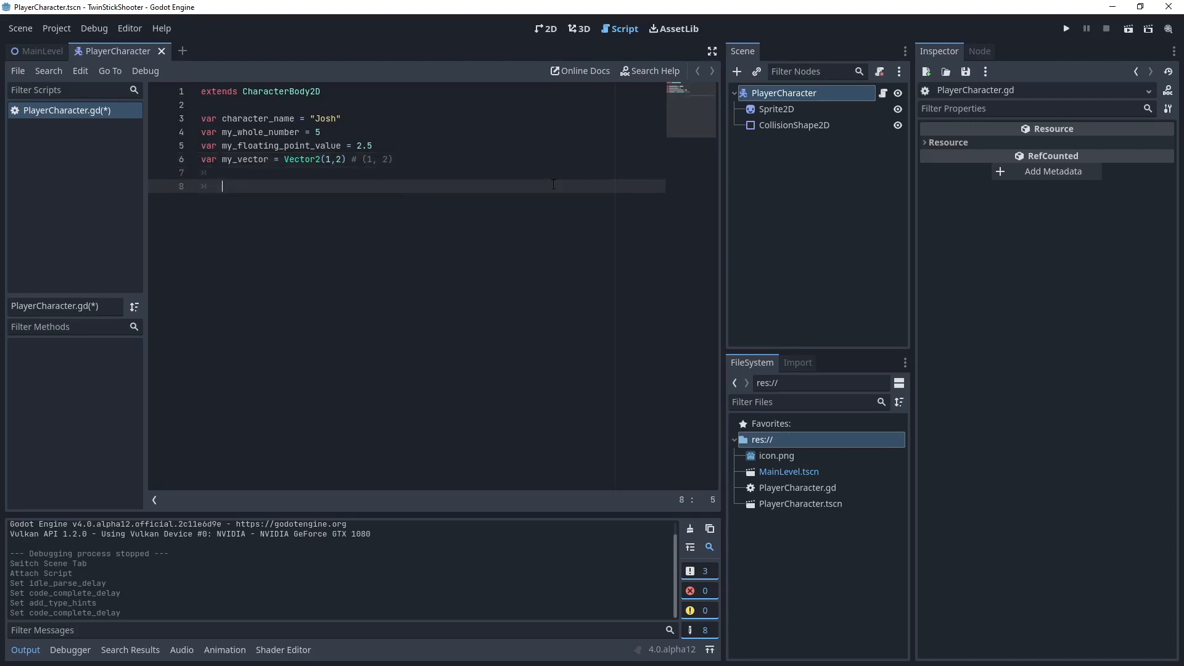
Remove the trailing comment and type func my_function() below the variables.
key(Backspace)
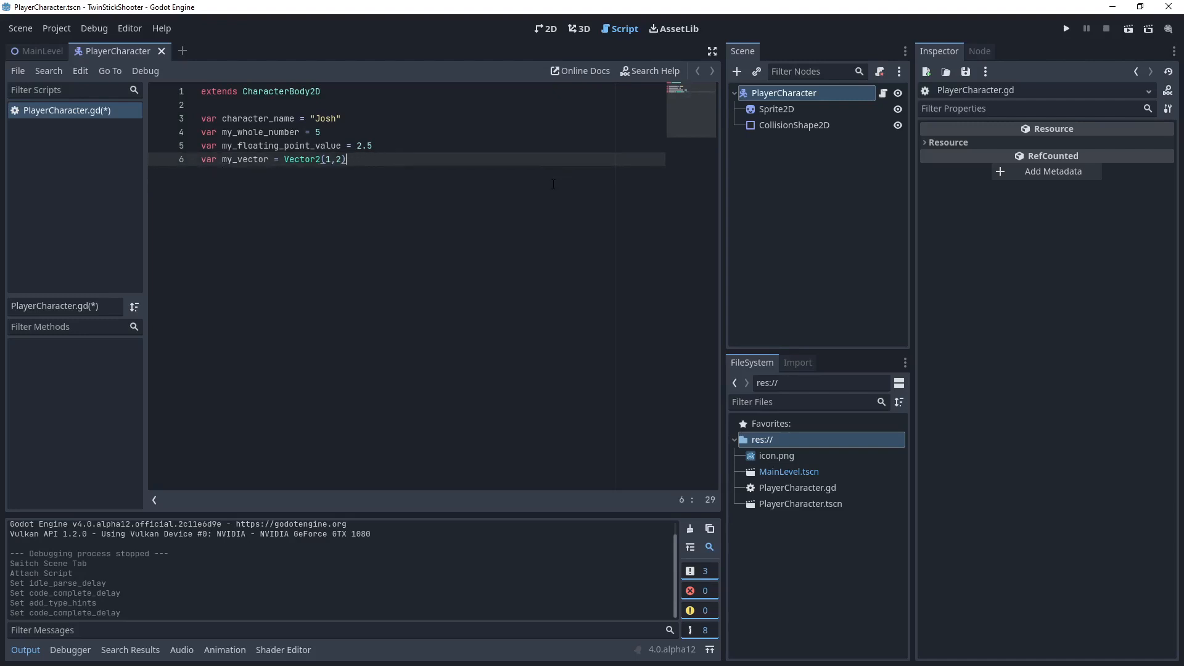
key(enter)
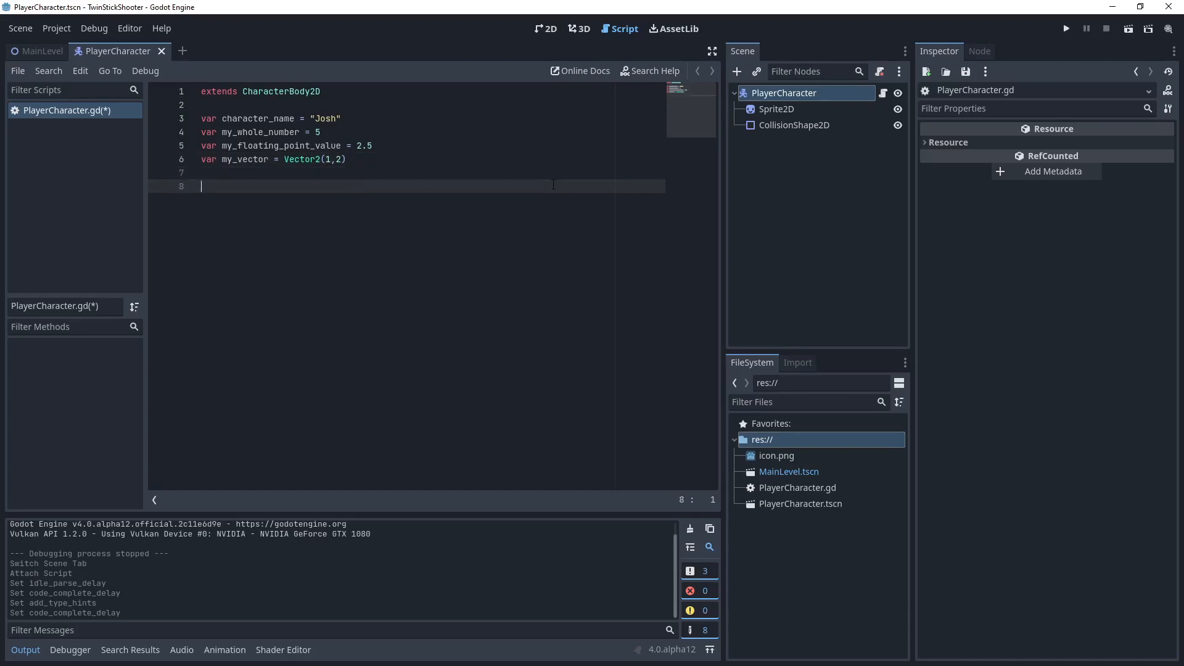
text(fu)
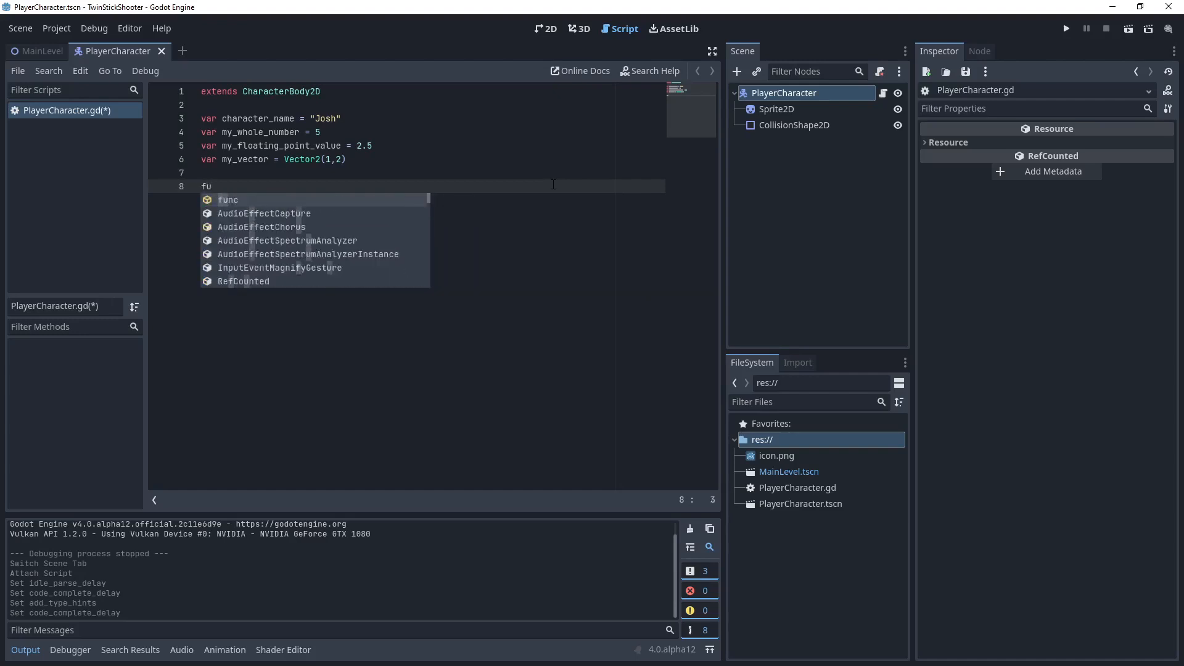
text(nc my)
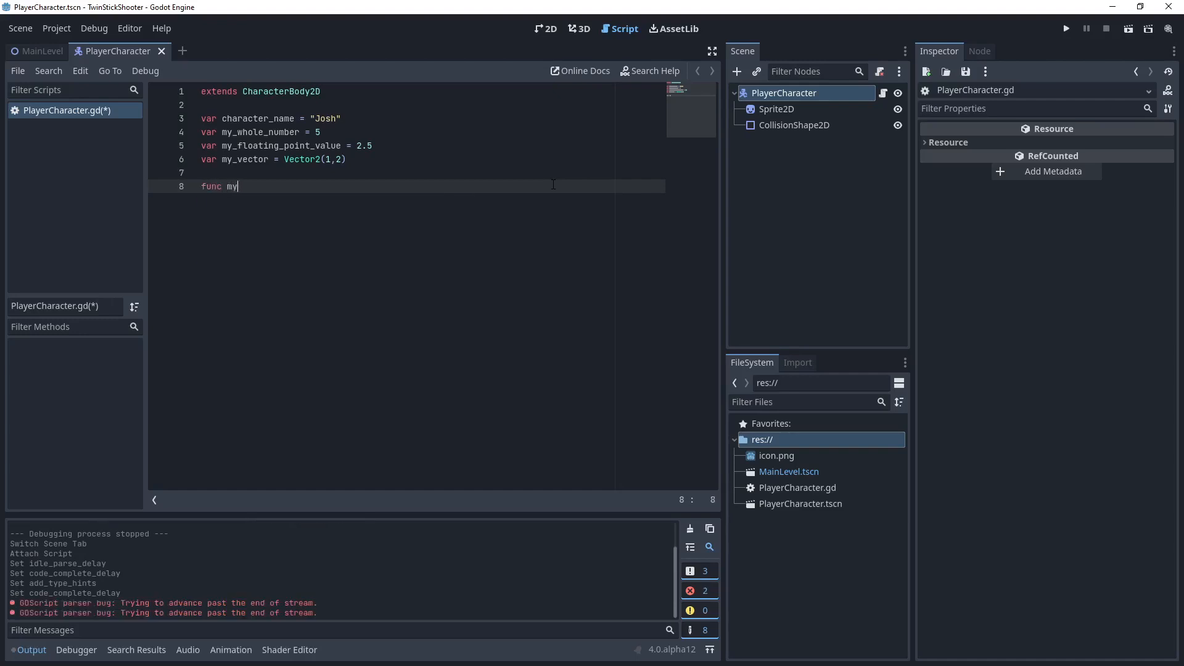
text(_function)
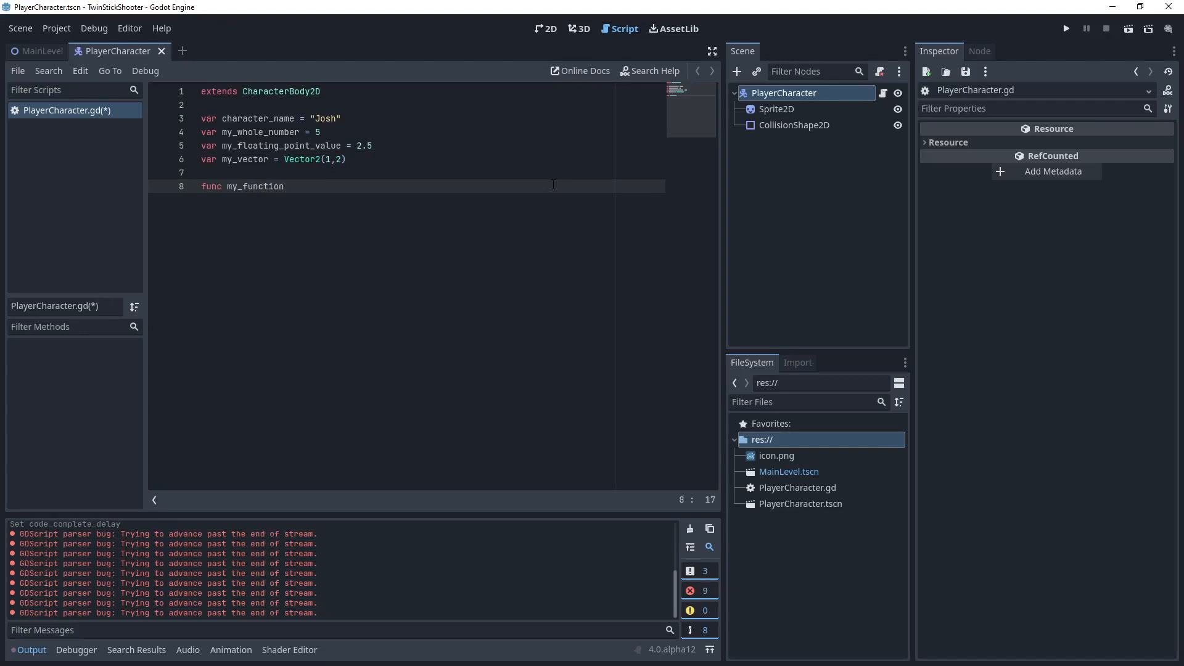
text(())
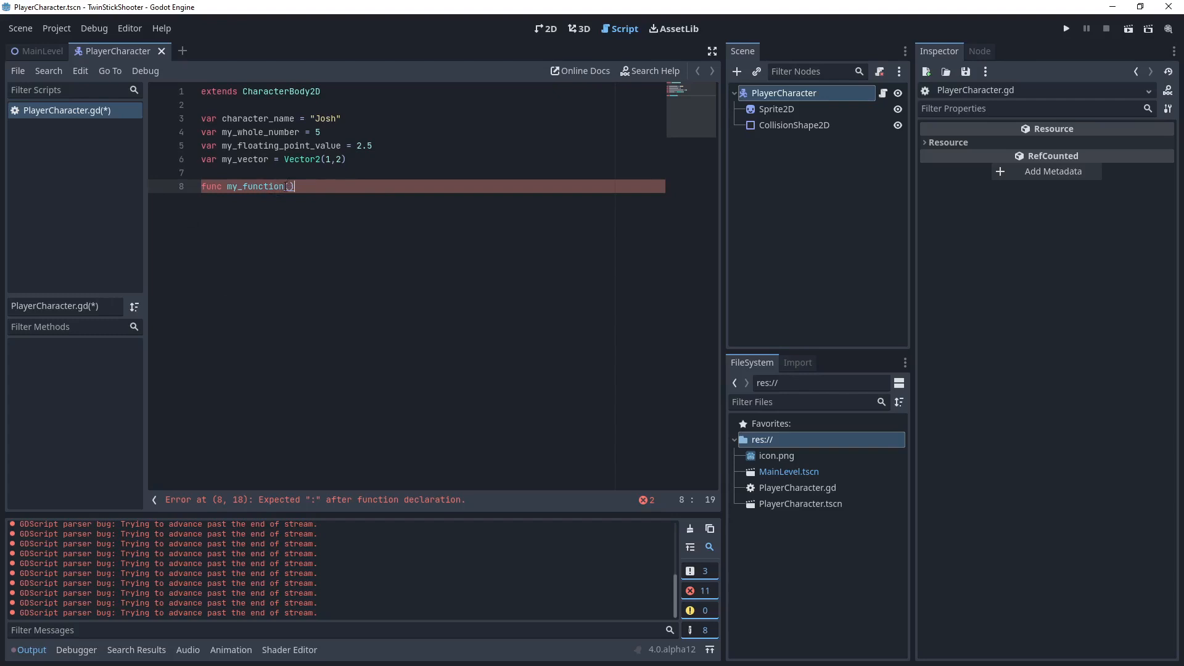
Add the closing colon to the func my_function() declaration on line 8.
double_click(254, 185)
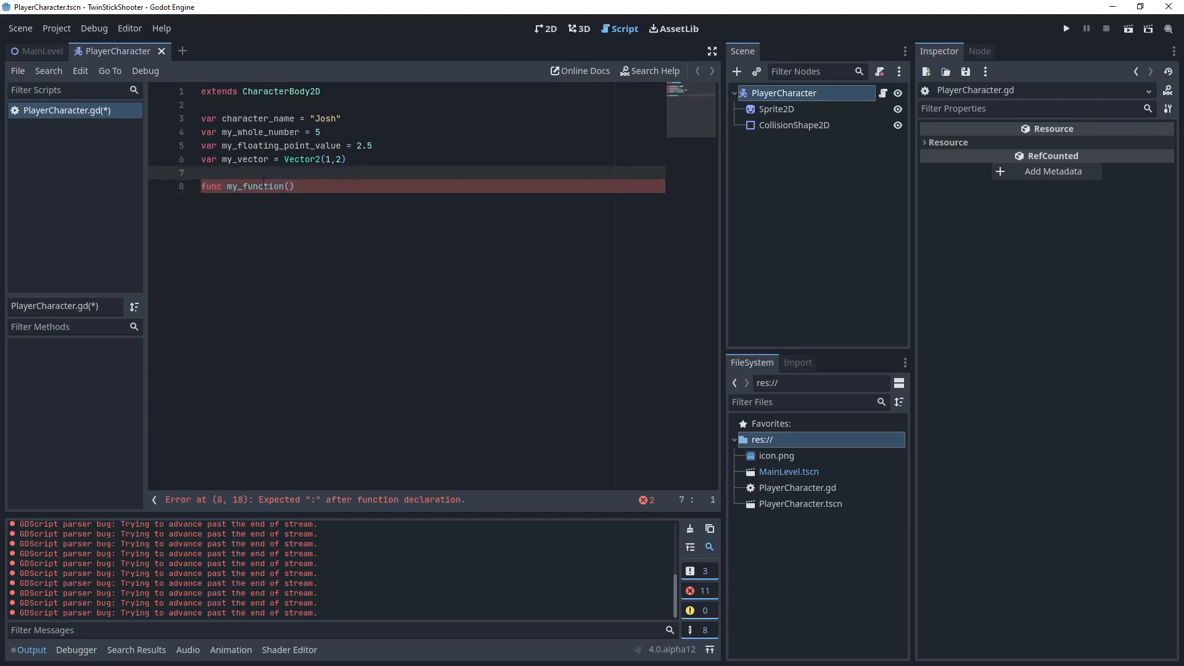
double_click(257, 186)
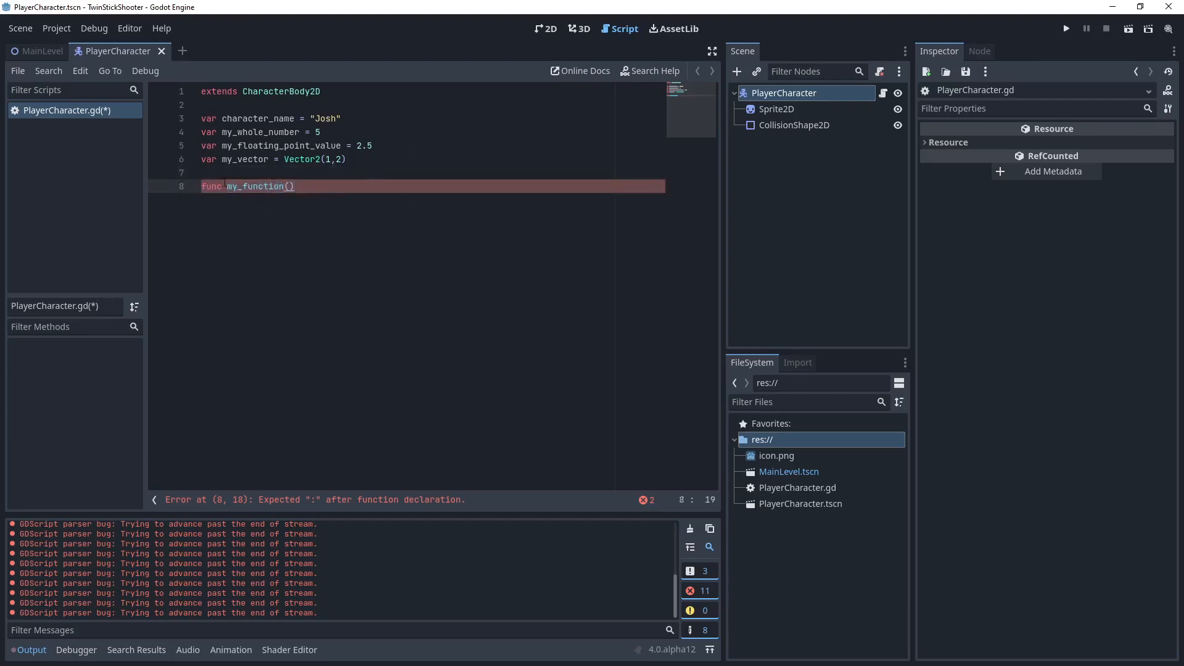
text(:)
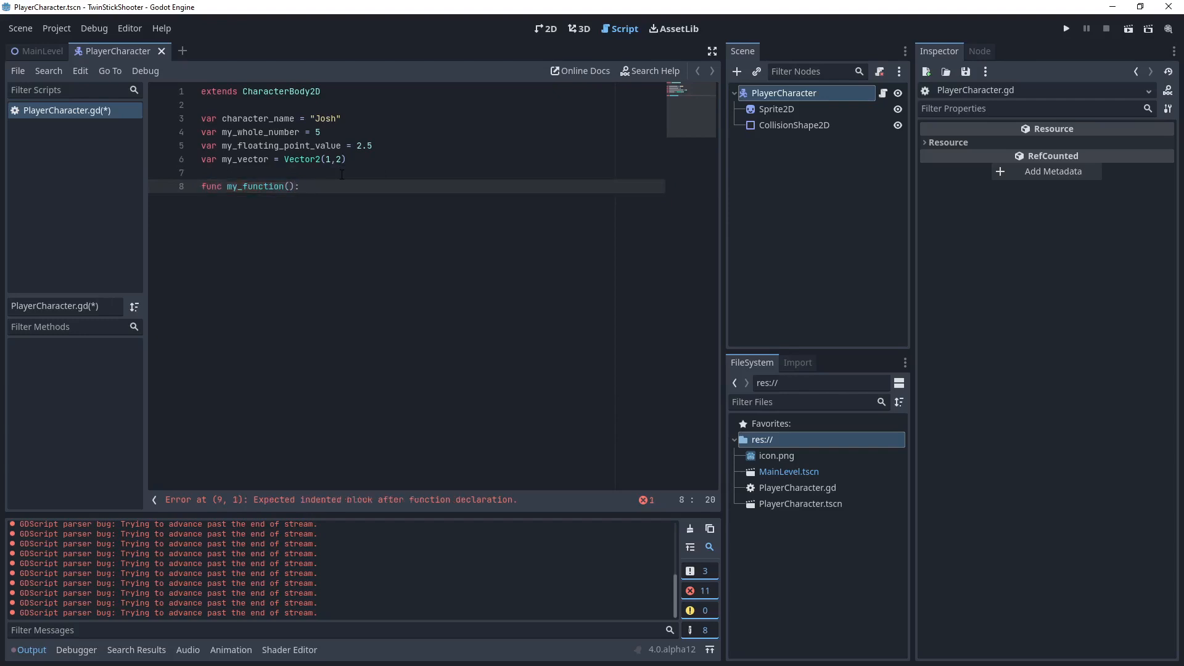
triple_click(249, 186)
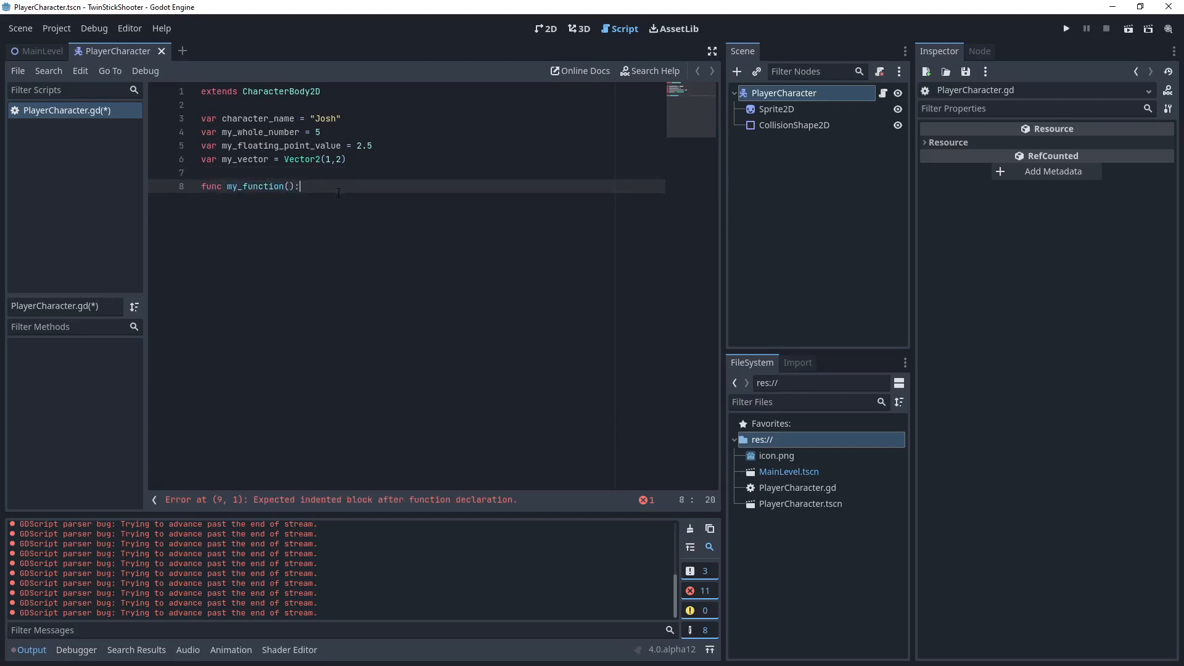
mouse_move(322, 223)
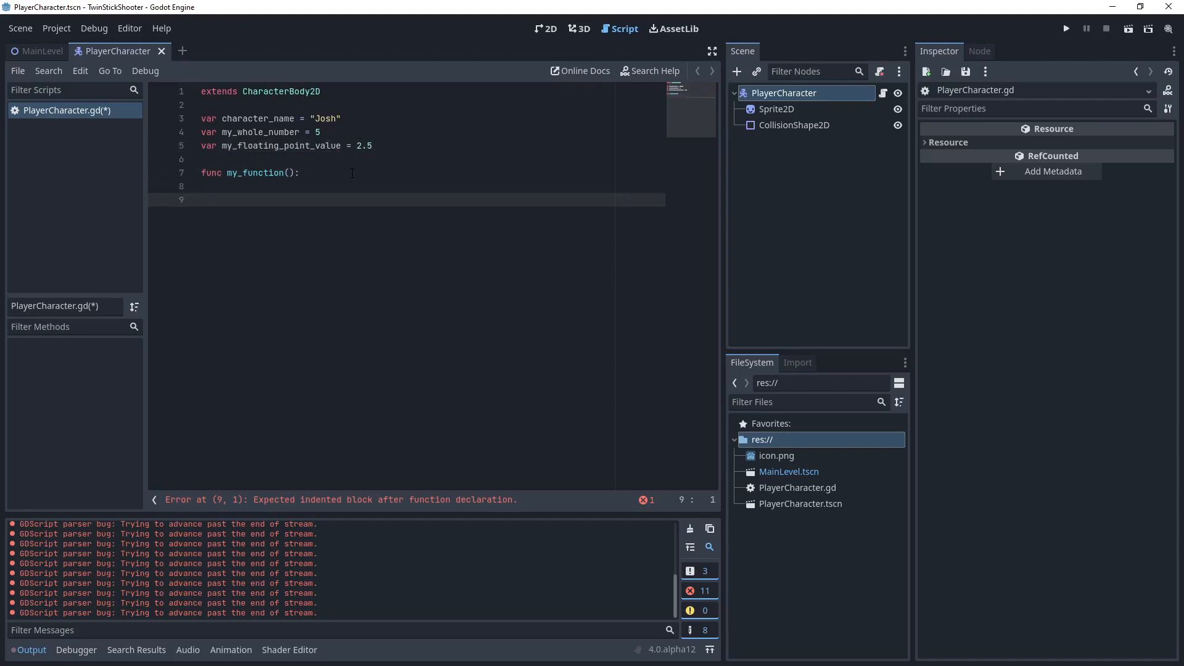
Place var my_vector = Vector2(1,2) as the indented body of my_function.
text(var my_vector = Vector2(1,2))
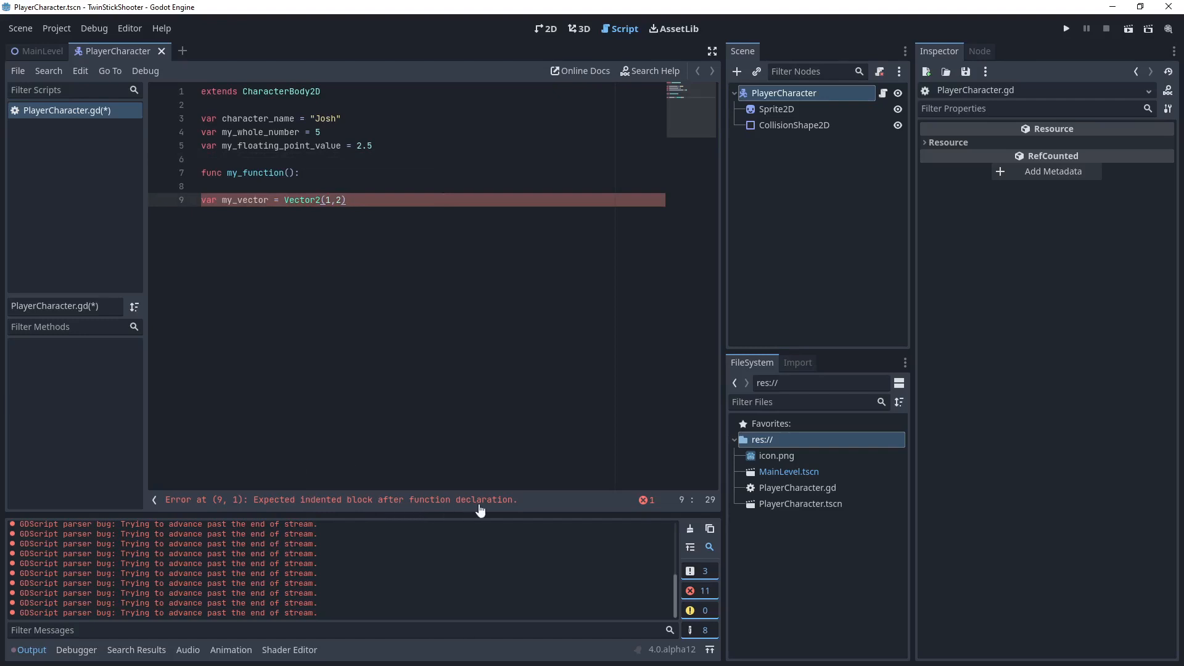
click(301, 172)
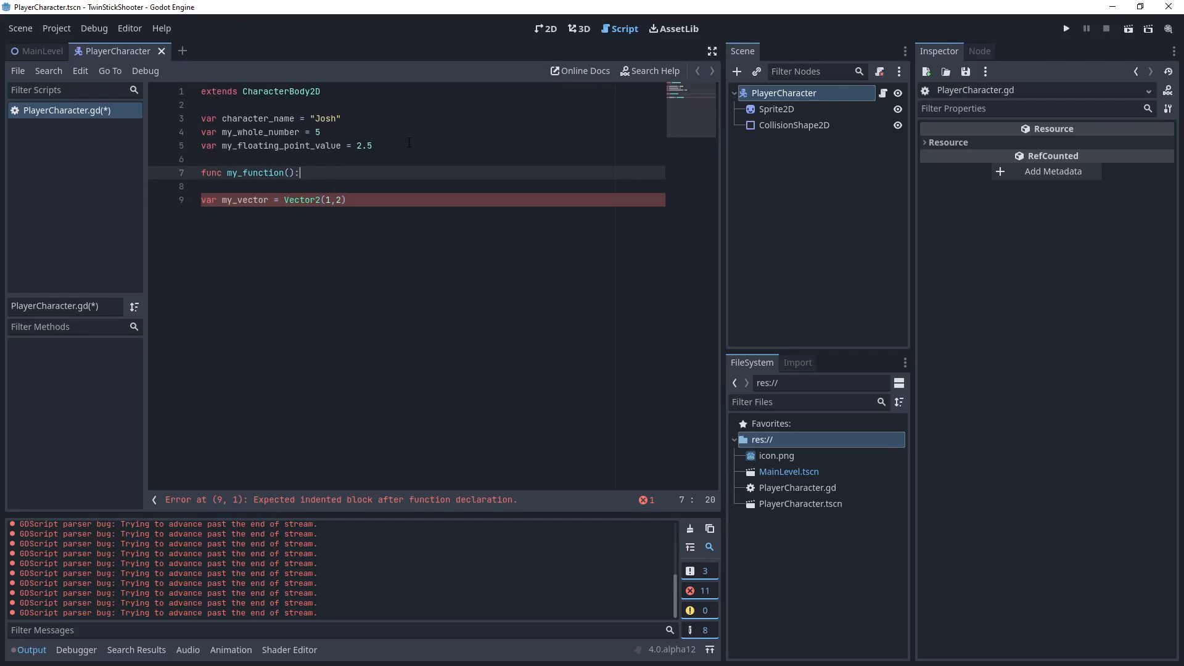
key(Return)
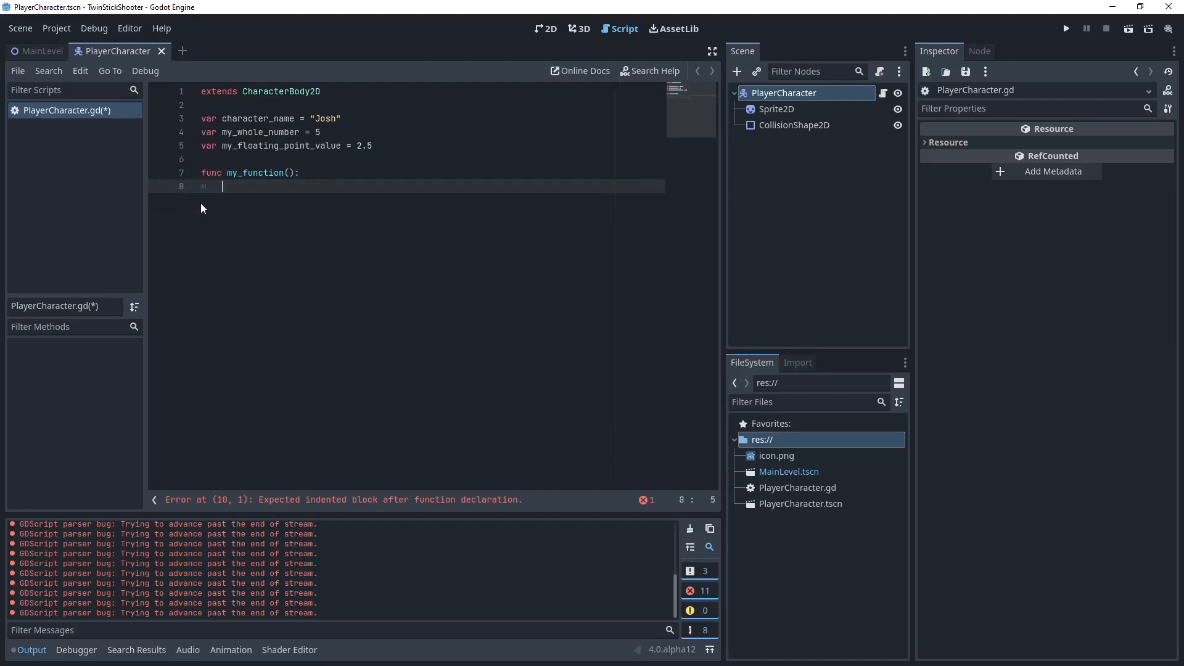
text(var my_vector = Vector2(1,2))
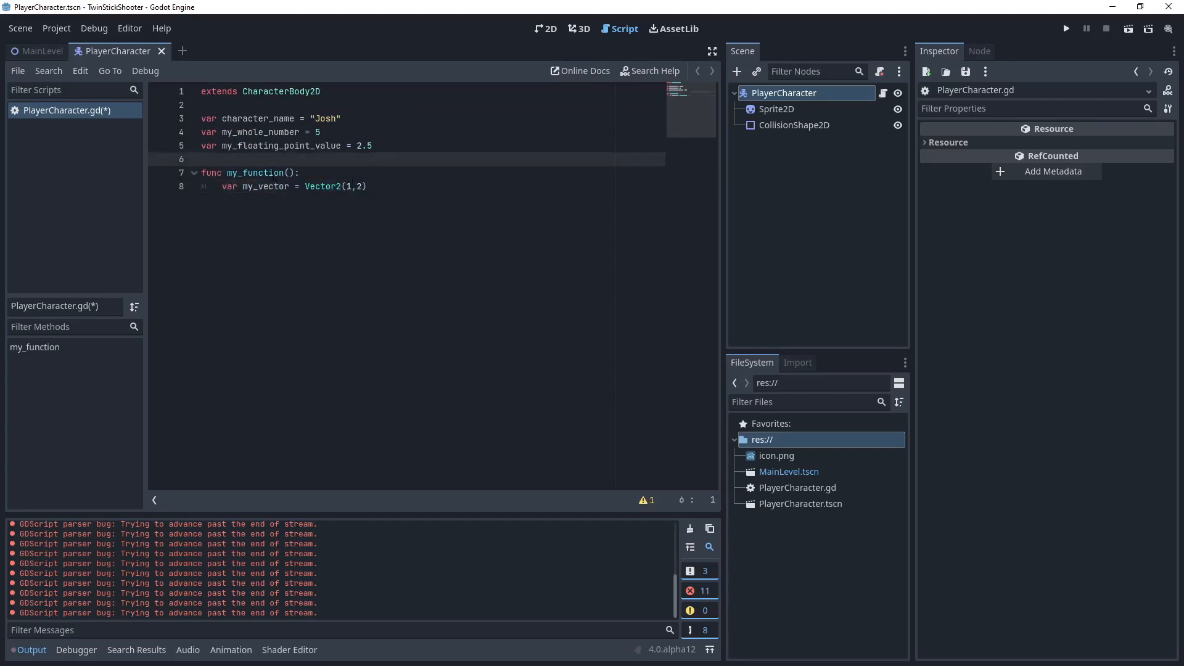
drag(200, 172, 367, 186)
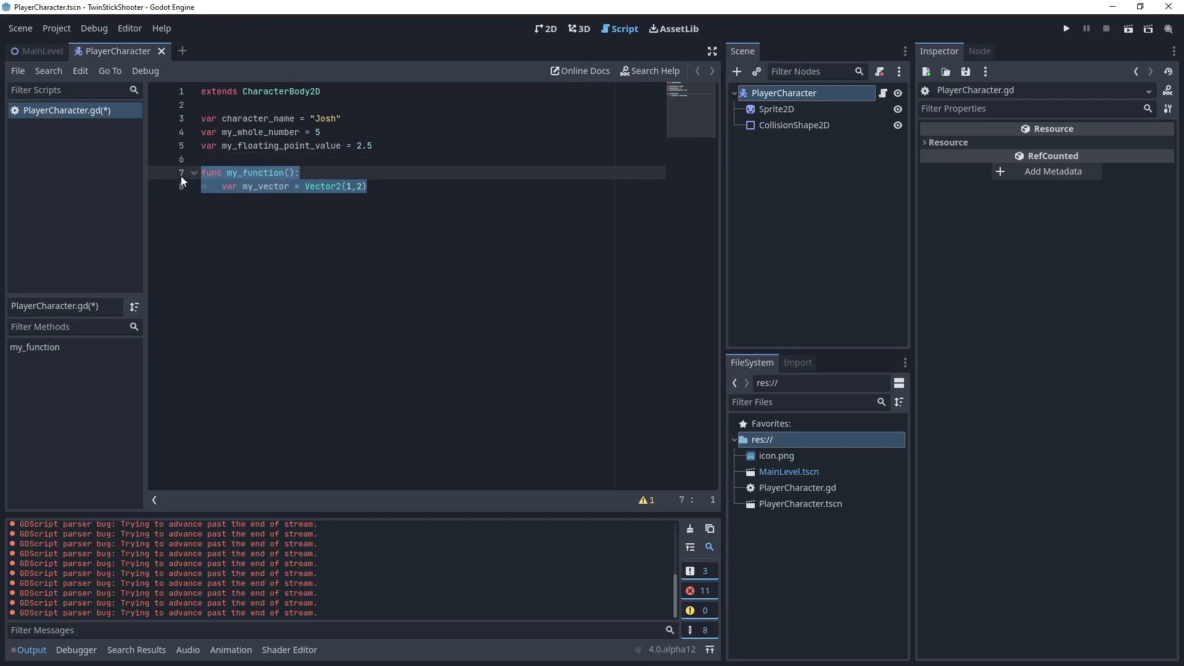
double_click(264, 187)
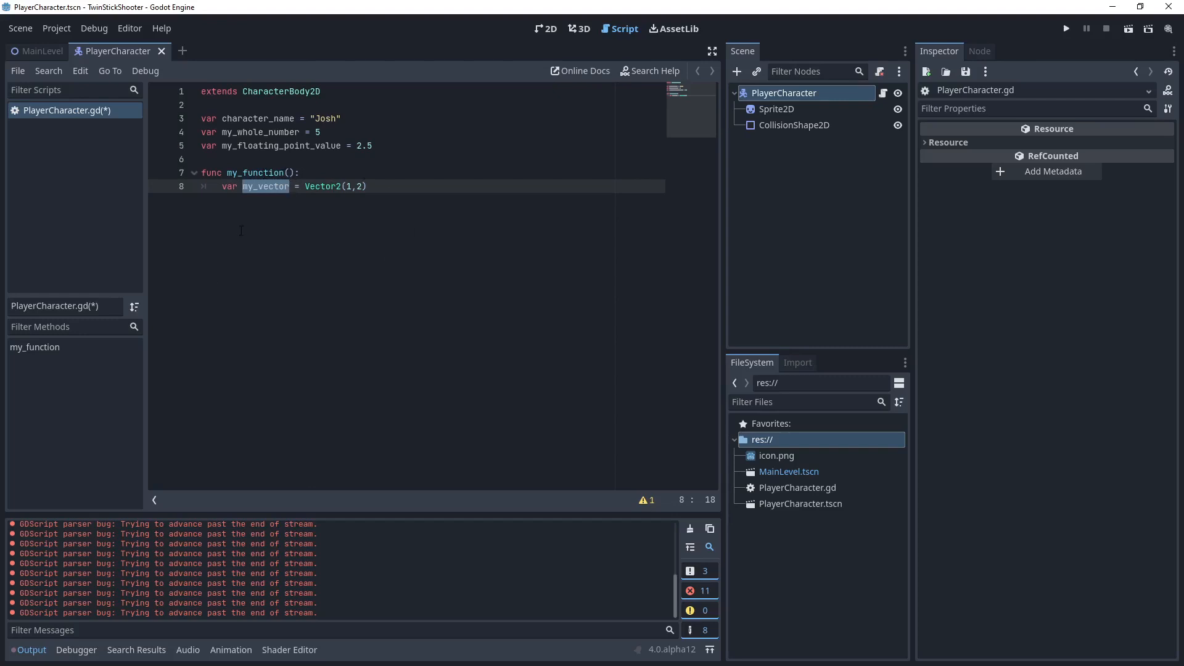
Add print(my_vector) below the function, then delete my_function and the print line.
click(370, 145)
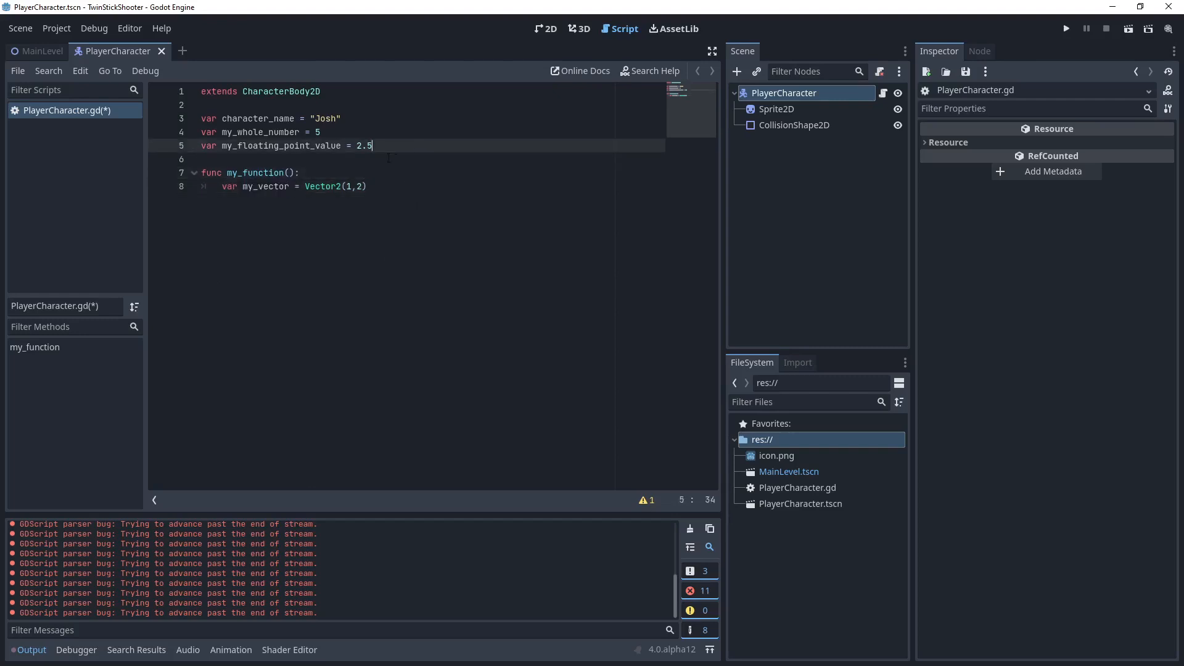
click(369, 187)
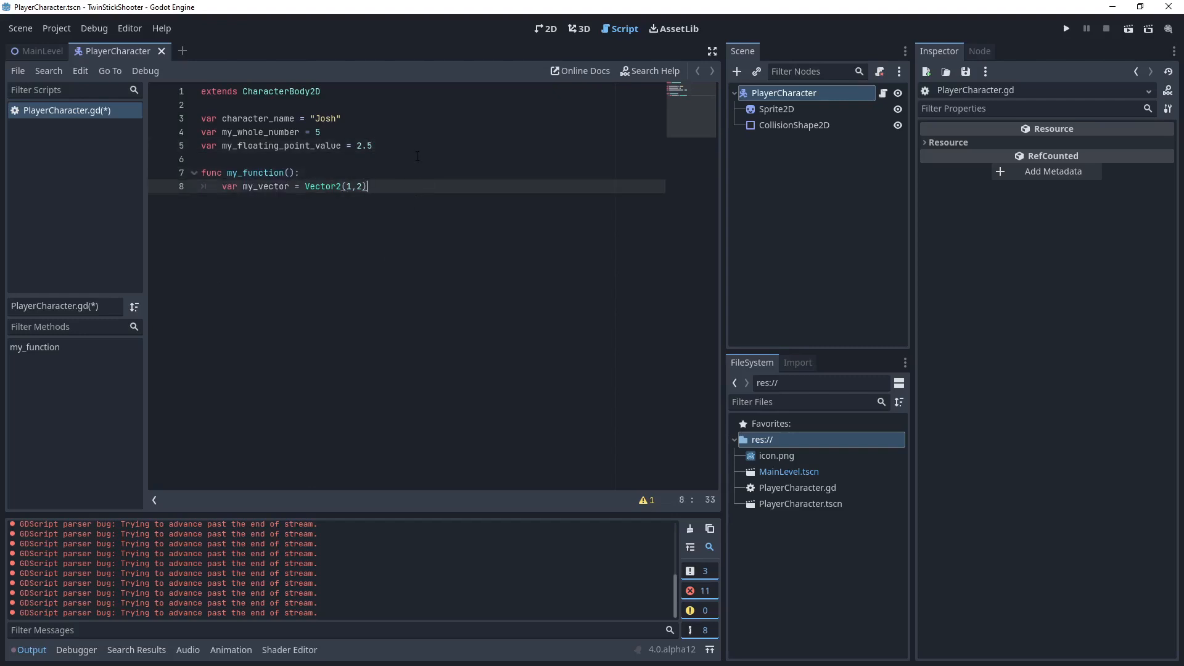
key(enter)
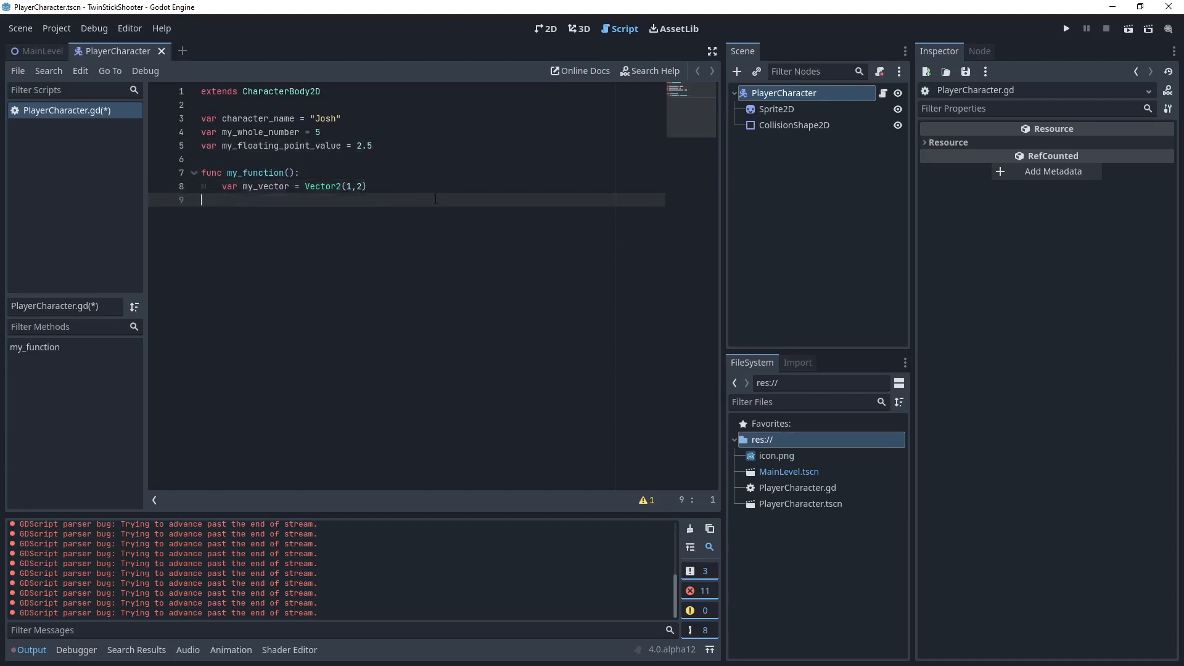
text(print()
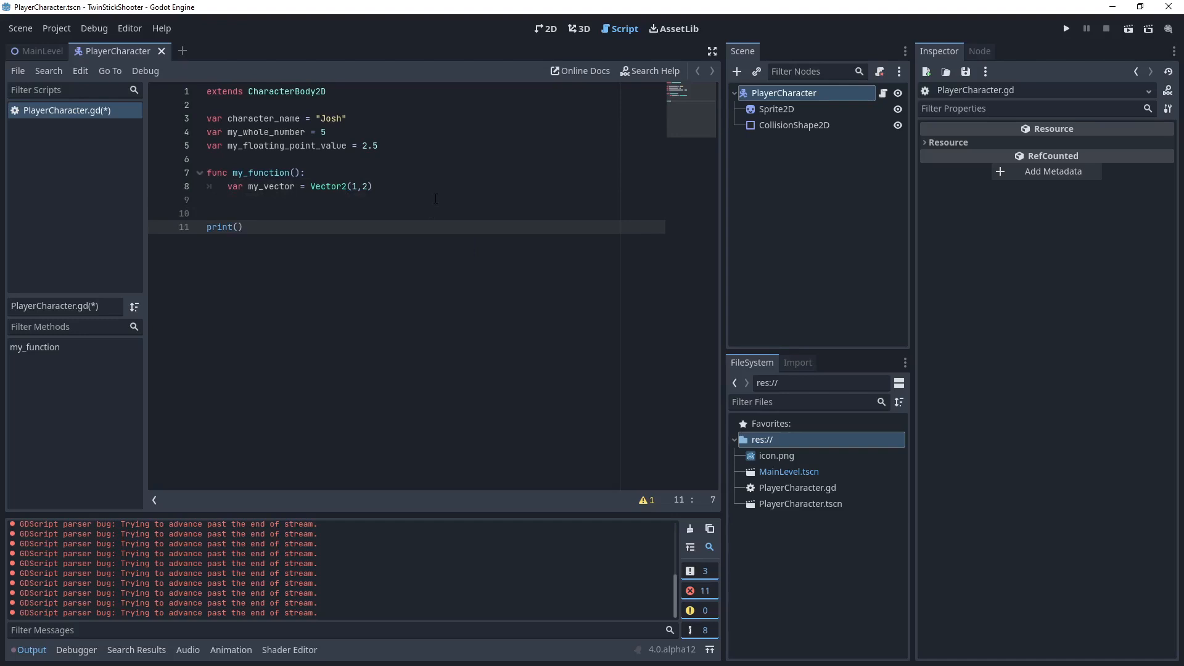
text(my_ve)
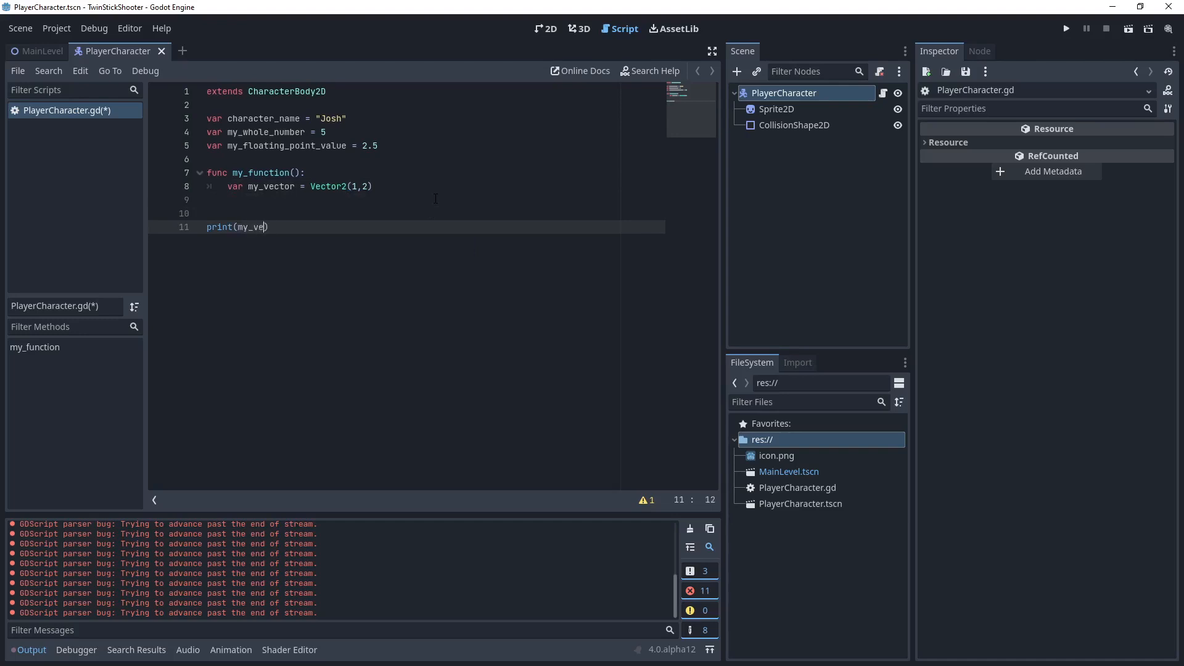
text(ctor)
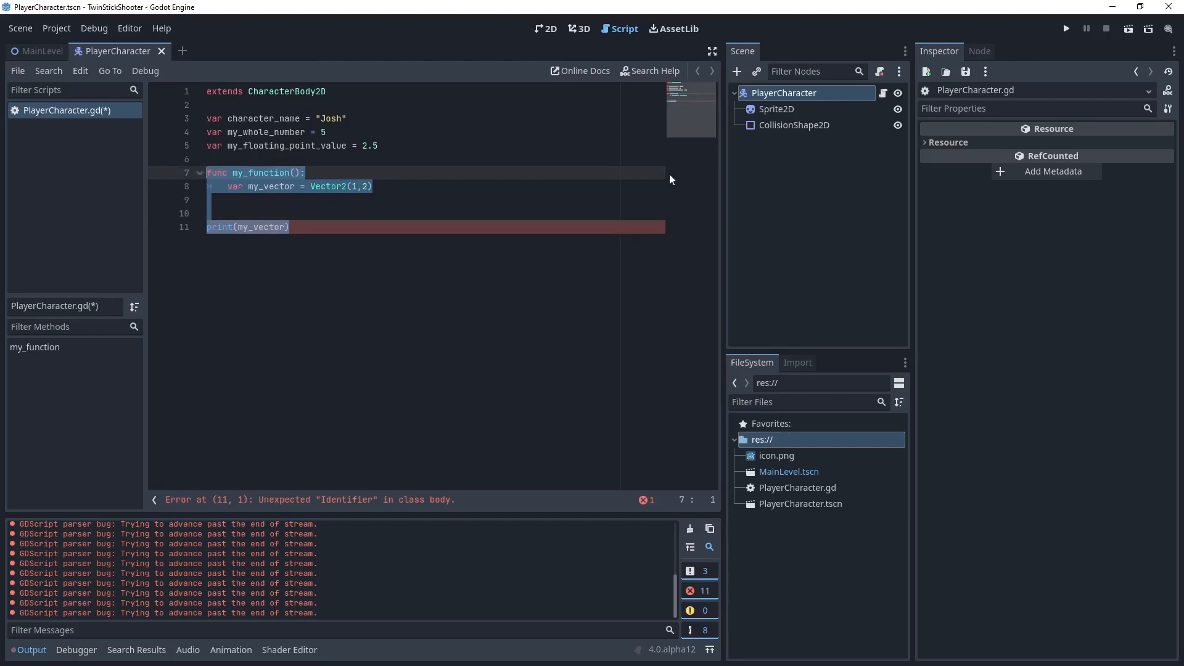
key(Delete)
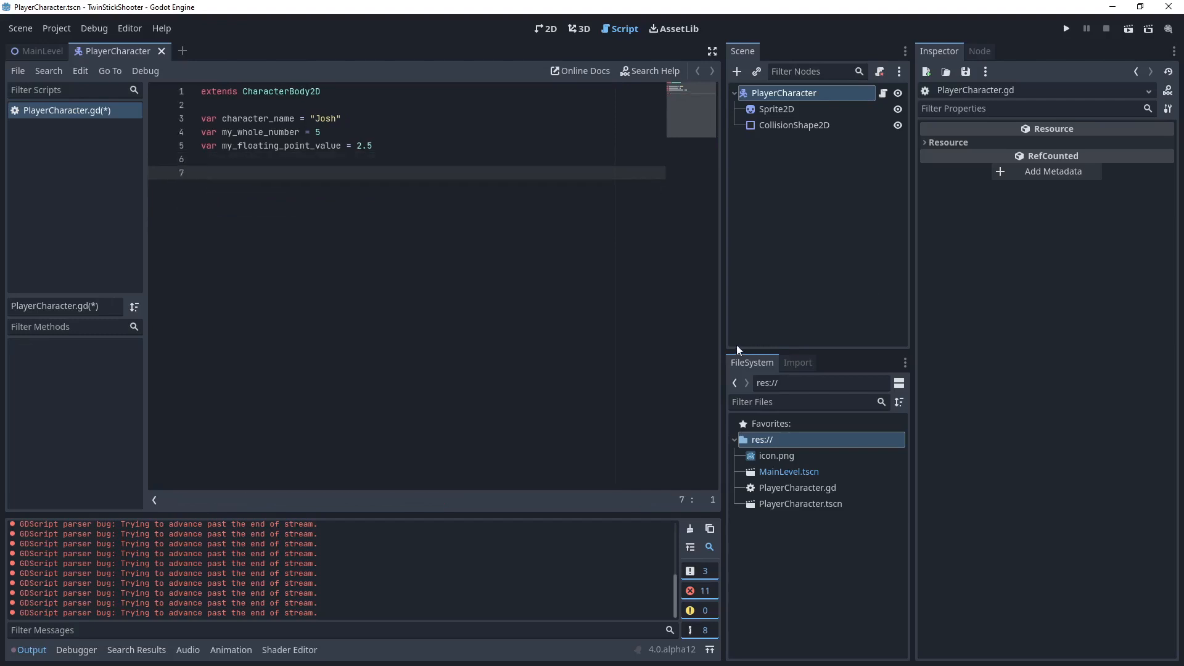
Type 'func' on line 7 below the three variable declarations.
text(func)
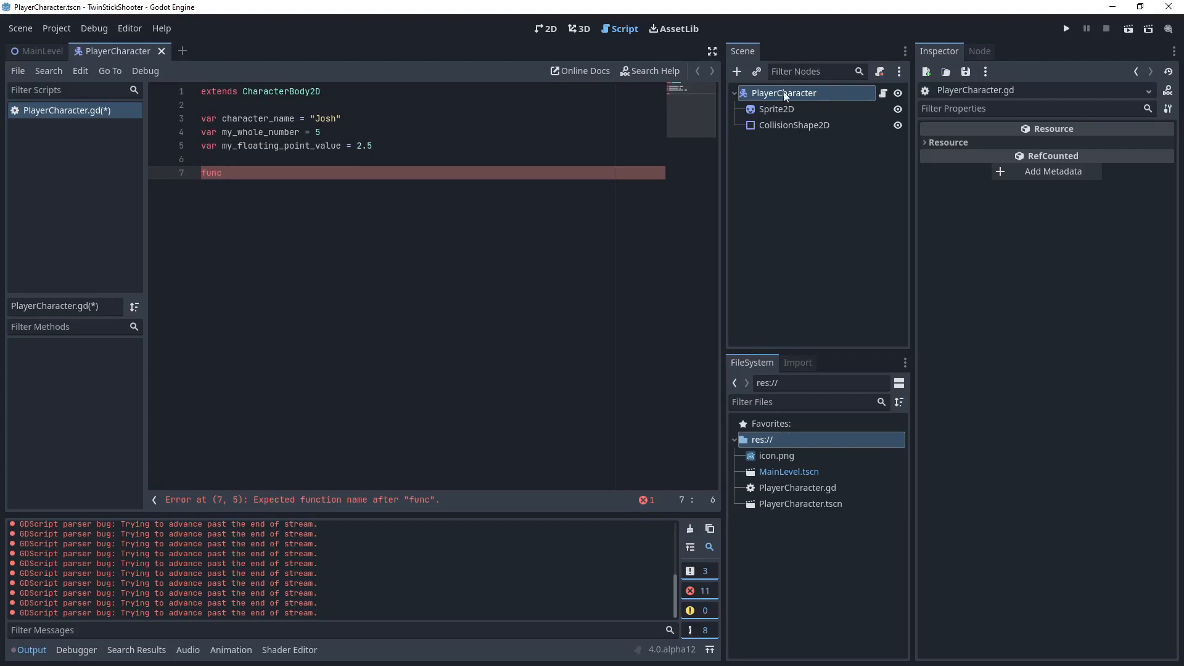
mouse_move(807, 101)
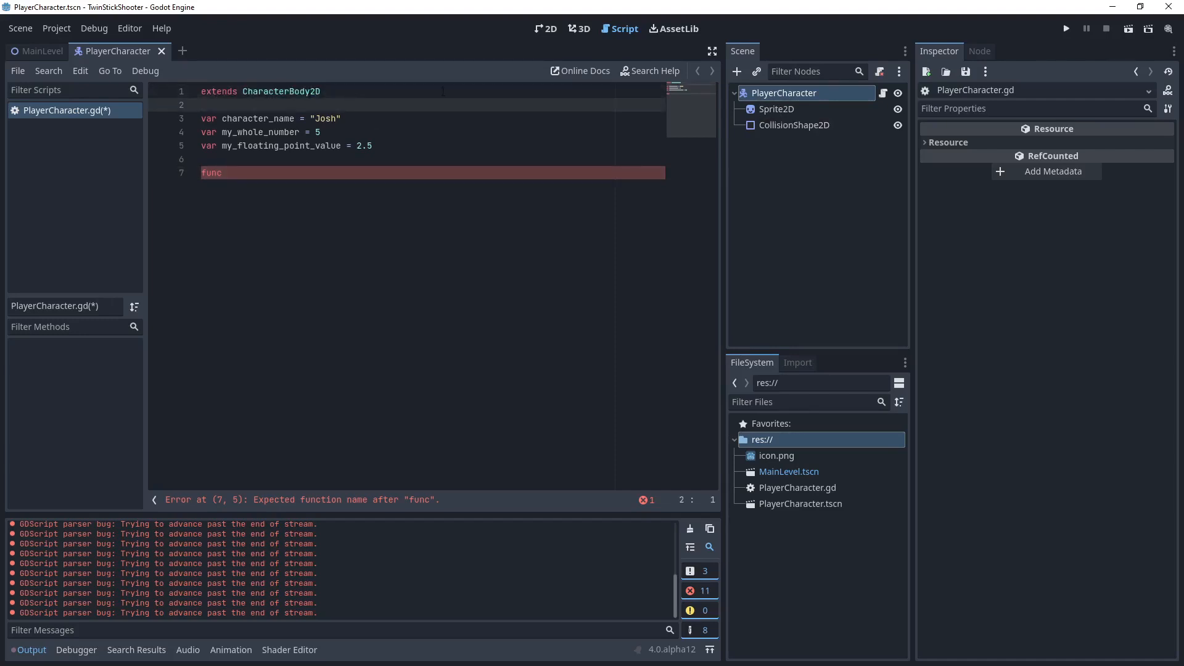
triple_click(259, 91)
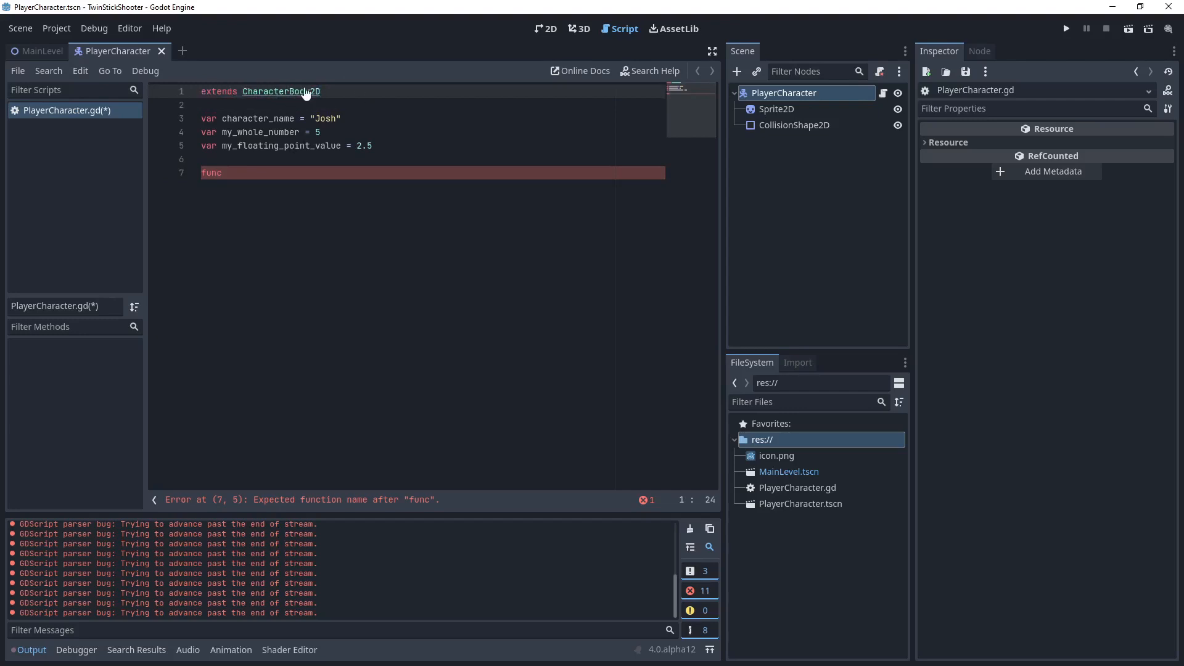
Ctrl+click CharacterBody2D in the extends line to view its class documentation.
click(281, 92)
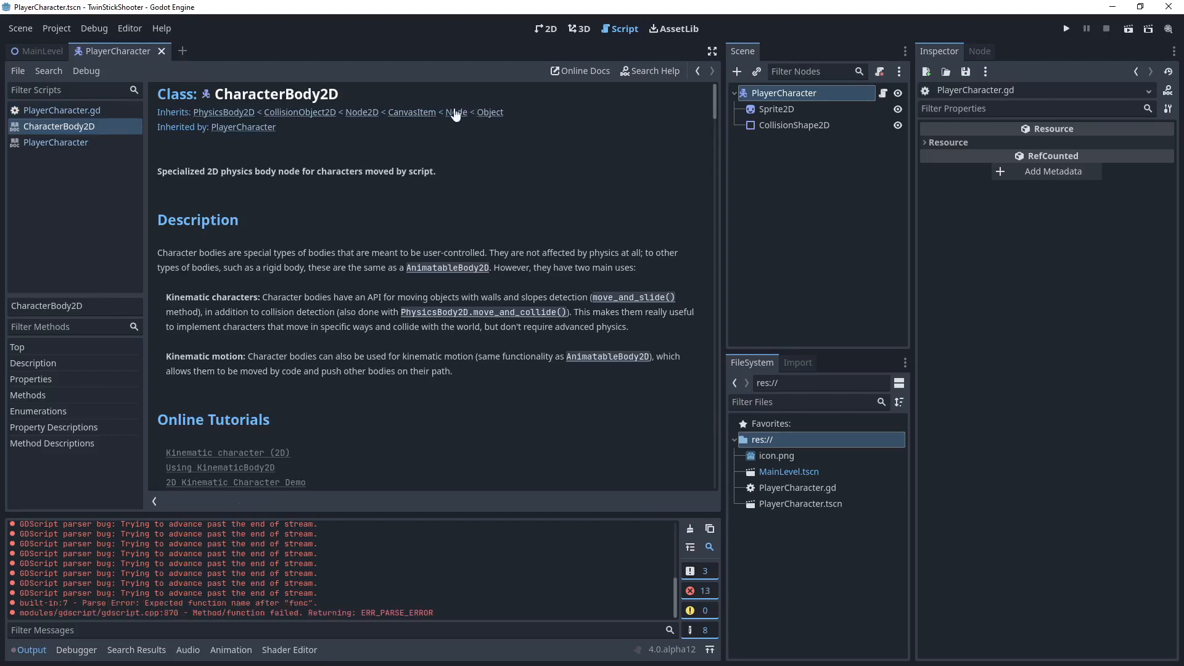
mouse_move(195, 132)
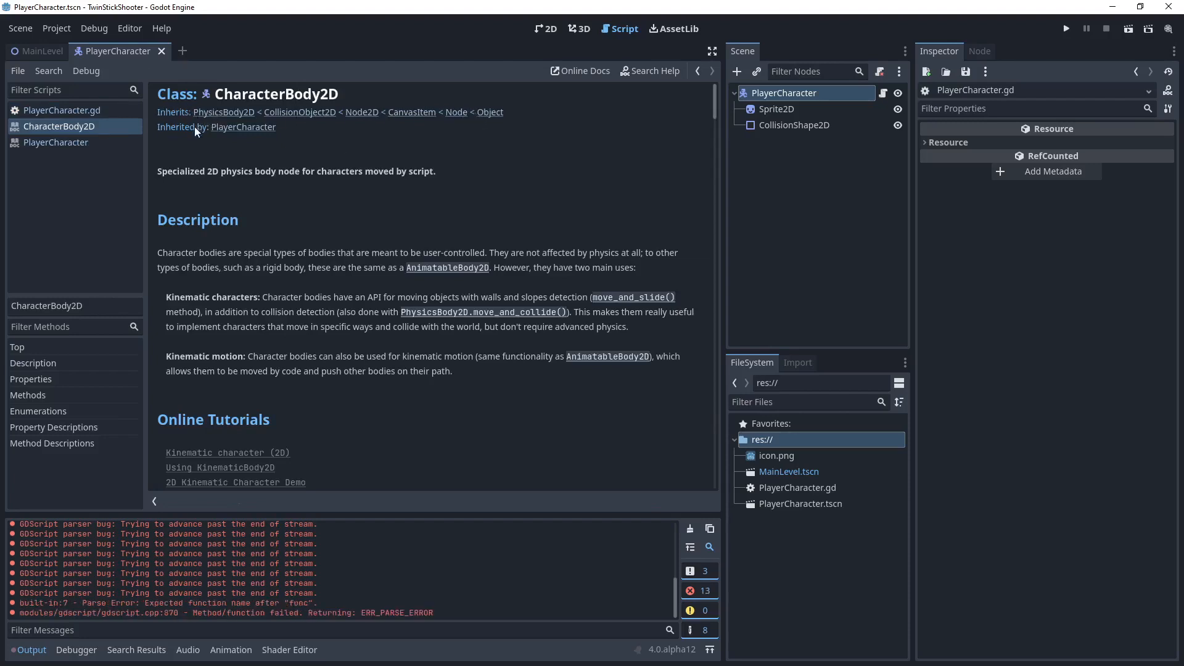
mouse_move(214, 121)
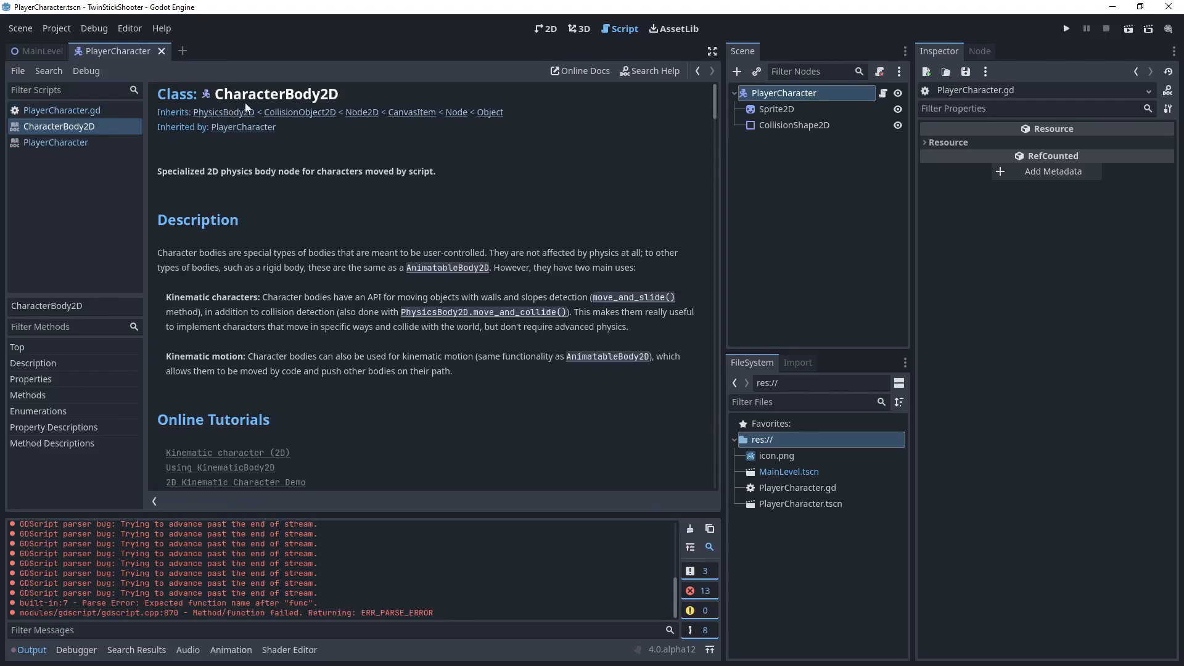
mouse_move(307, 110)
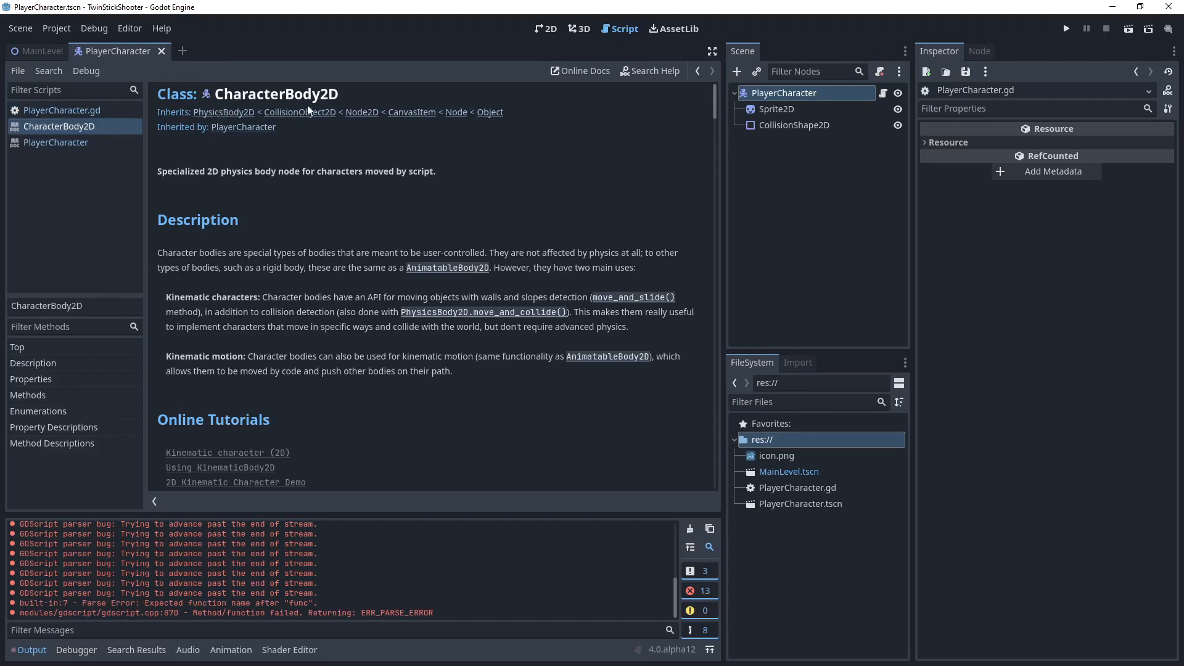
mouse_move(357, 116)
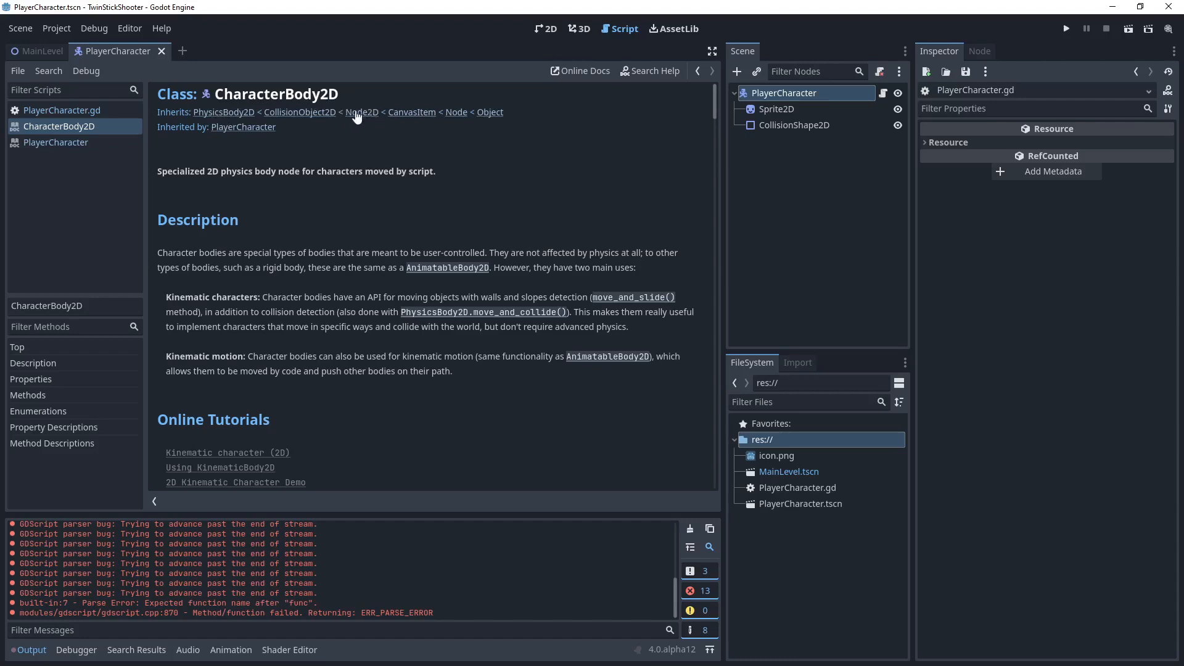
mouse_move(428, 115)
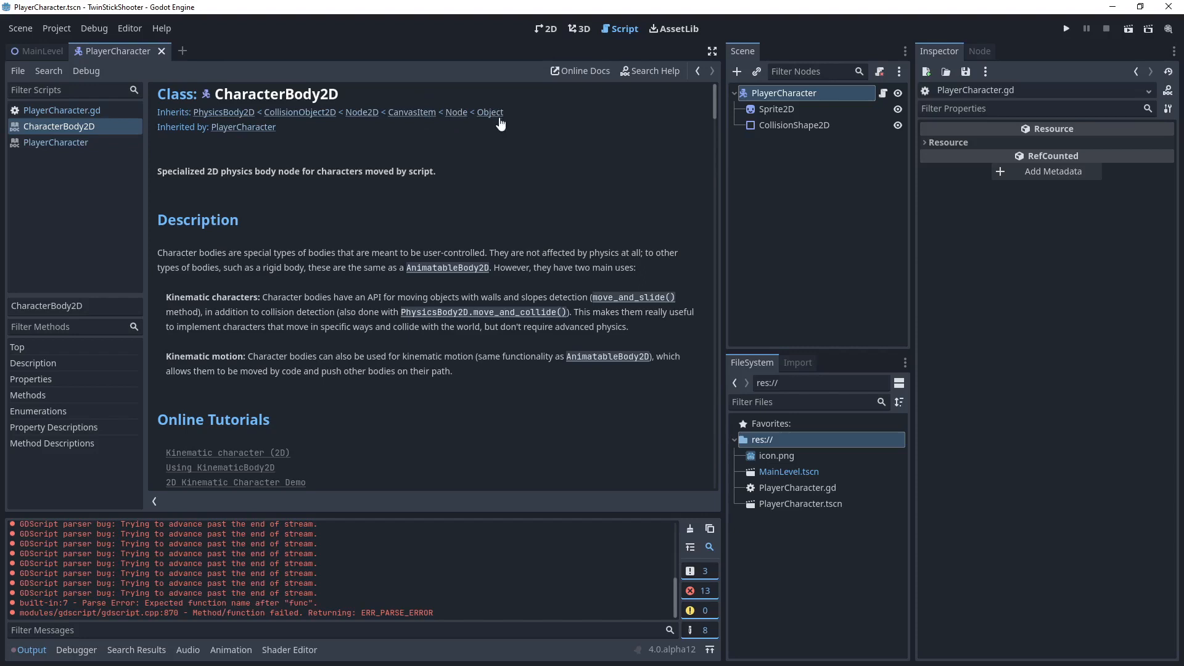
mouse_move(412, 121)
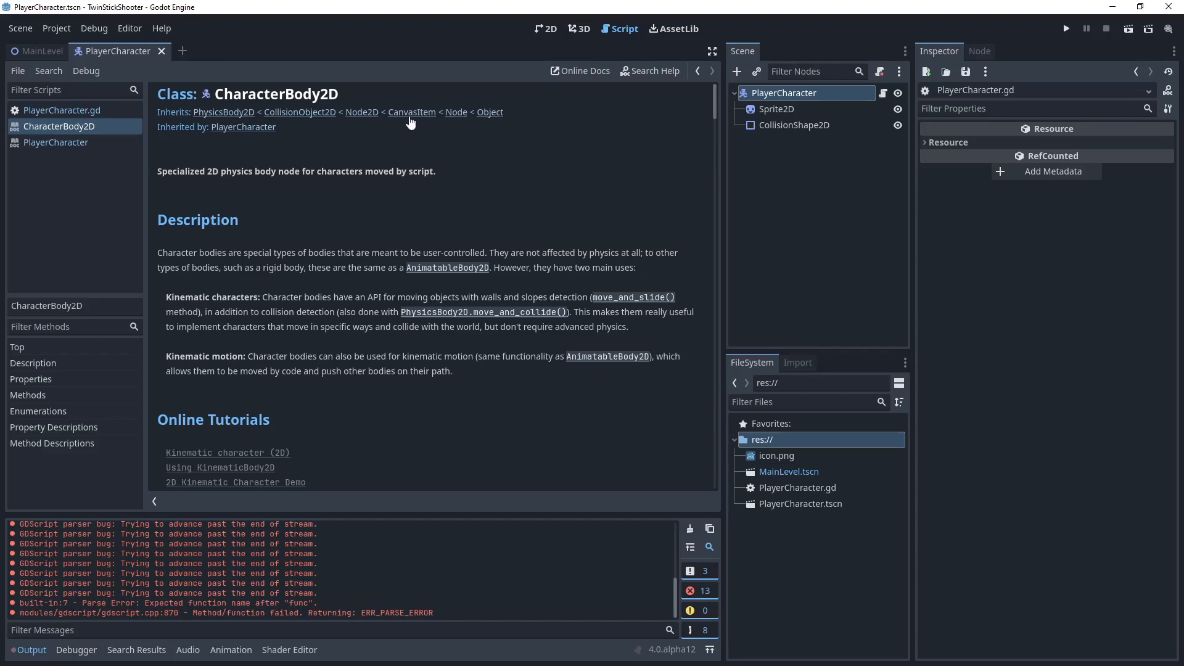
mouse_move(226, 126)
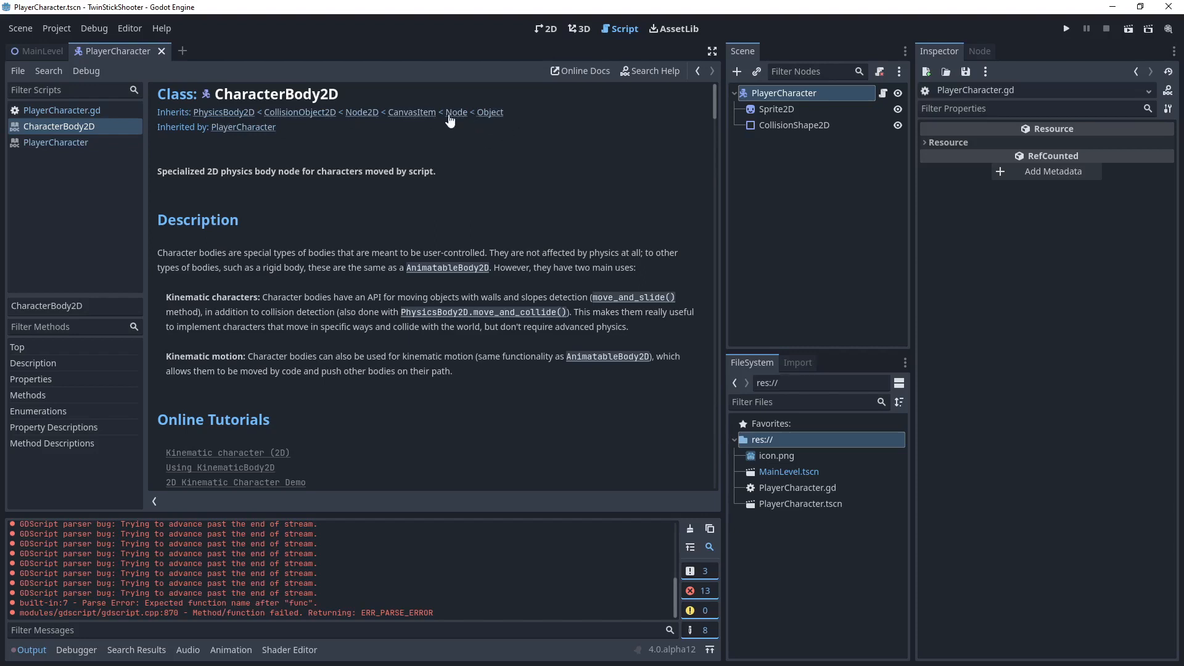
mouse_move(457, 115)
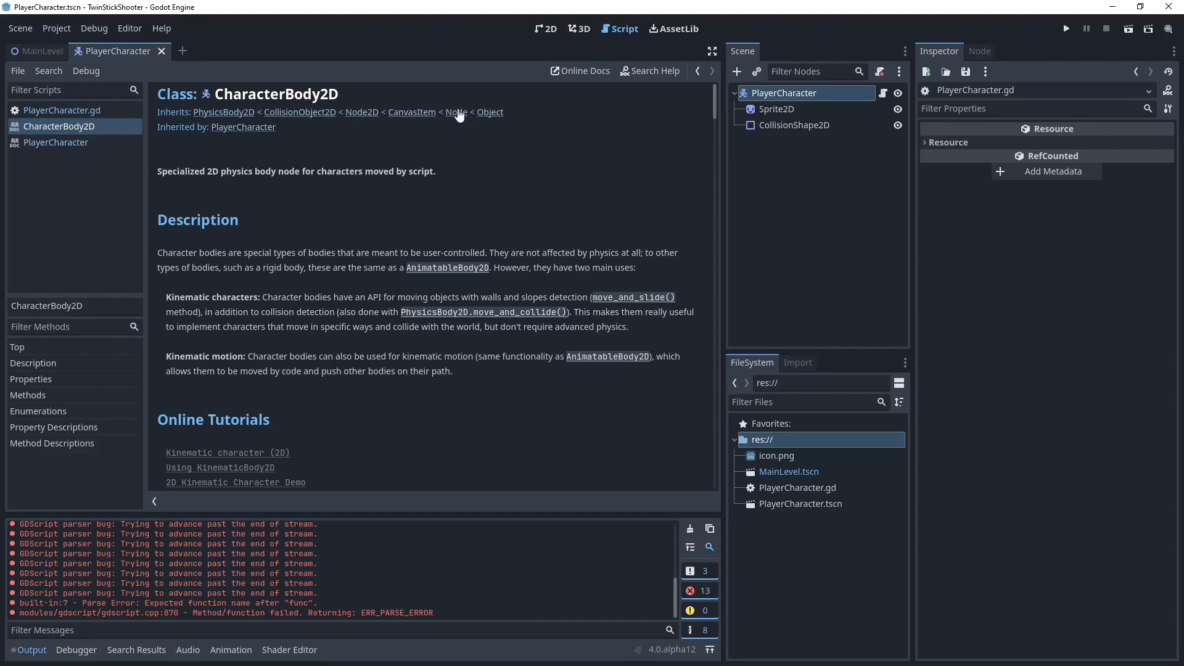
mouse_move(407, 112)
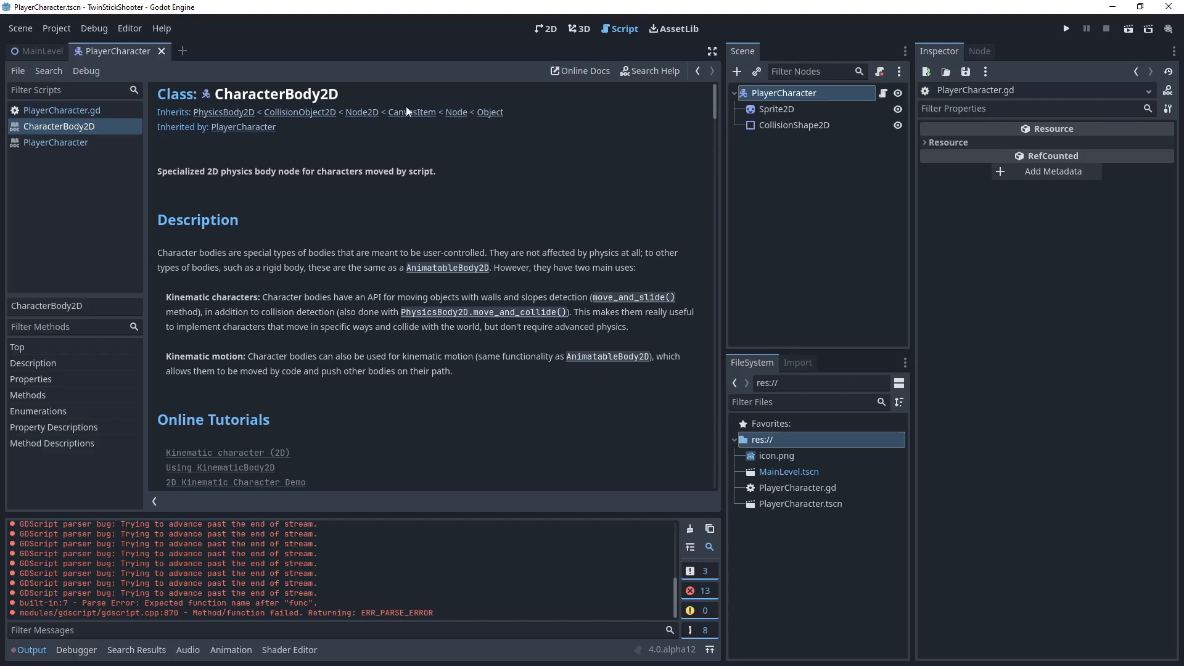
mouse_move(456, 111)
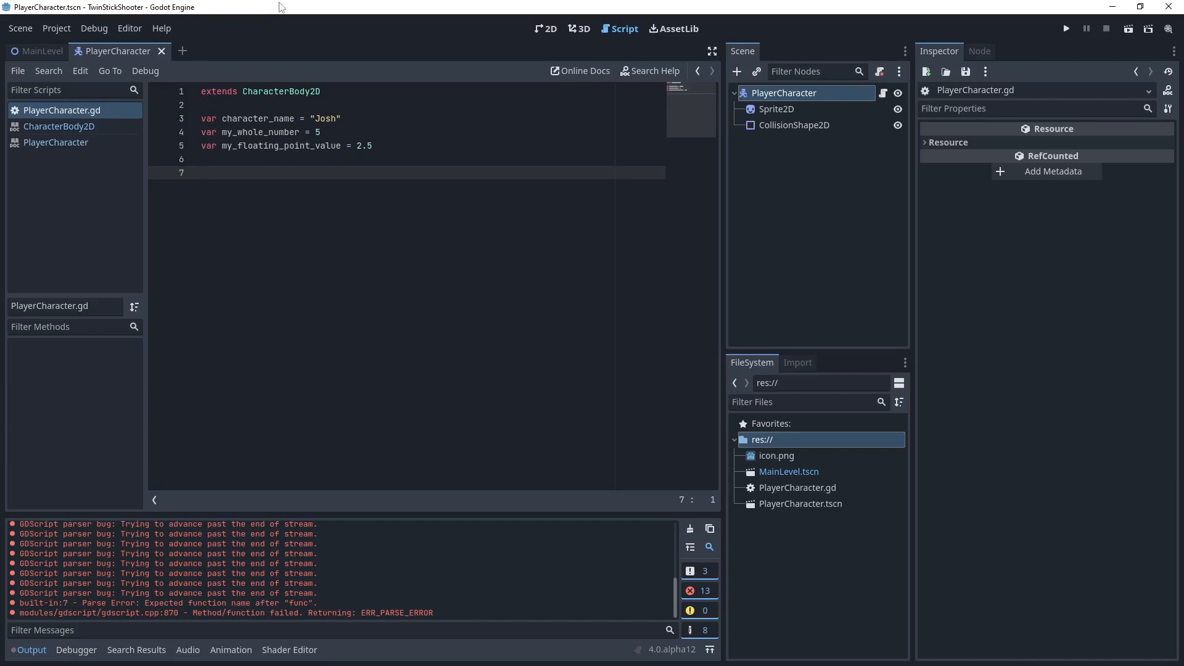
Write func _ready(): with an indented print(character_name) body, using autocomplete.
text(func)
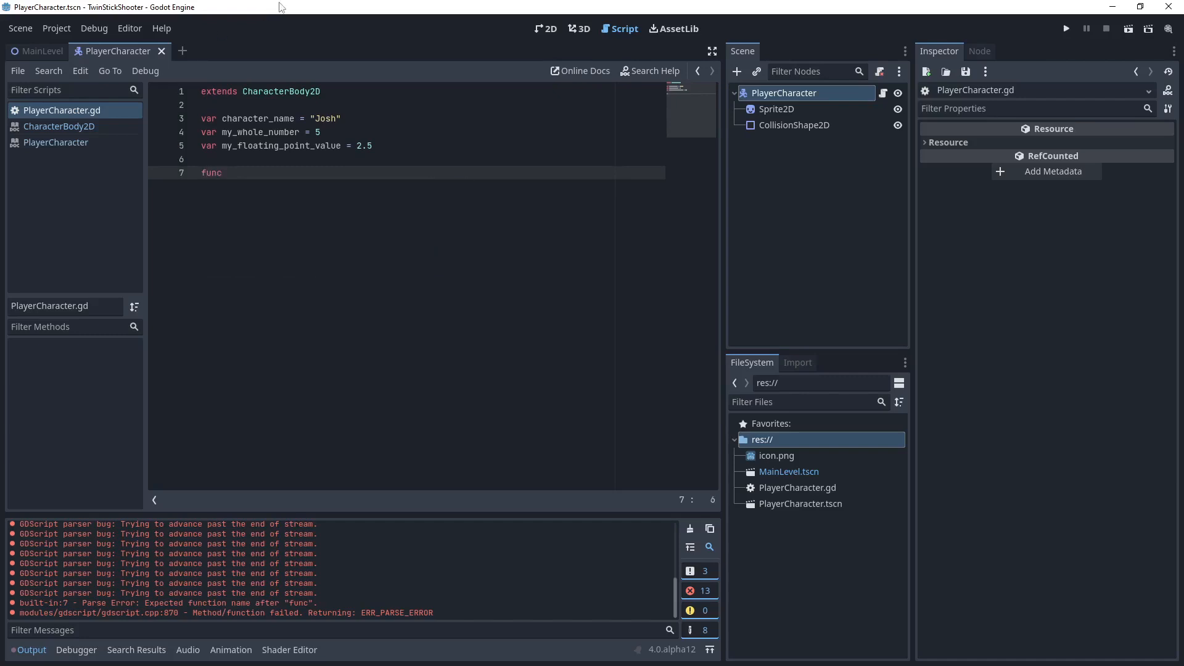
text(_ready():)
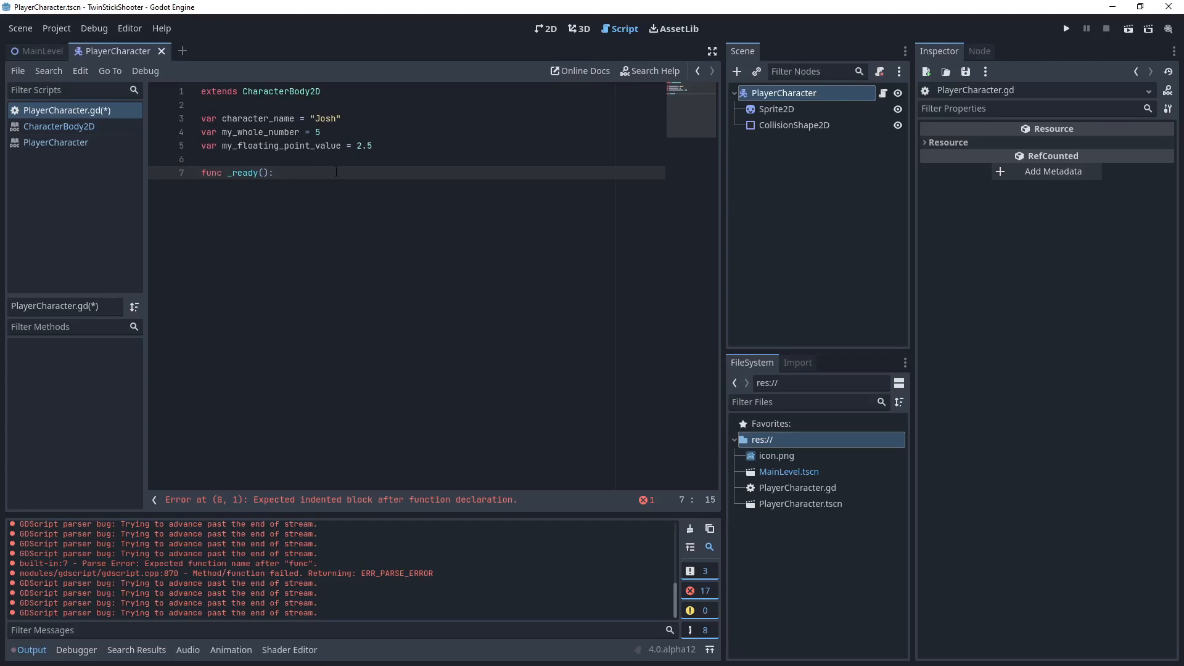
key(enter)
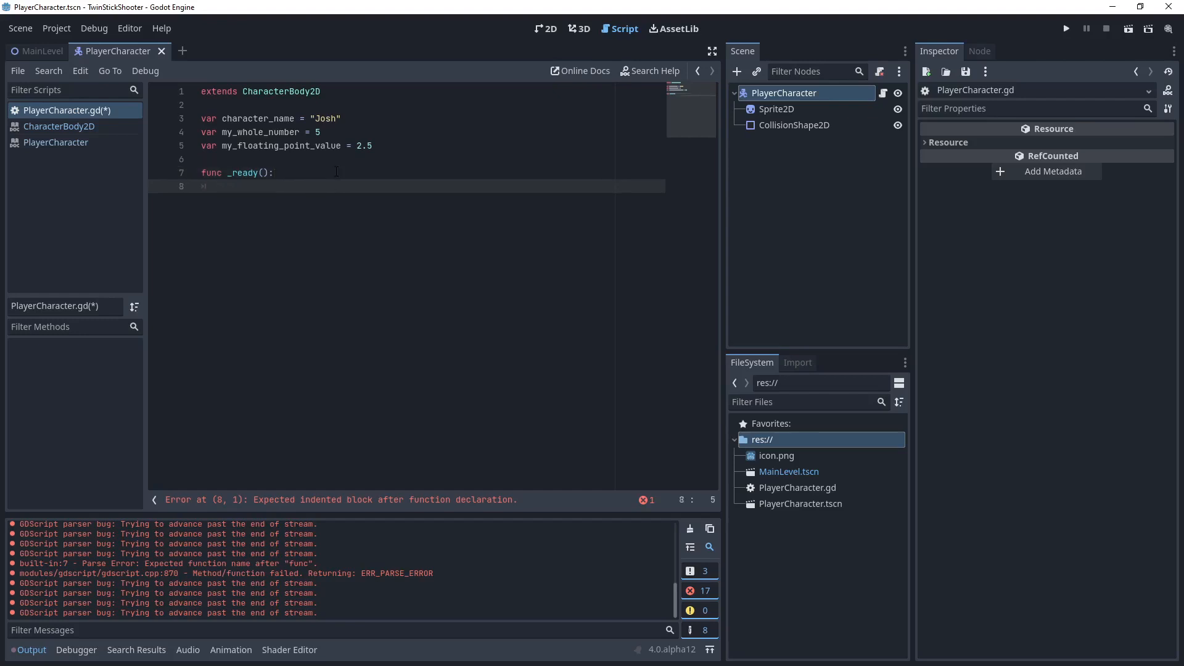
text(pr)
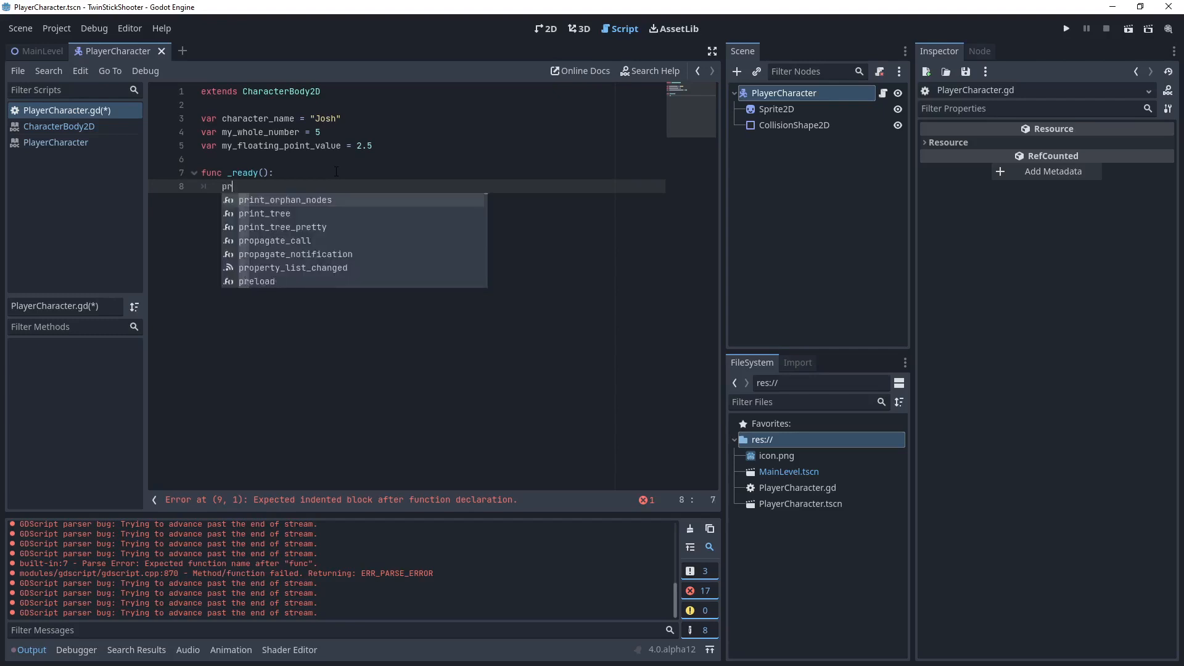
text(int()
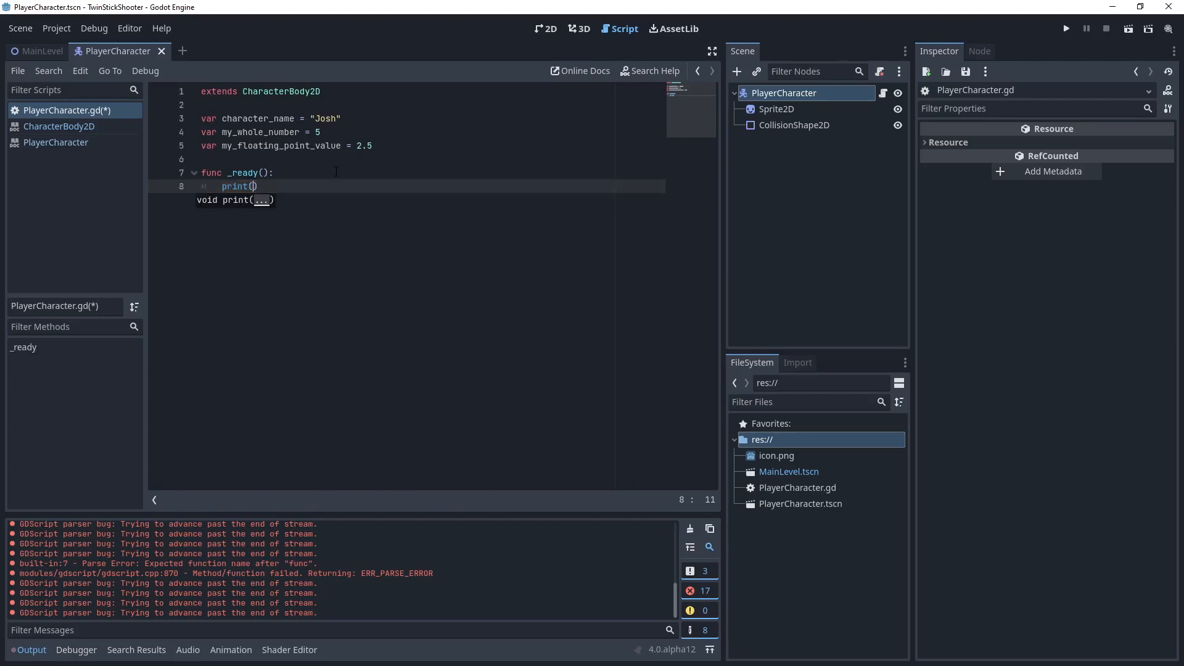
text(character_name)
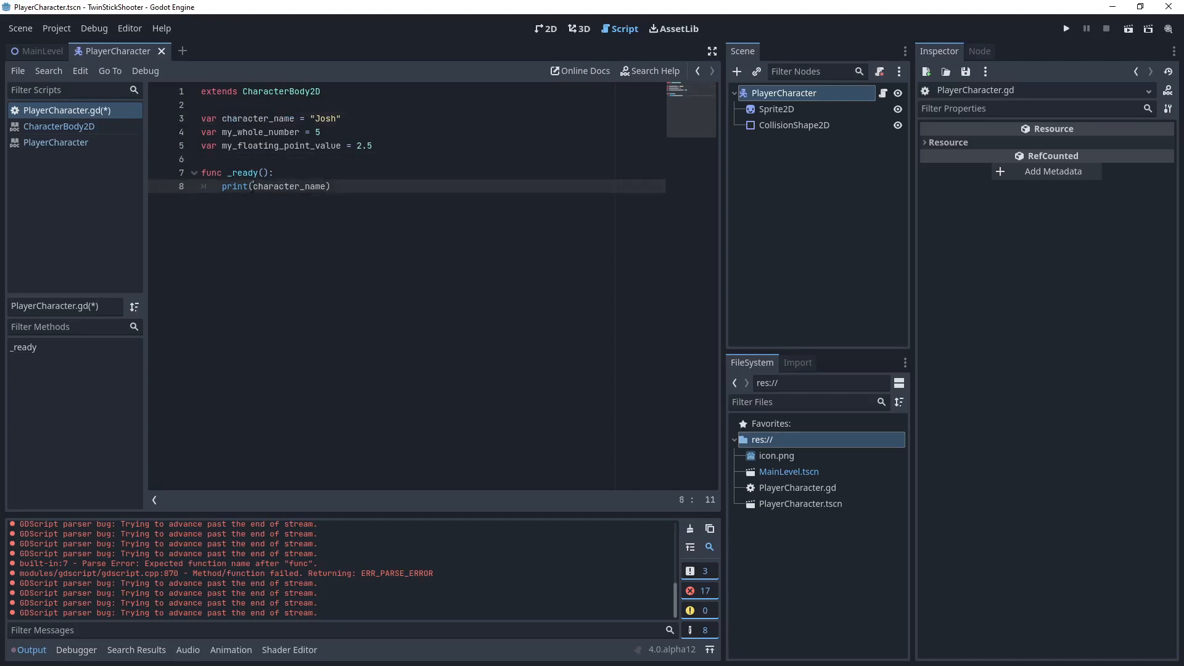
double_click(289, 185)
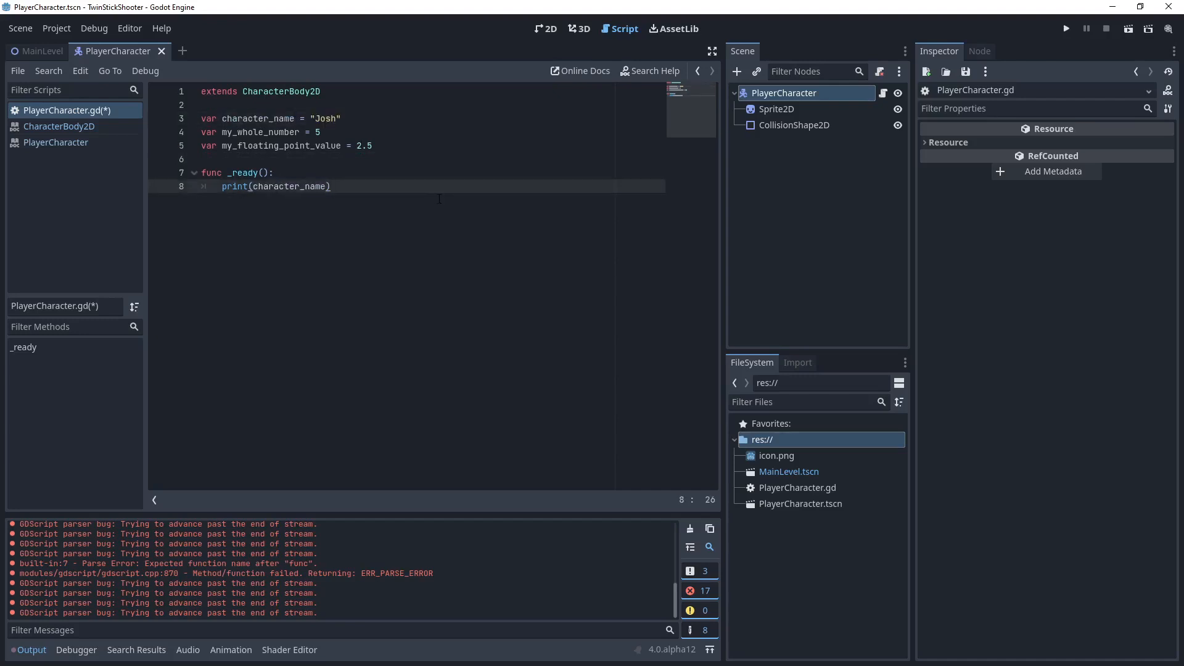
Run the project, switch print to my_whole_number, and run again to output 5.
click(1066, 29)
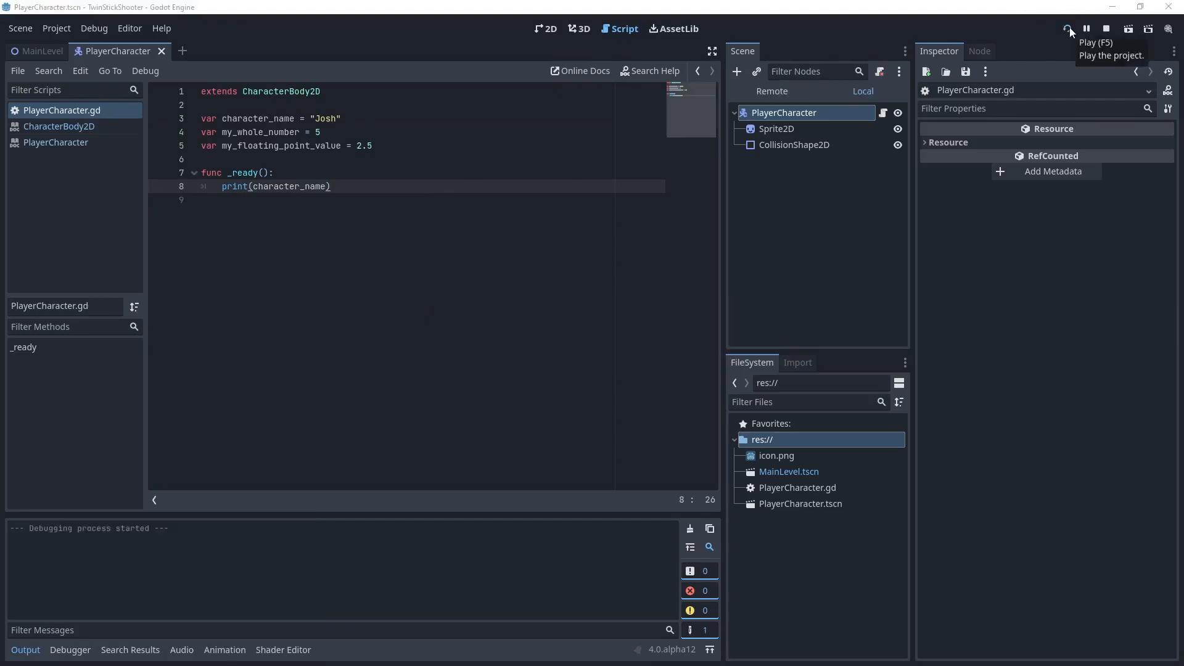
click(1067, 29)
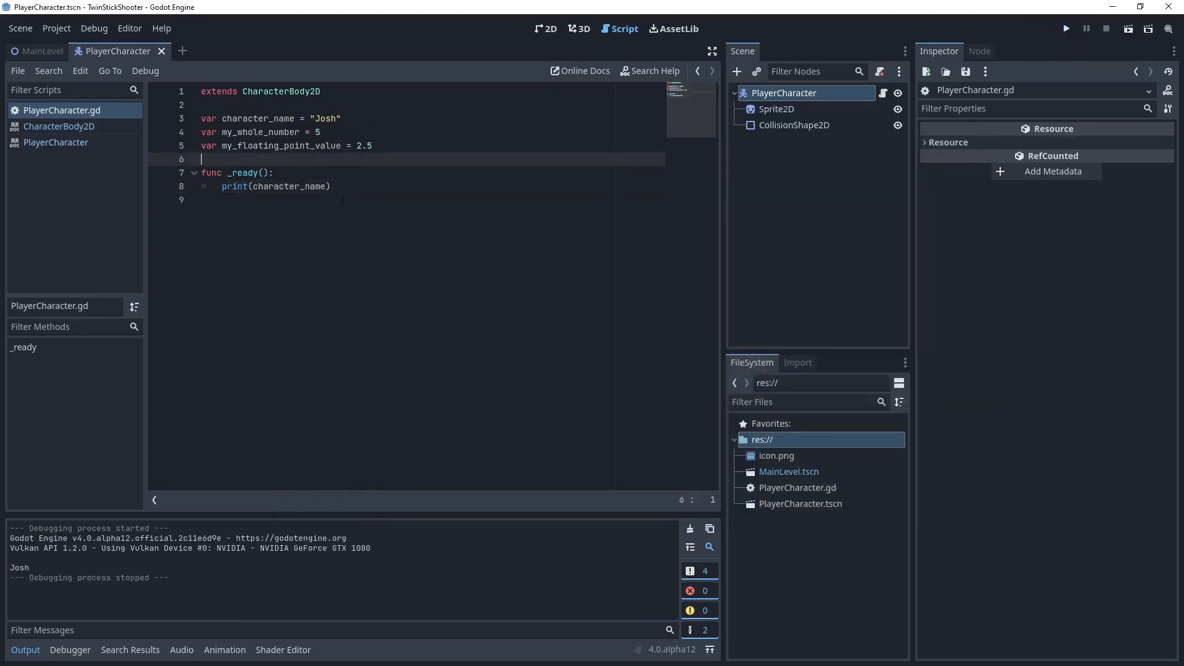
double_click(262, 132)
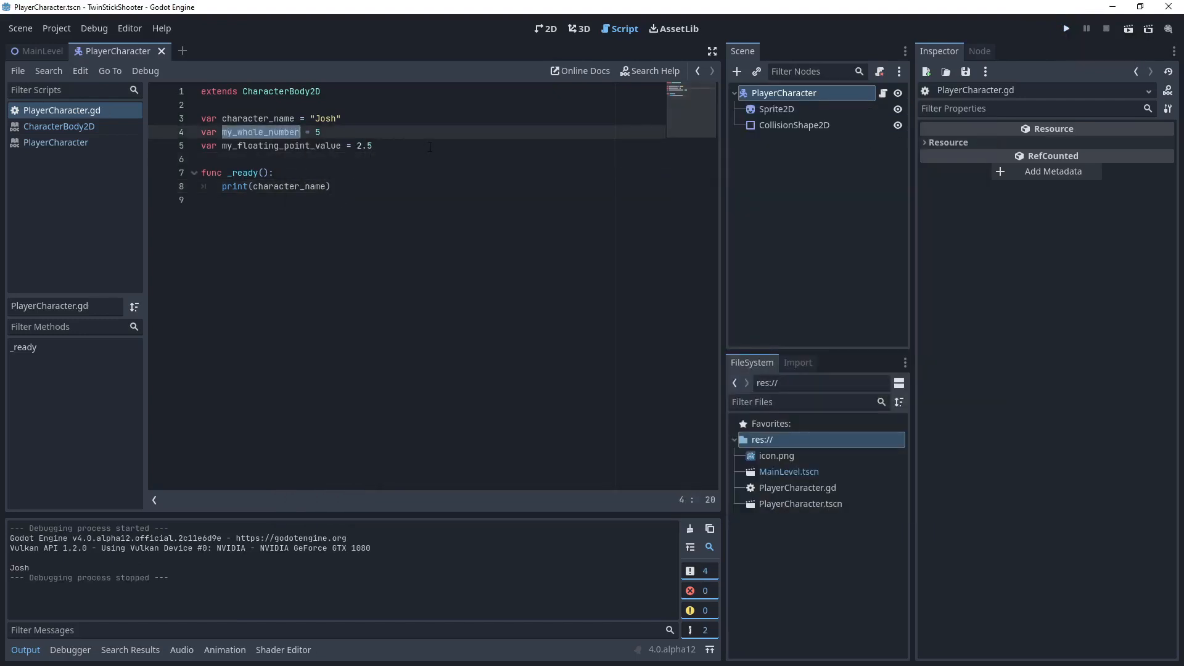
text(my_whole_number))
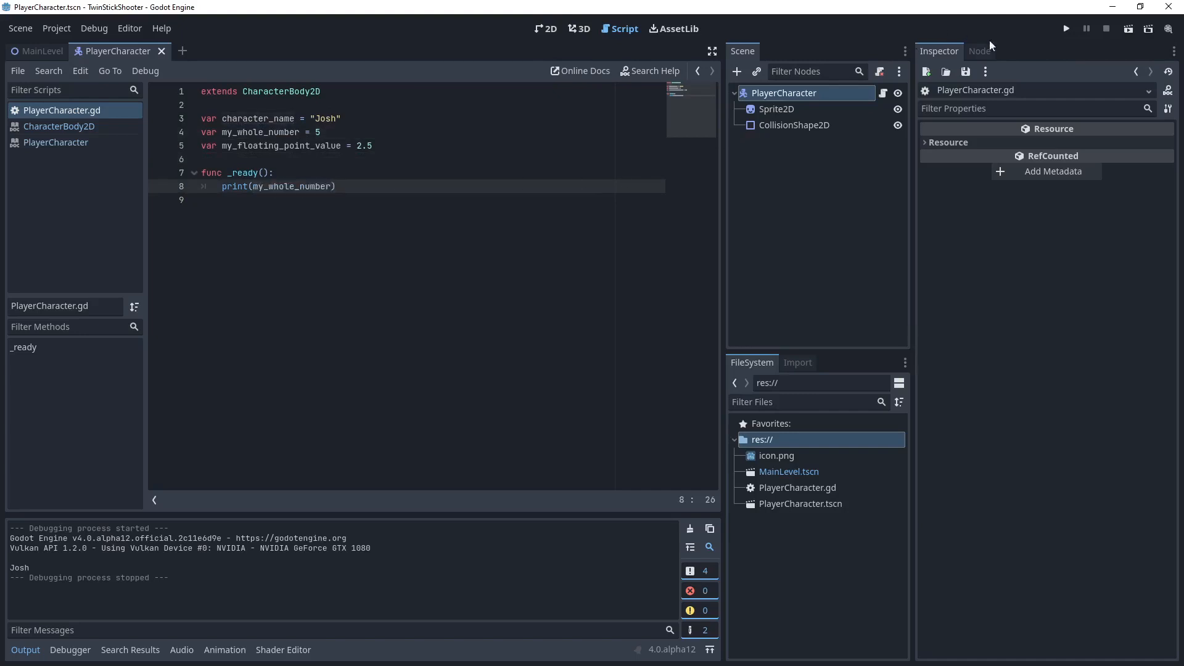
click(1065, 29)
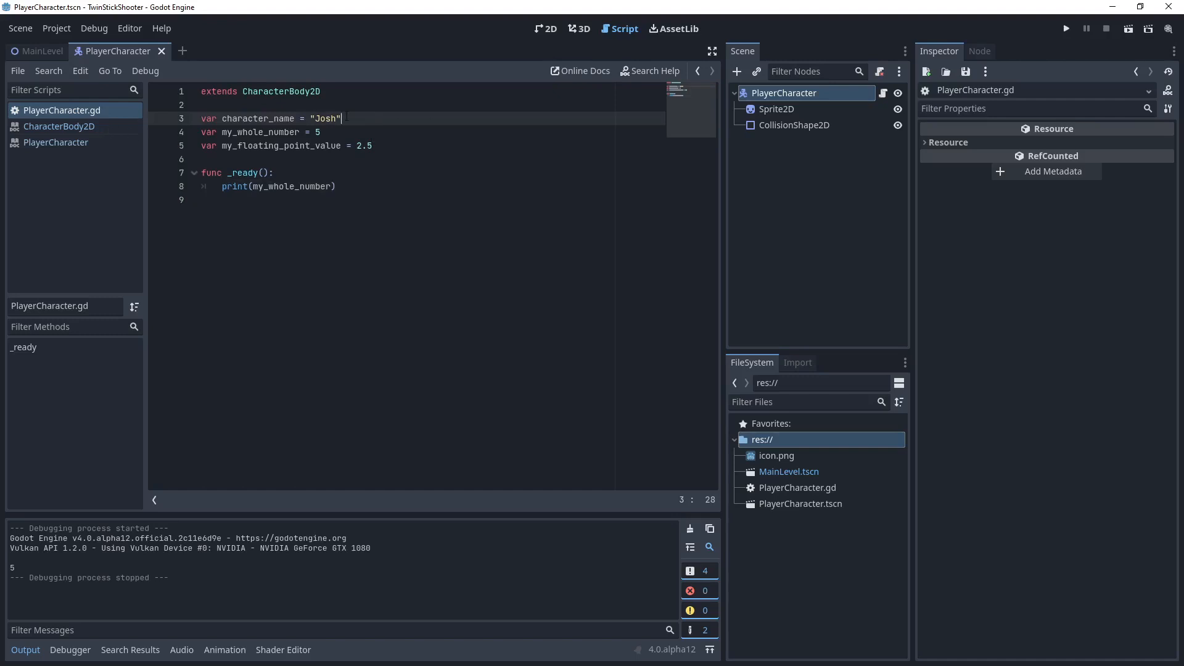
Move "Josh" into _ready as character_name = "Josh" and print character_name.
double_click(325, 118)
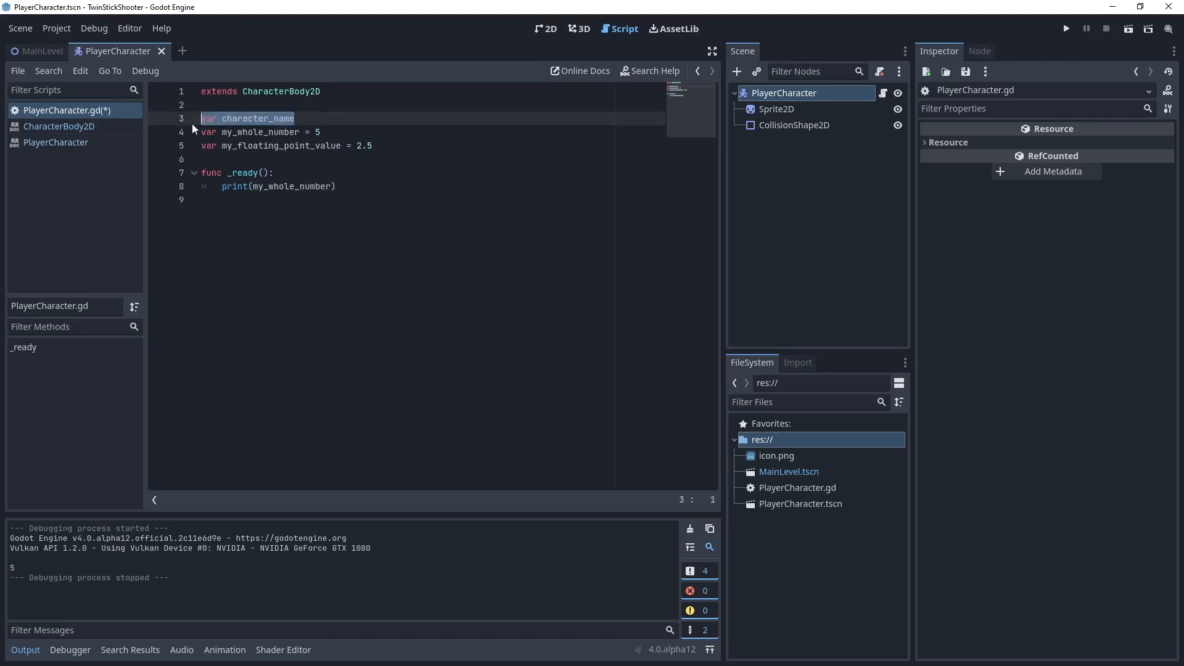
text("Josh")
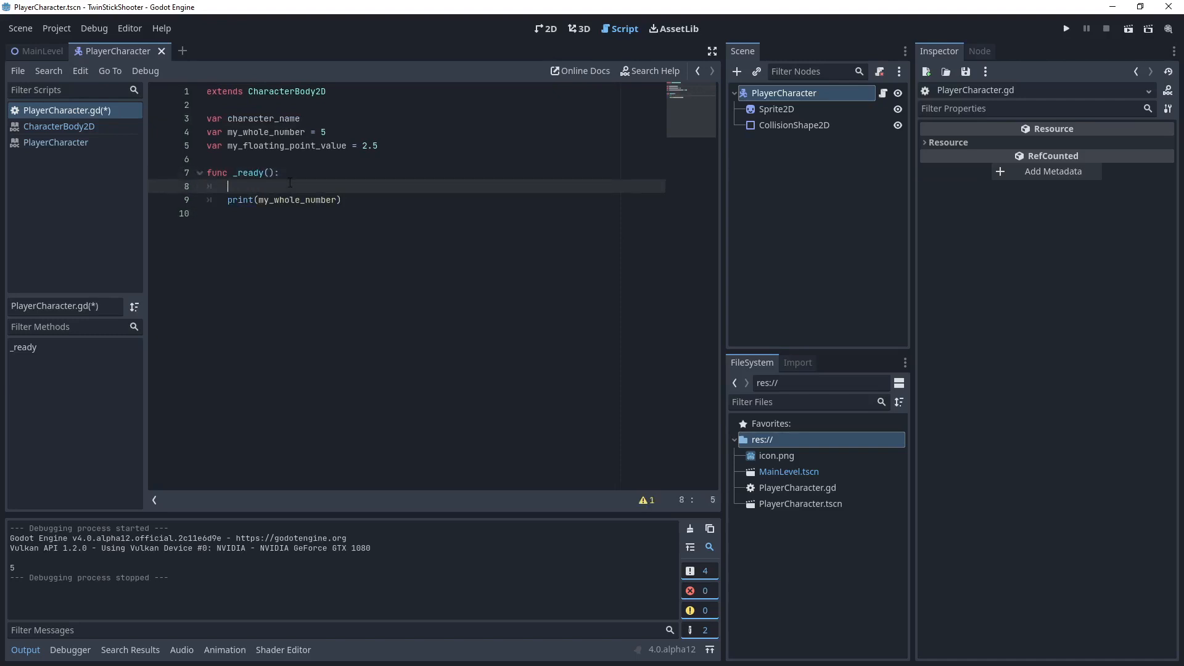
text(character_name)
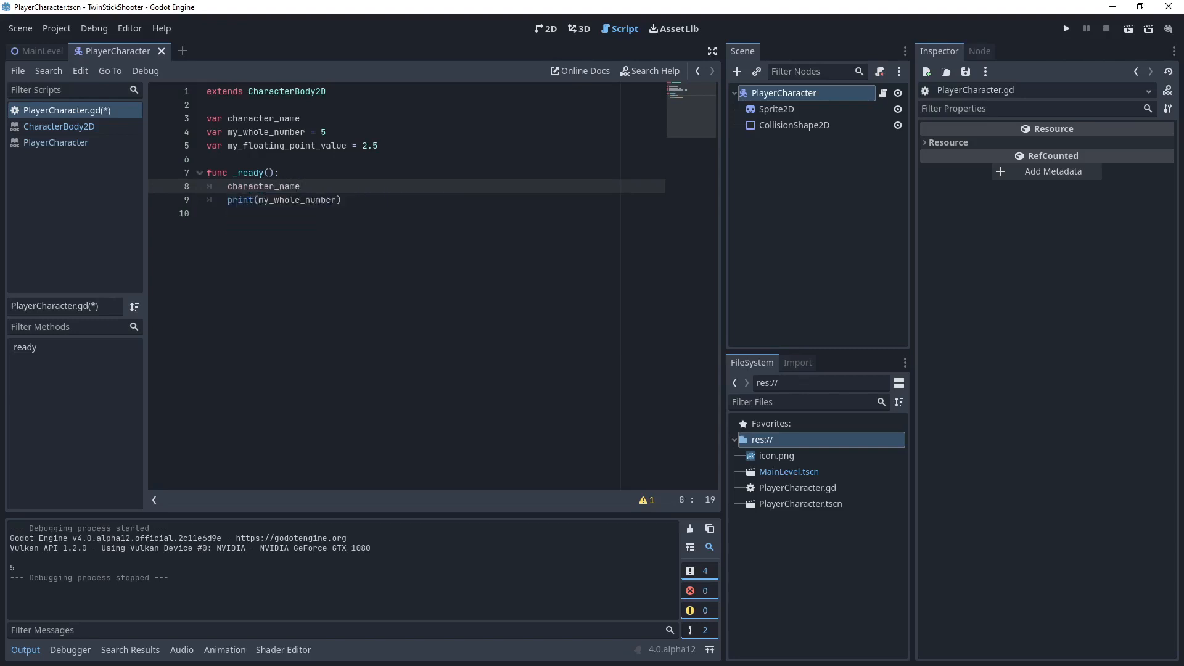
text(= "")
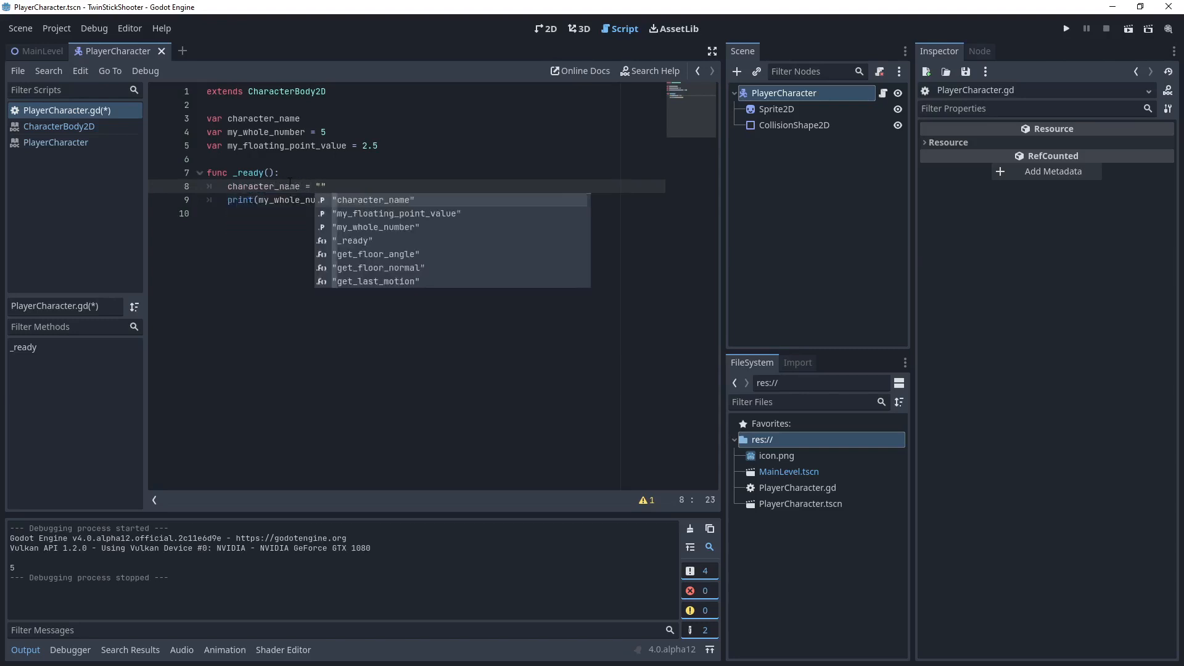
text(Josh)
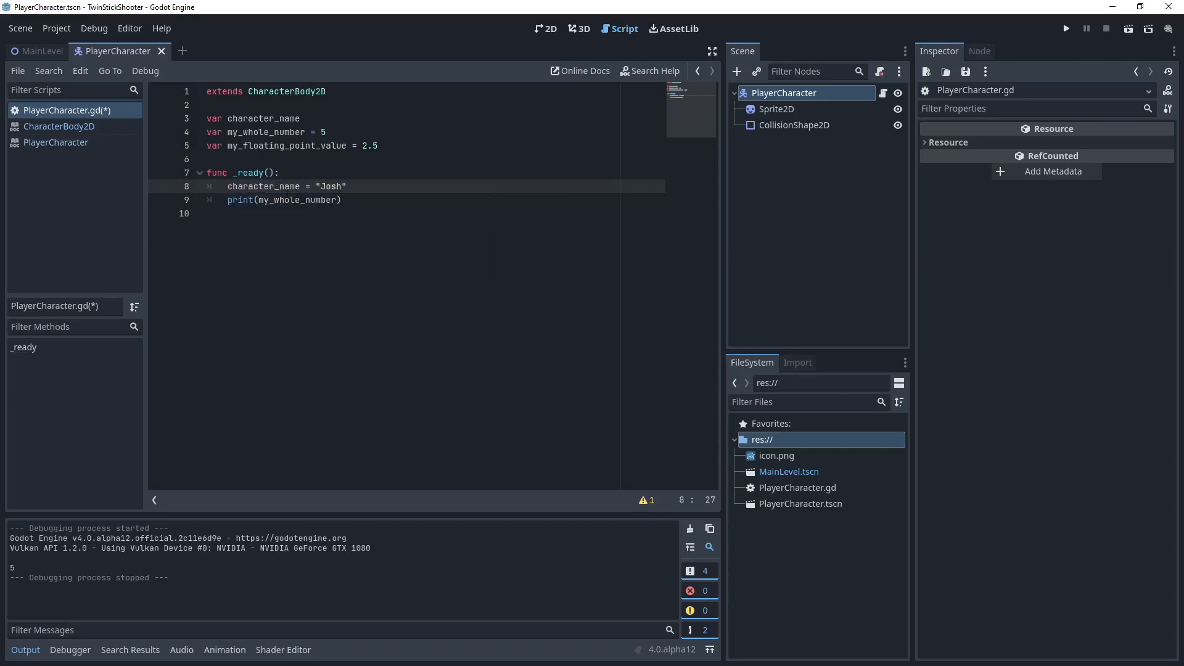
text(character_name)
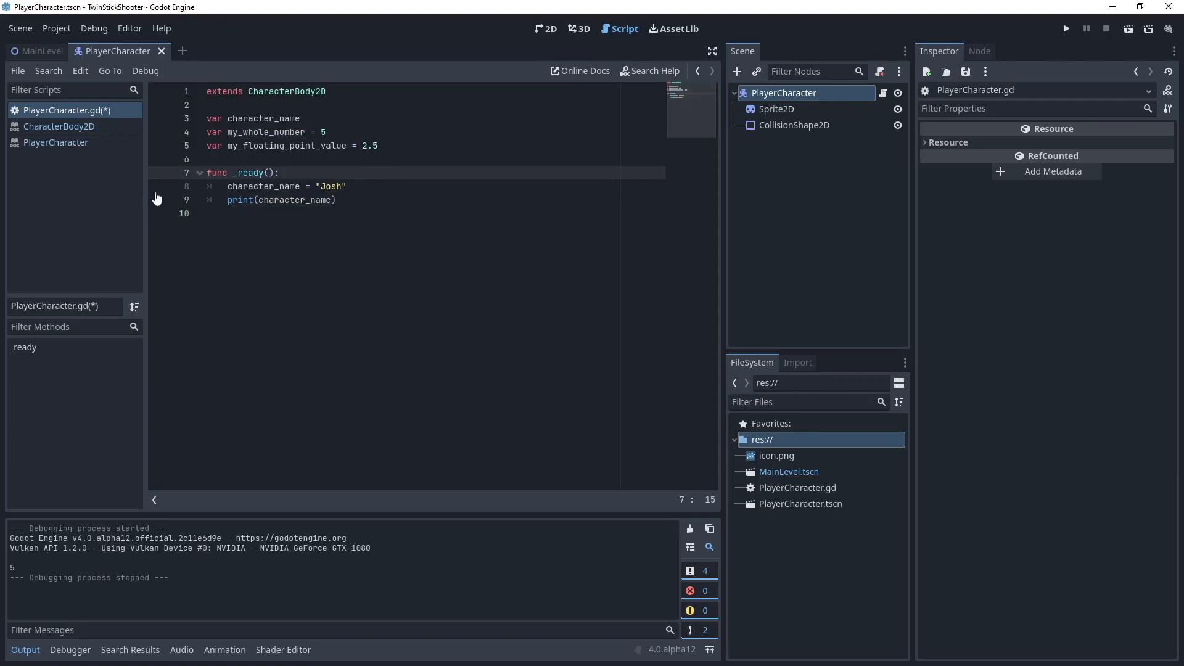
double_click(263, 186)
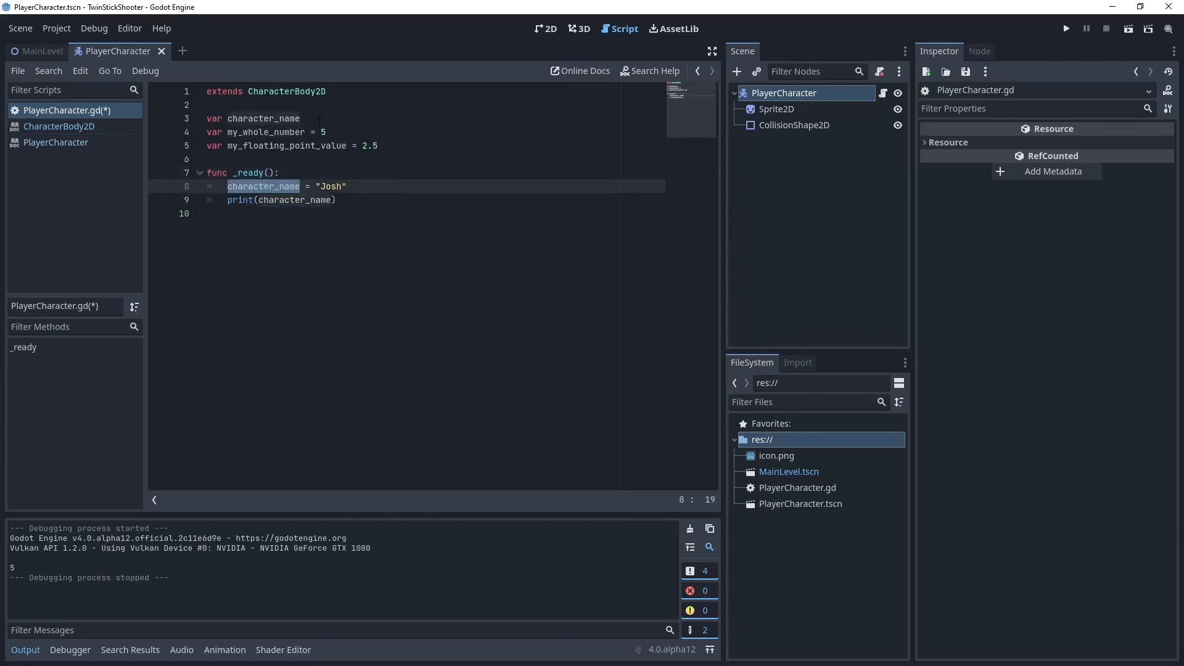
click(322, 118)
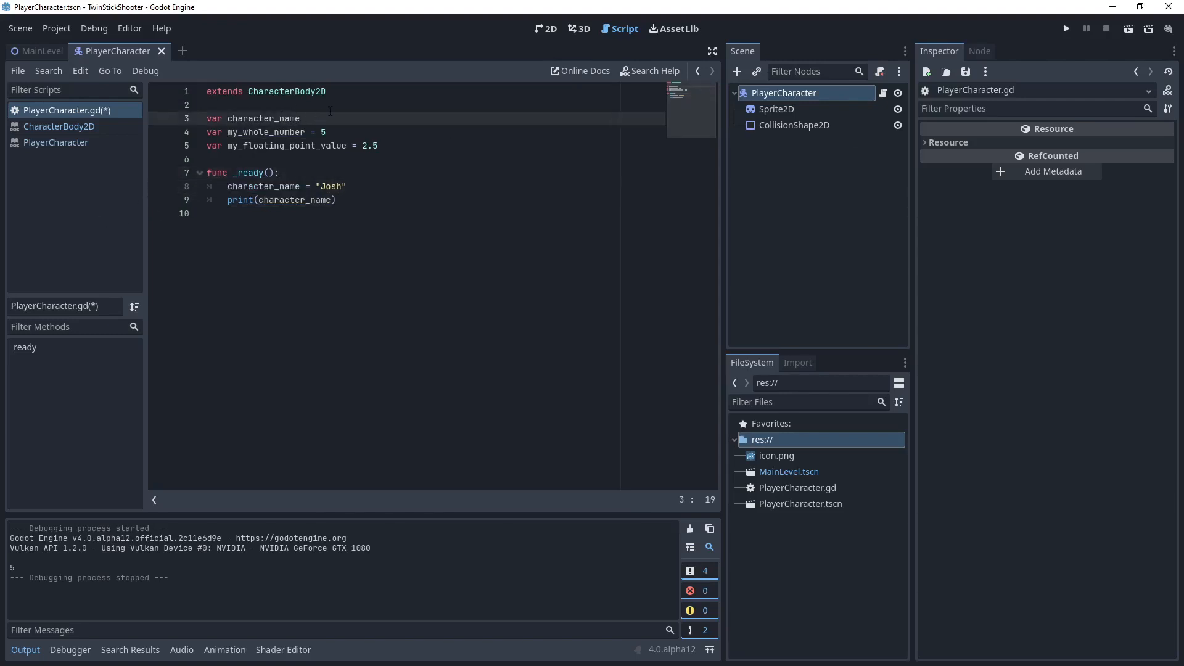
double_click(262, 185)
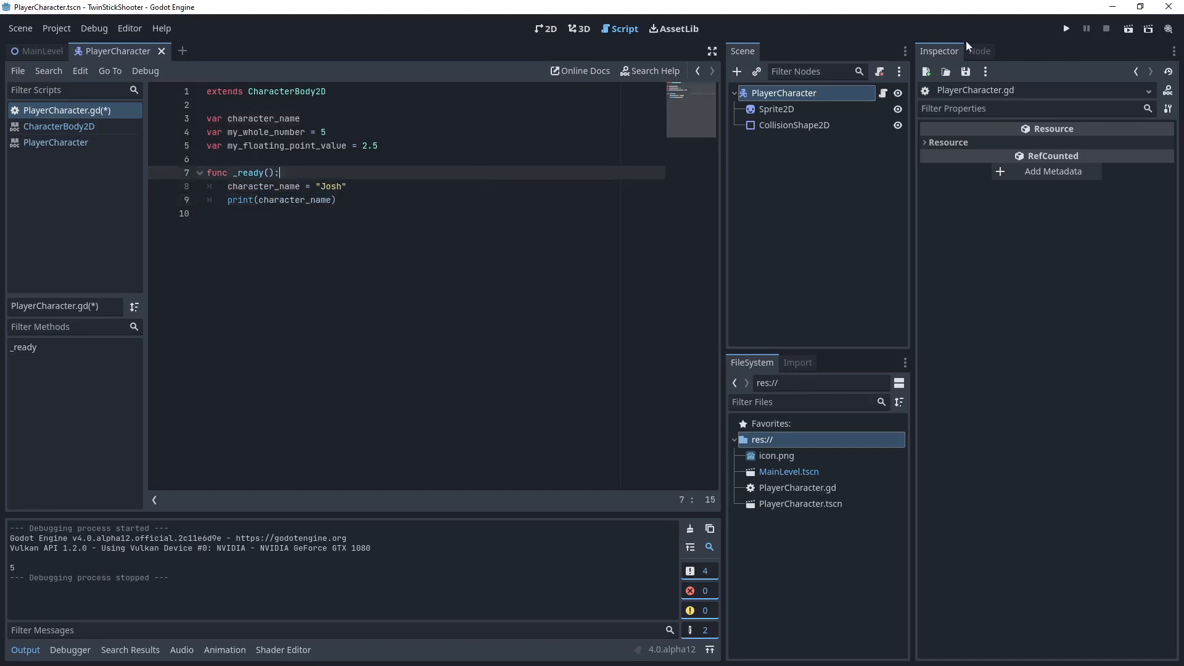
Run the TwinStickShooter game, confirm Output prints Josh, and close the game window.
click(1066, 29)
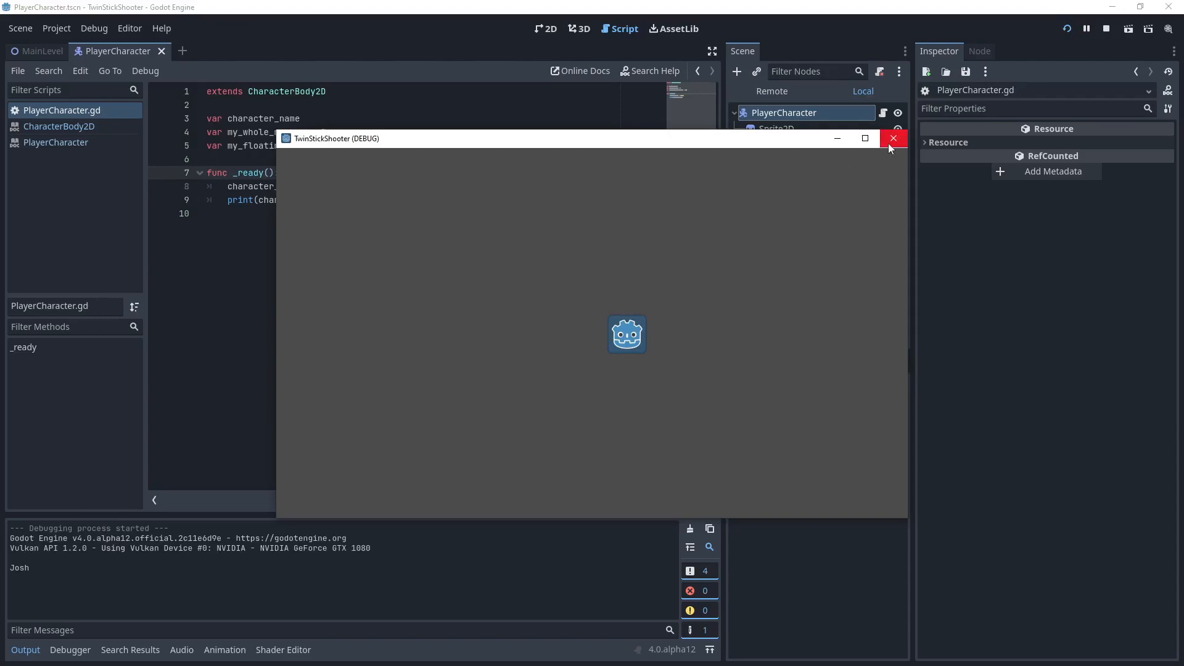
click(894, 139)
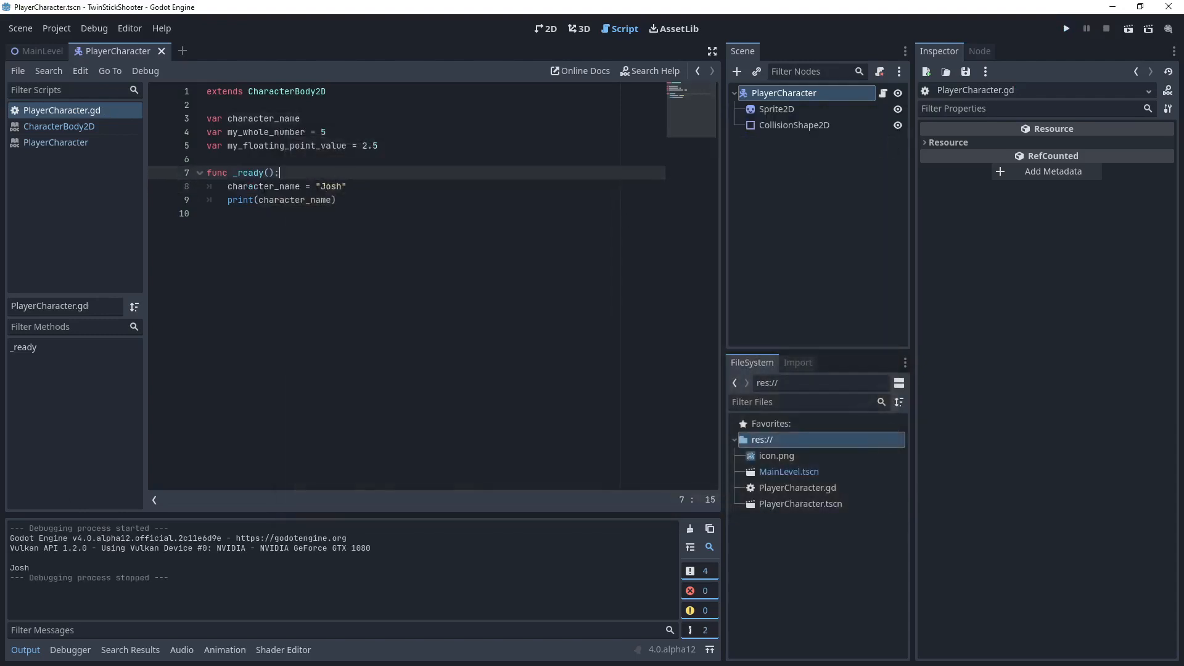
double_click(263, 186)
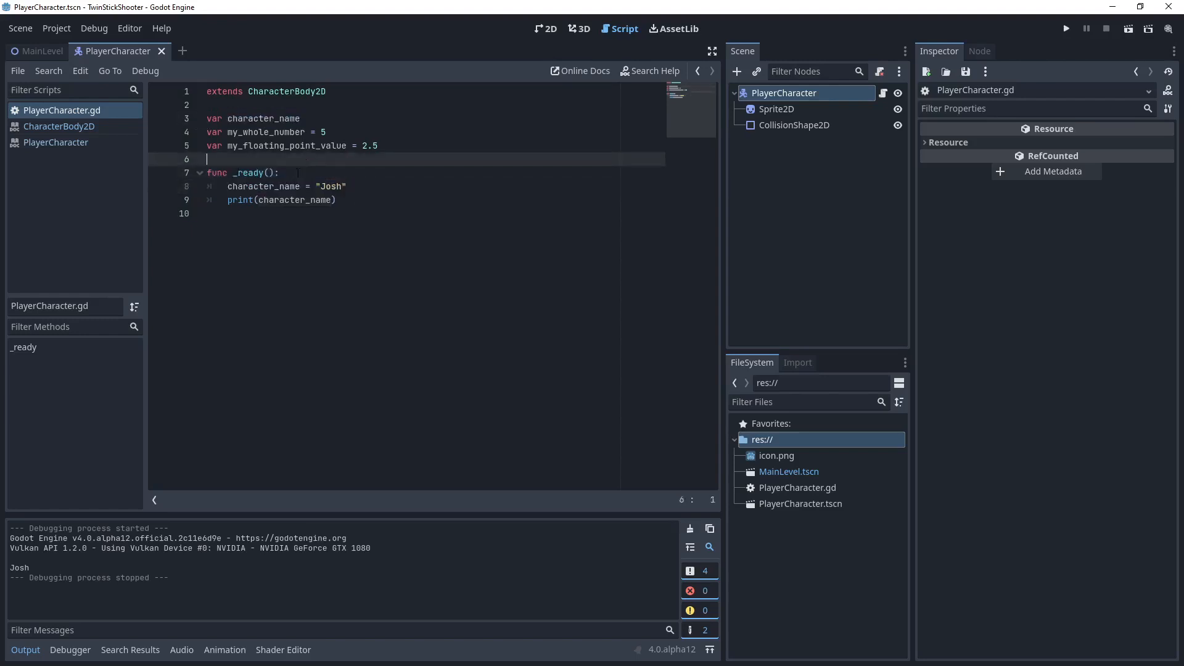
click(280, 242)
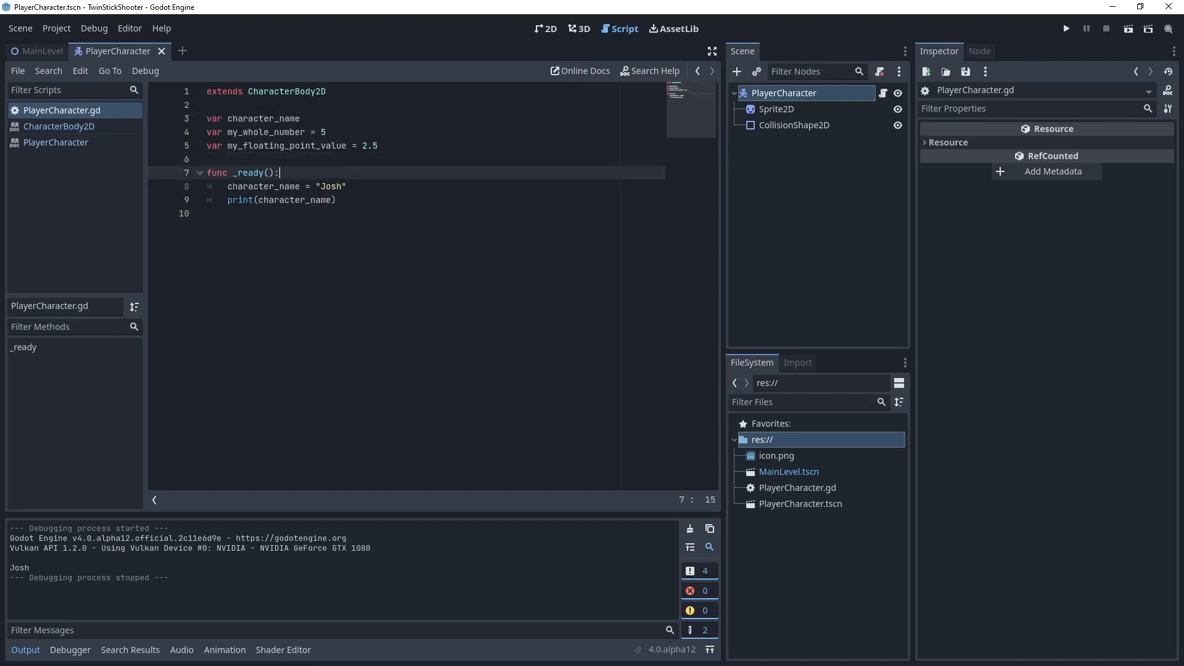
double_click(263, 186)
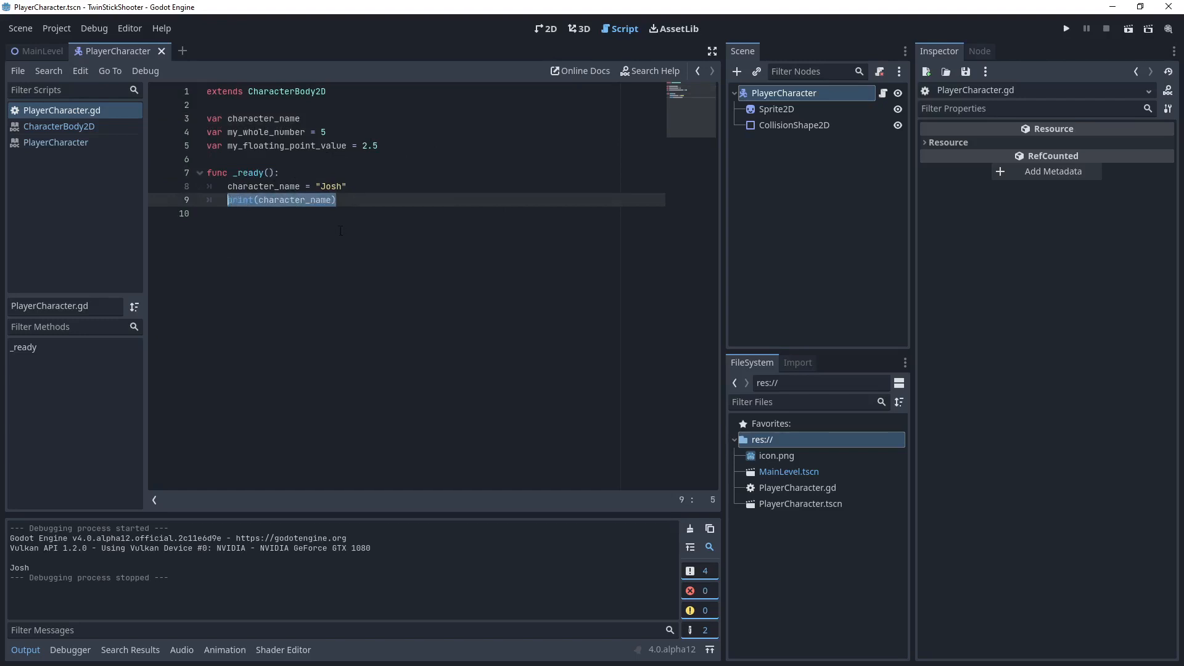
Append ', my_whole_number' after character_name inside the _ready print() call.
double_click(297, 199)
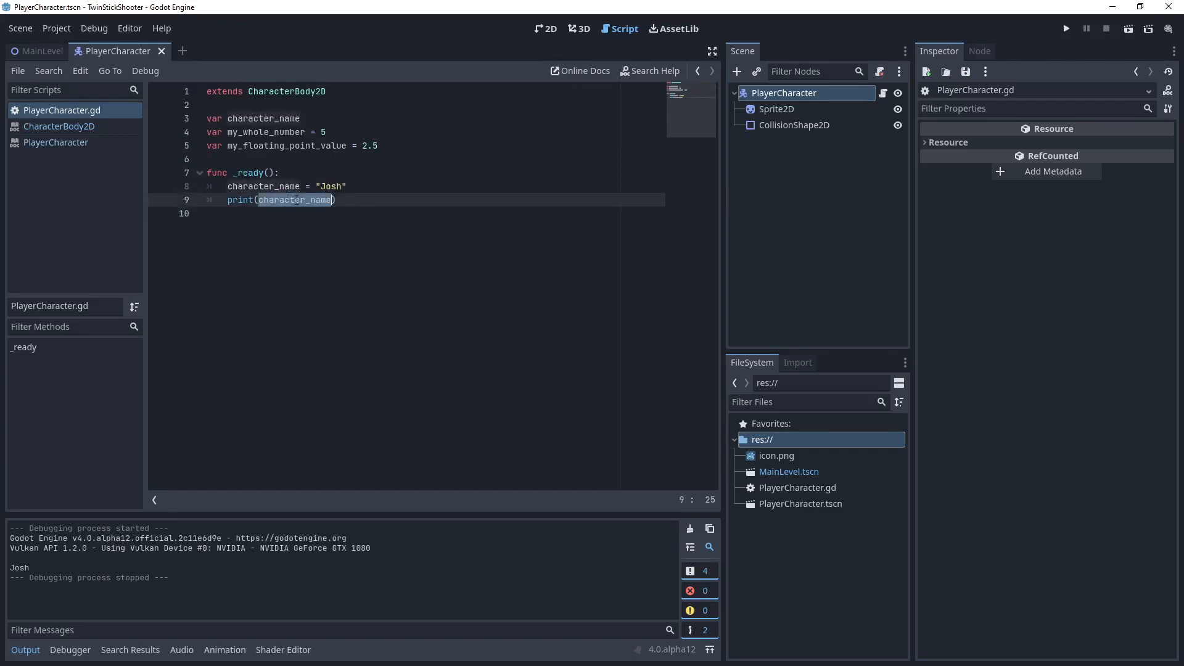
text(, my_whole_number)
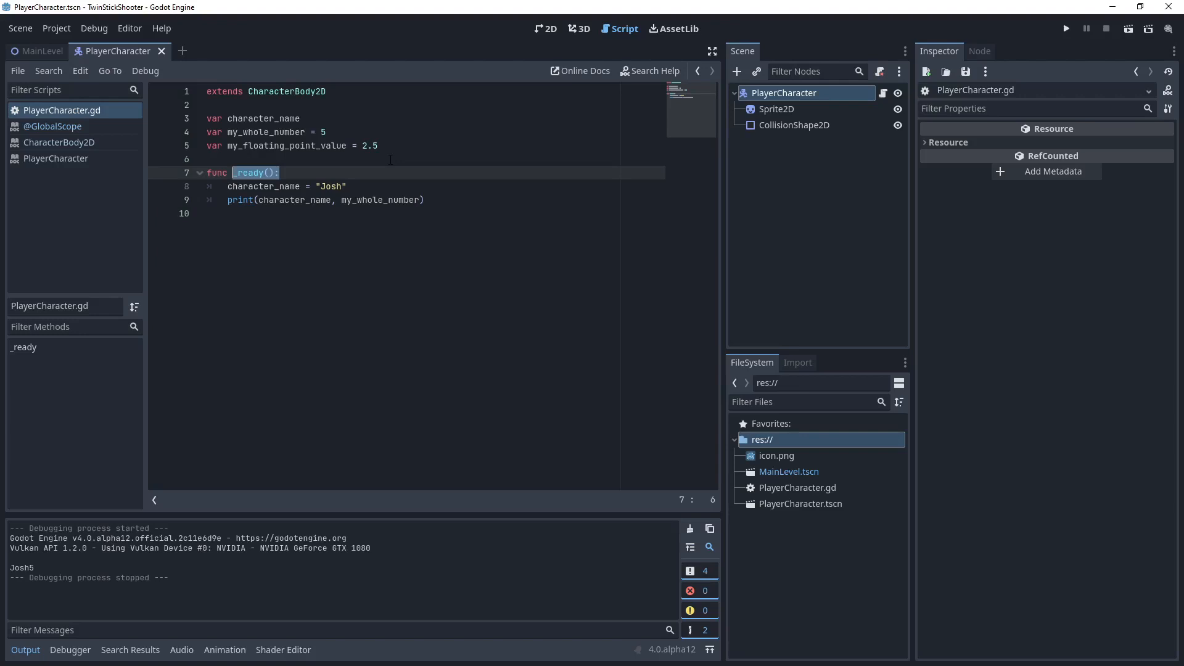
mouse_move(350, 73)
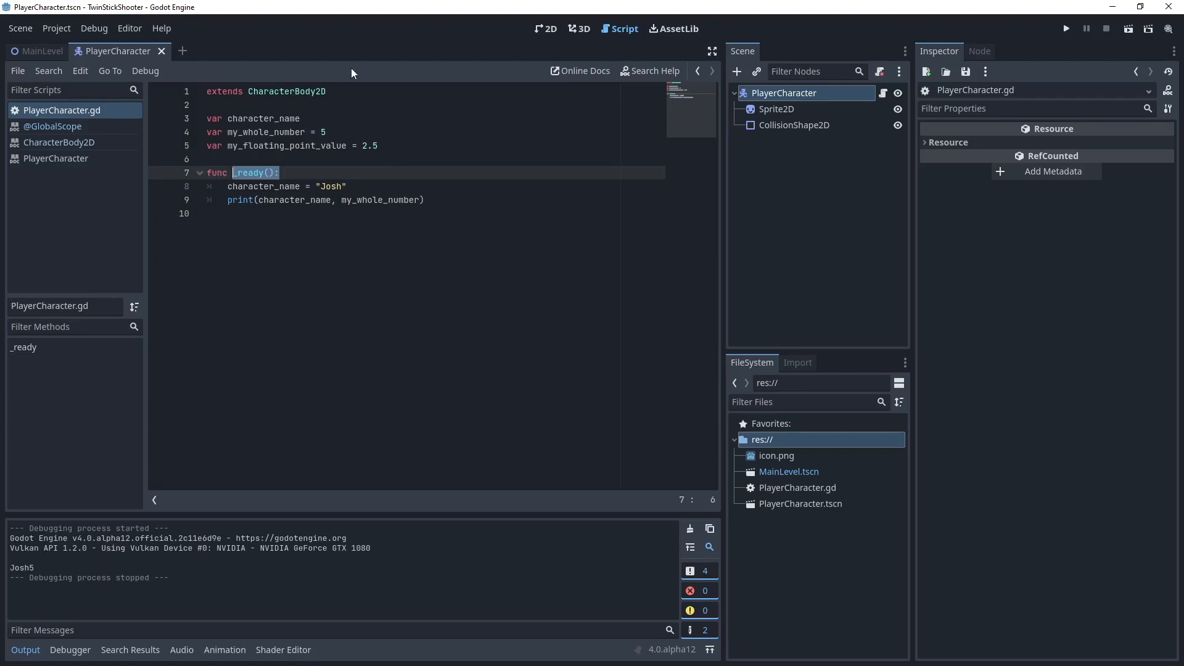